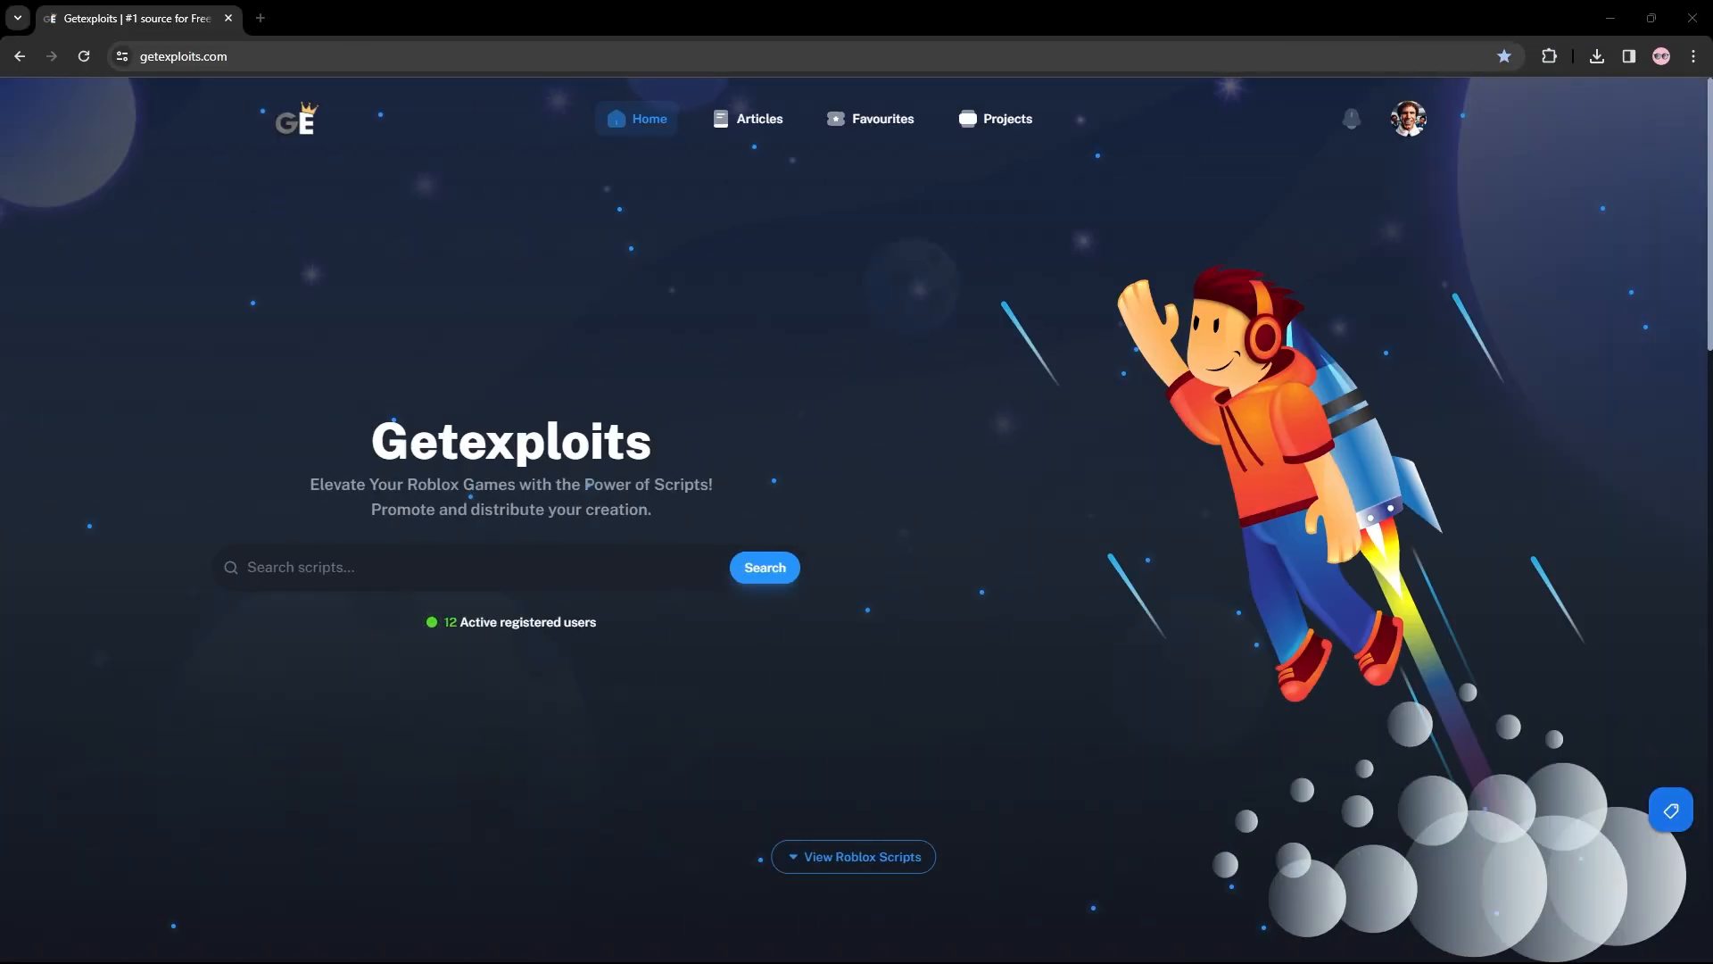
mouse_move(822, 446)
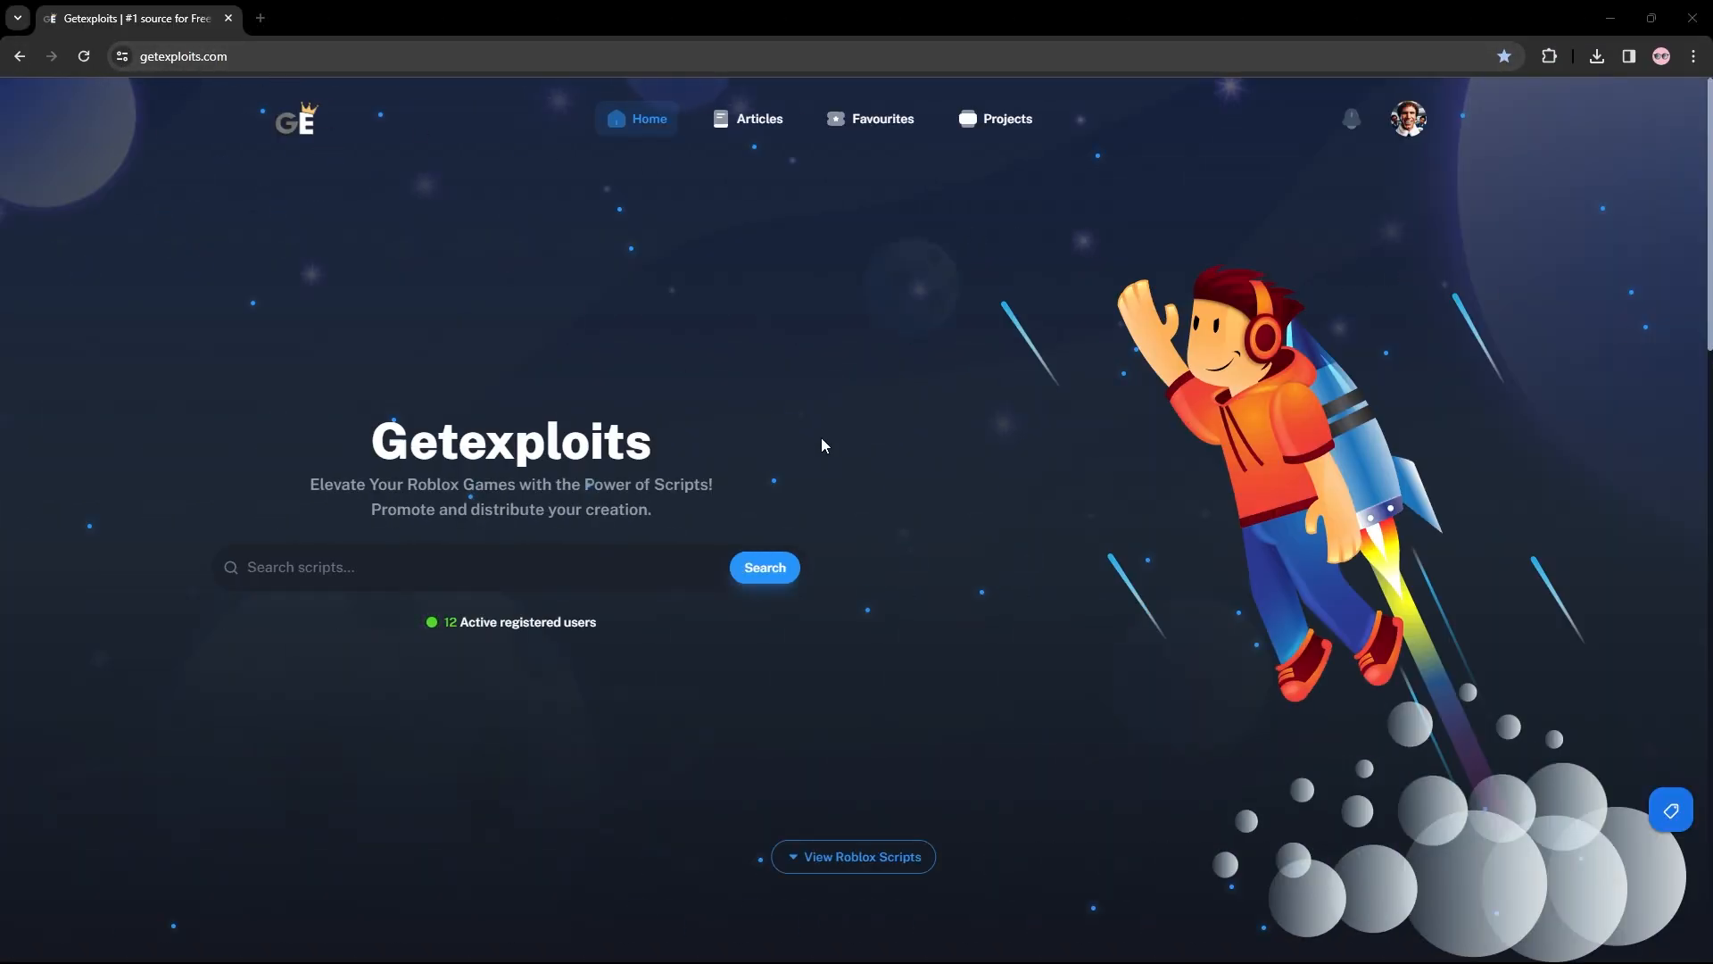
mouse_move(782, 207)
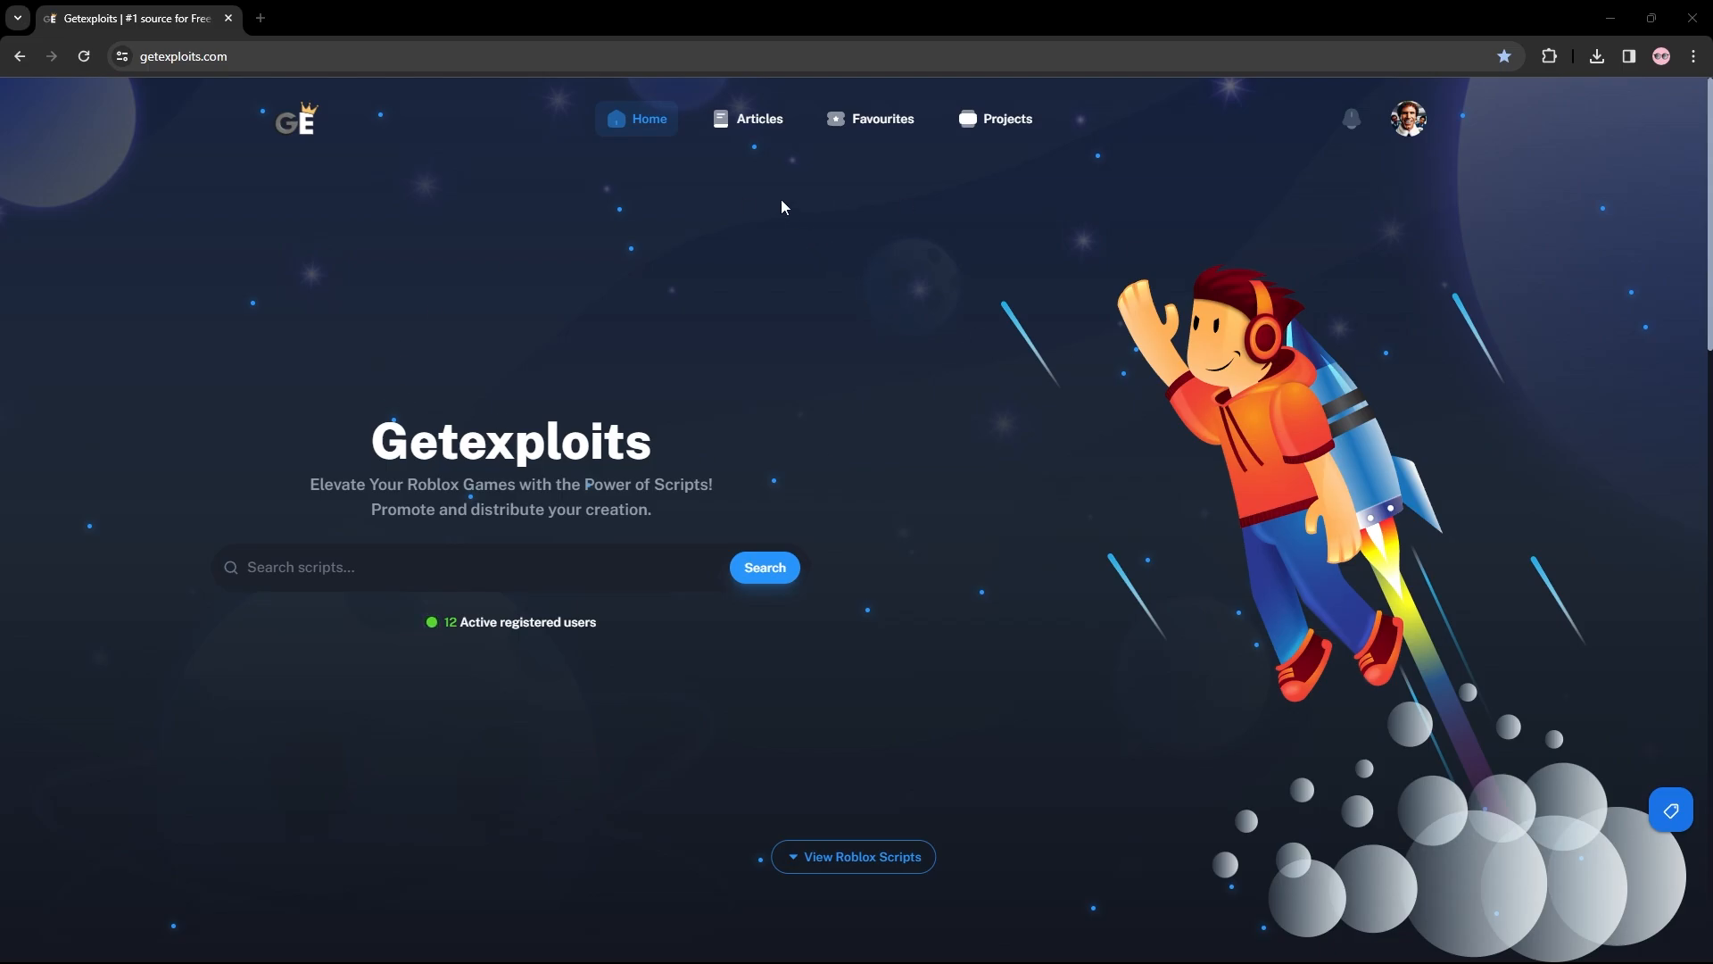
Browse Getexploits' Articles page toward the Wave Executor guide.
click(758, 118)
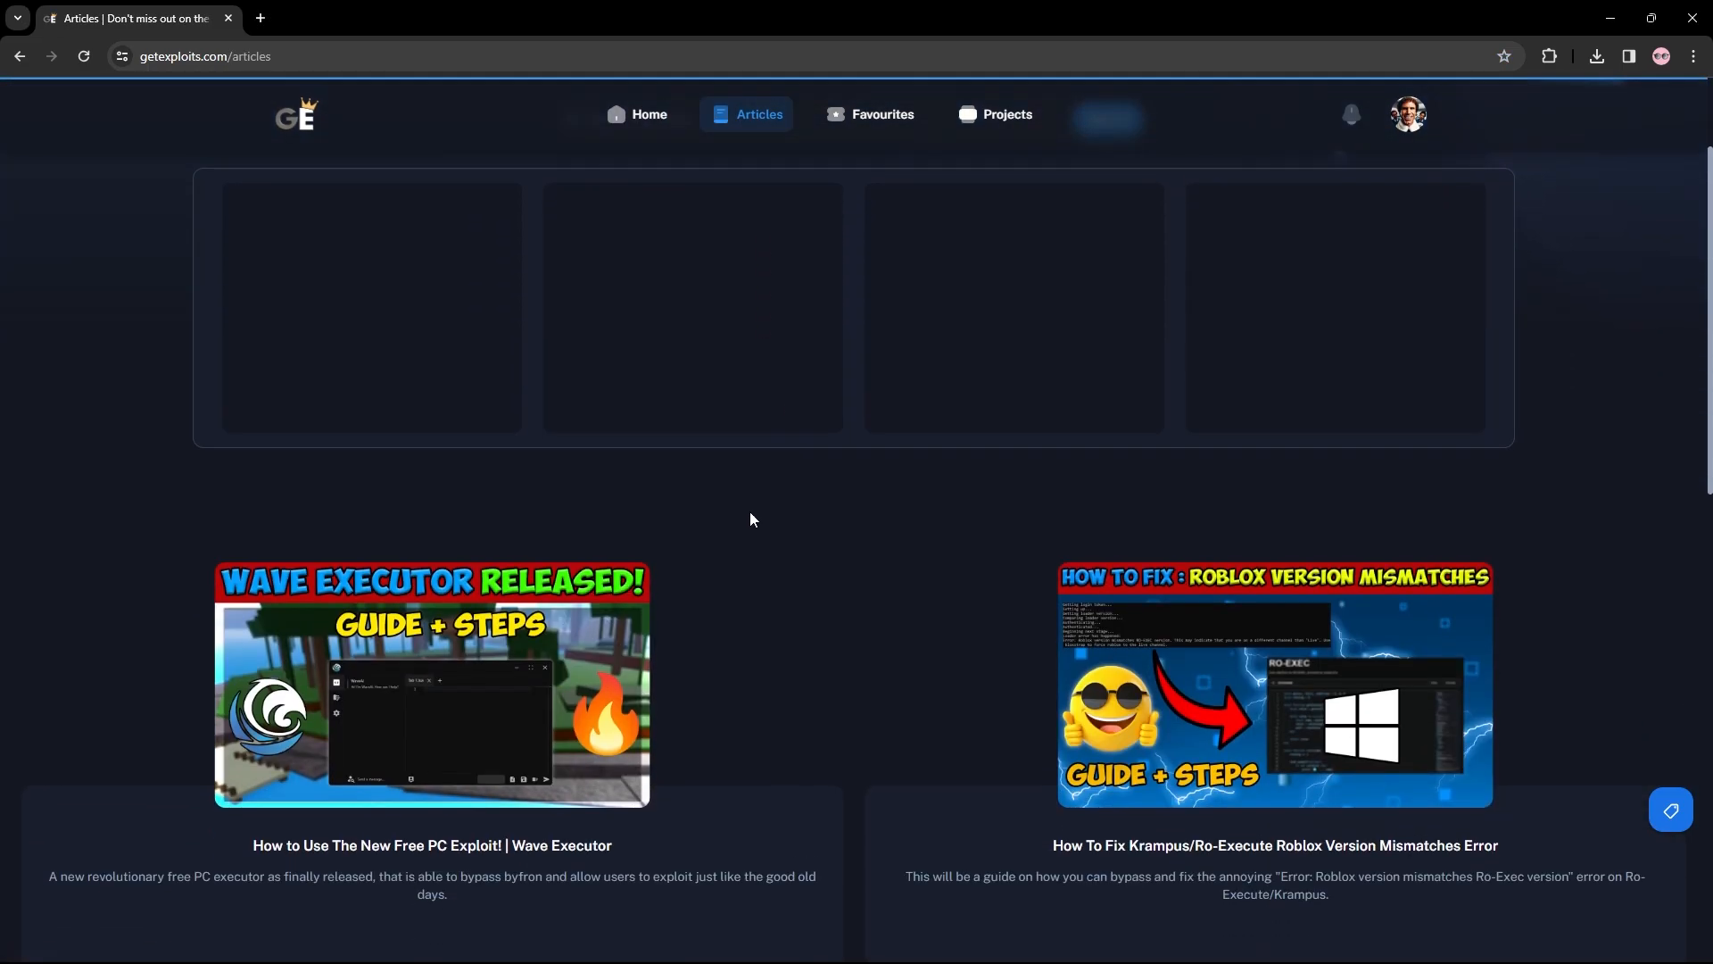
scroll(down, 3)
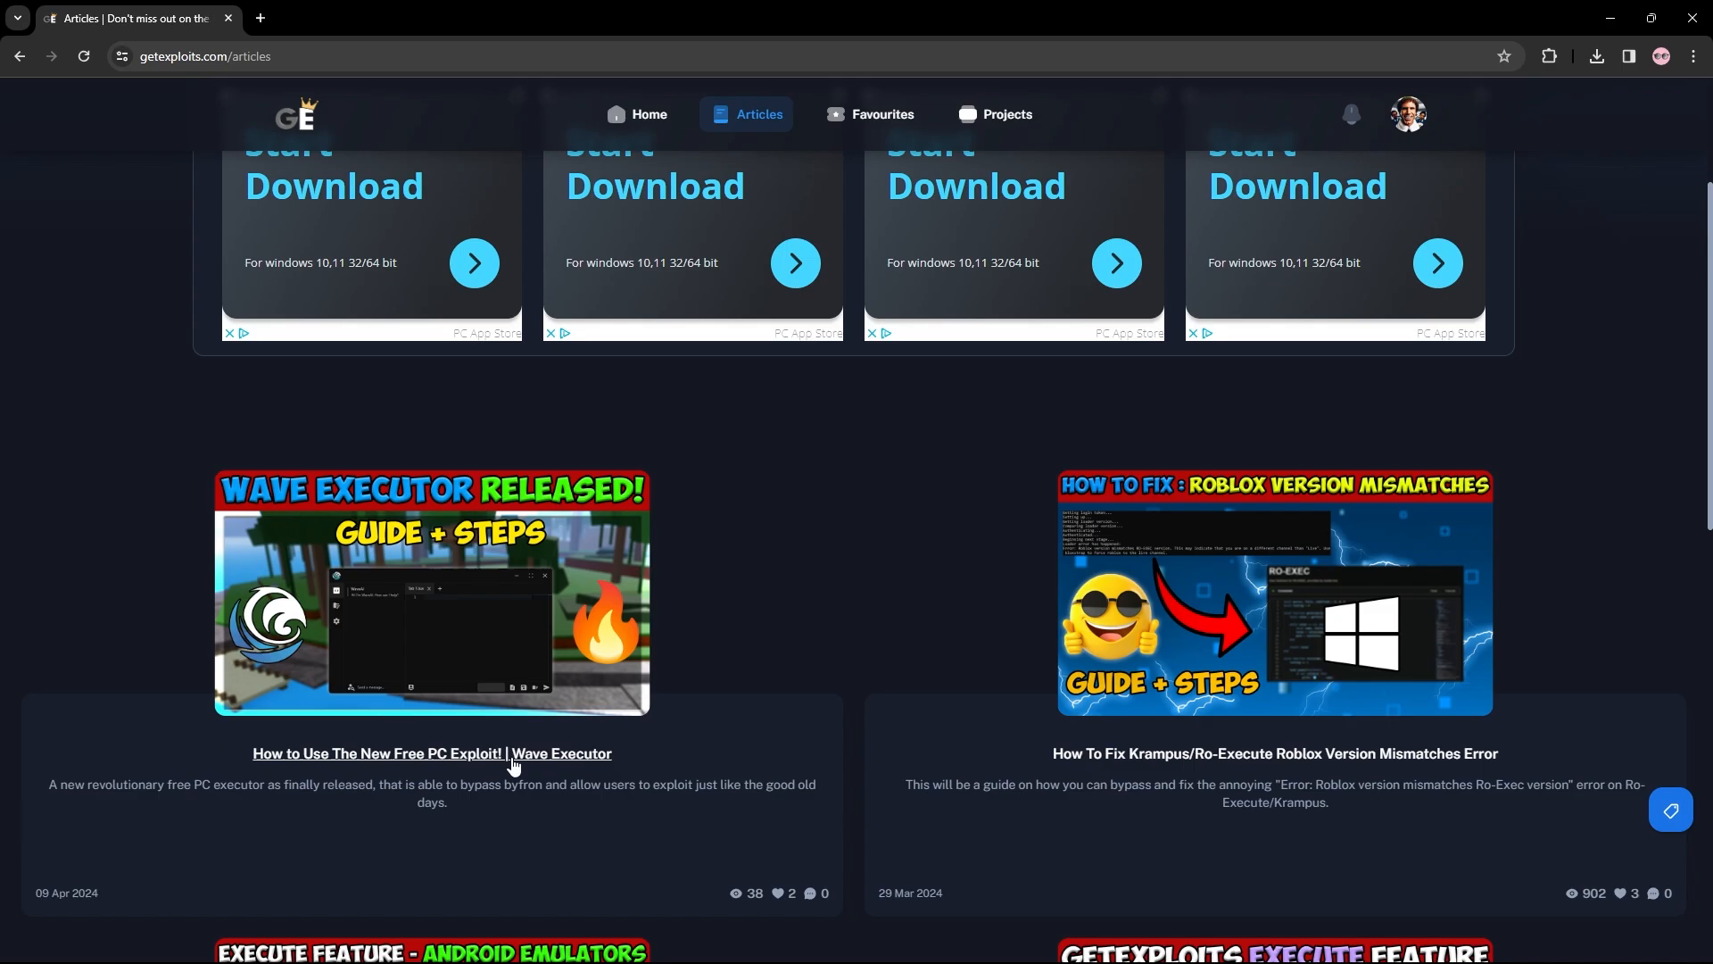
mouse_move(477, 778)
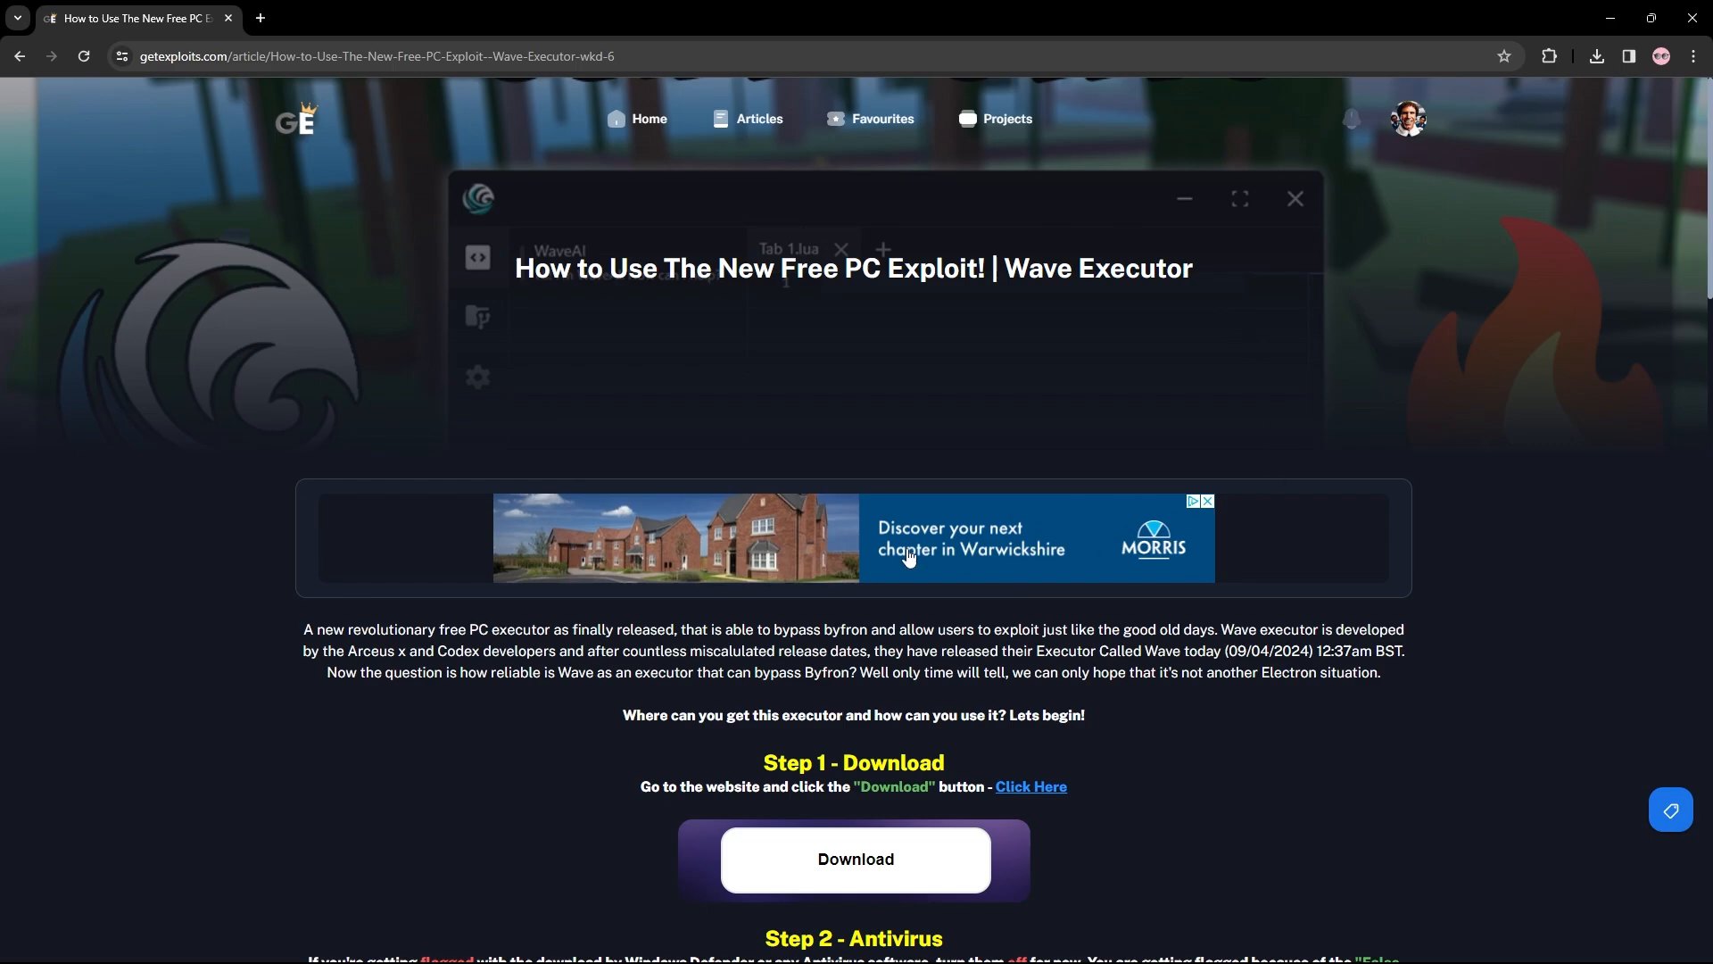
scroll(down, 3)
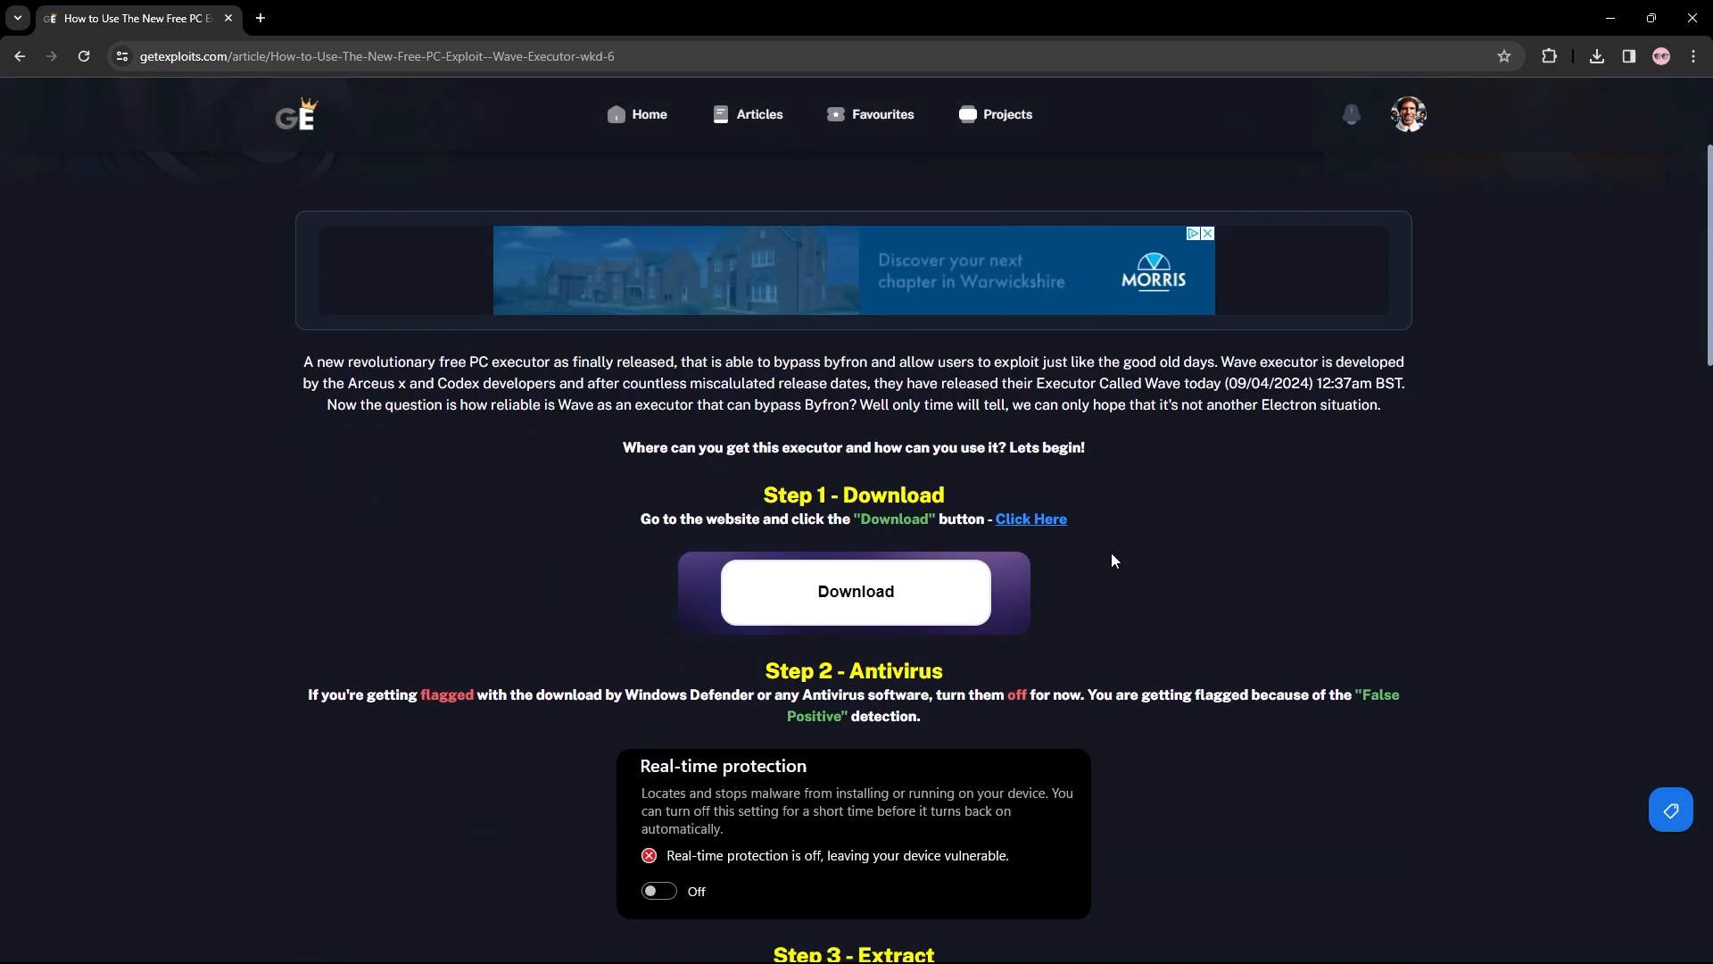
mouse_move(1108, 589)
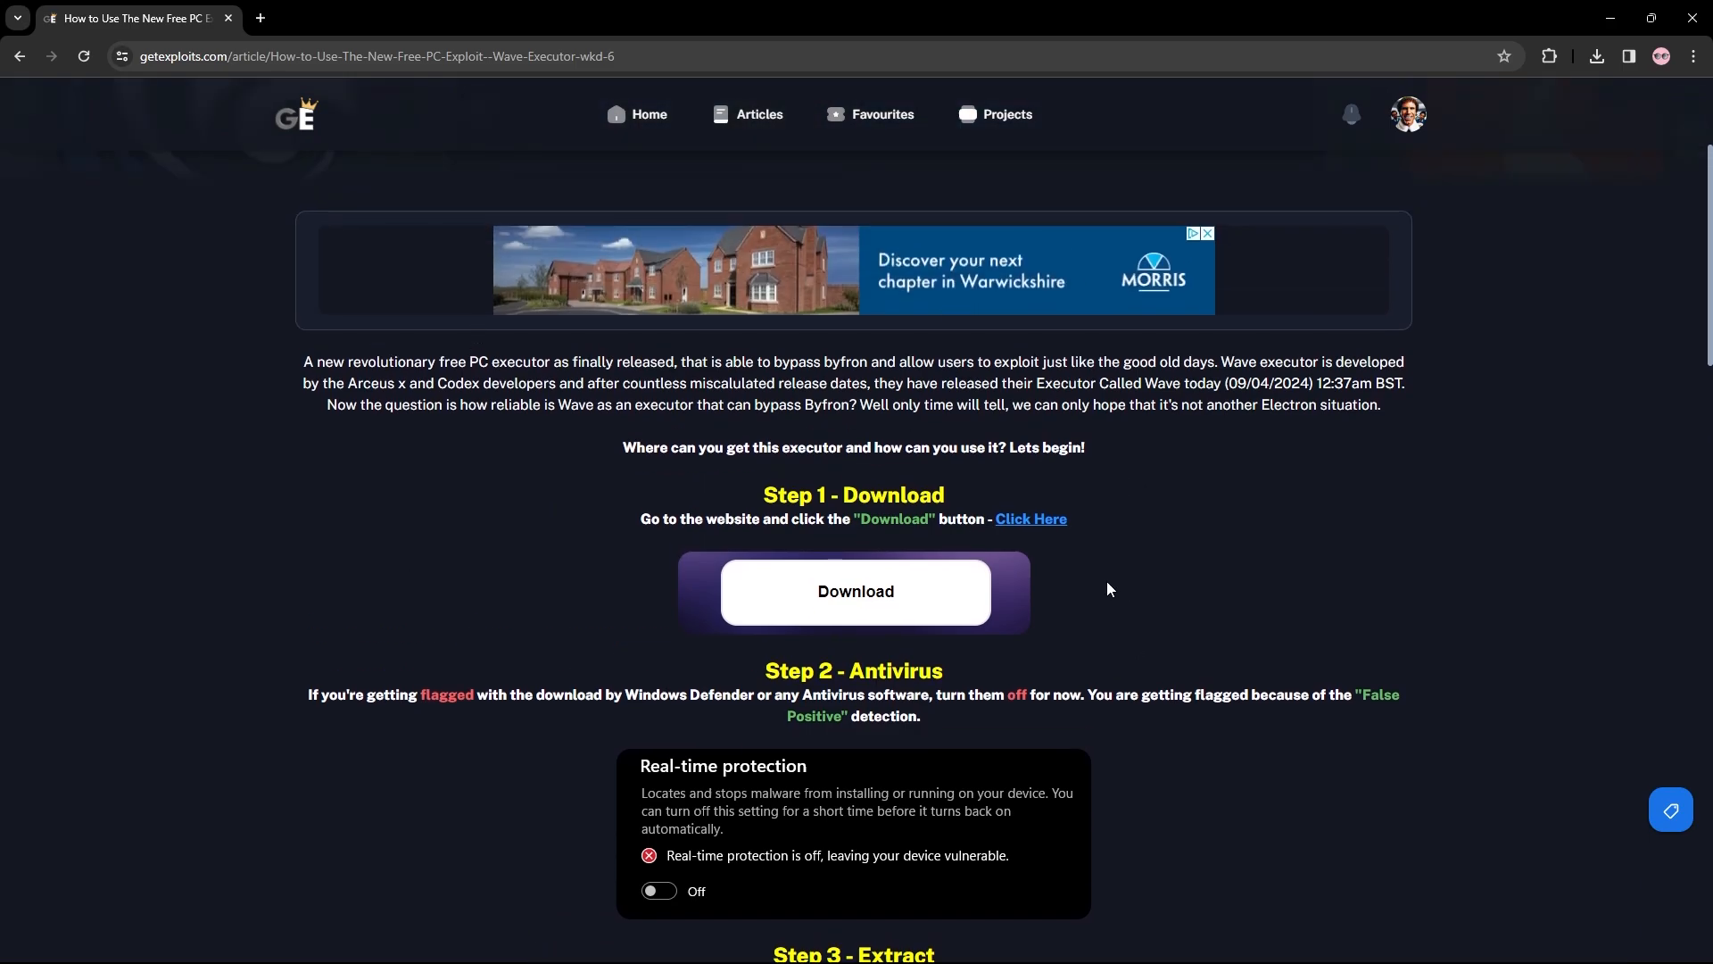
scroll(down, 3)
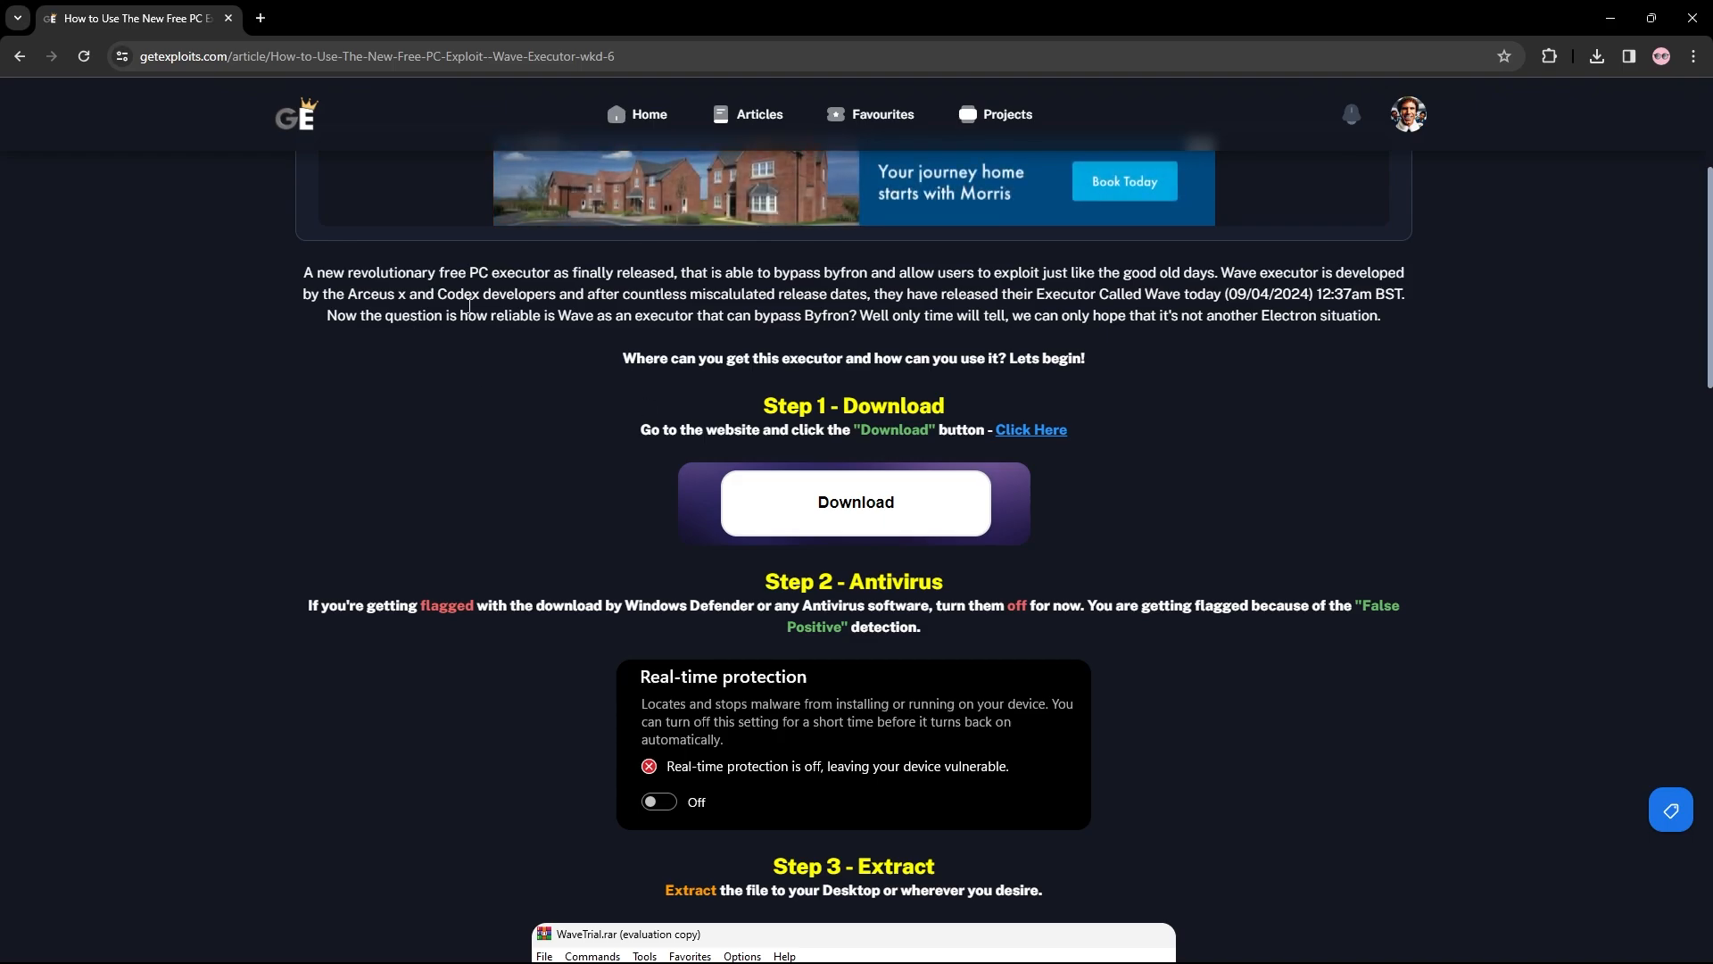
scroll(up, 3)
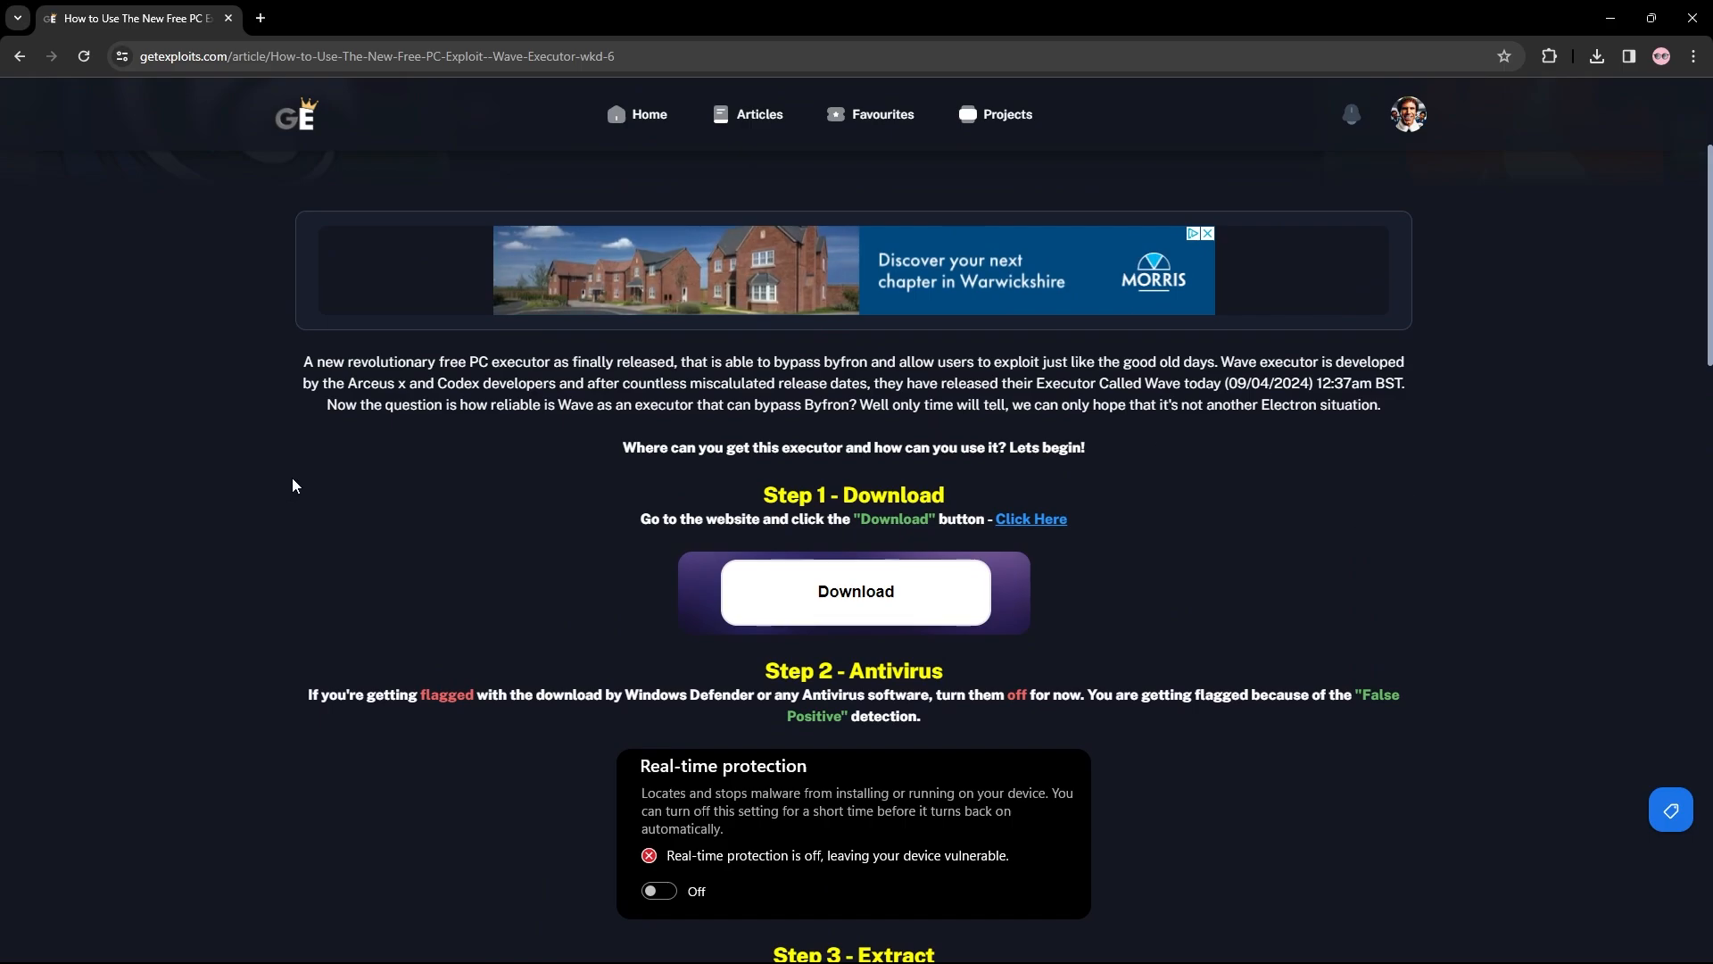
mouse_move(882, 573)
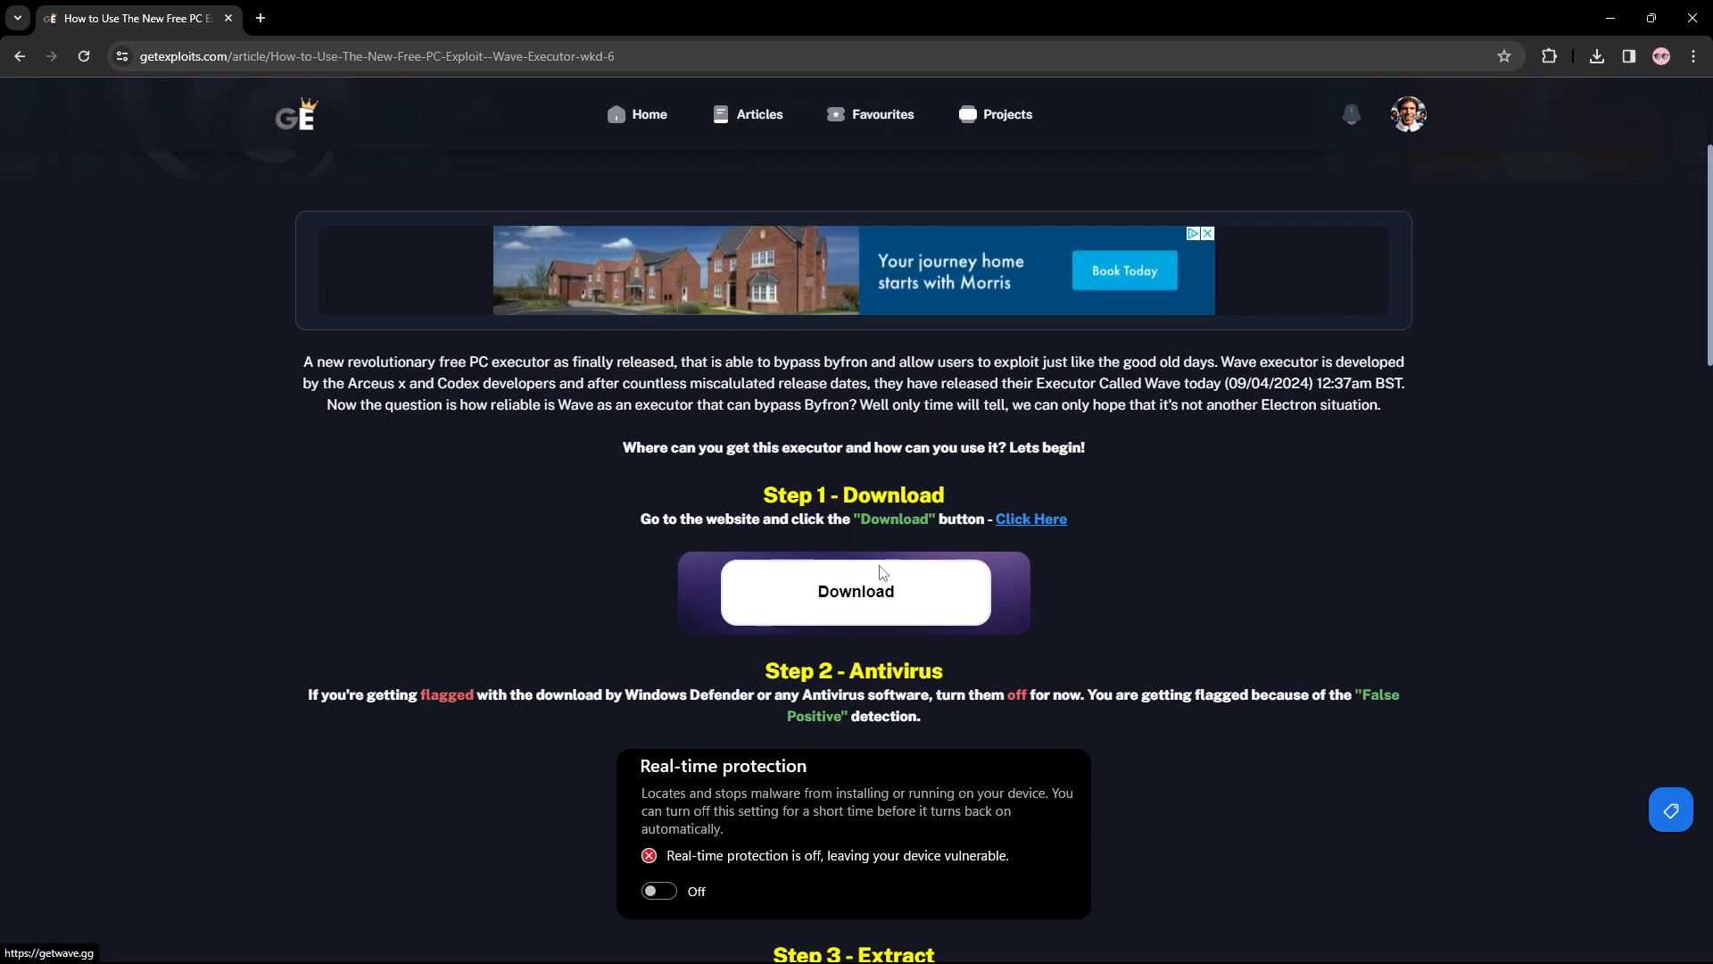
scroll(down, 3)
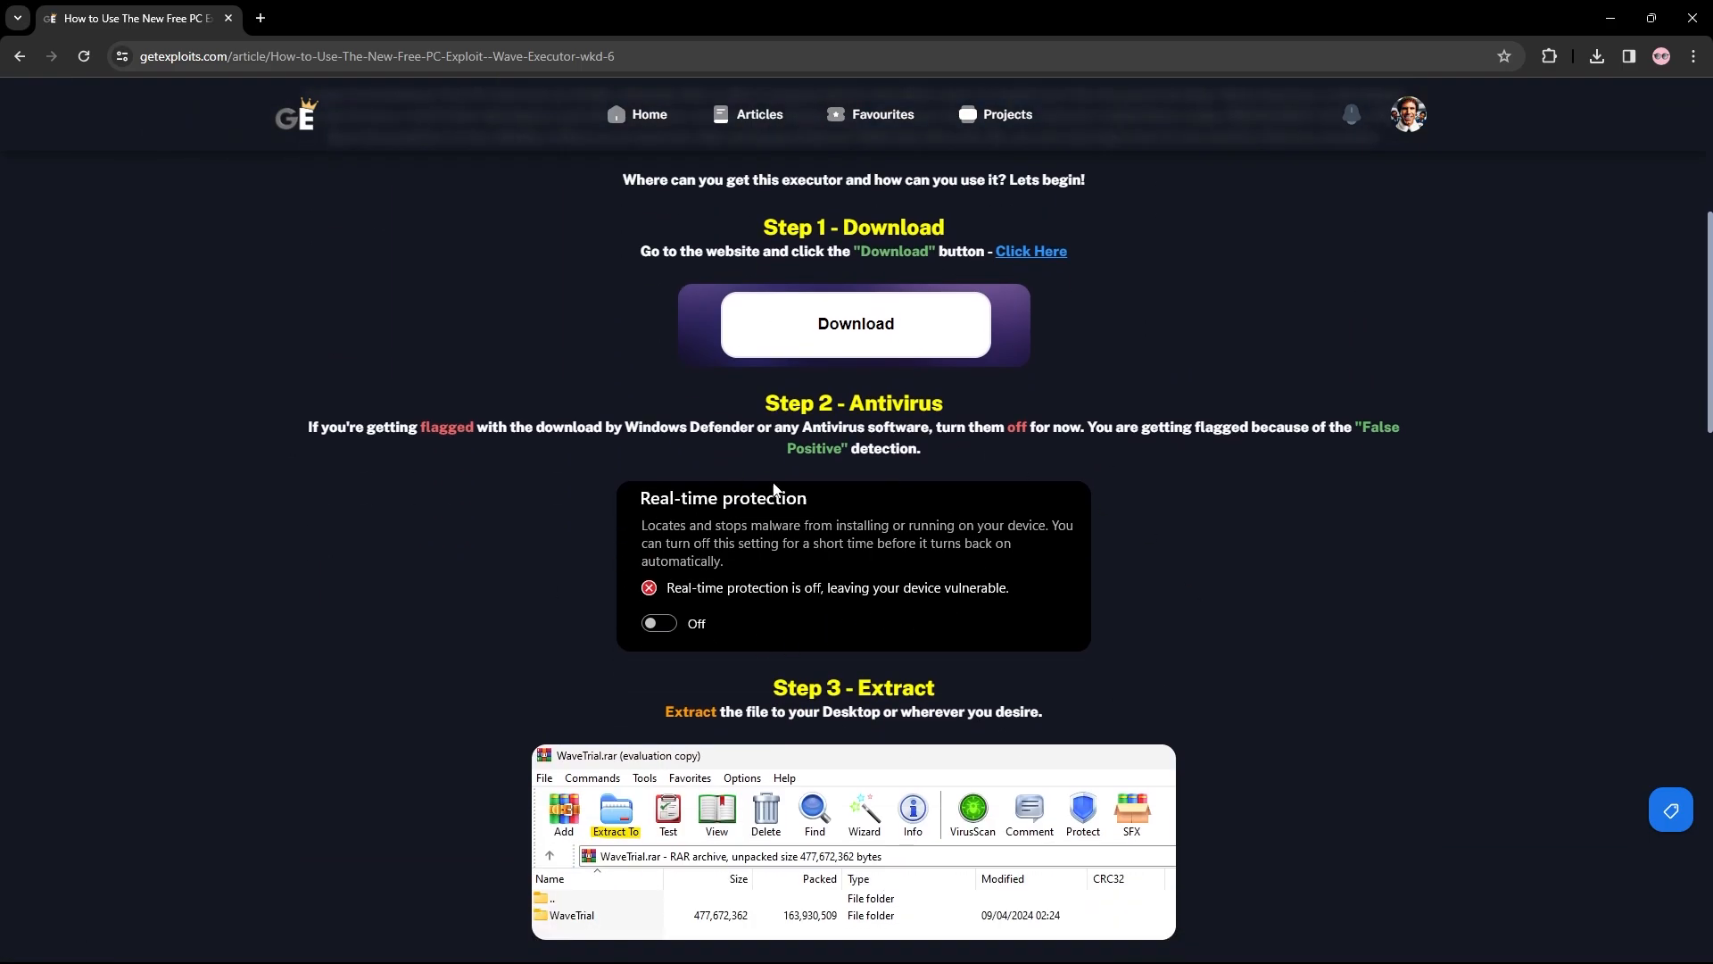
mouse_move(732, 593)
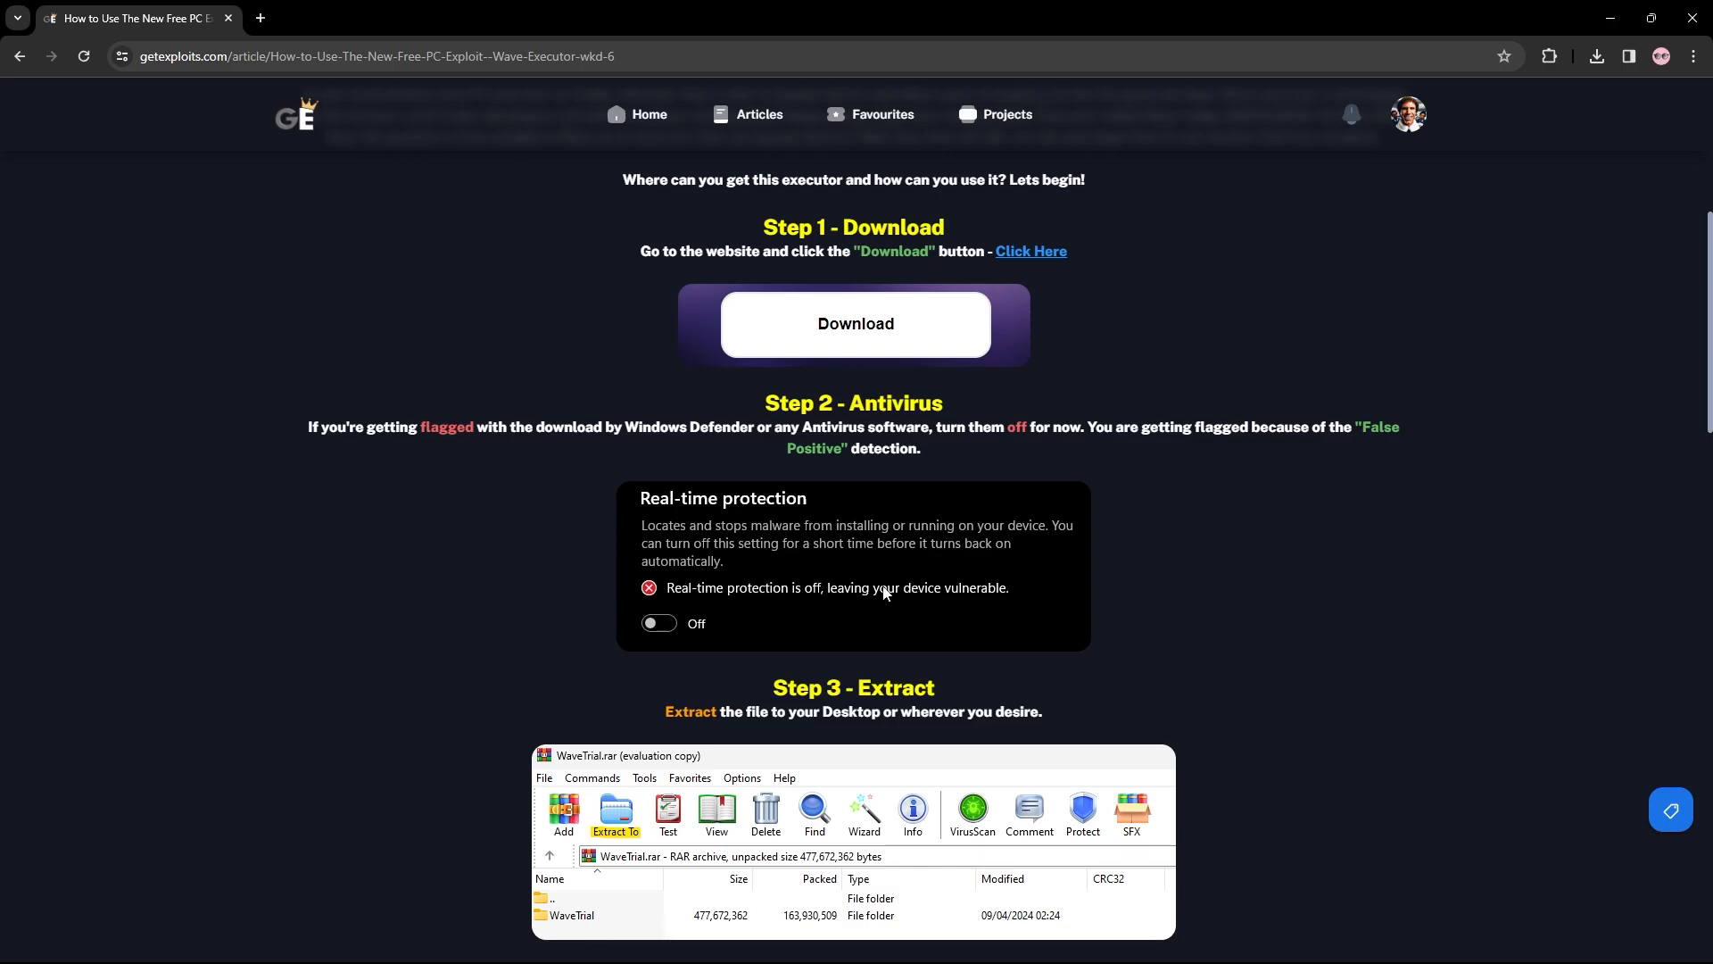
mouse_move(1384, 446)
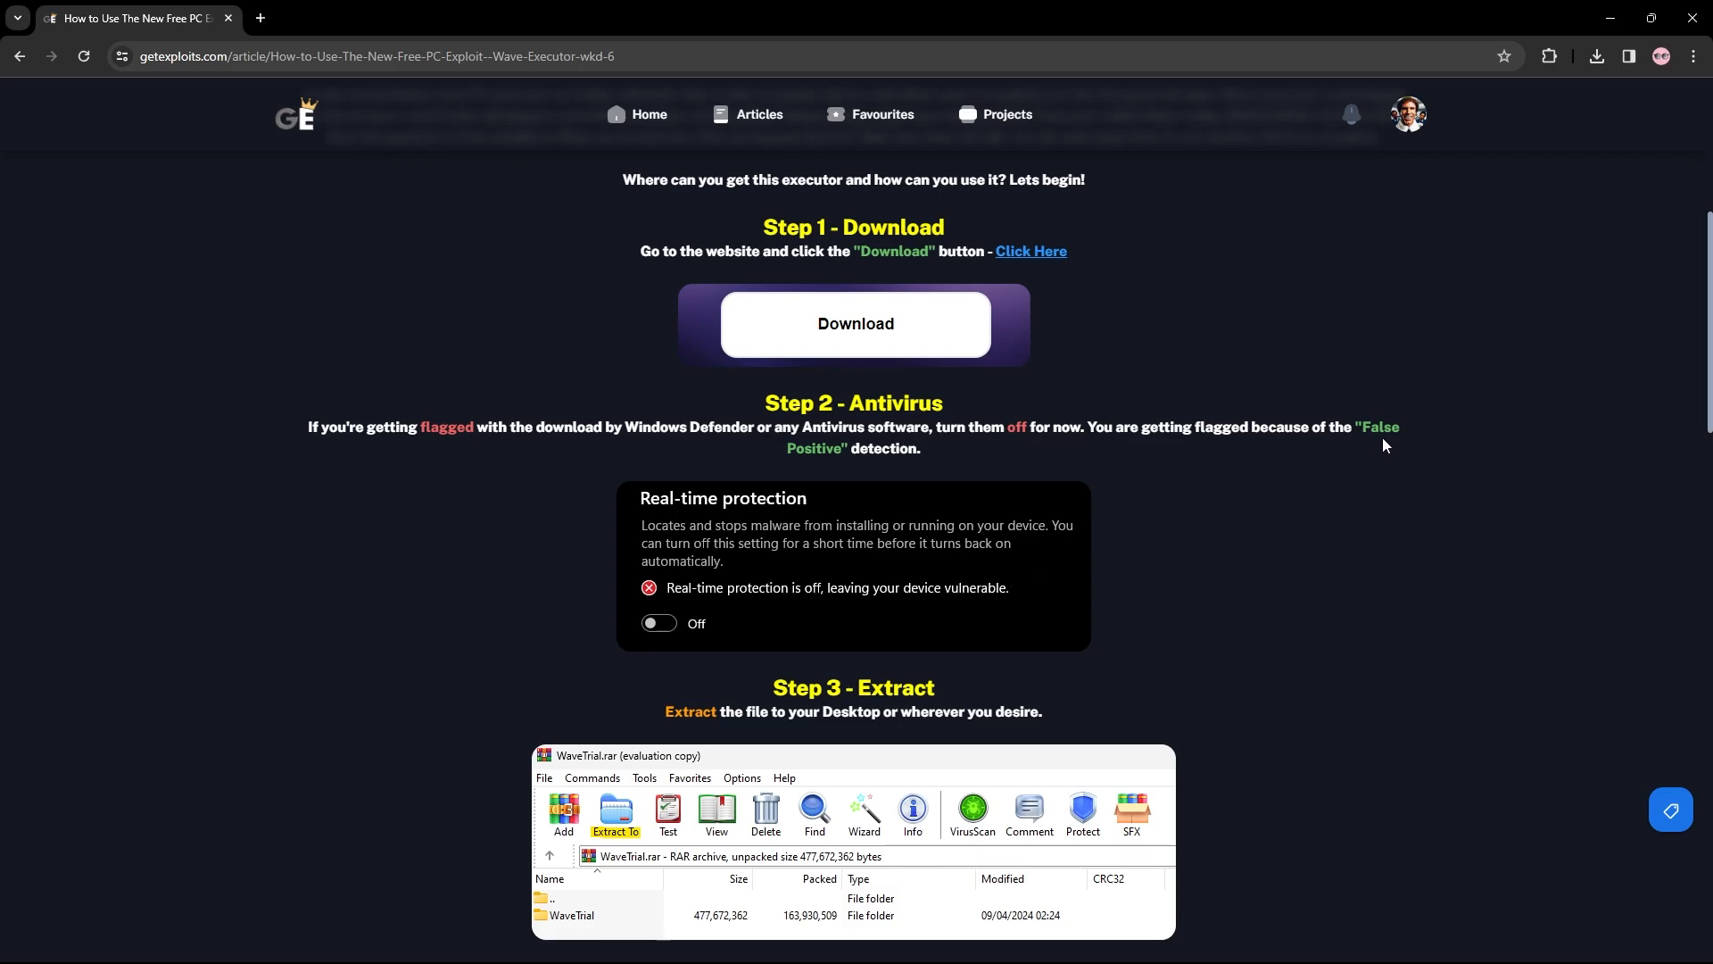
mouse_move(905, 480)
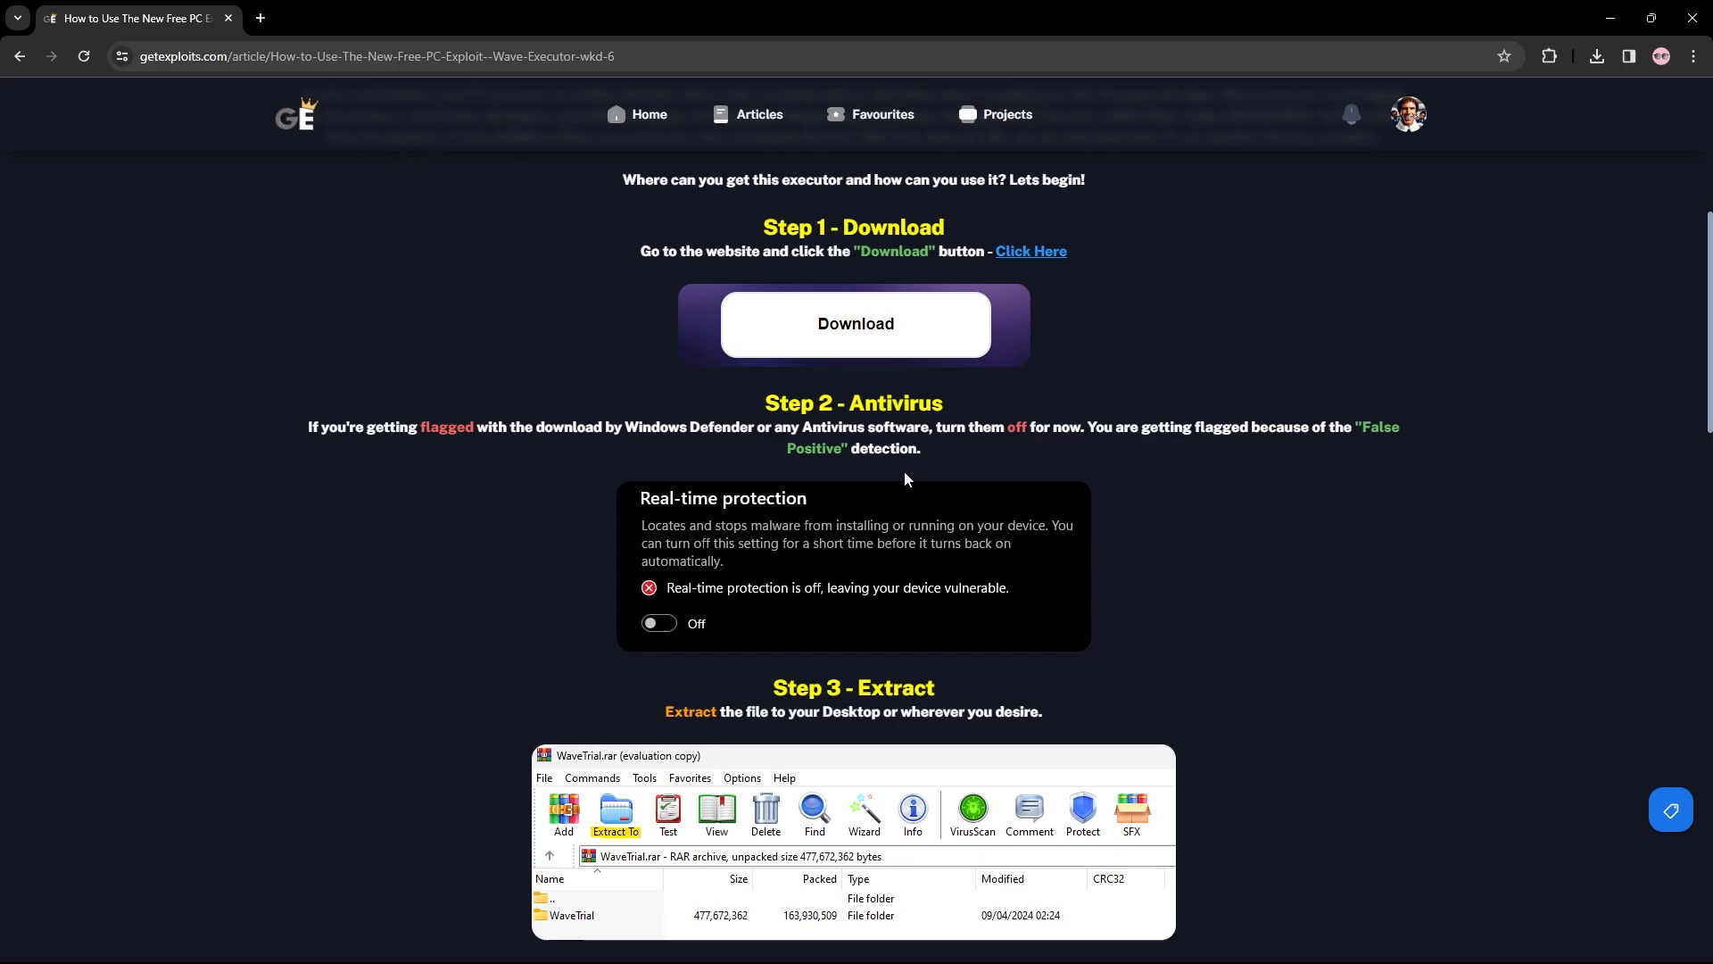
Read Steps 4 and 5 of the Wave guide, then return to the Home page.
scroll(down, 3)
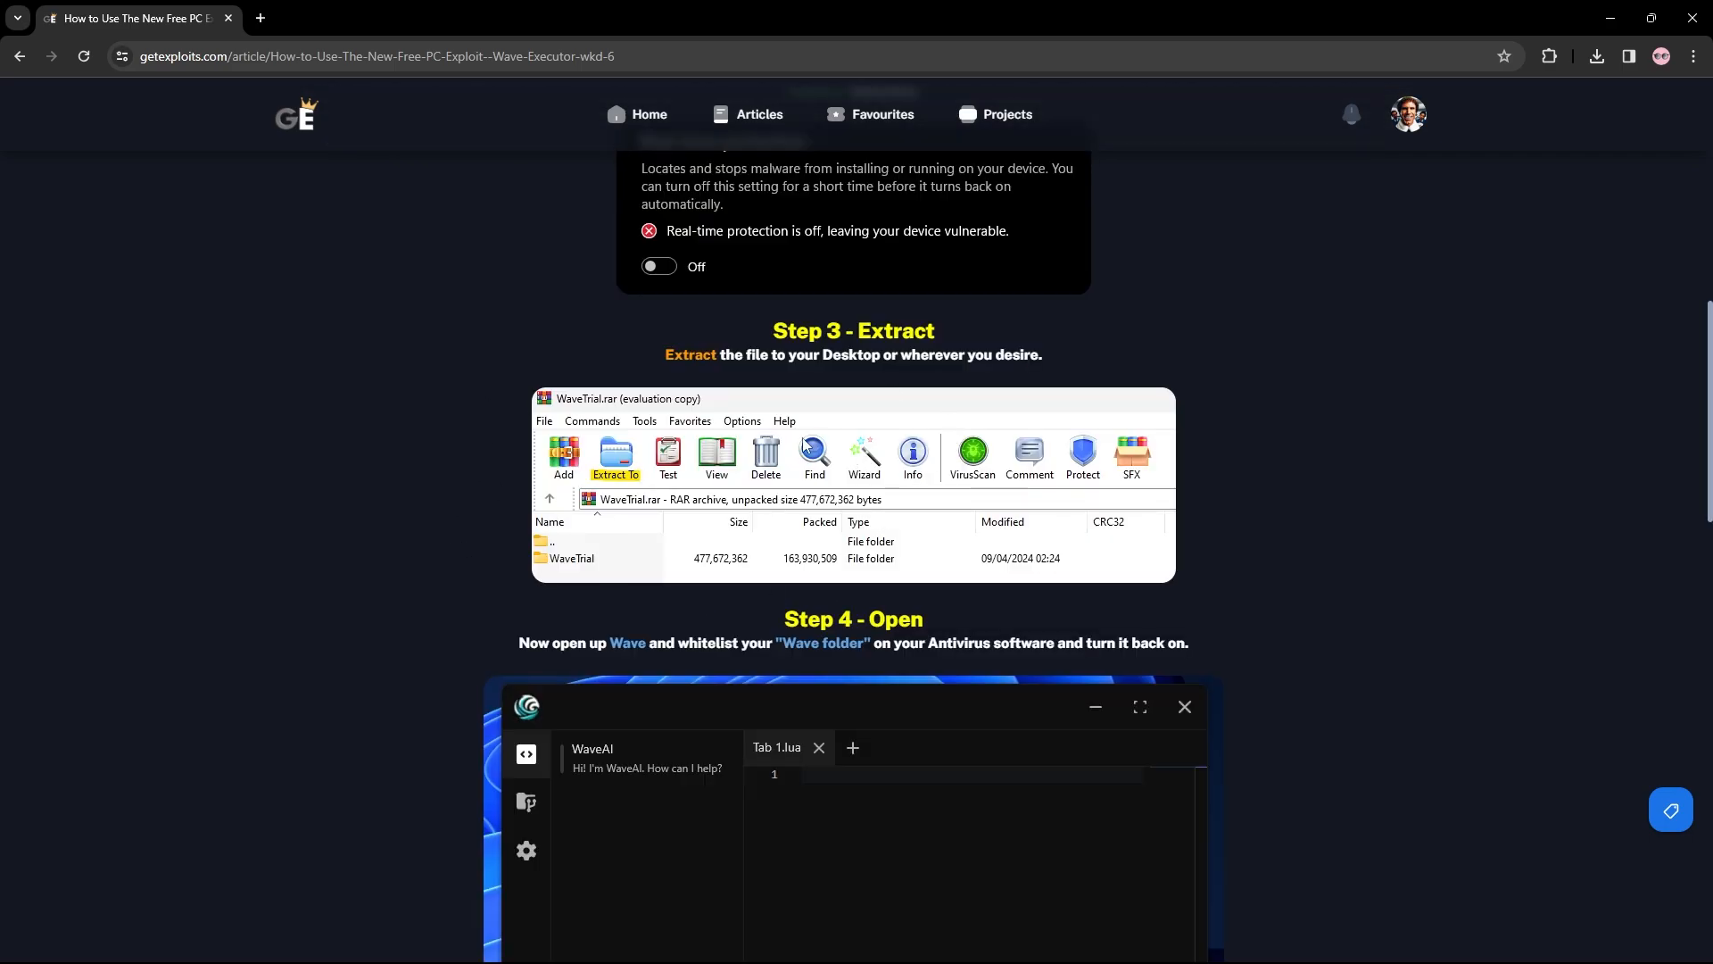
scroll(down, 3)
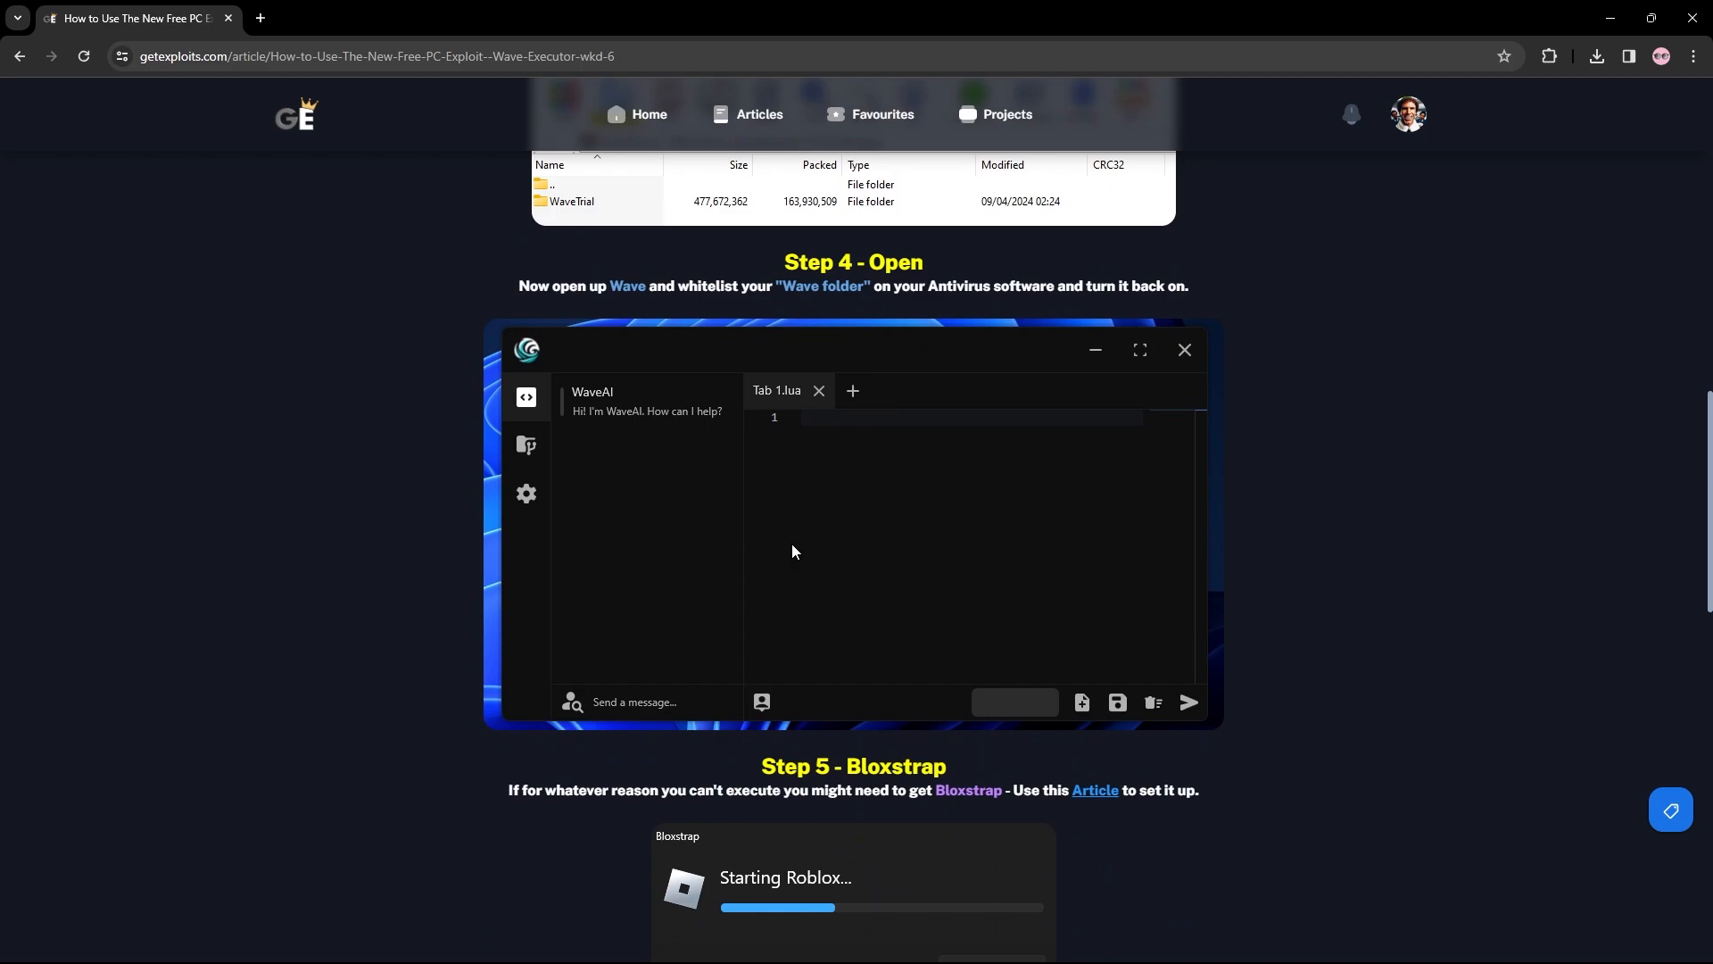
mouse_move(960, 784)
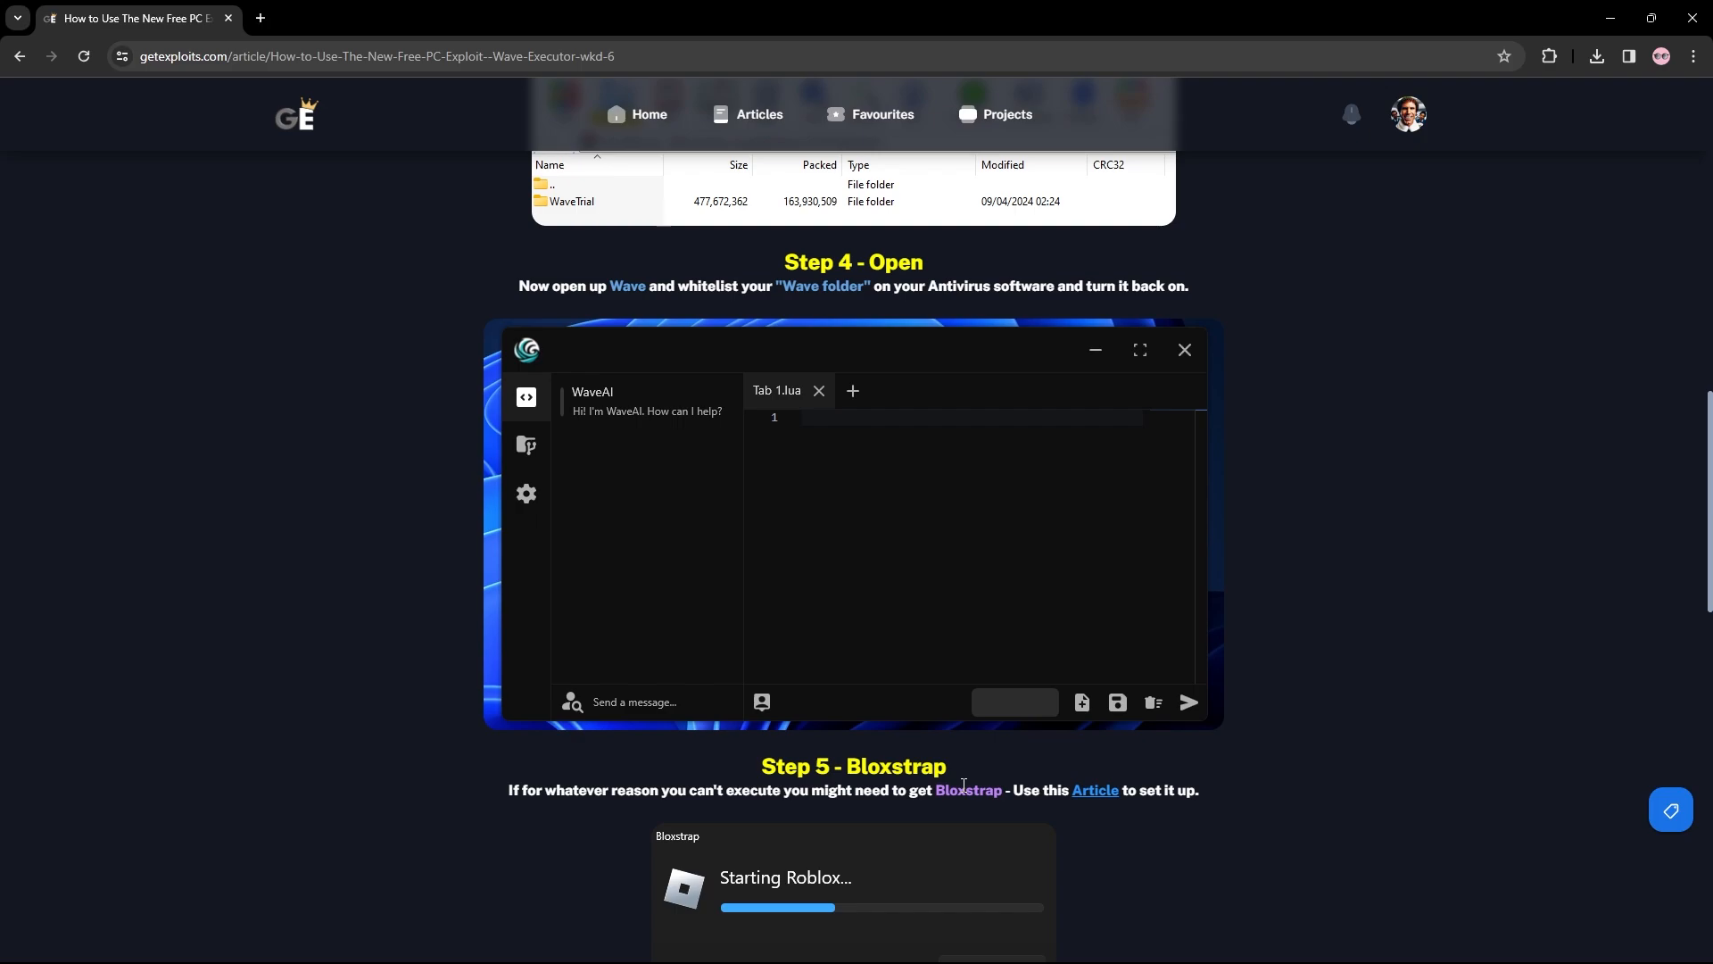
mouse_move(1106, 798)
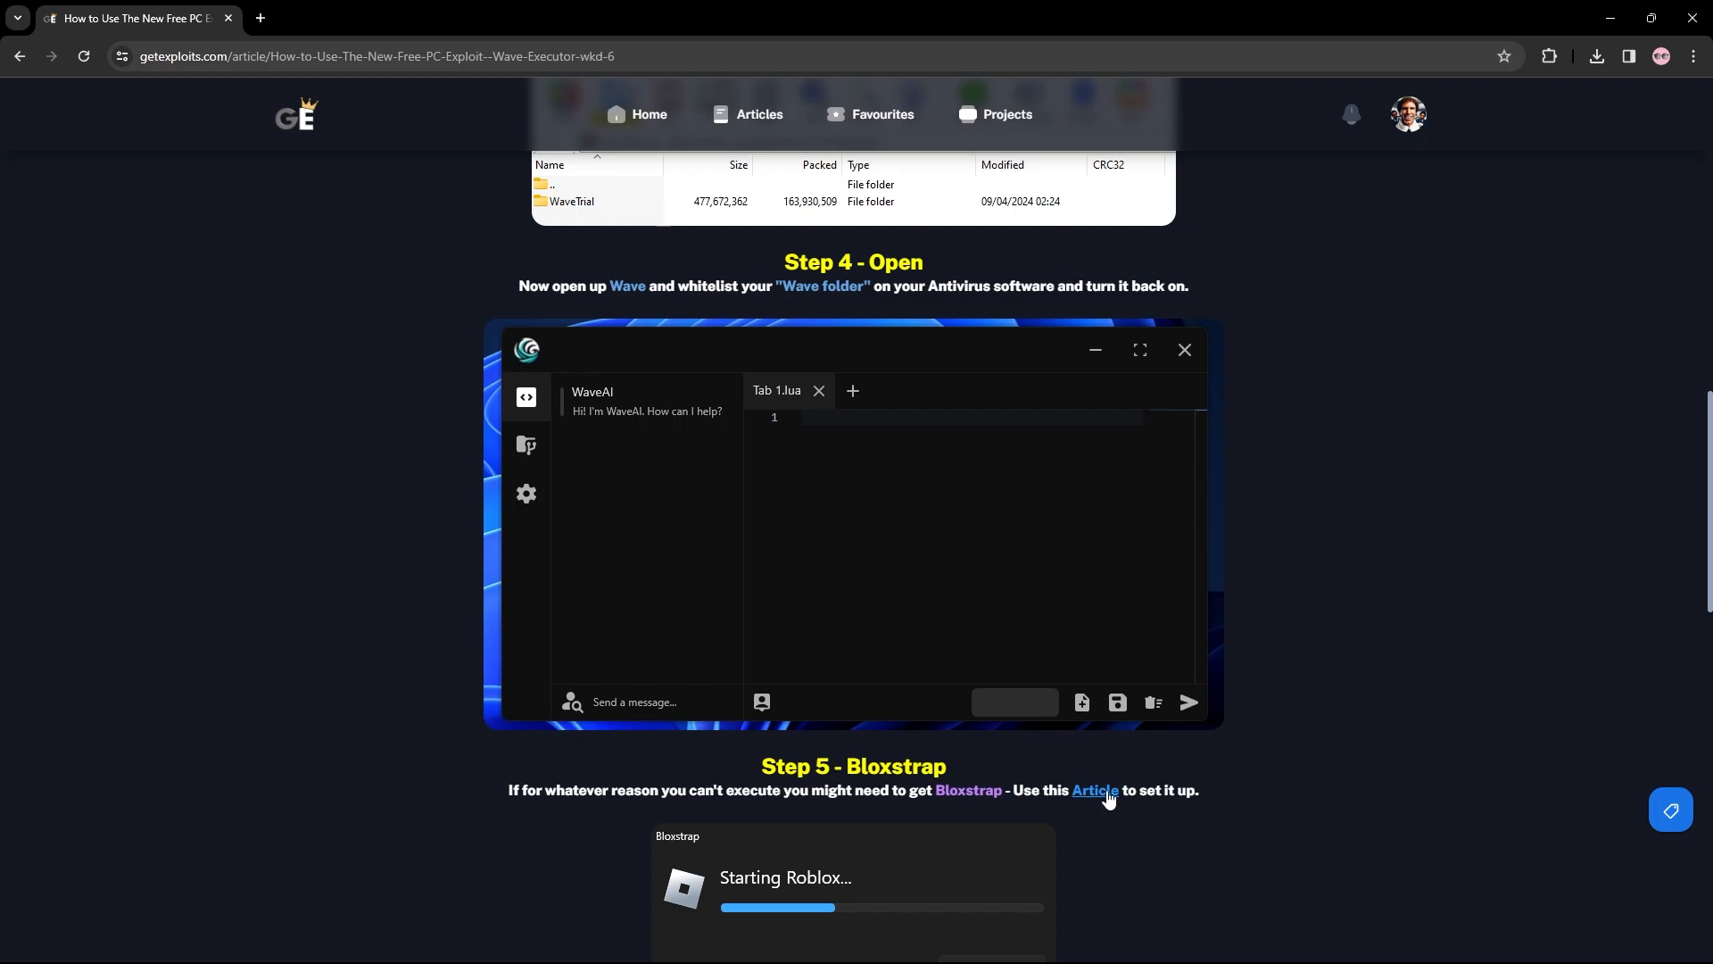
mouse_move(1331, 748)
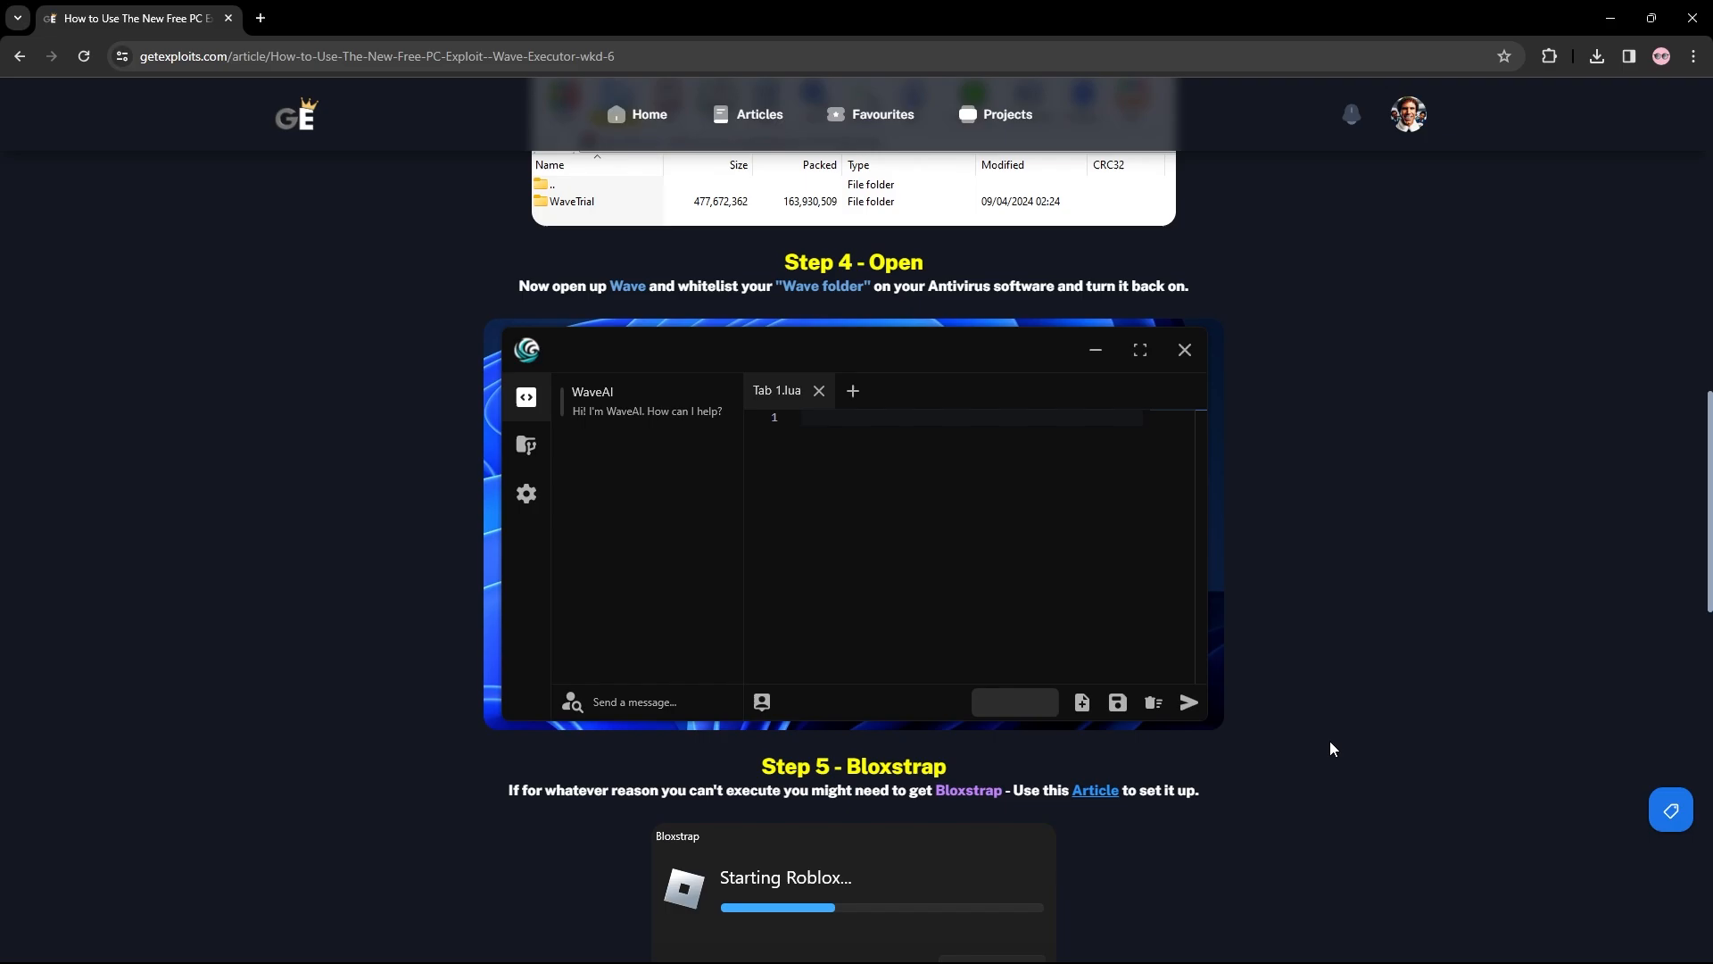
scroll(up, 3)
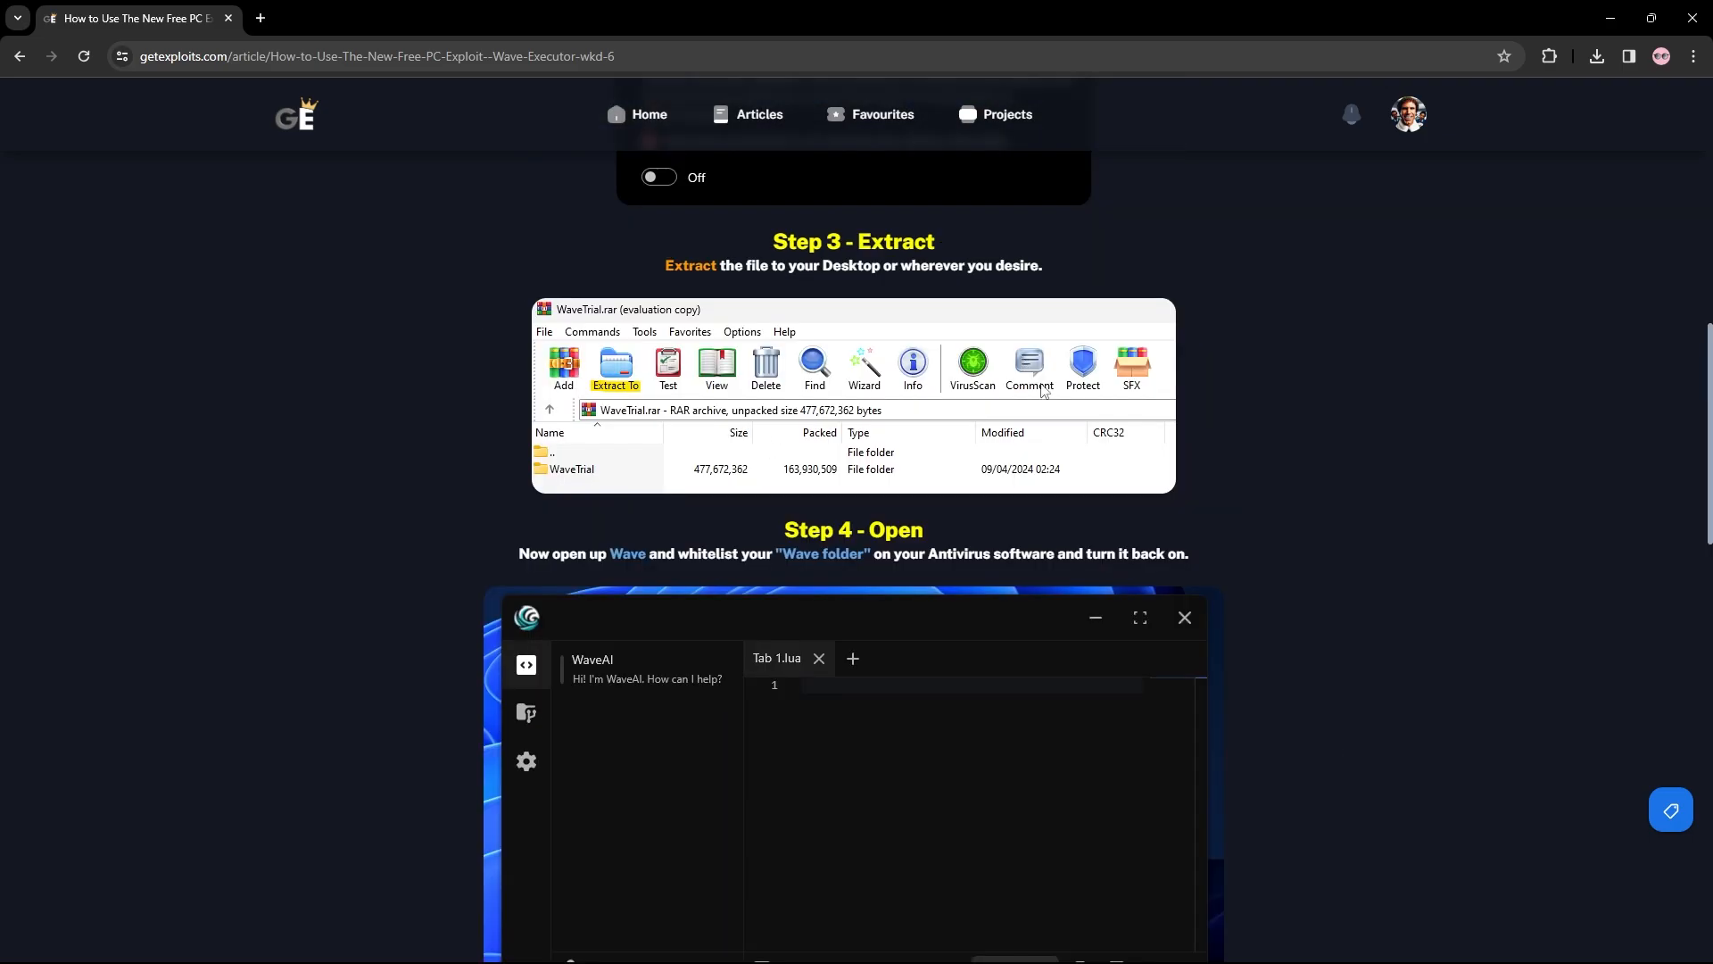
scroll(down, 3)
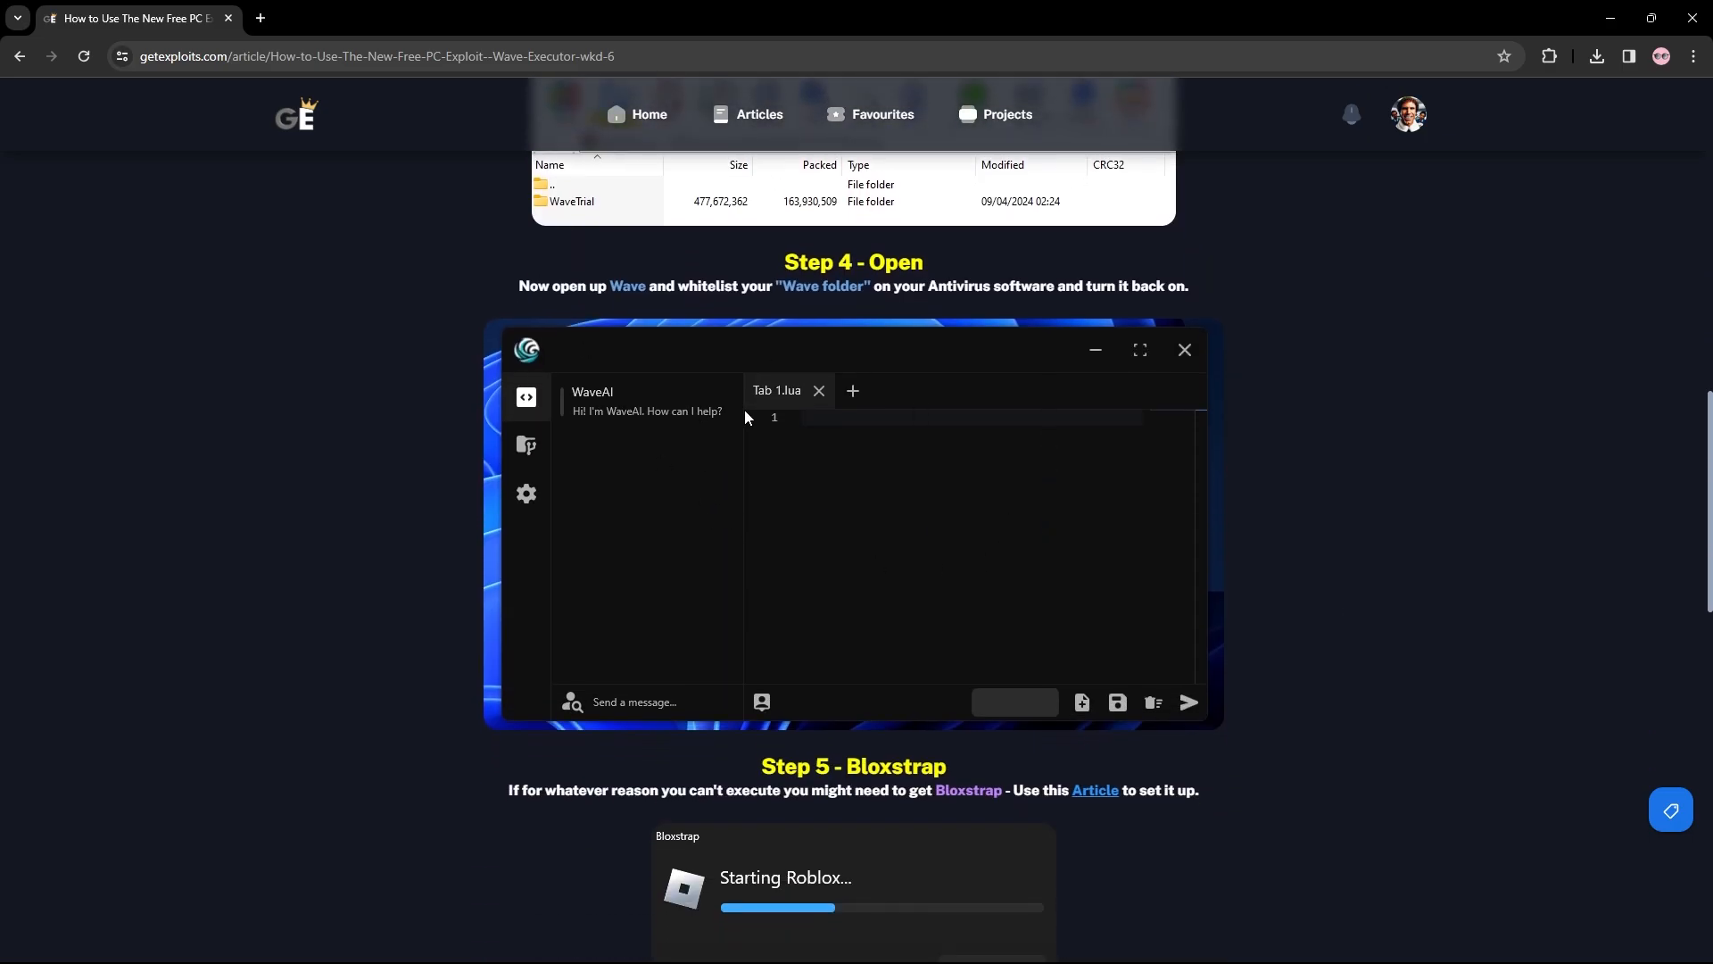
mouse_move(943, 535)
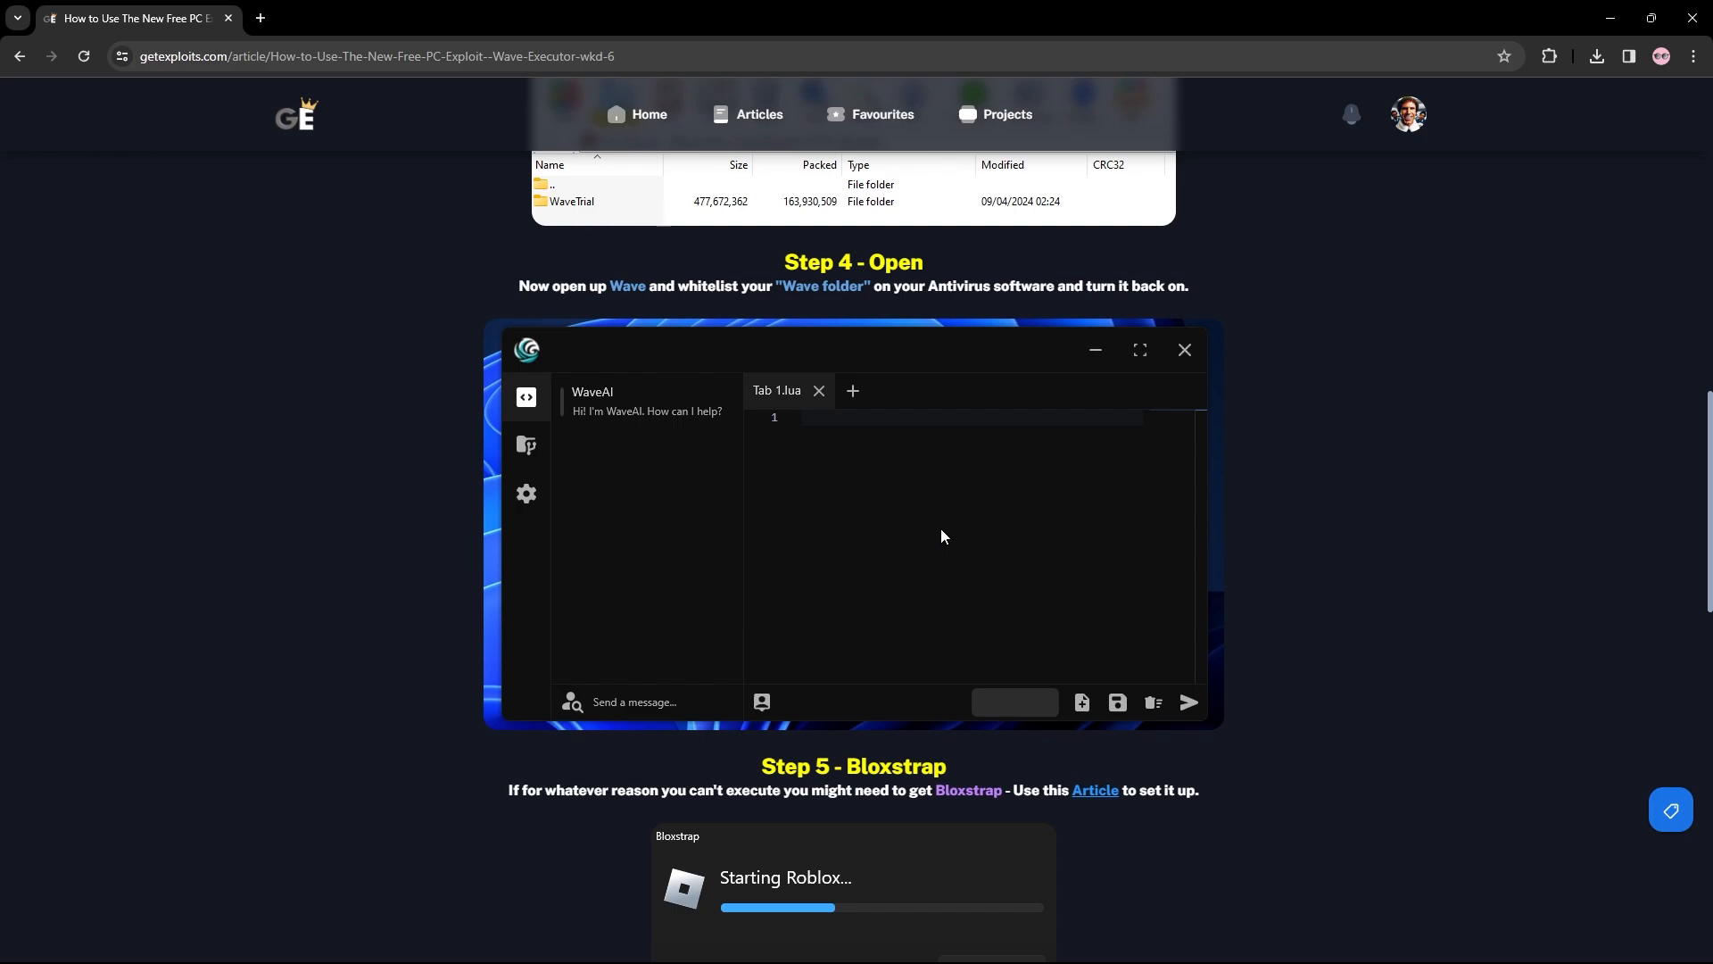
click(647, 113)
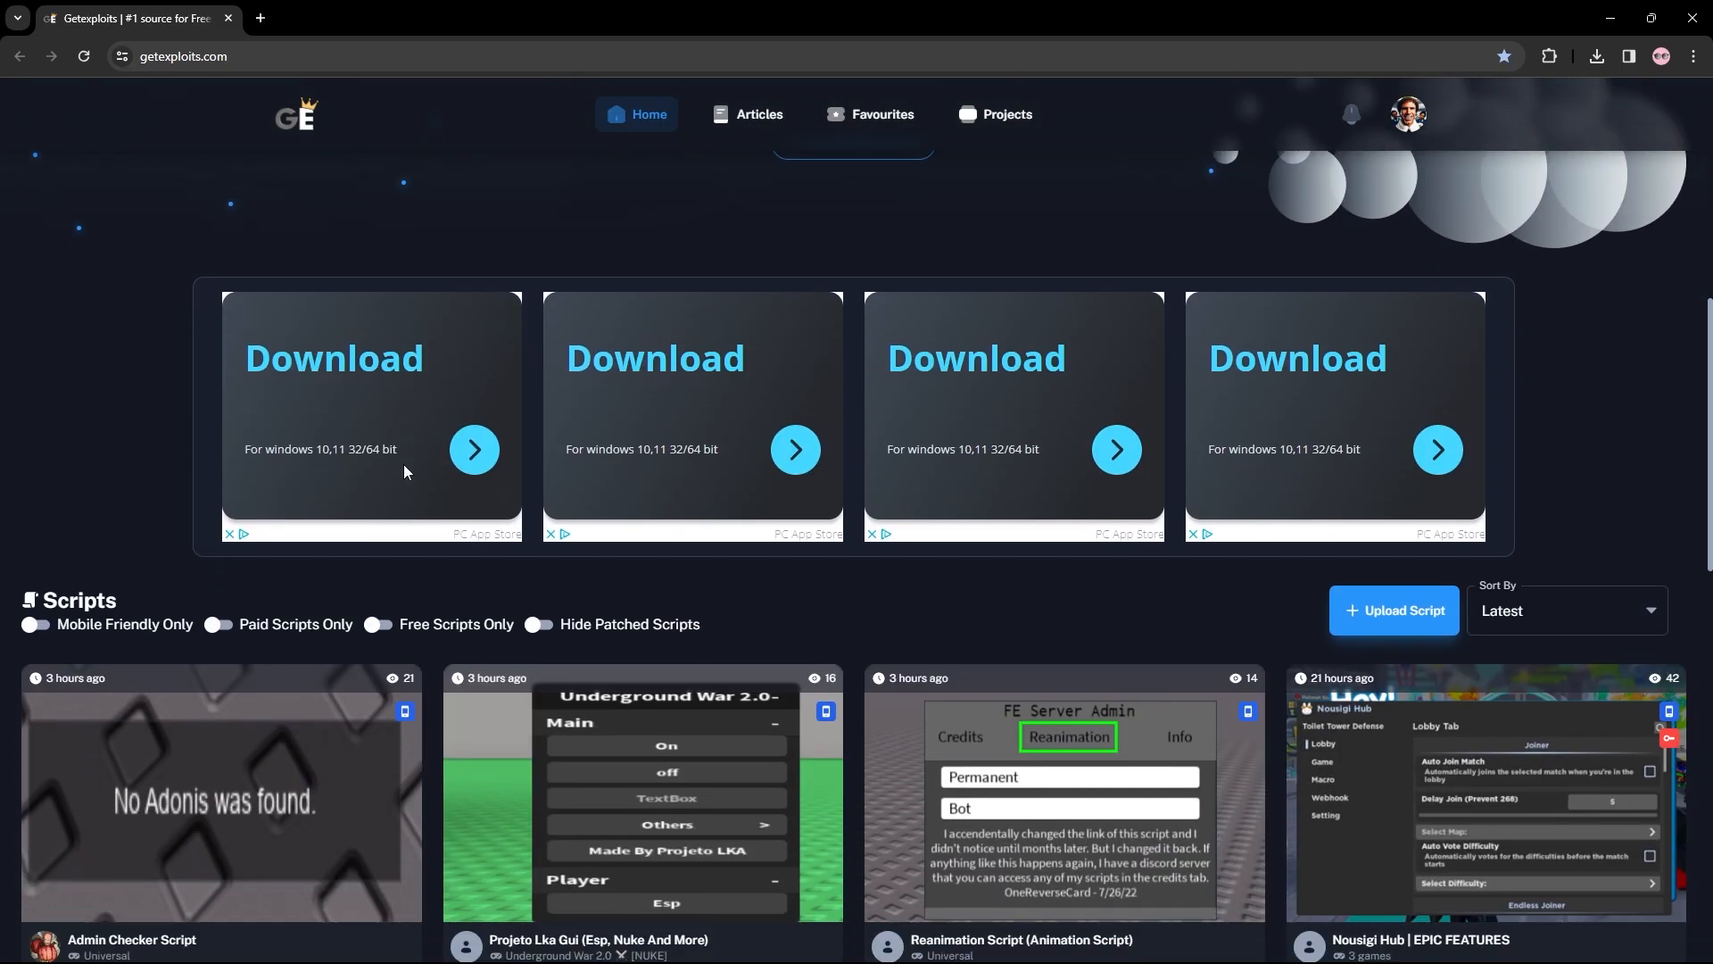
Sort the Scripts grid by Most Viewed.
scroll(down, 3)
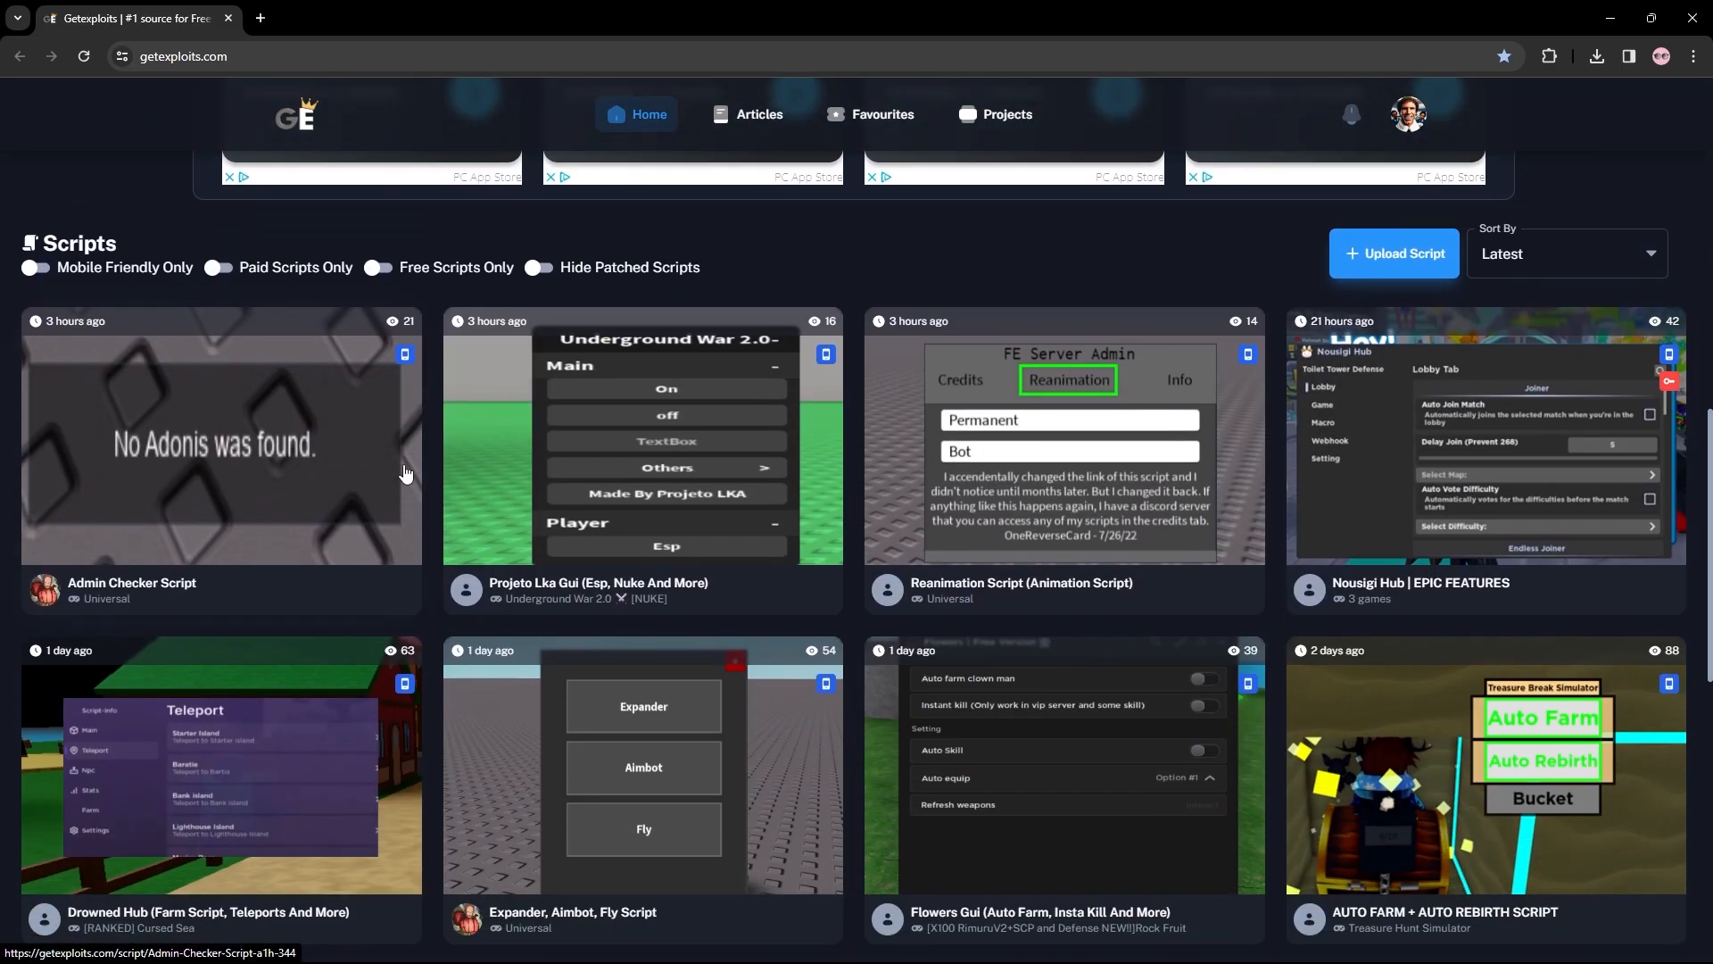
mouse_move(1597, 253)
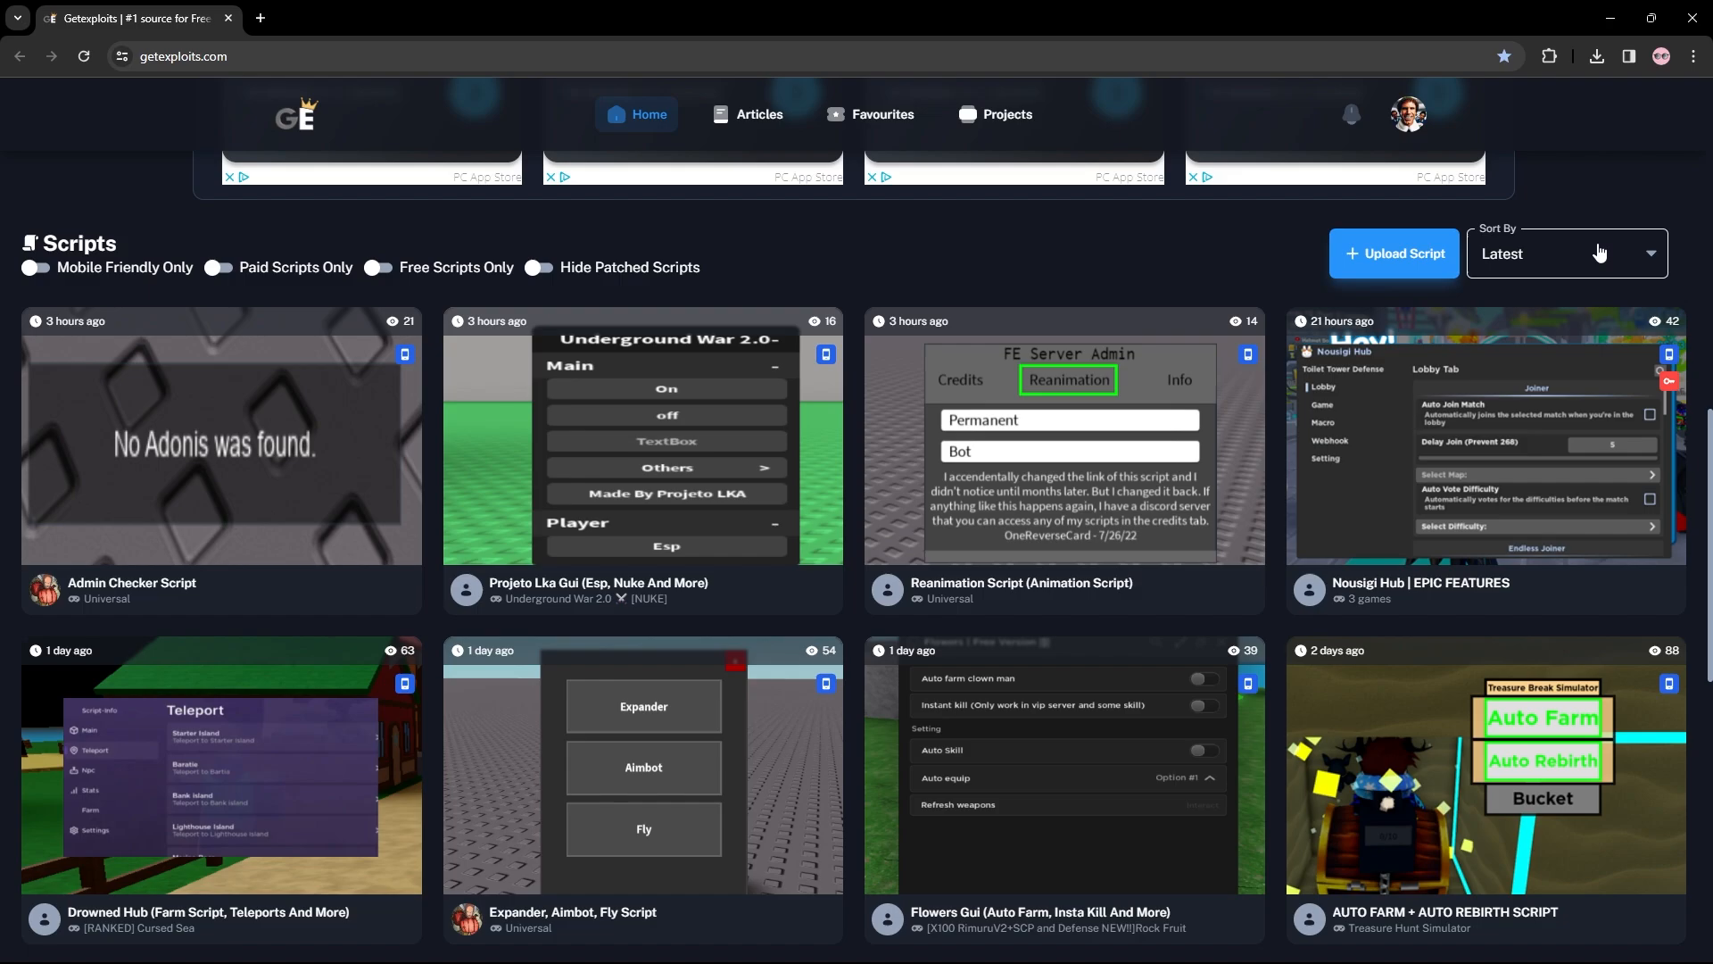
click(1566, 252)
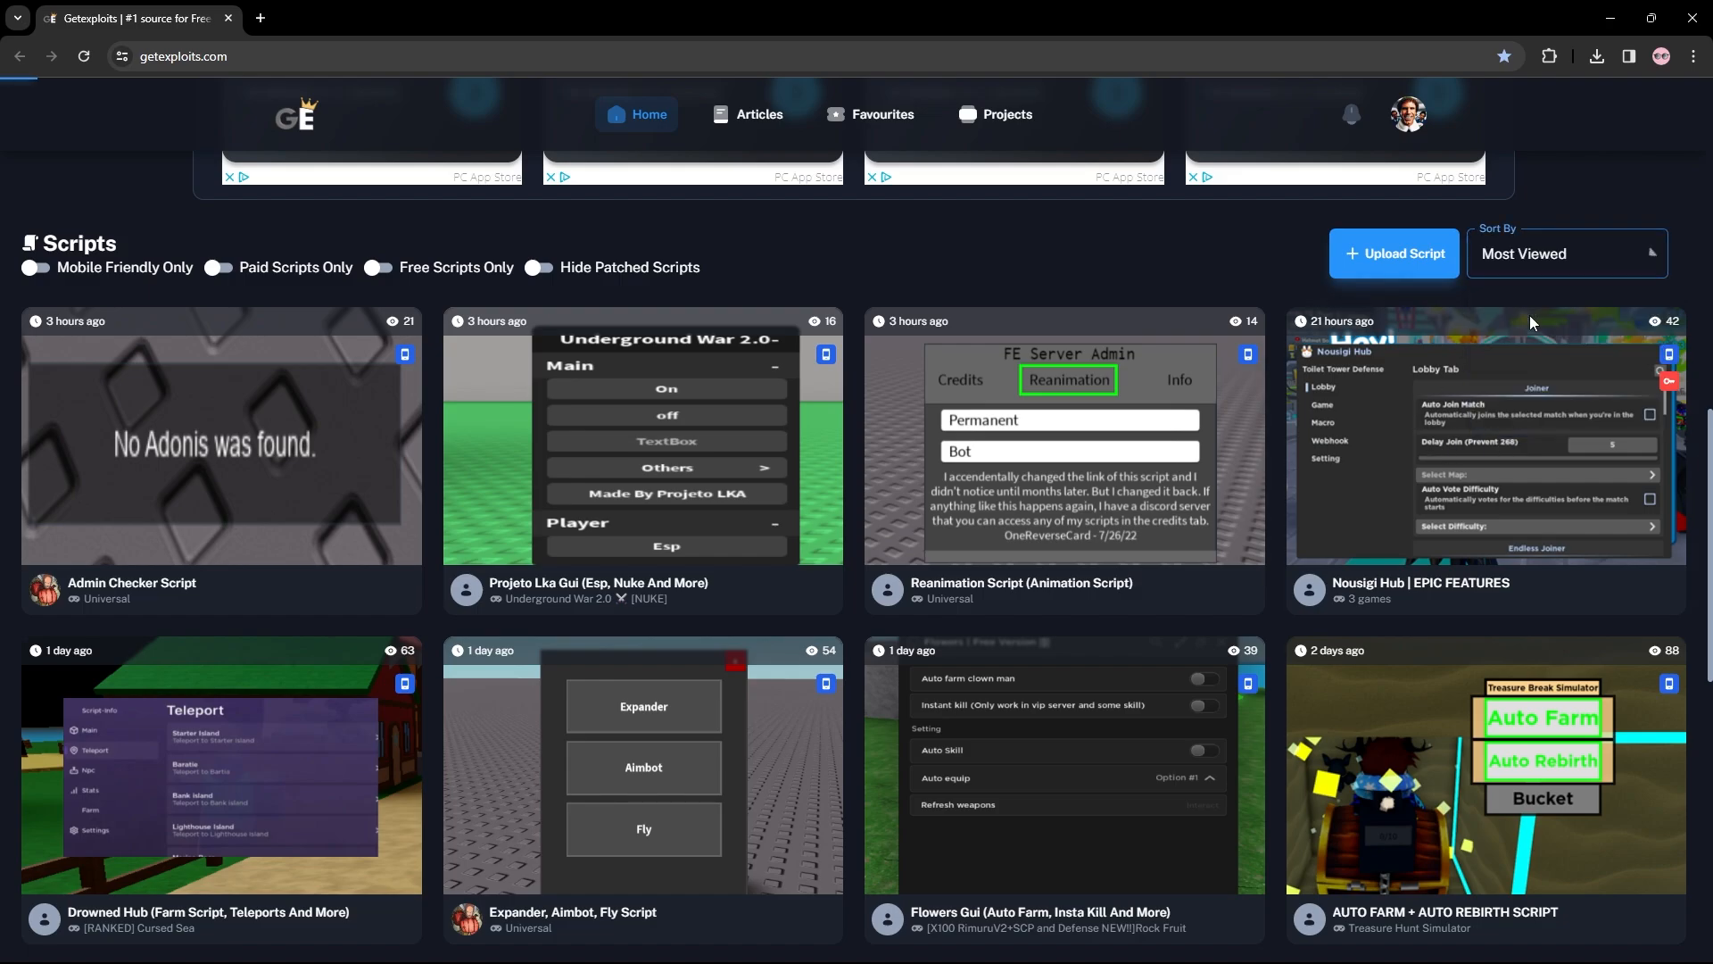
click(1564, 252)
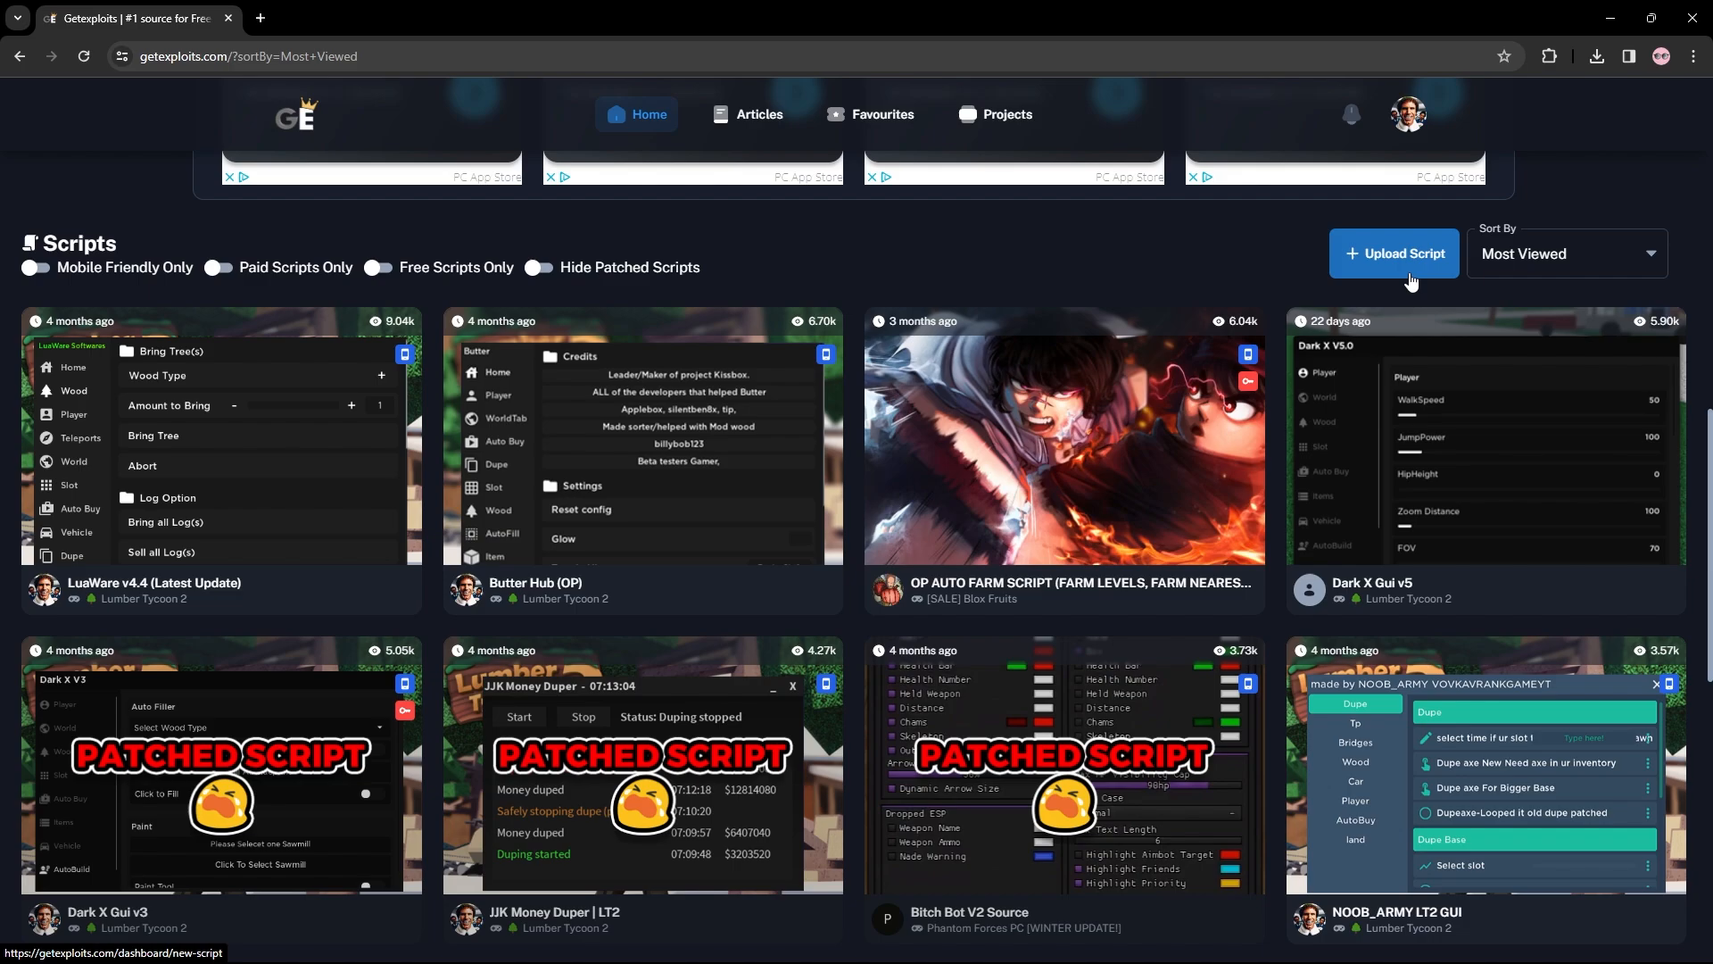
mouse_move(1174, 555)
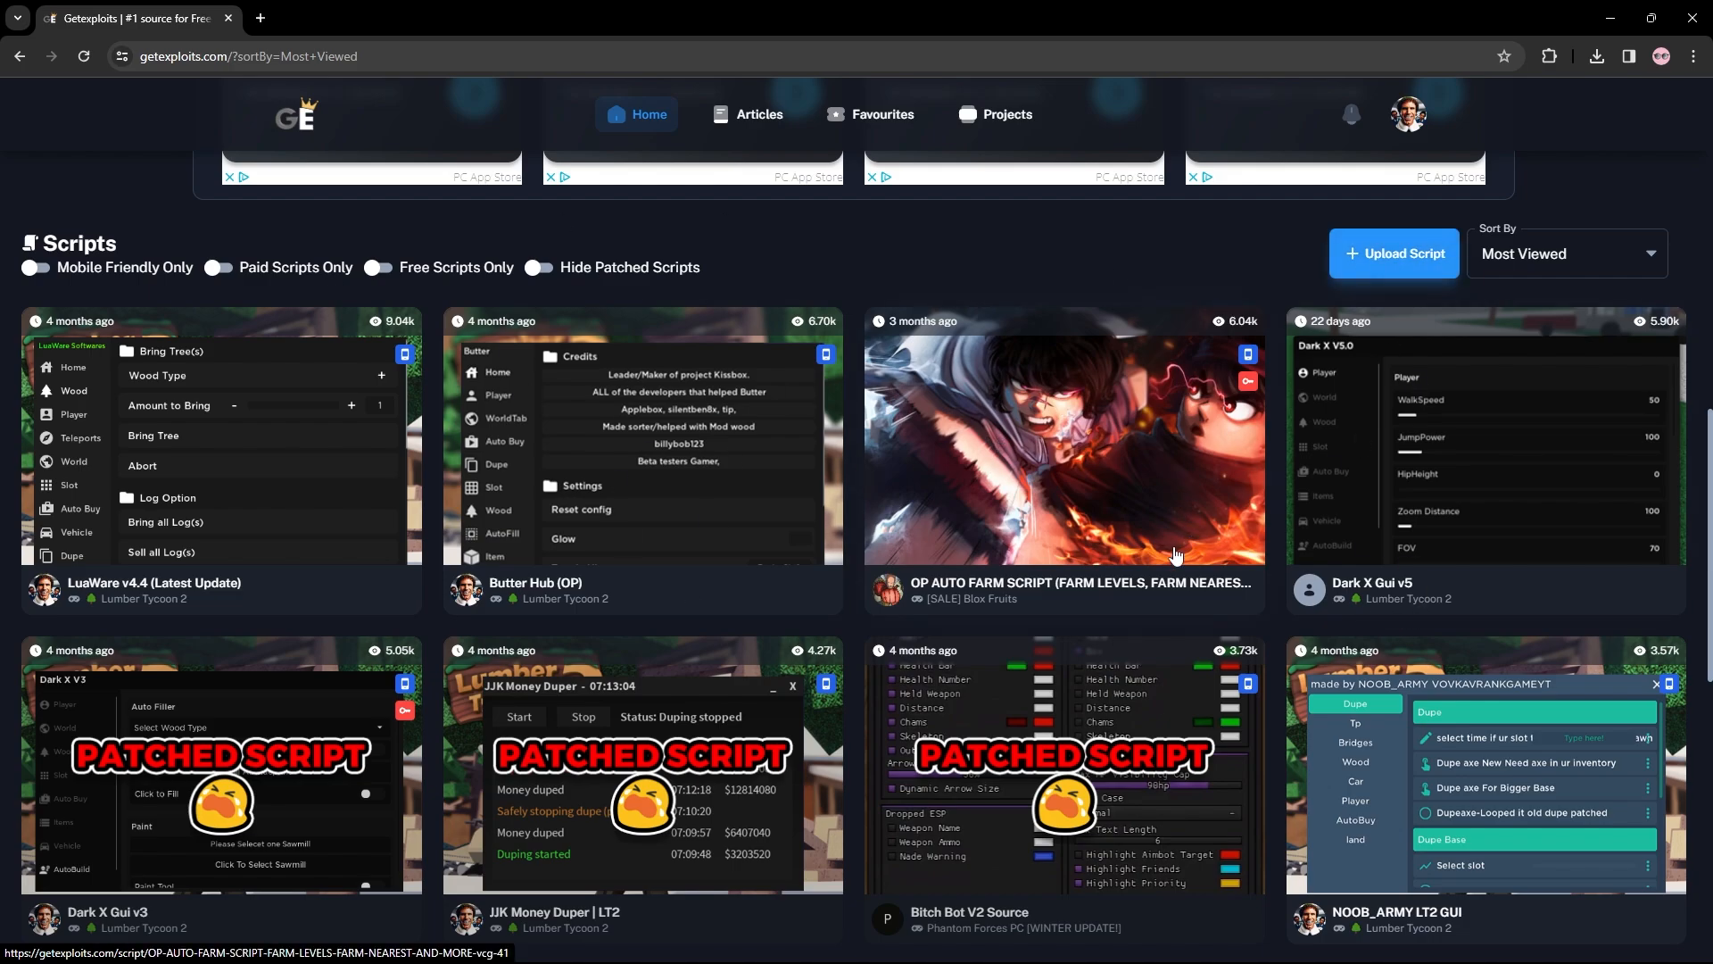
mouse_move(882, 525)
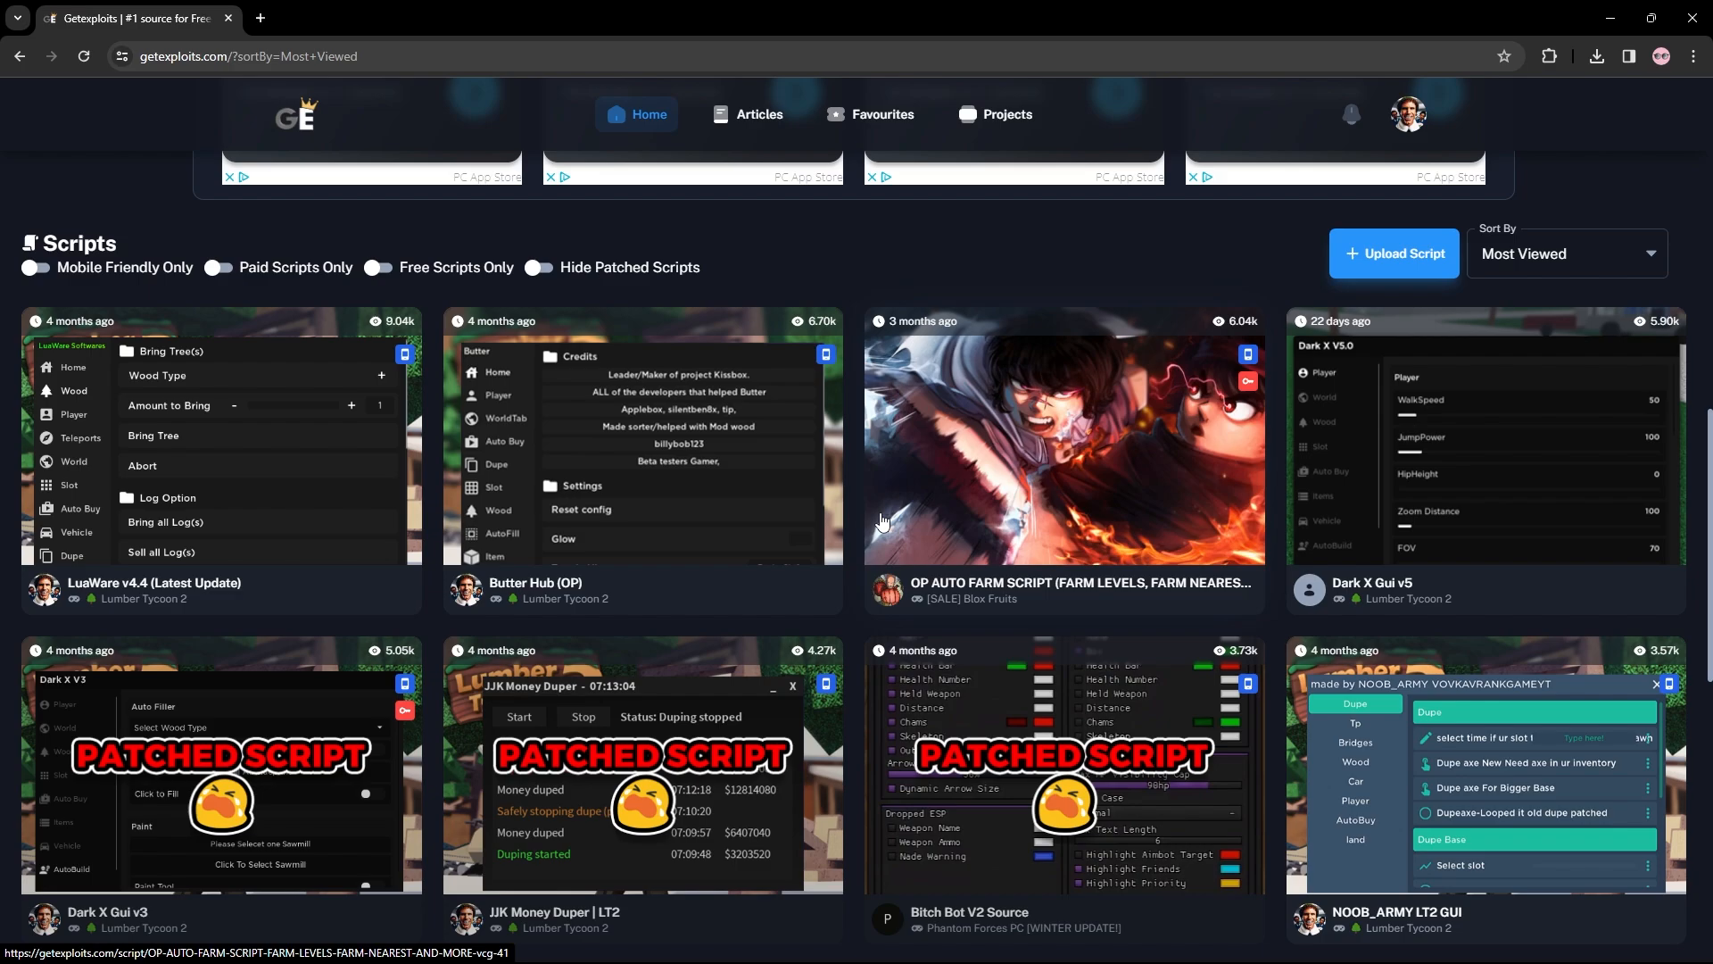
mouse_move(1119, 569)
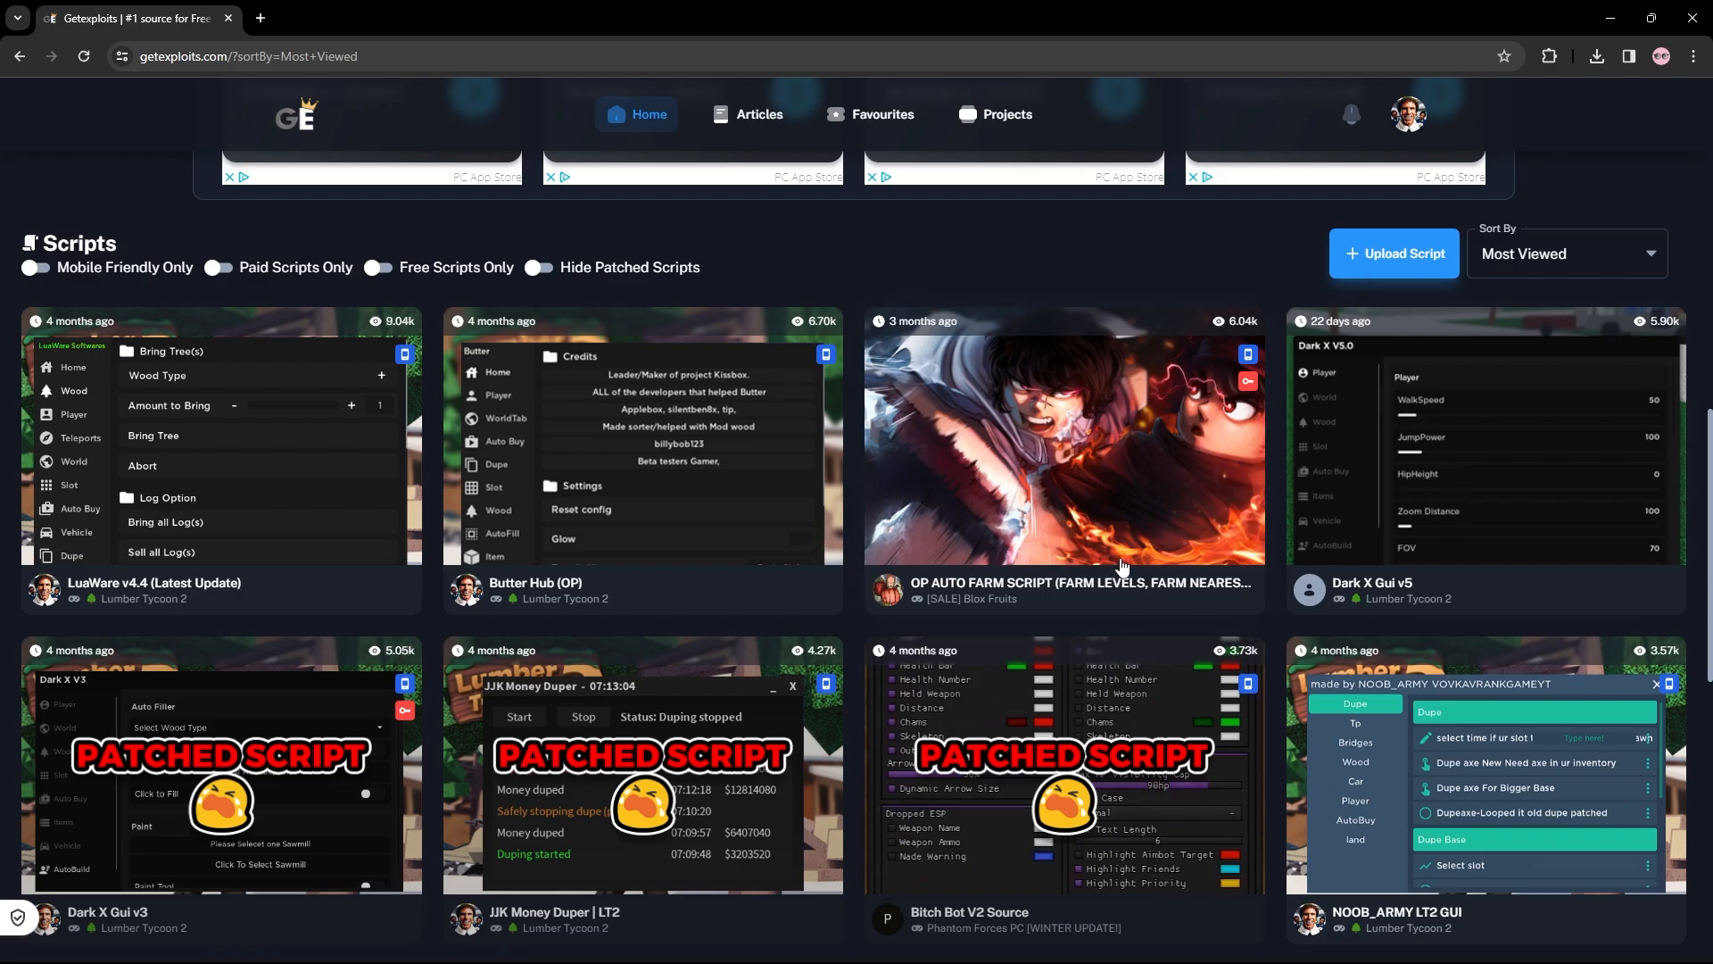
mouse_move(258, 516)
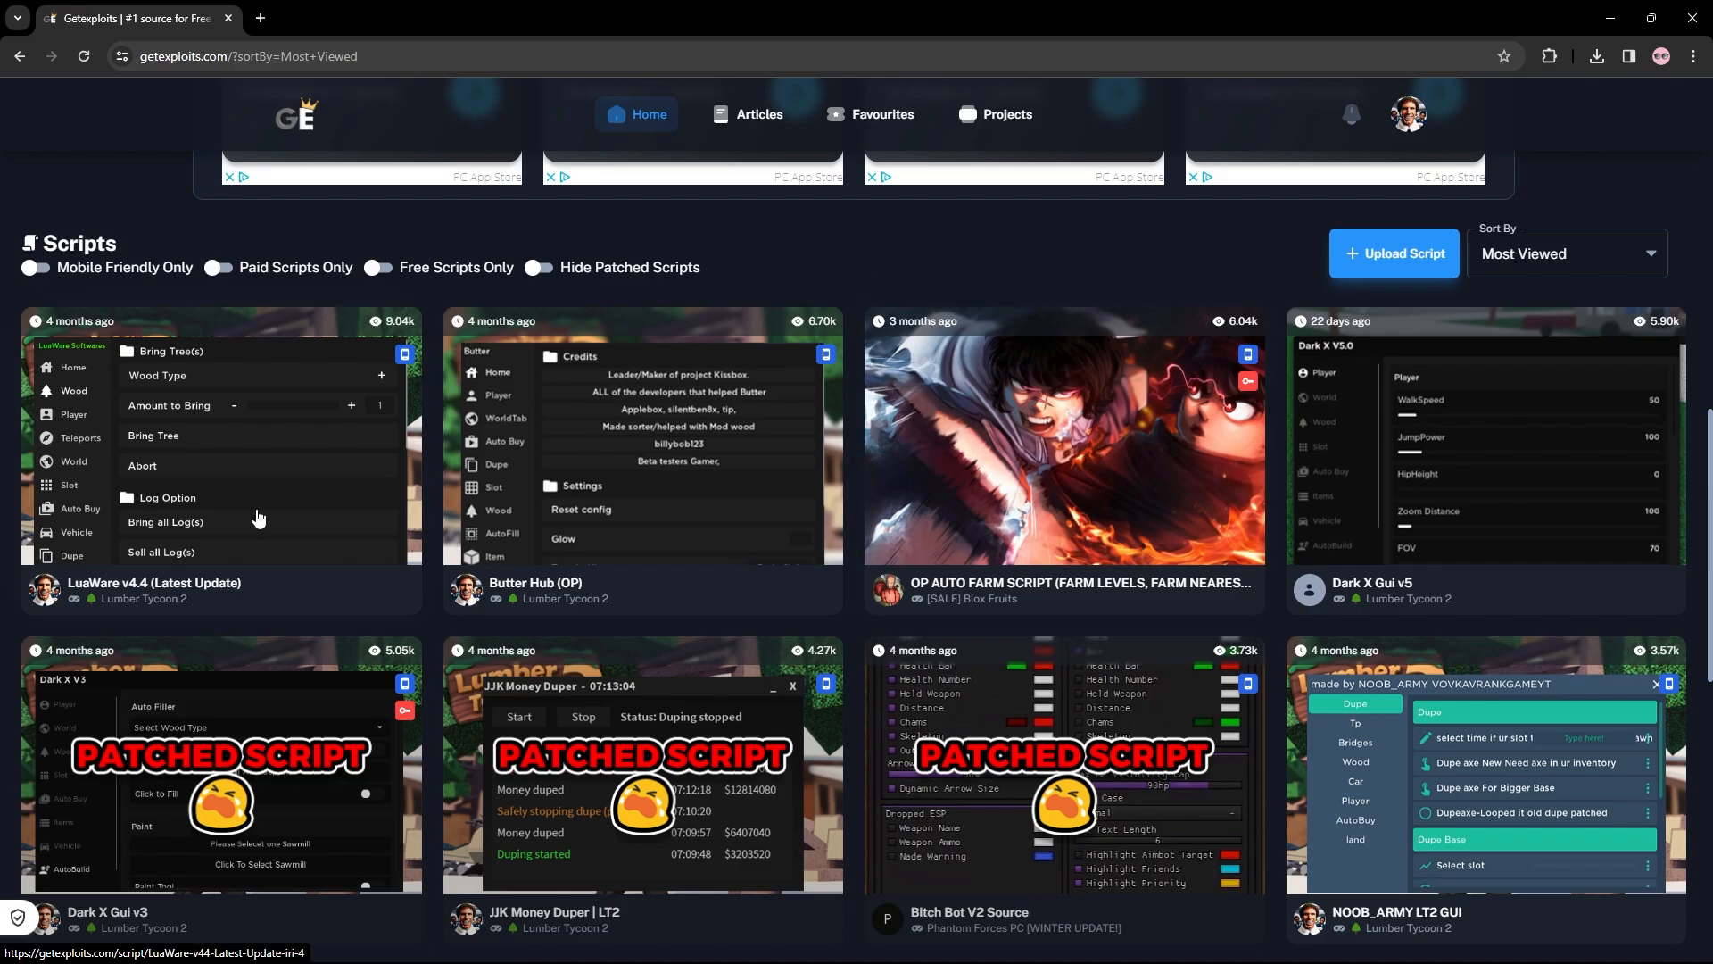
Open the LuaWare v4.4 (Latest Update) script card.
click(152, 583)
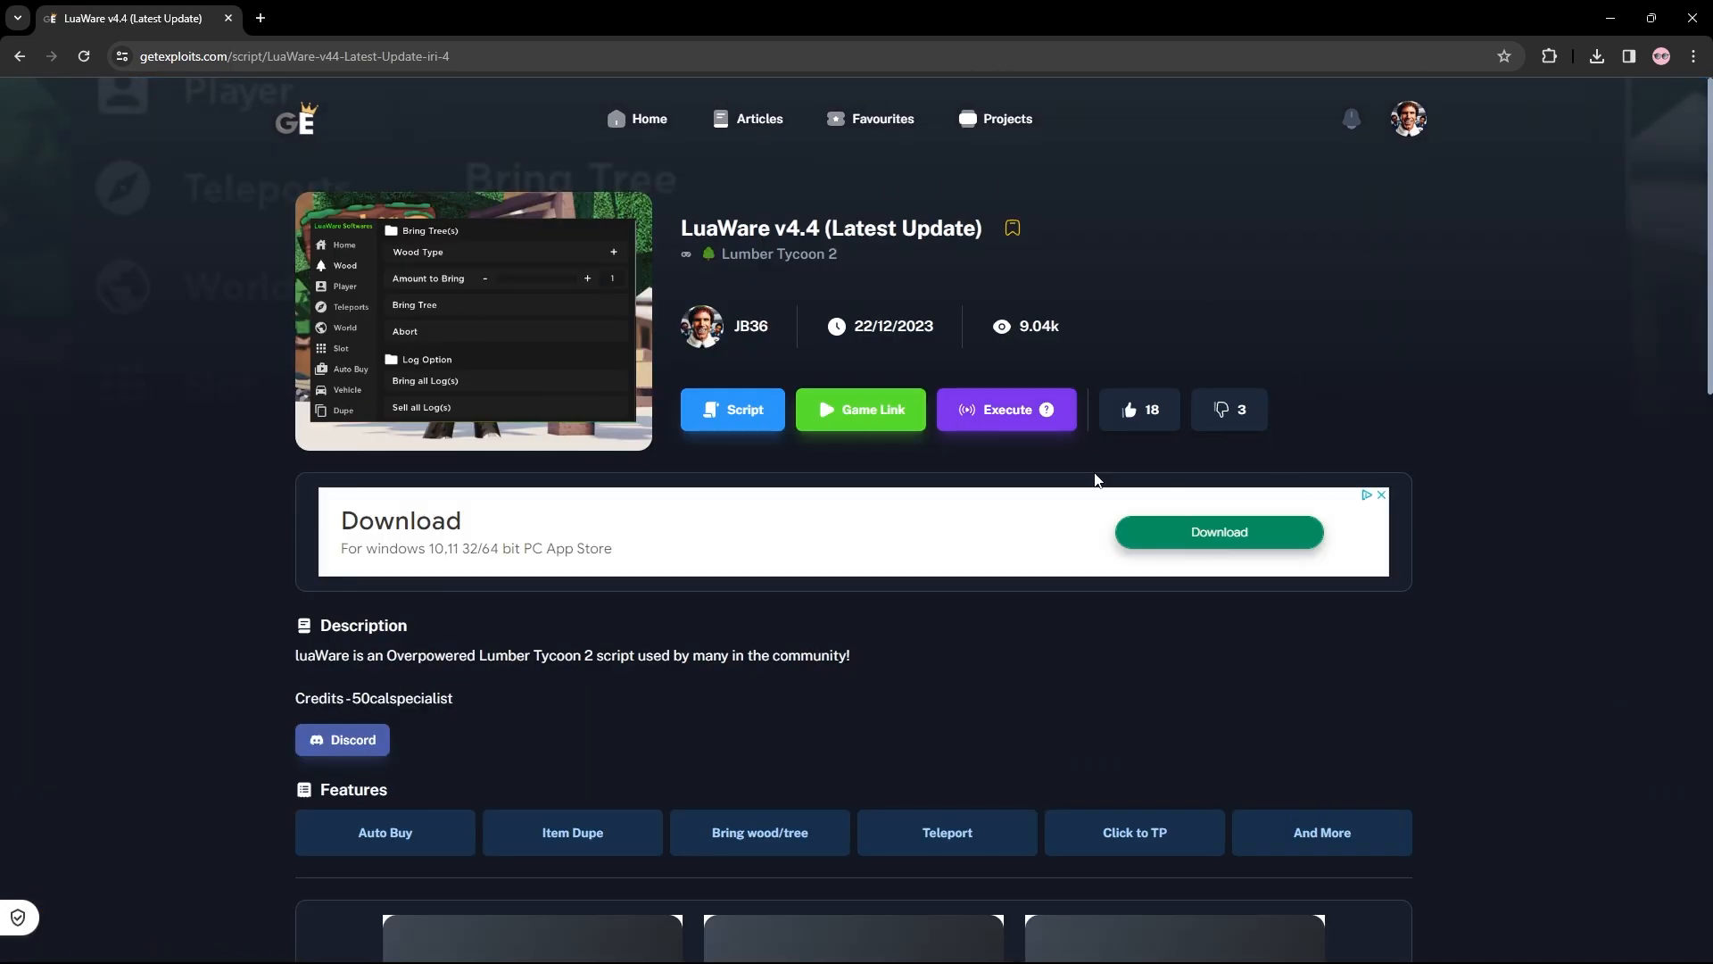
mouse_move(1021, 419)
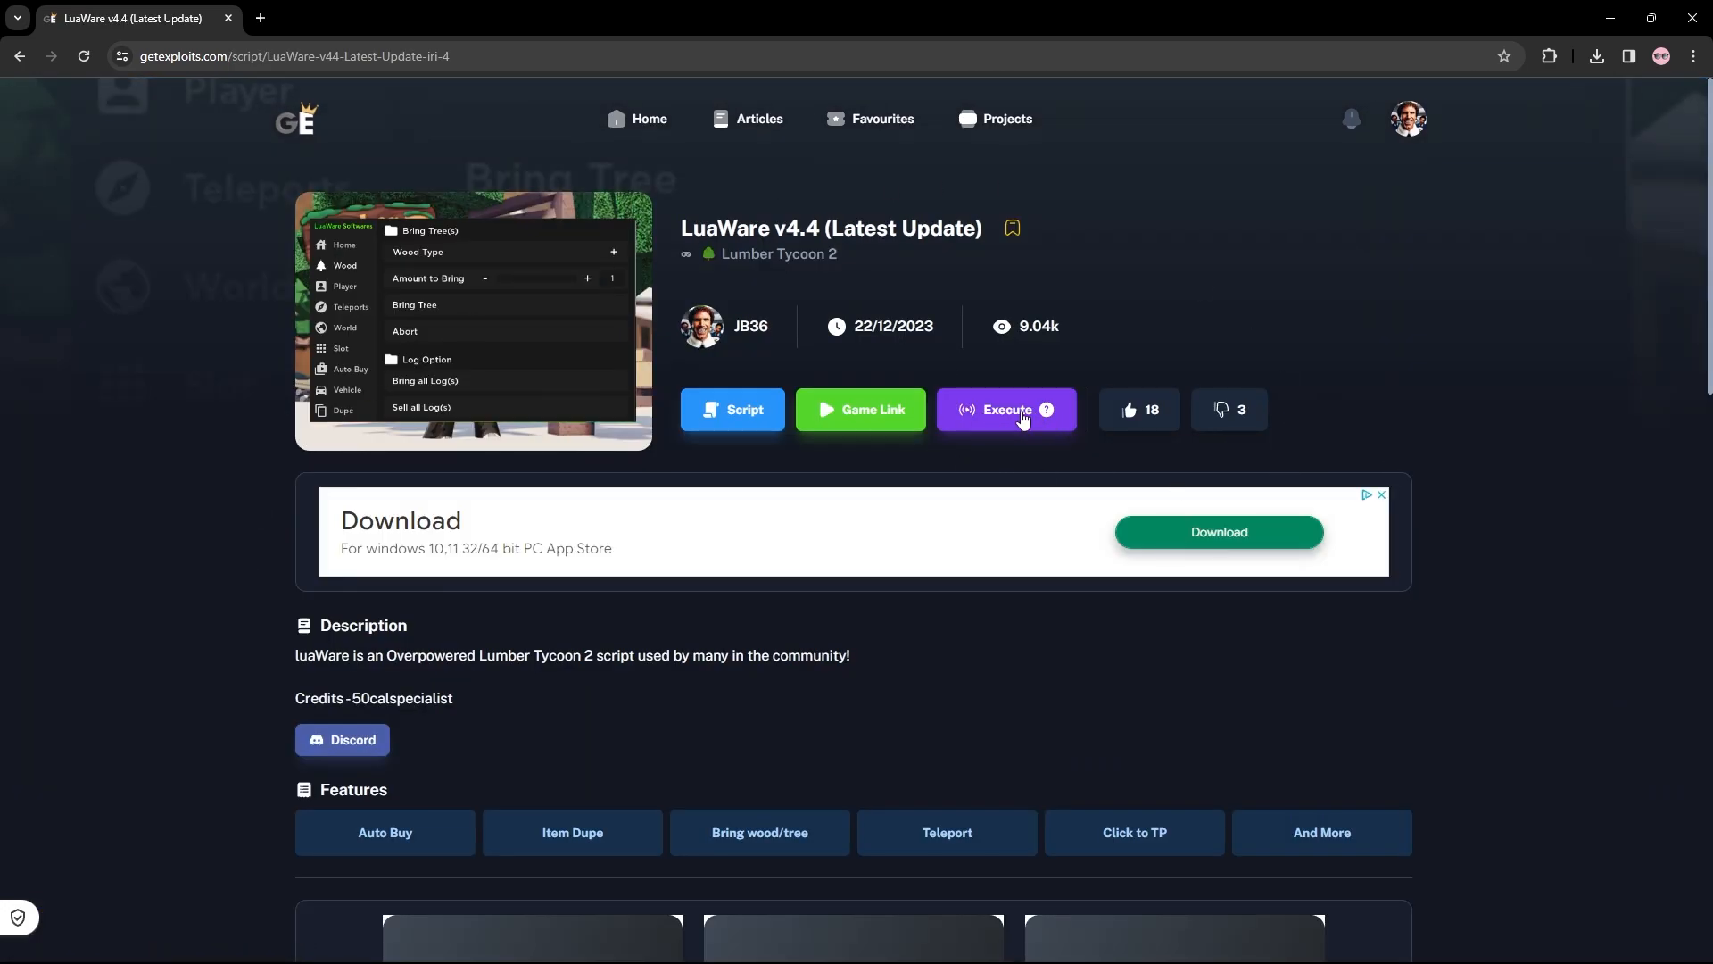
mouse_move(1046, 442)
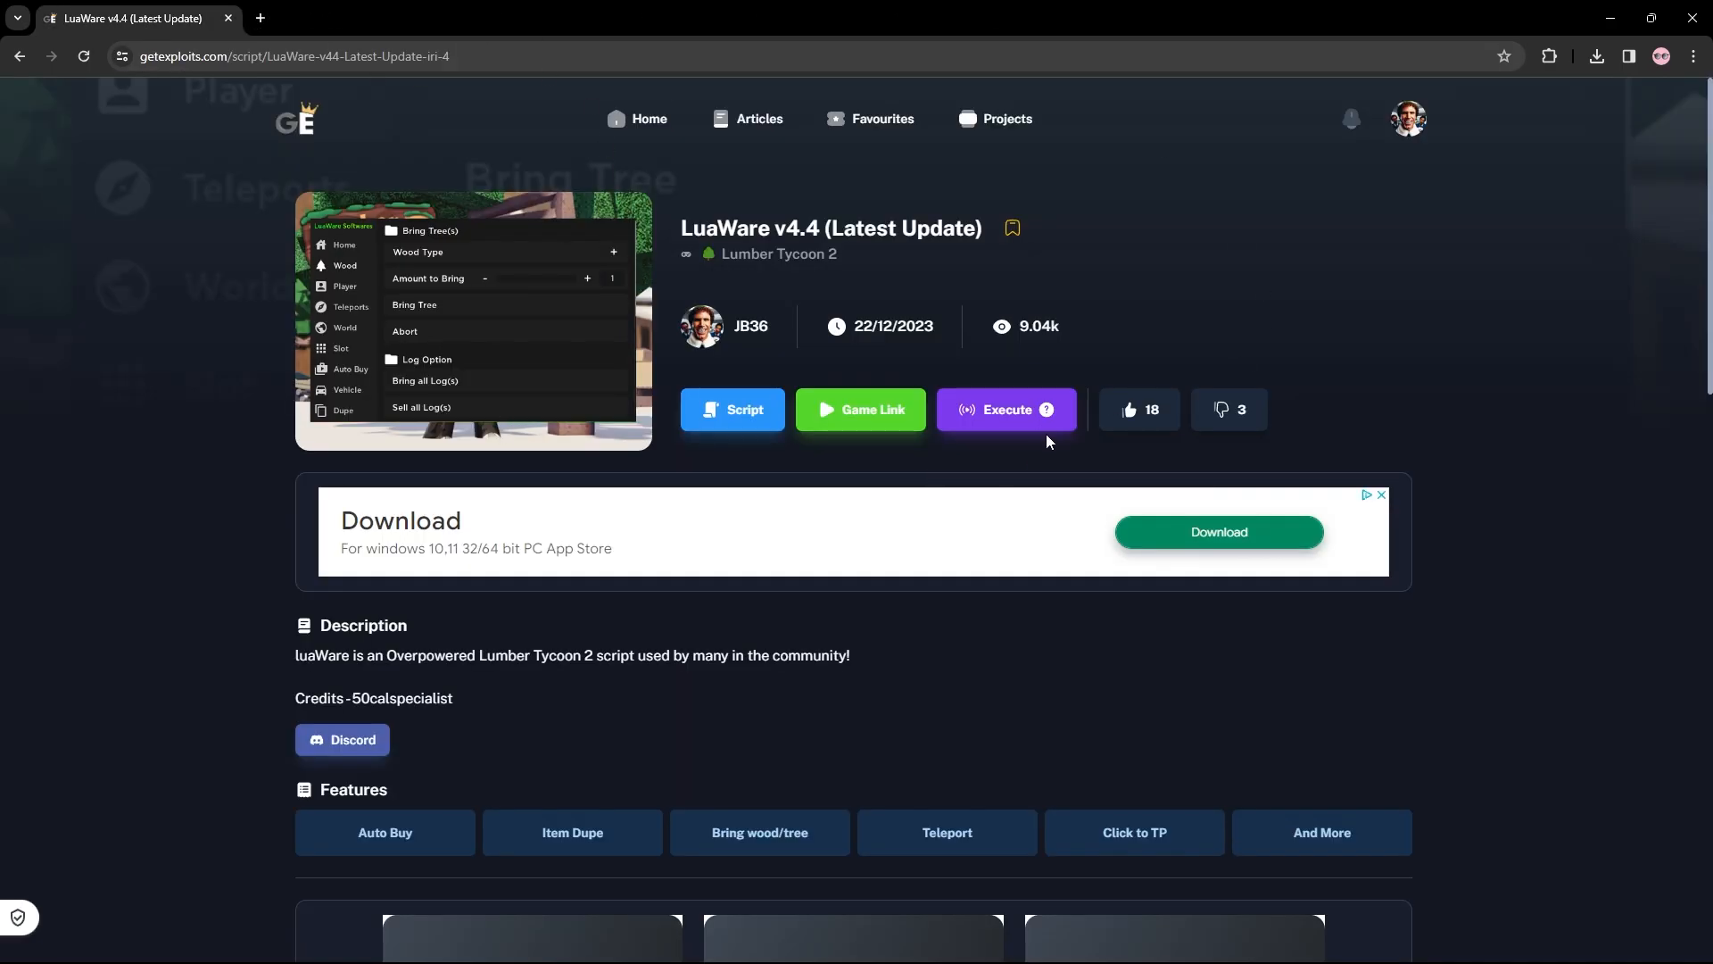
mouse_move(1046, 409)
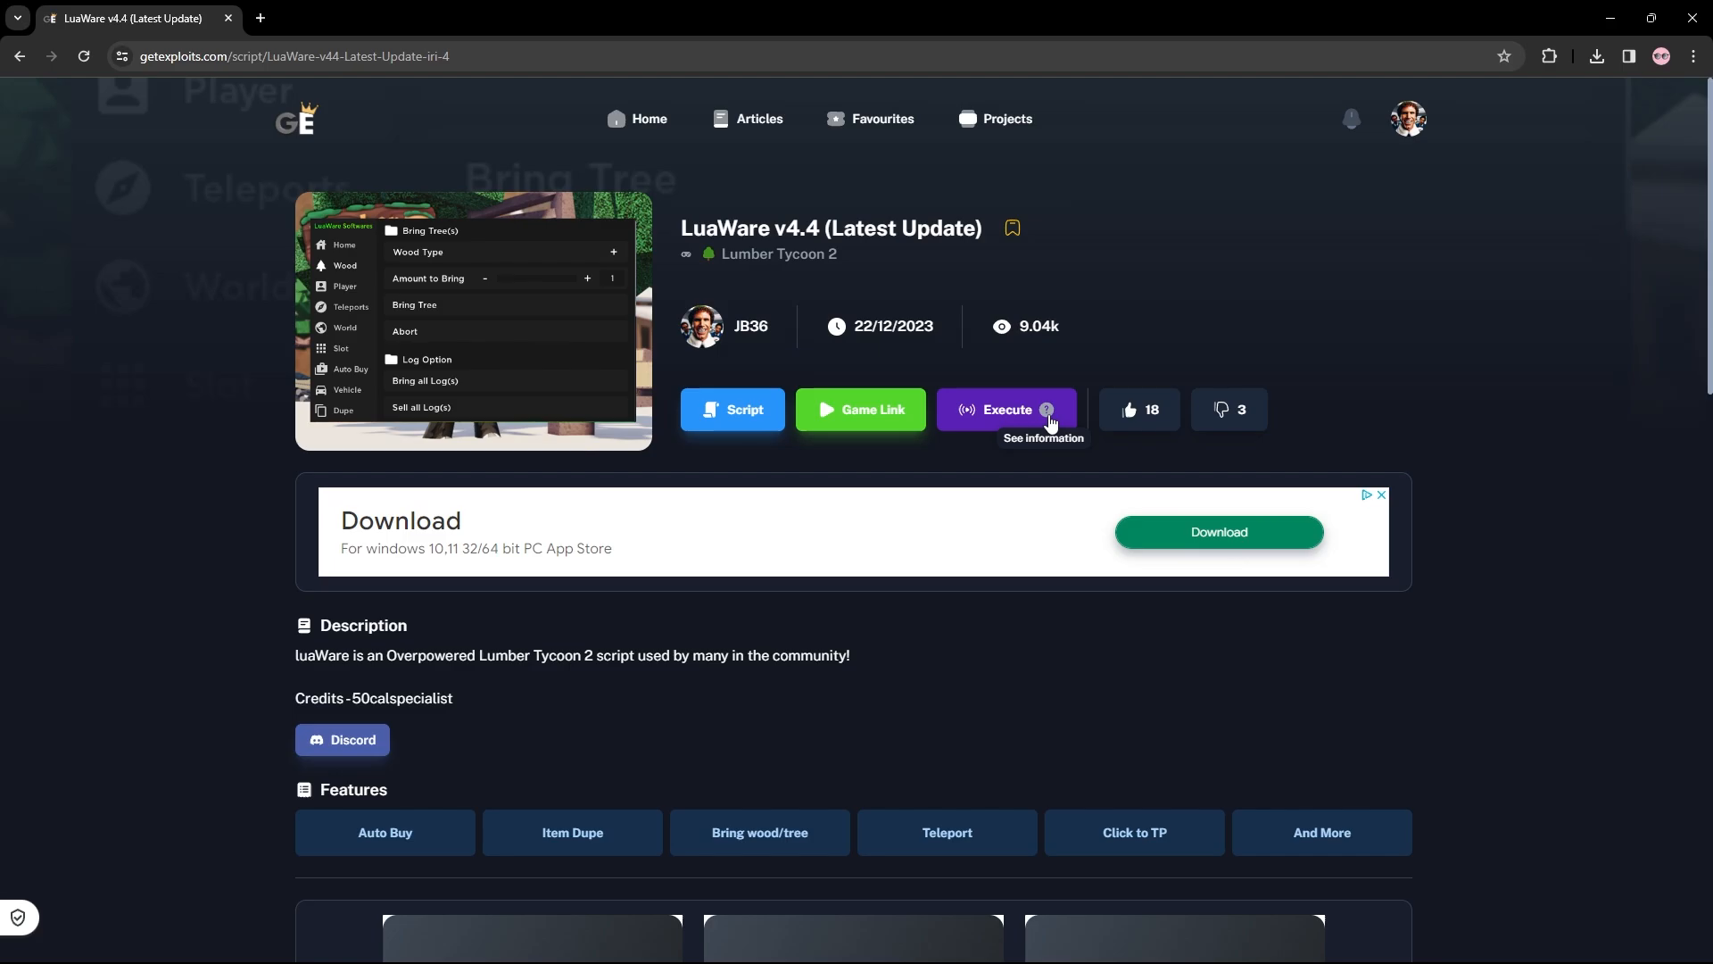
Download the 21.9 KB direct-execute-loader file from the Execute instructions popup.
click(1045, 409)
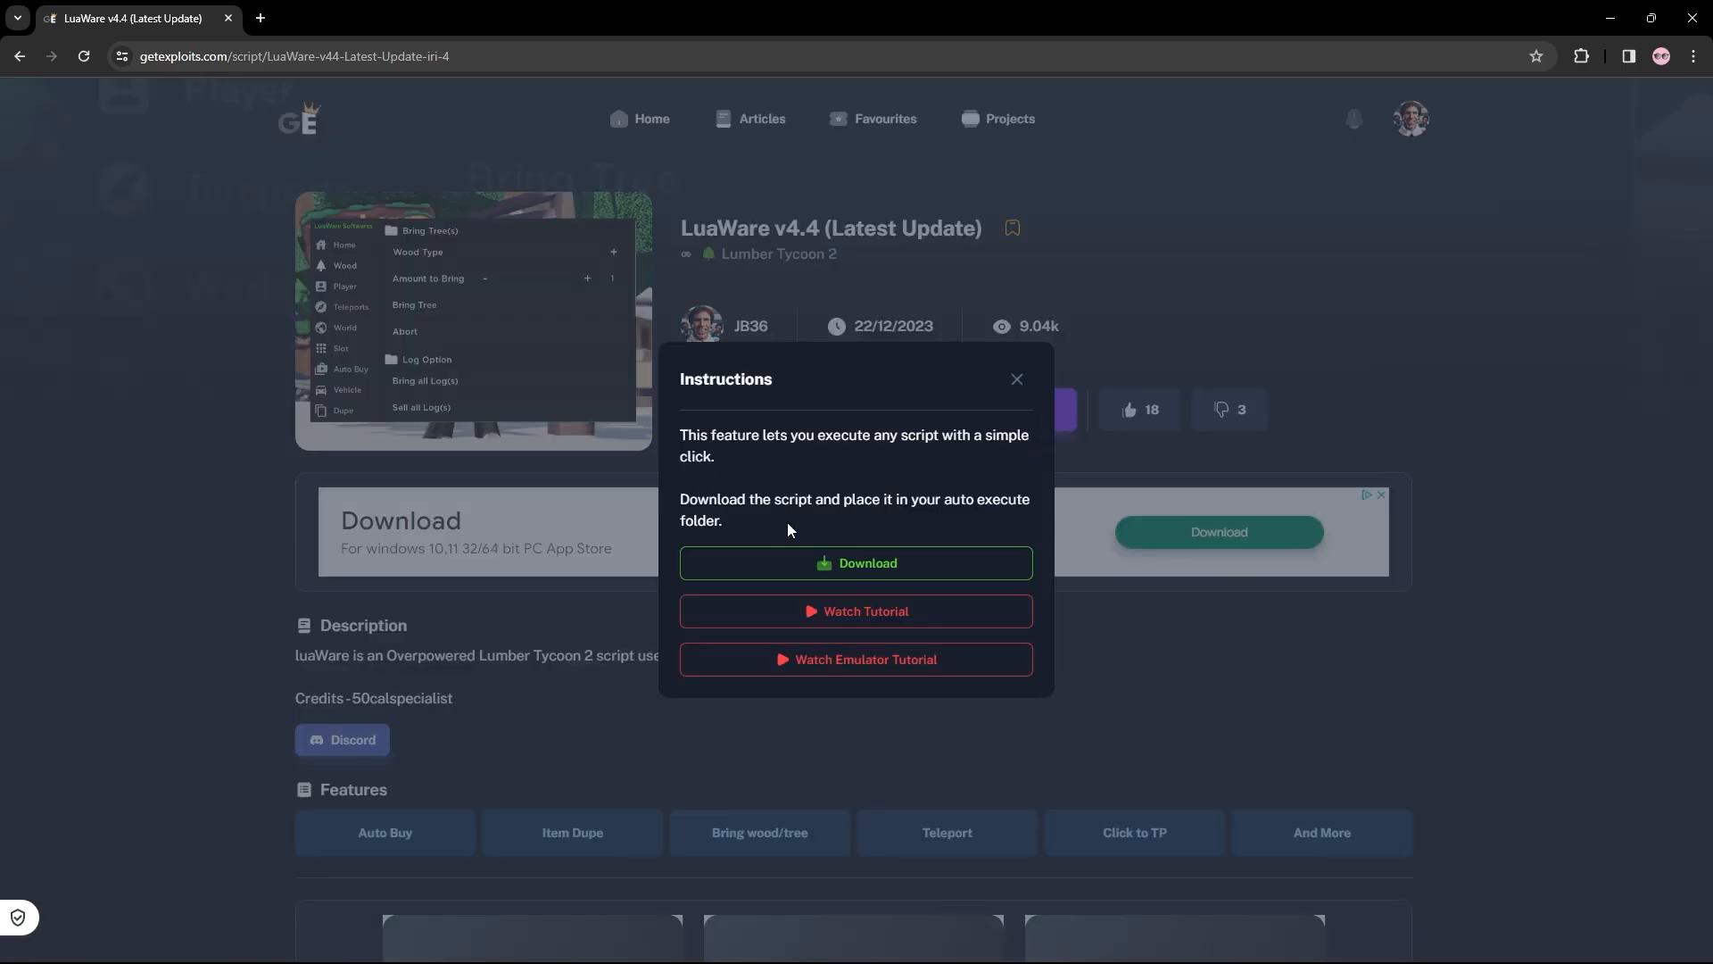
mouse_move(872, 577)
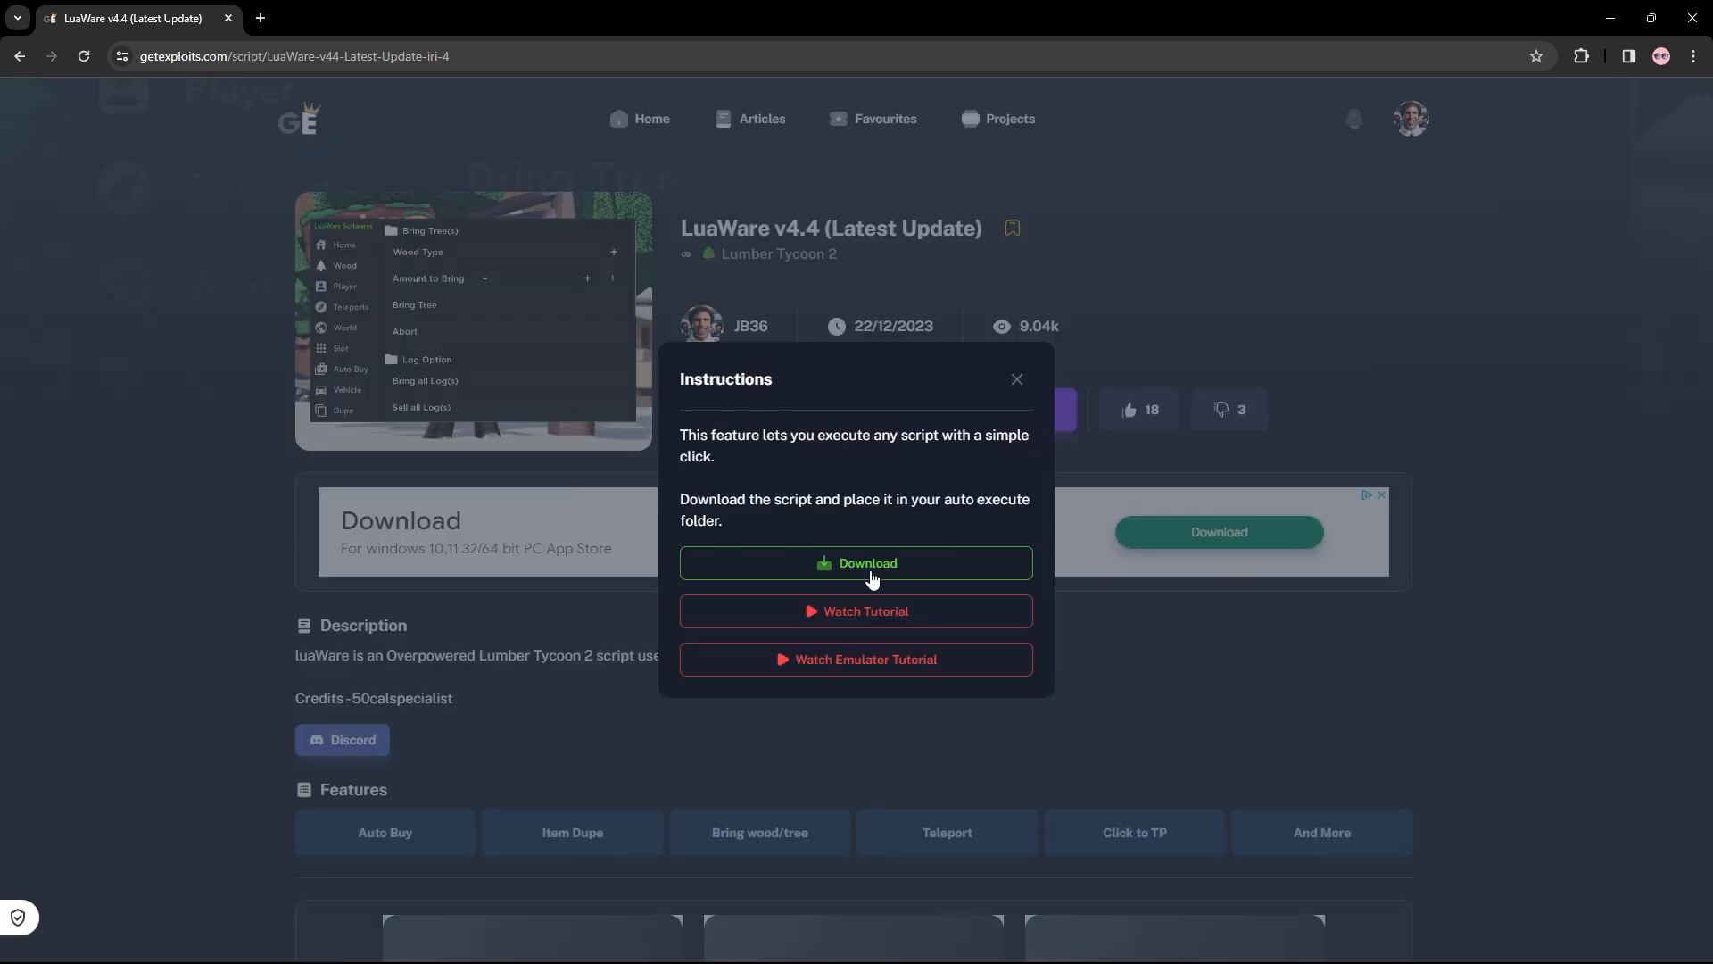
click(855, 563)
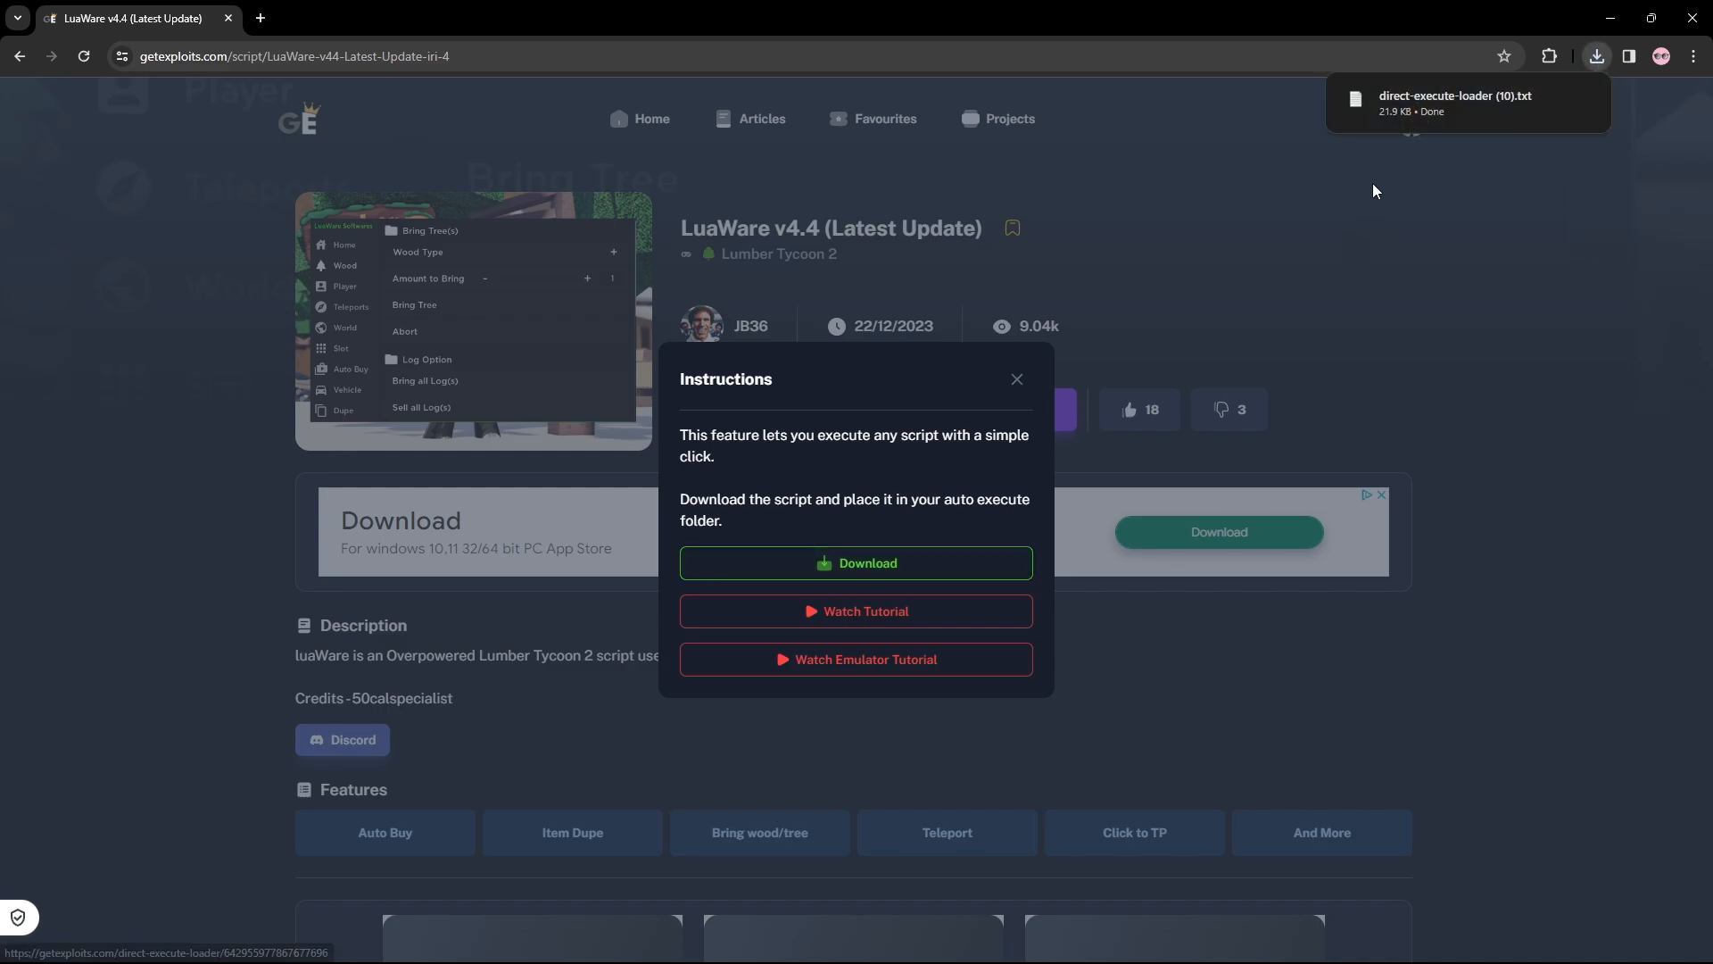
mouse_move(1432, 106)
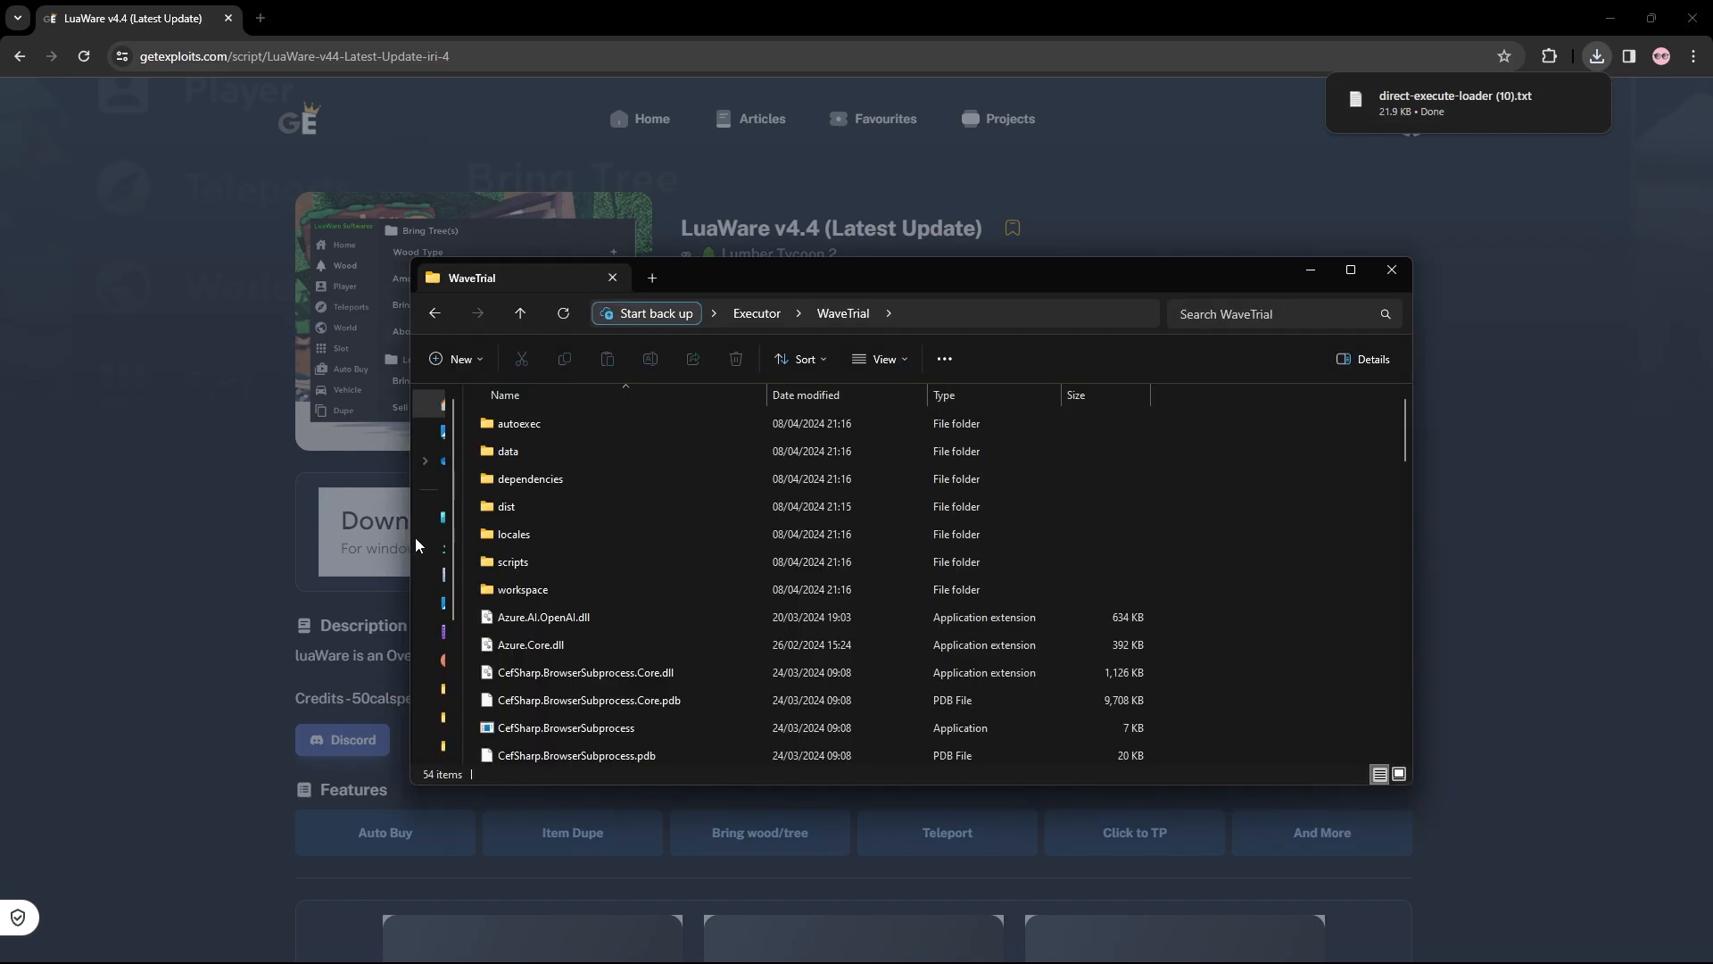
mouse_move(536, 427)
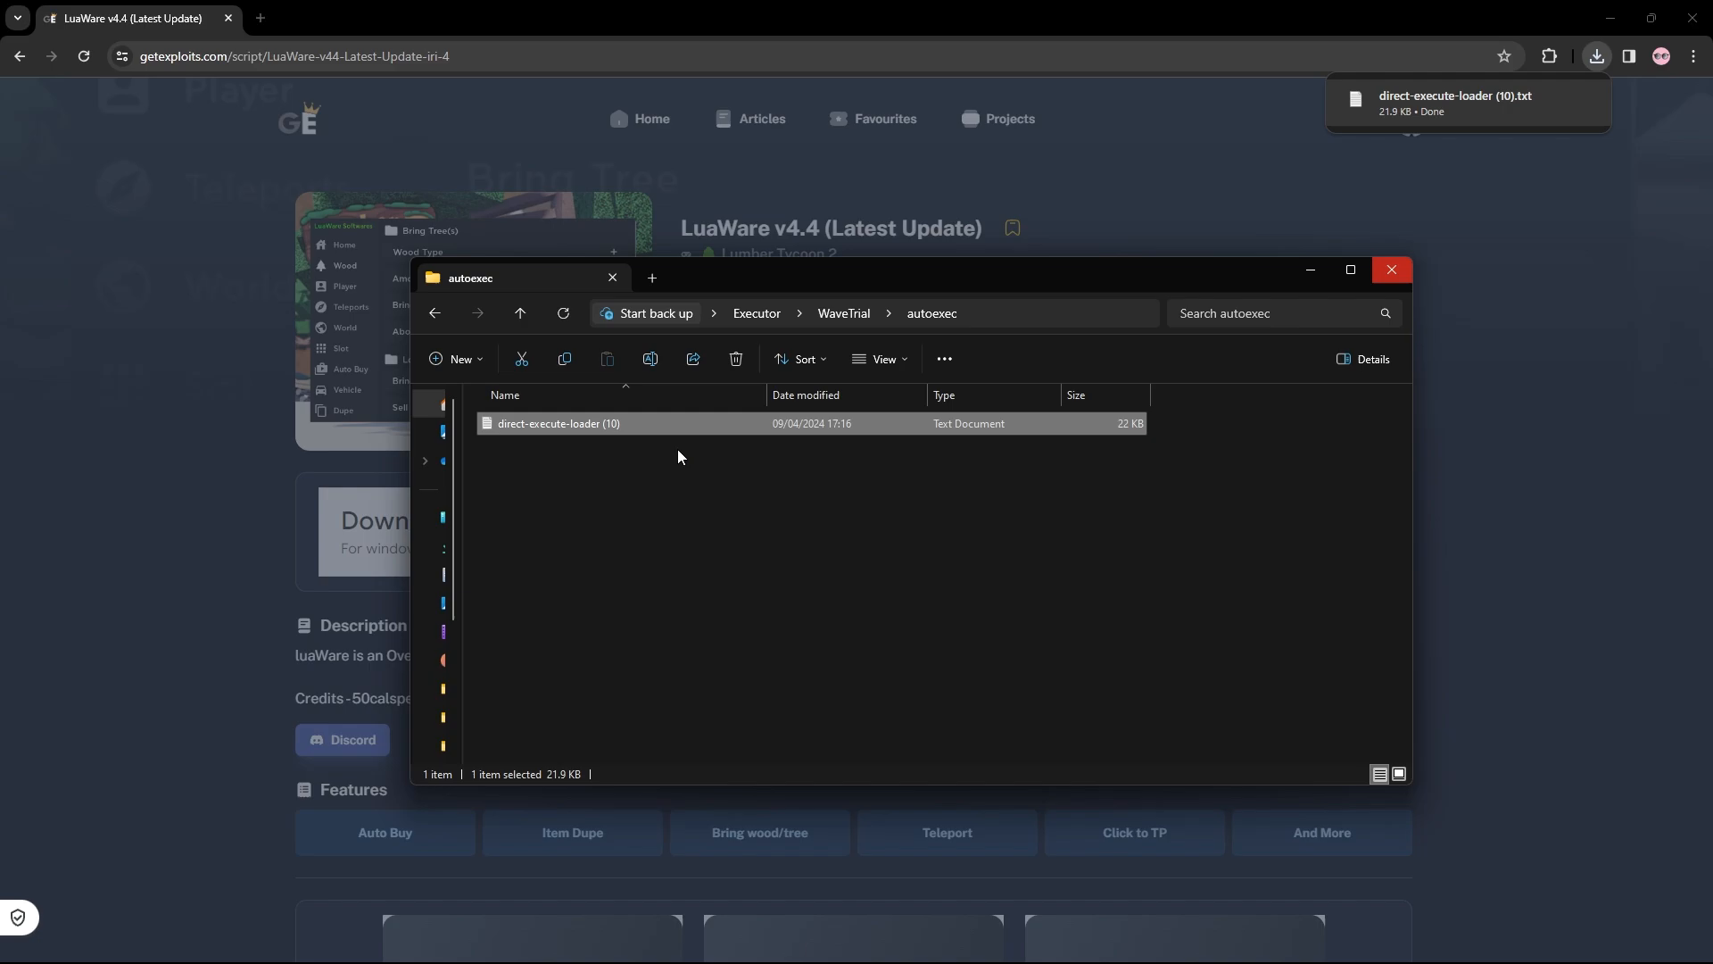
mouse_move(849, 451)
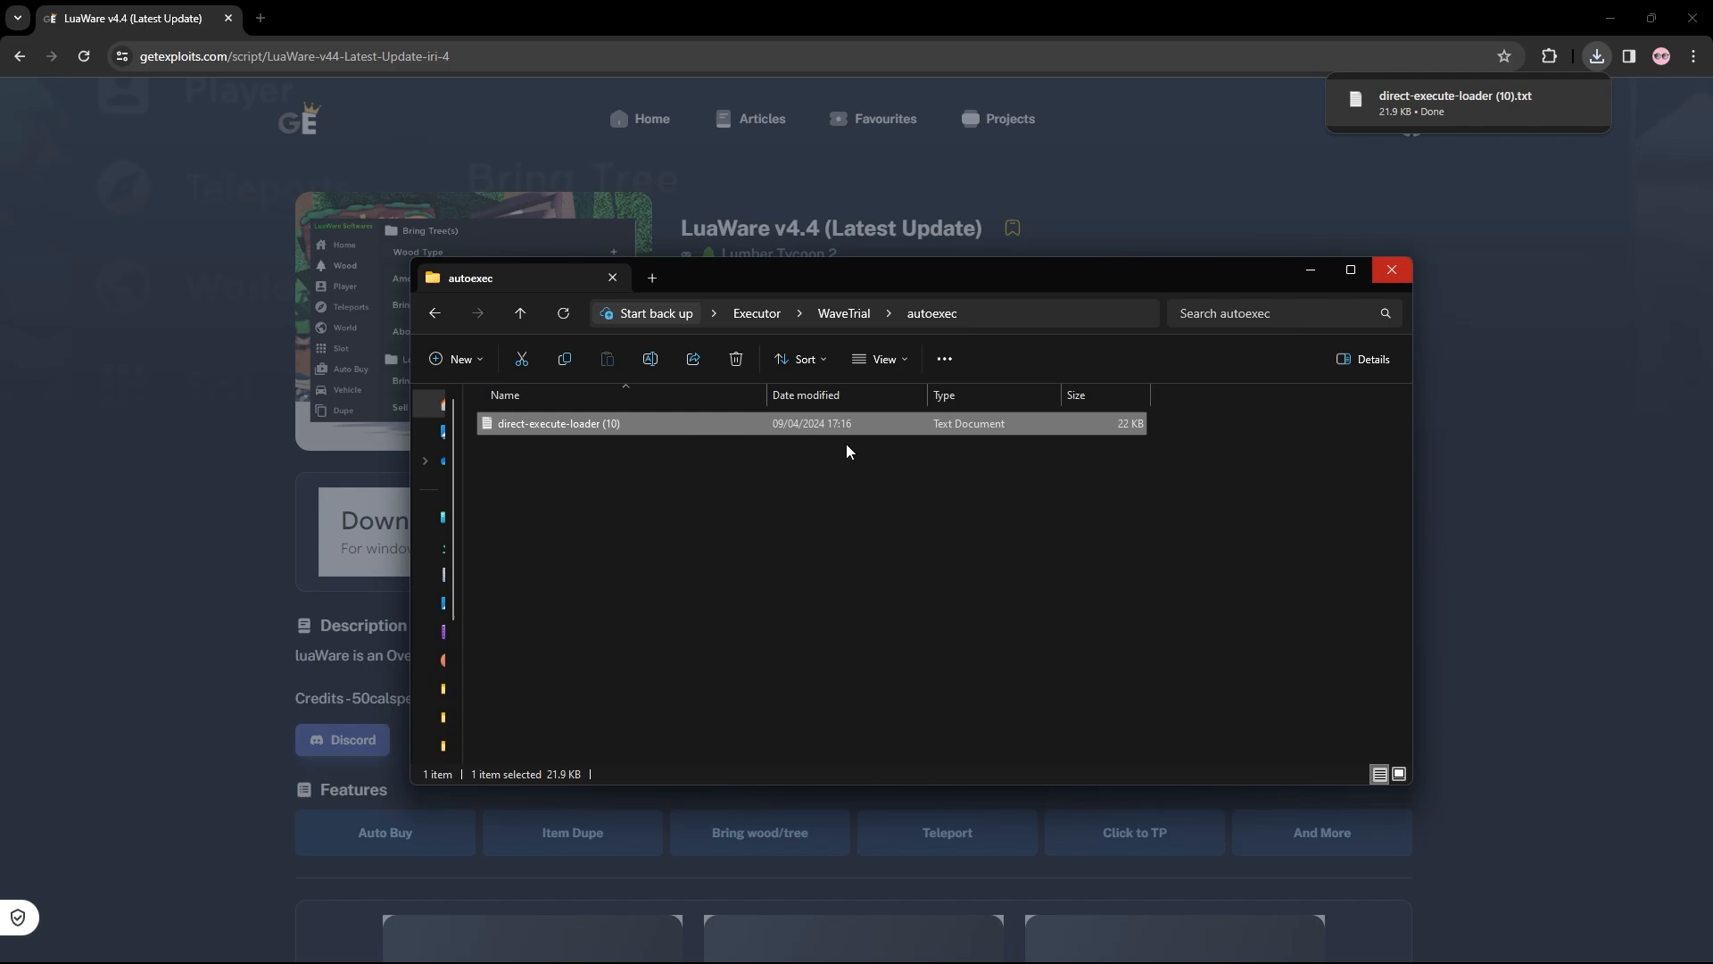
mouse_move(610, 428)
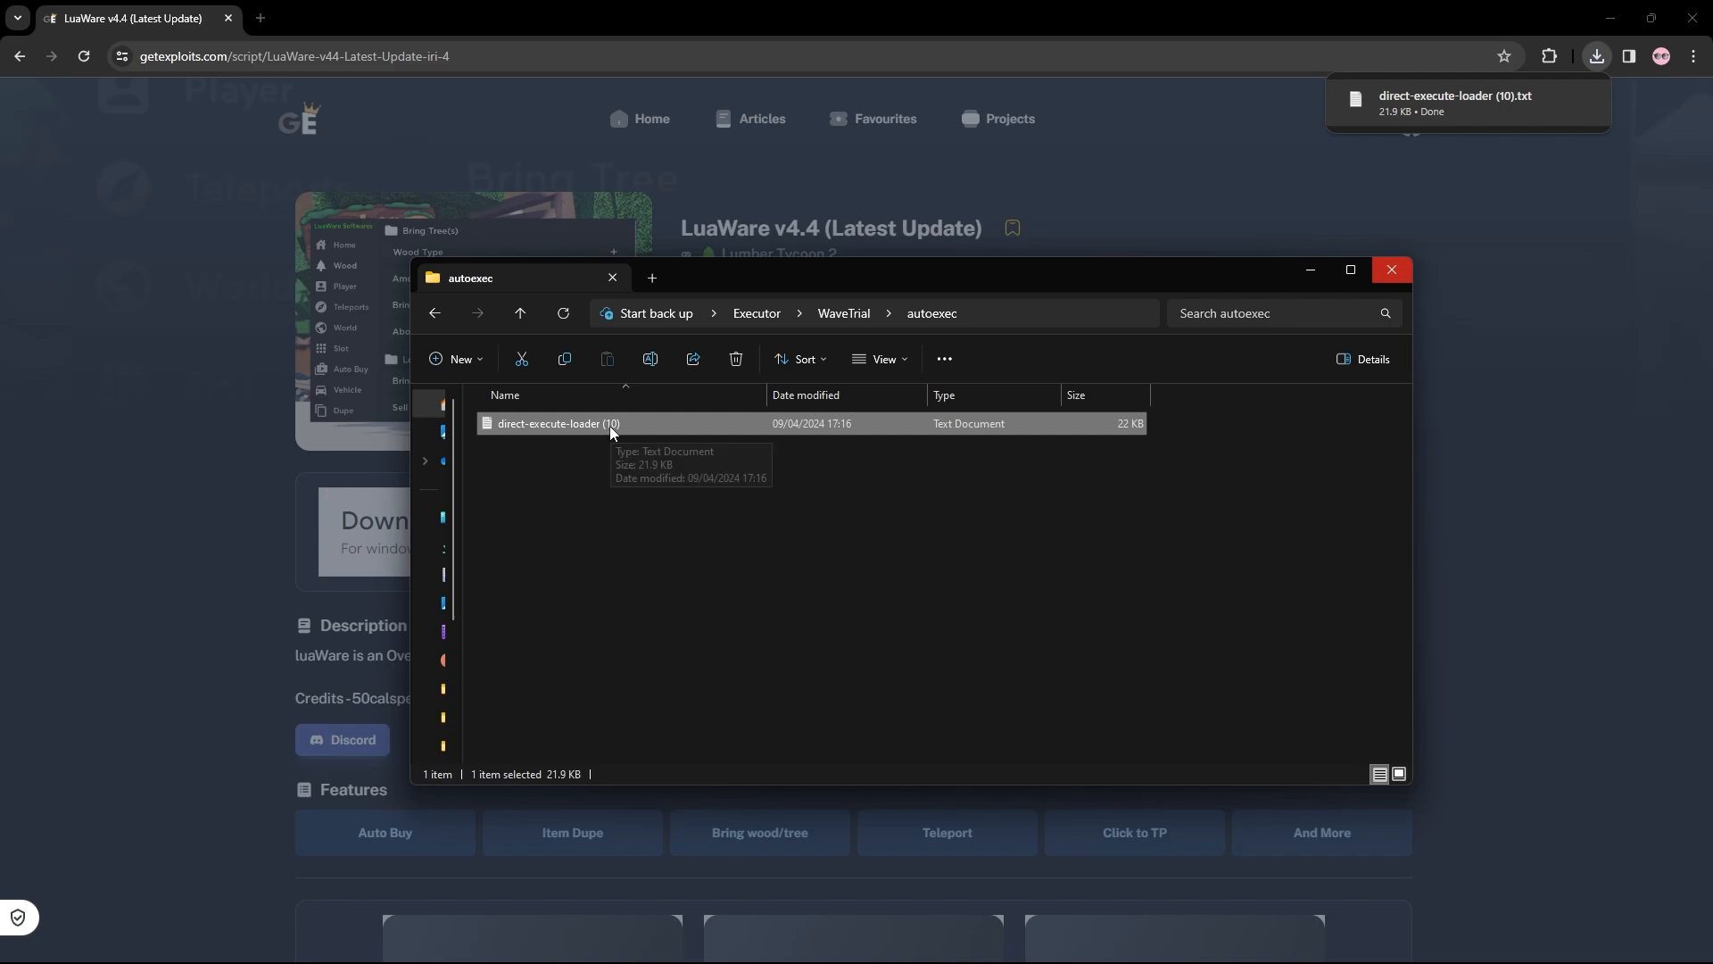
Rename the loader file in WaveTrial's autoexec folder, removing its '(10)' suffix.
right_click(609, 427)
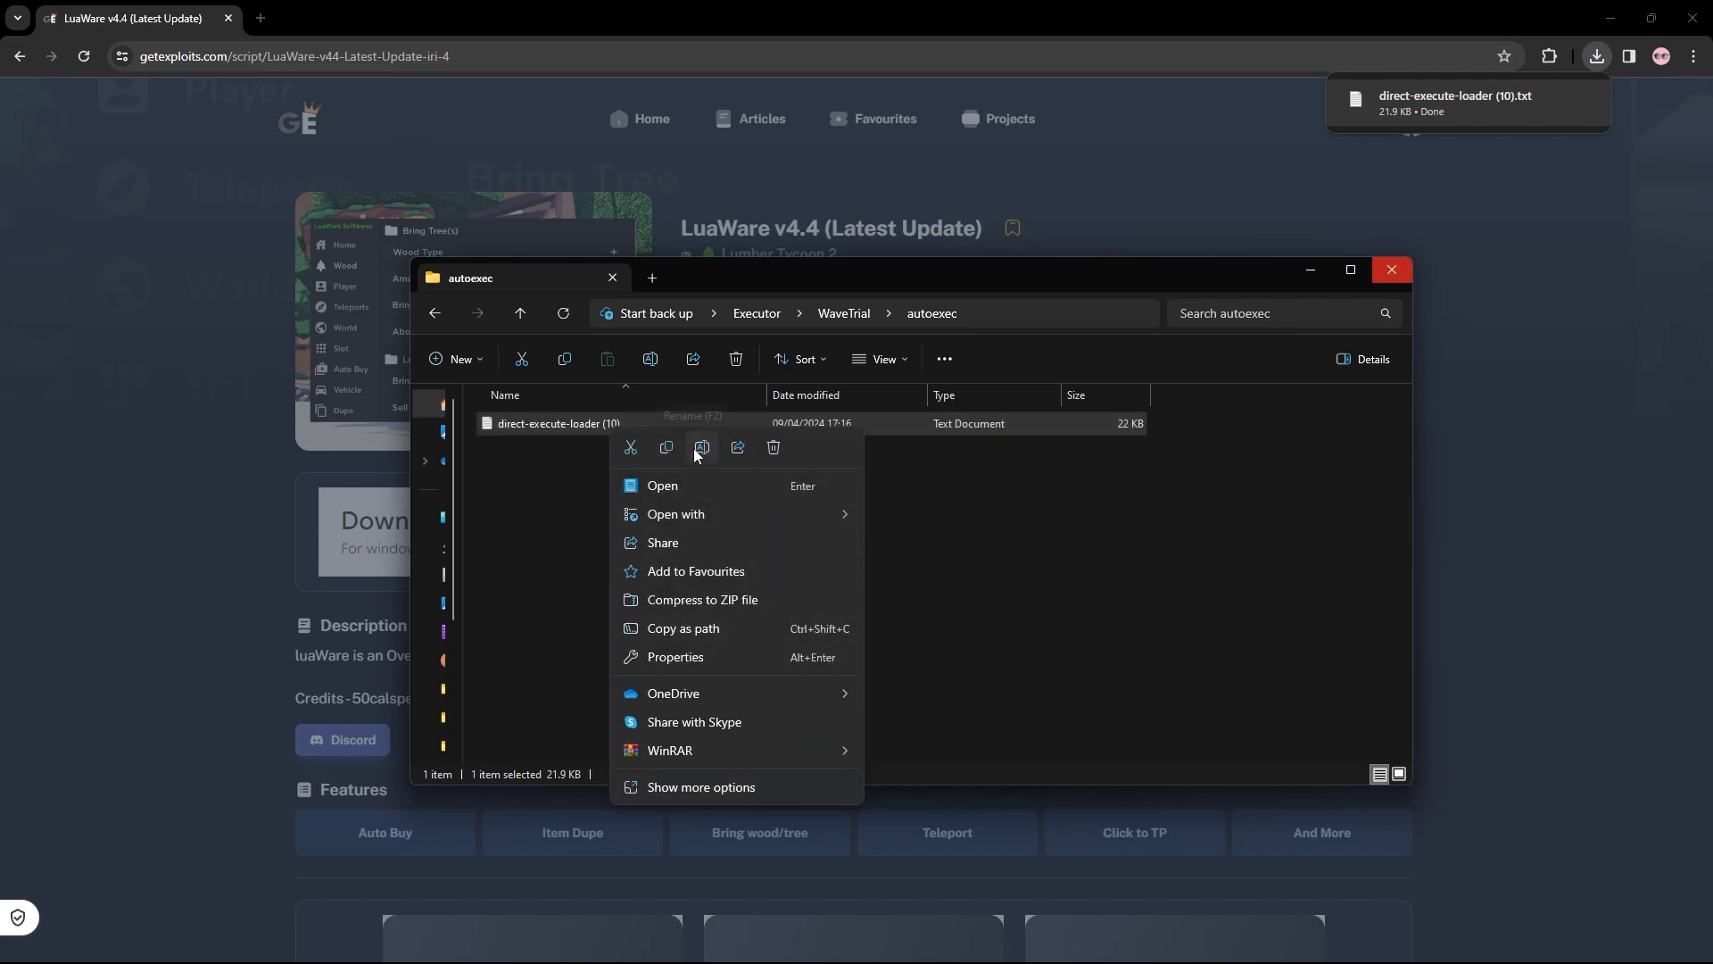
click(700, 448)
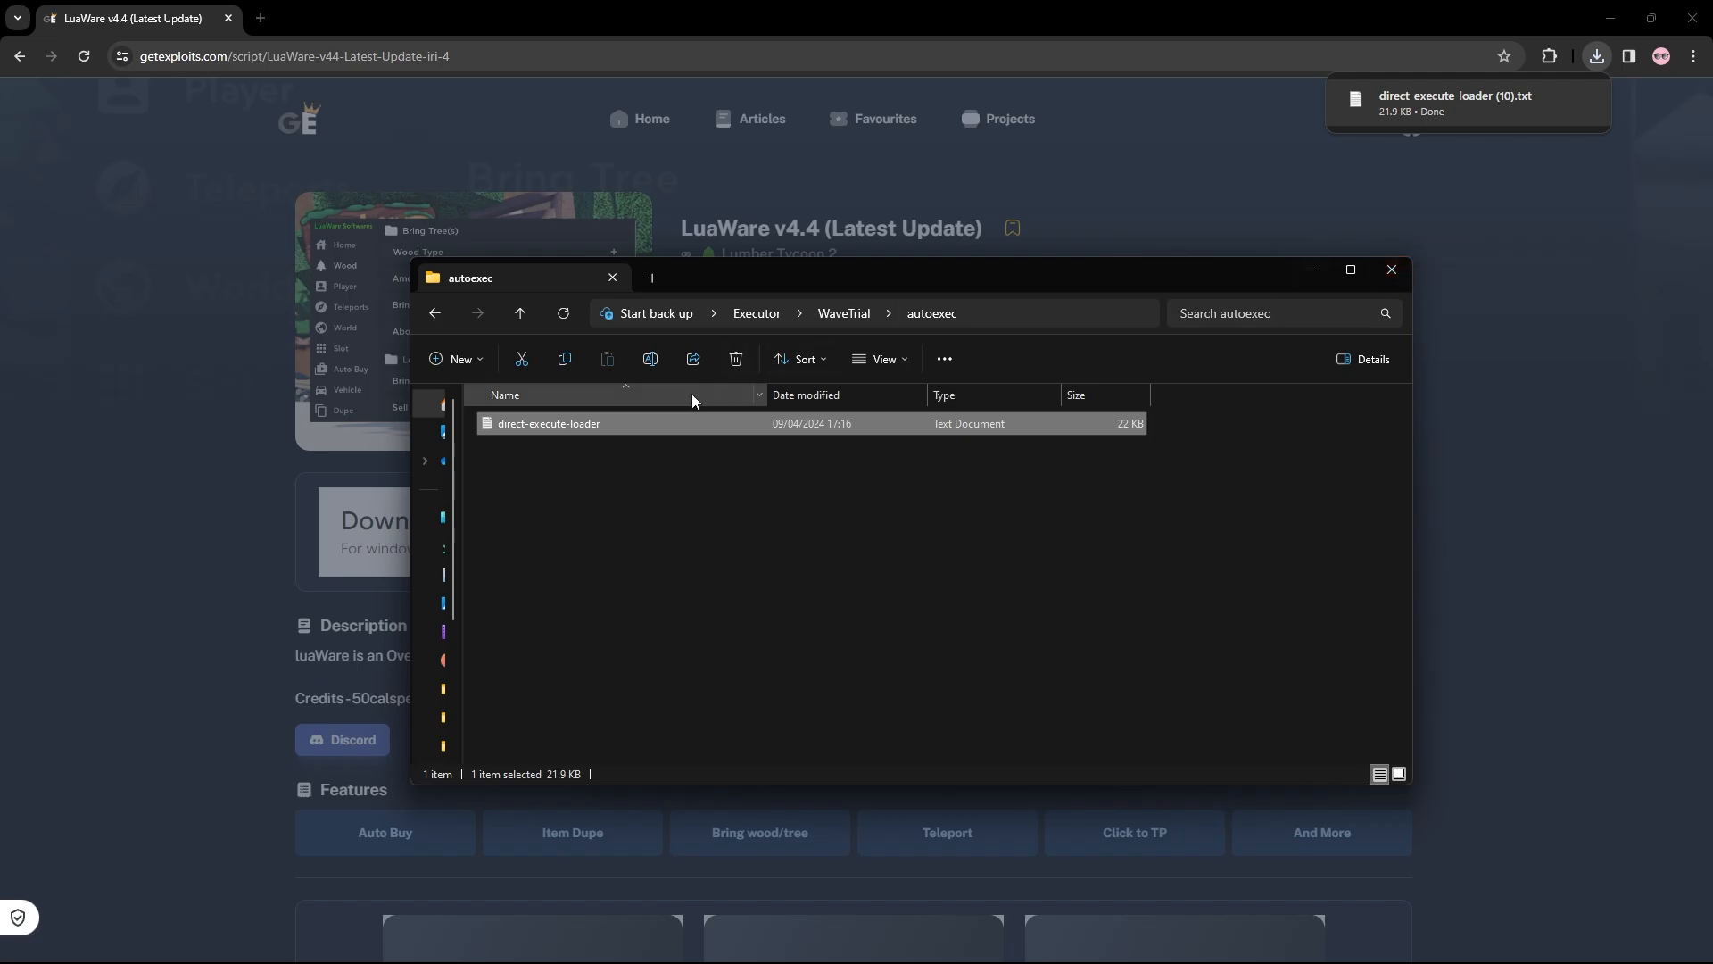
mouse_move(604, 429)
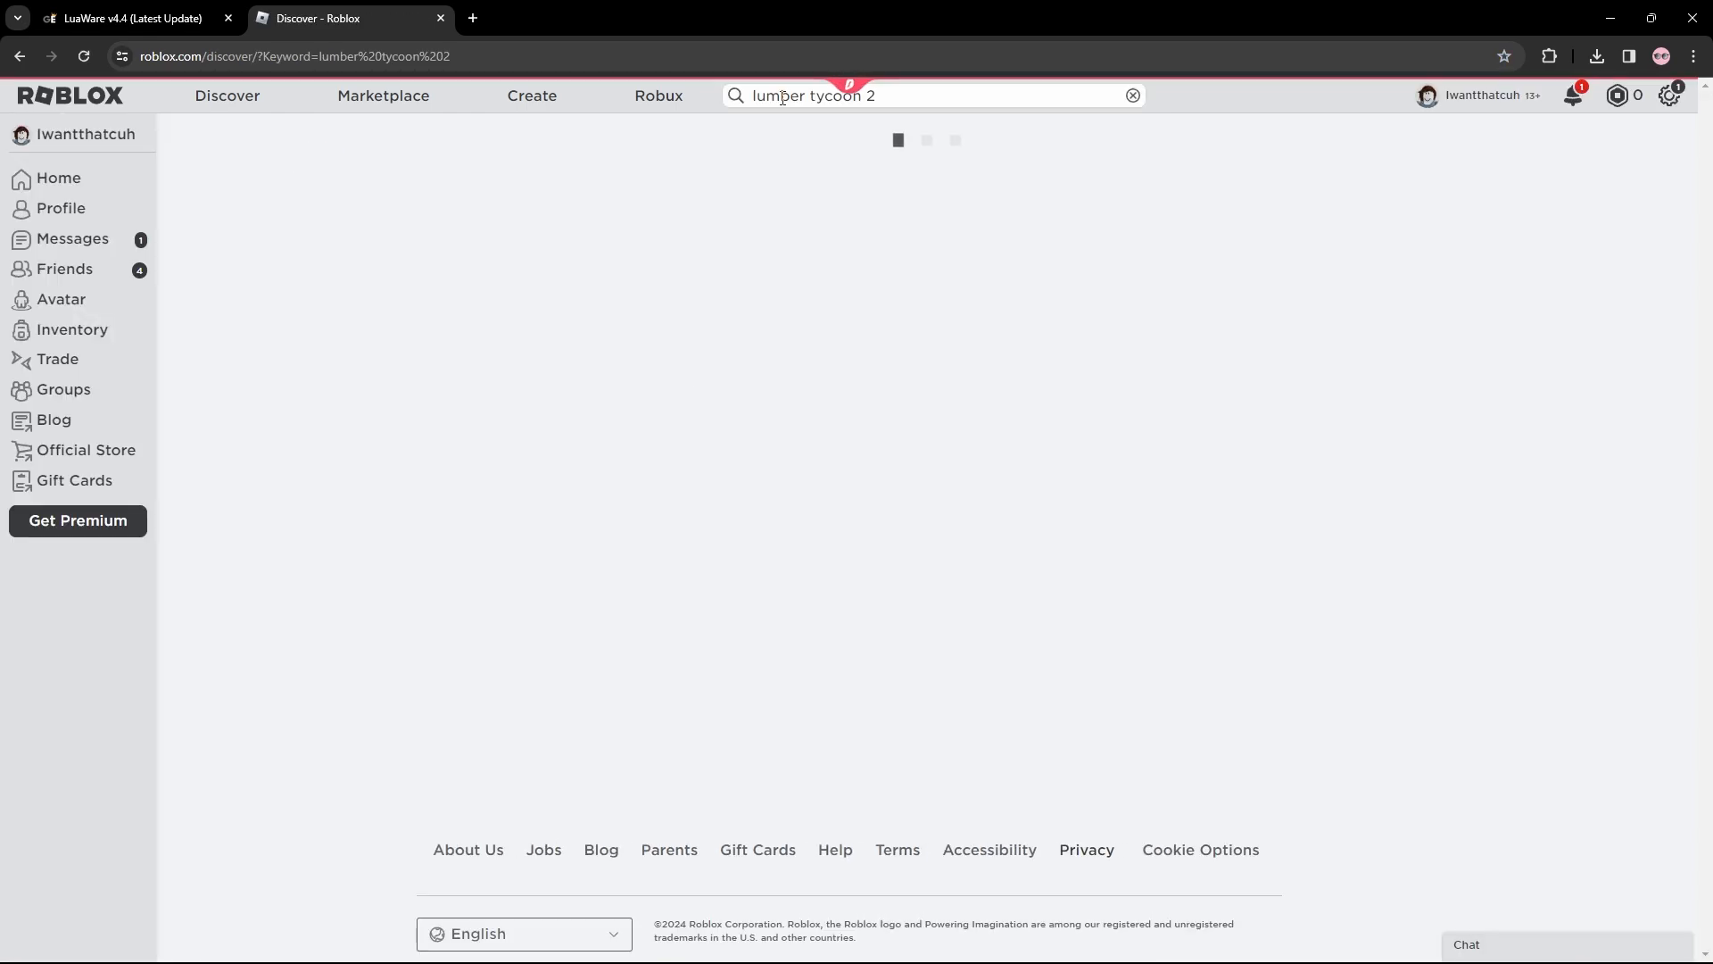
Open the Lumber Tycoon 2 result and launch the game with Play.
click(314, 281)
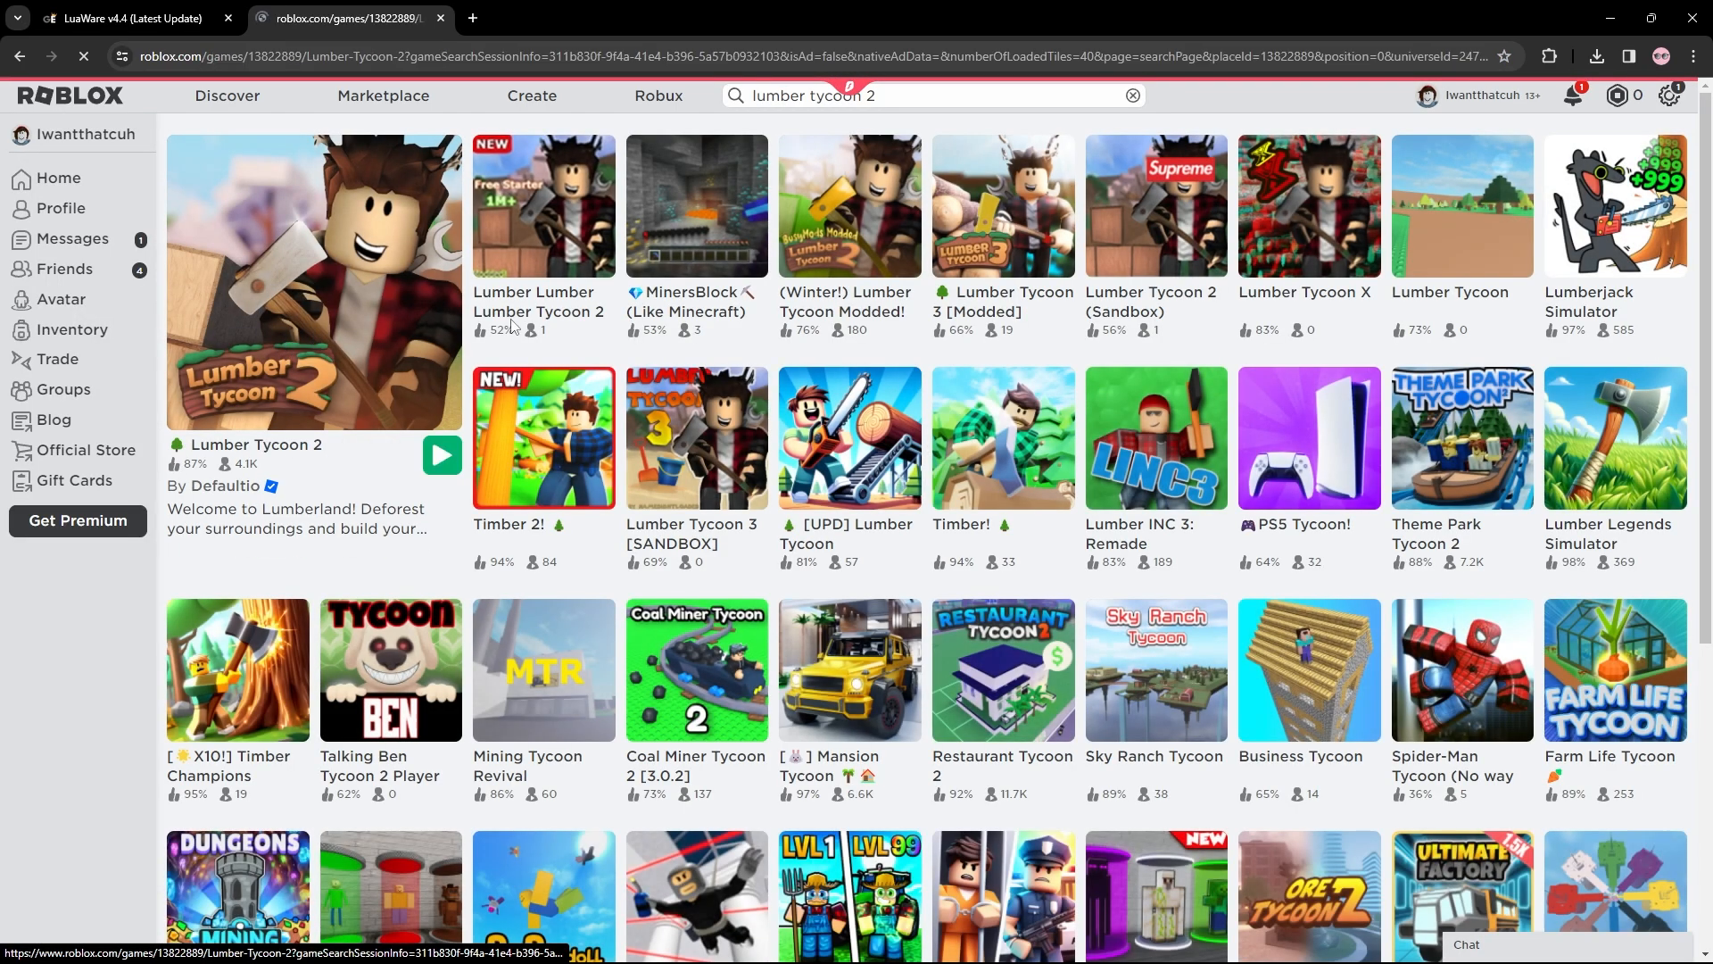
click(313, 280)
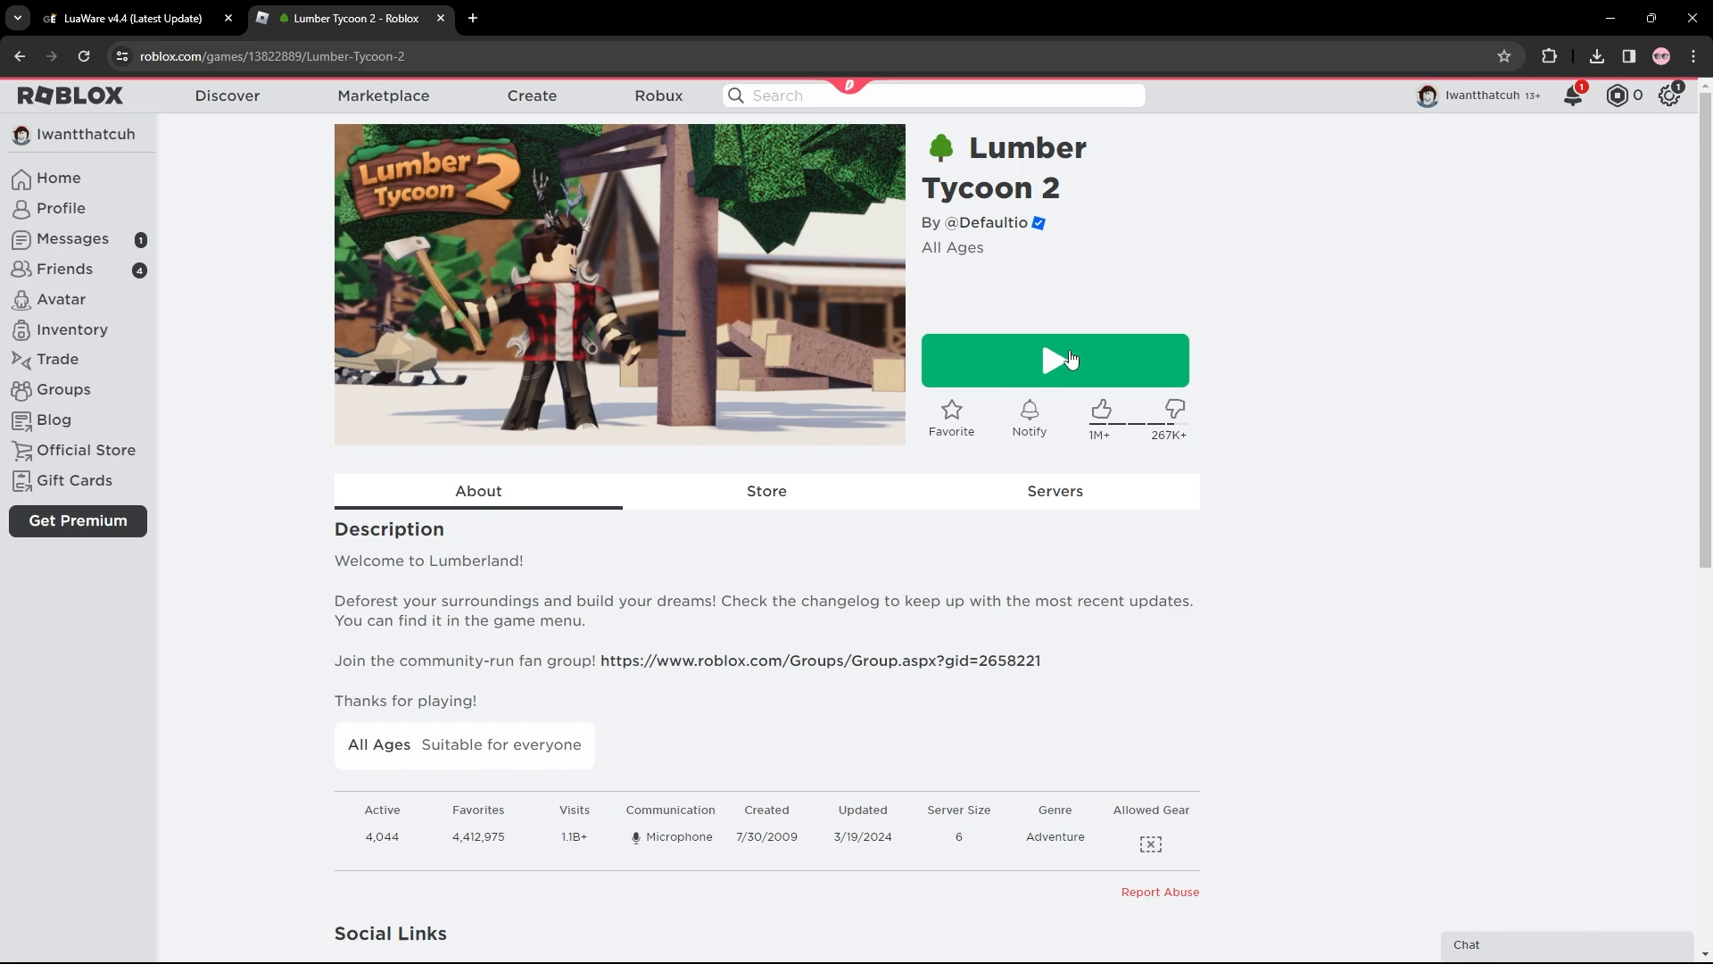
click(1053, 359)
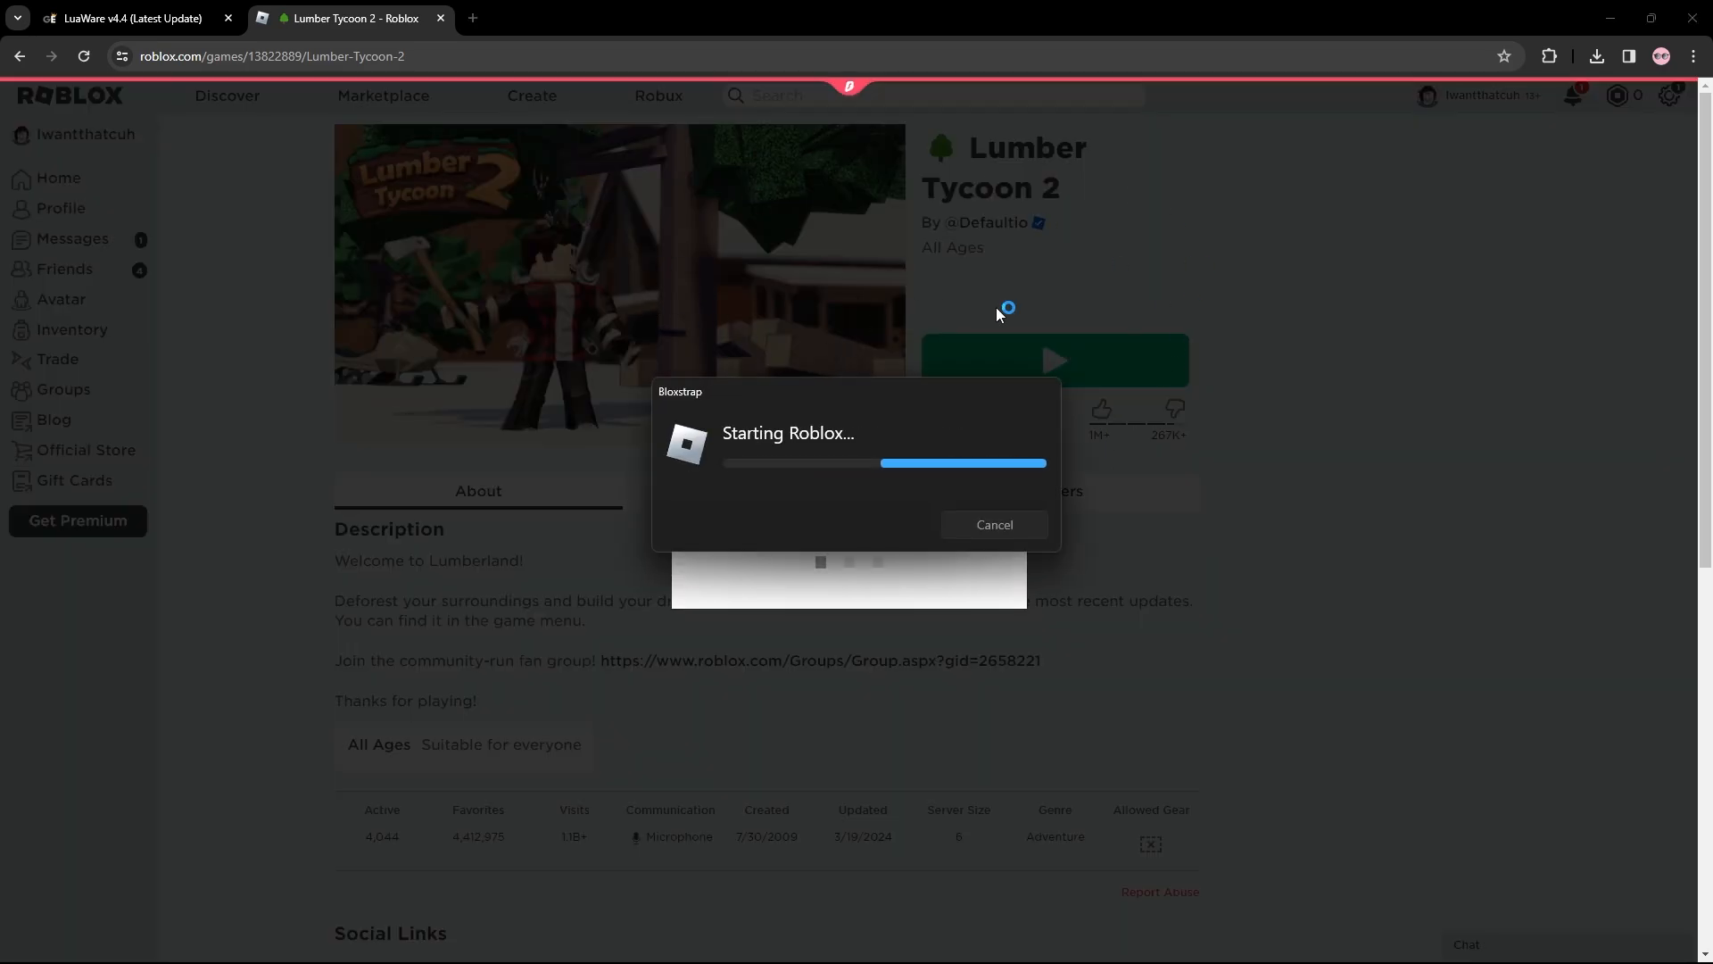
mouse_move(1077, 758)
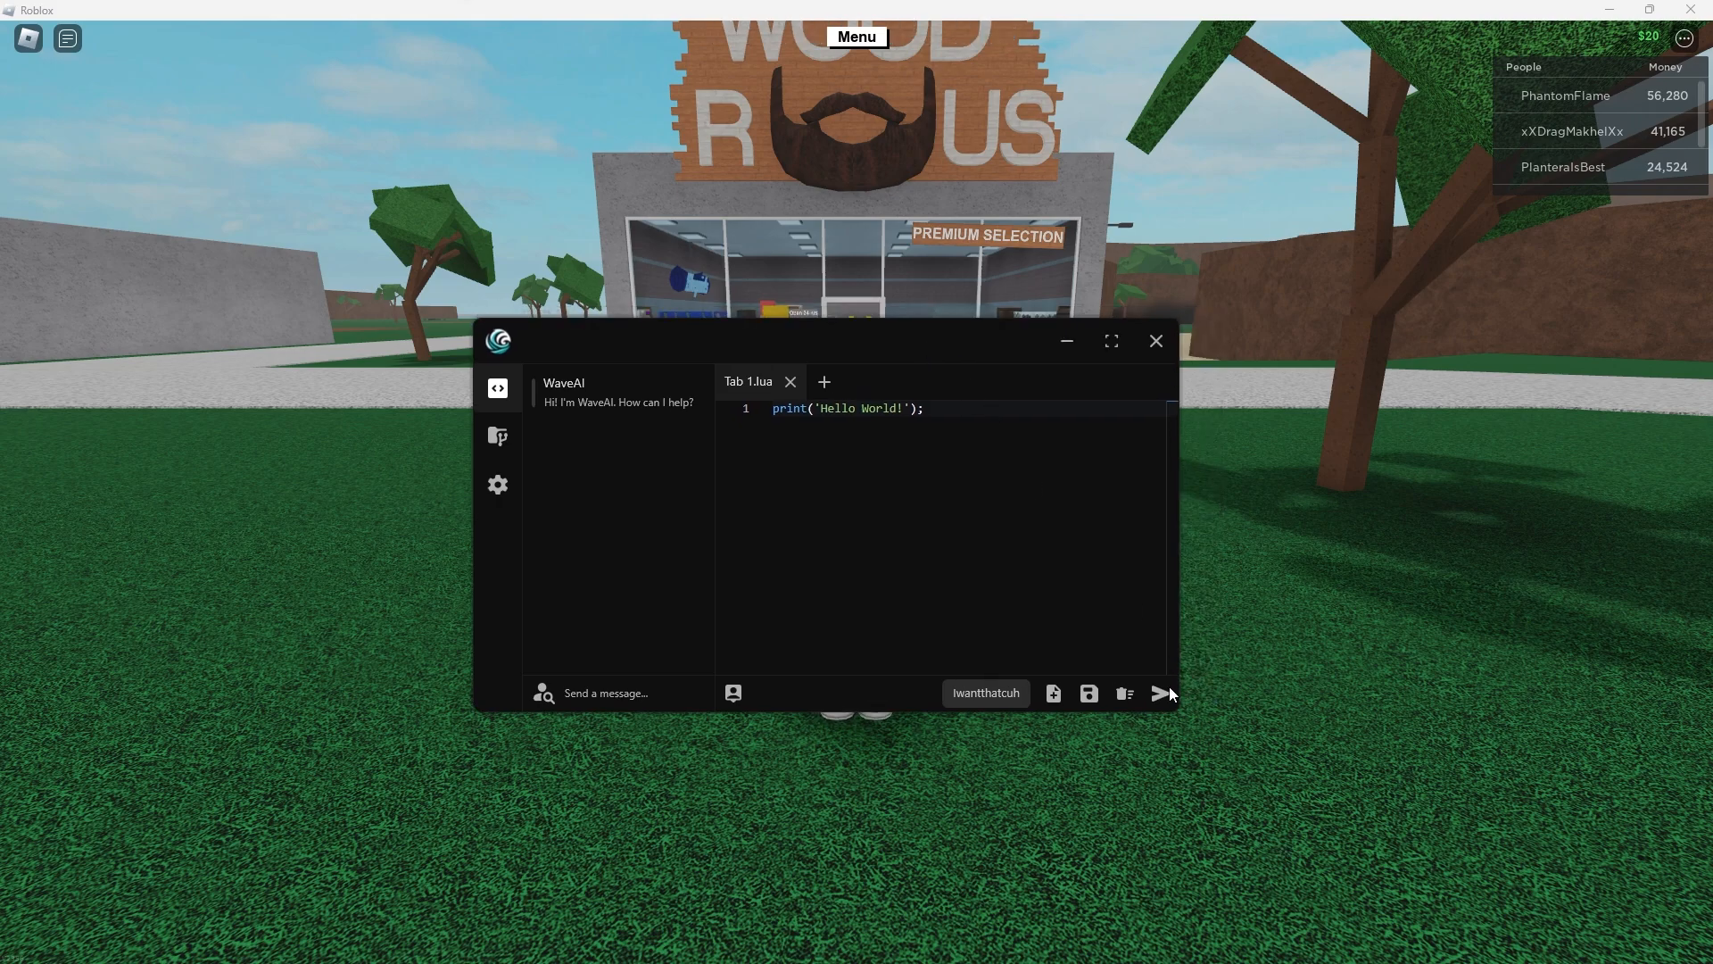
mouse_move(957, 333)
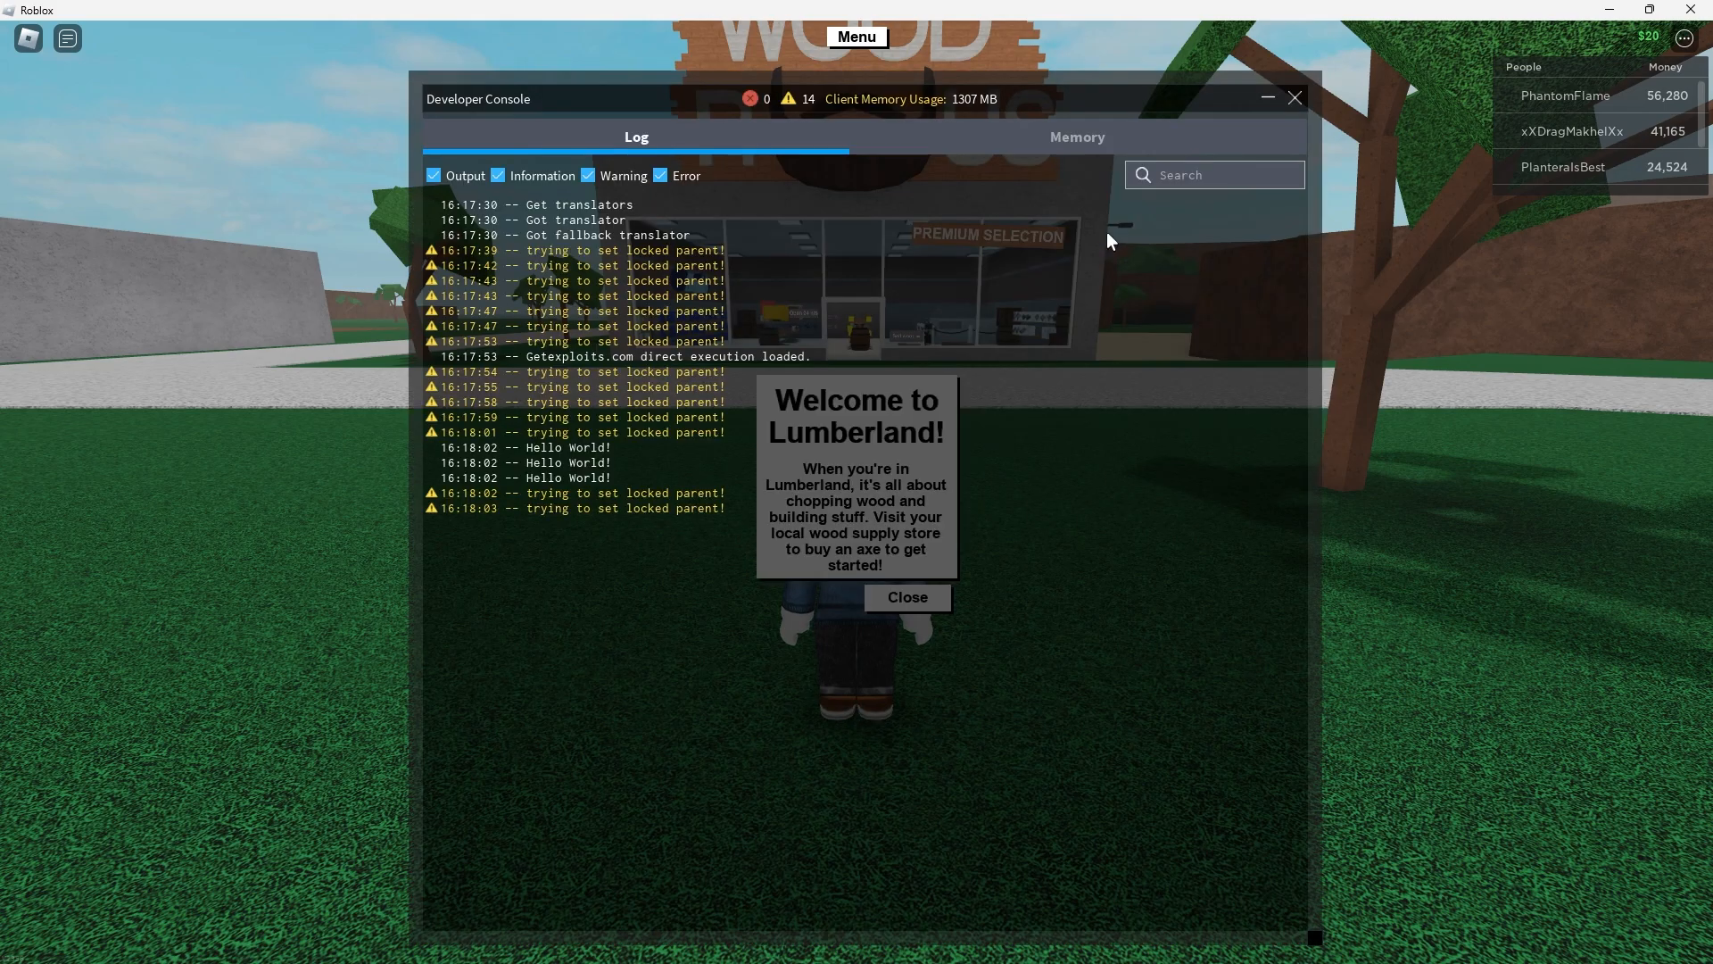
Close the Hello World developer console and dismiss the Welcome to Lumberland message.
click(1296, 97)
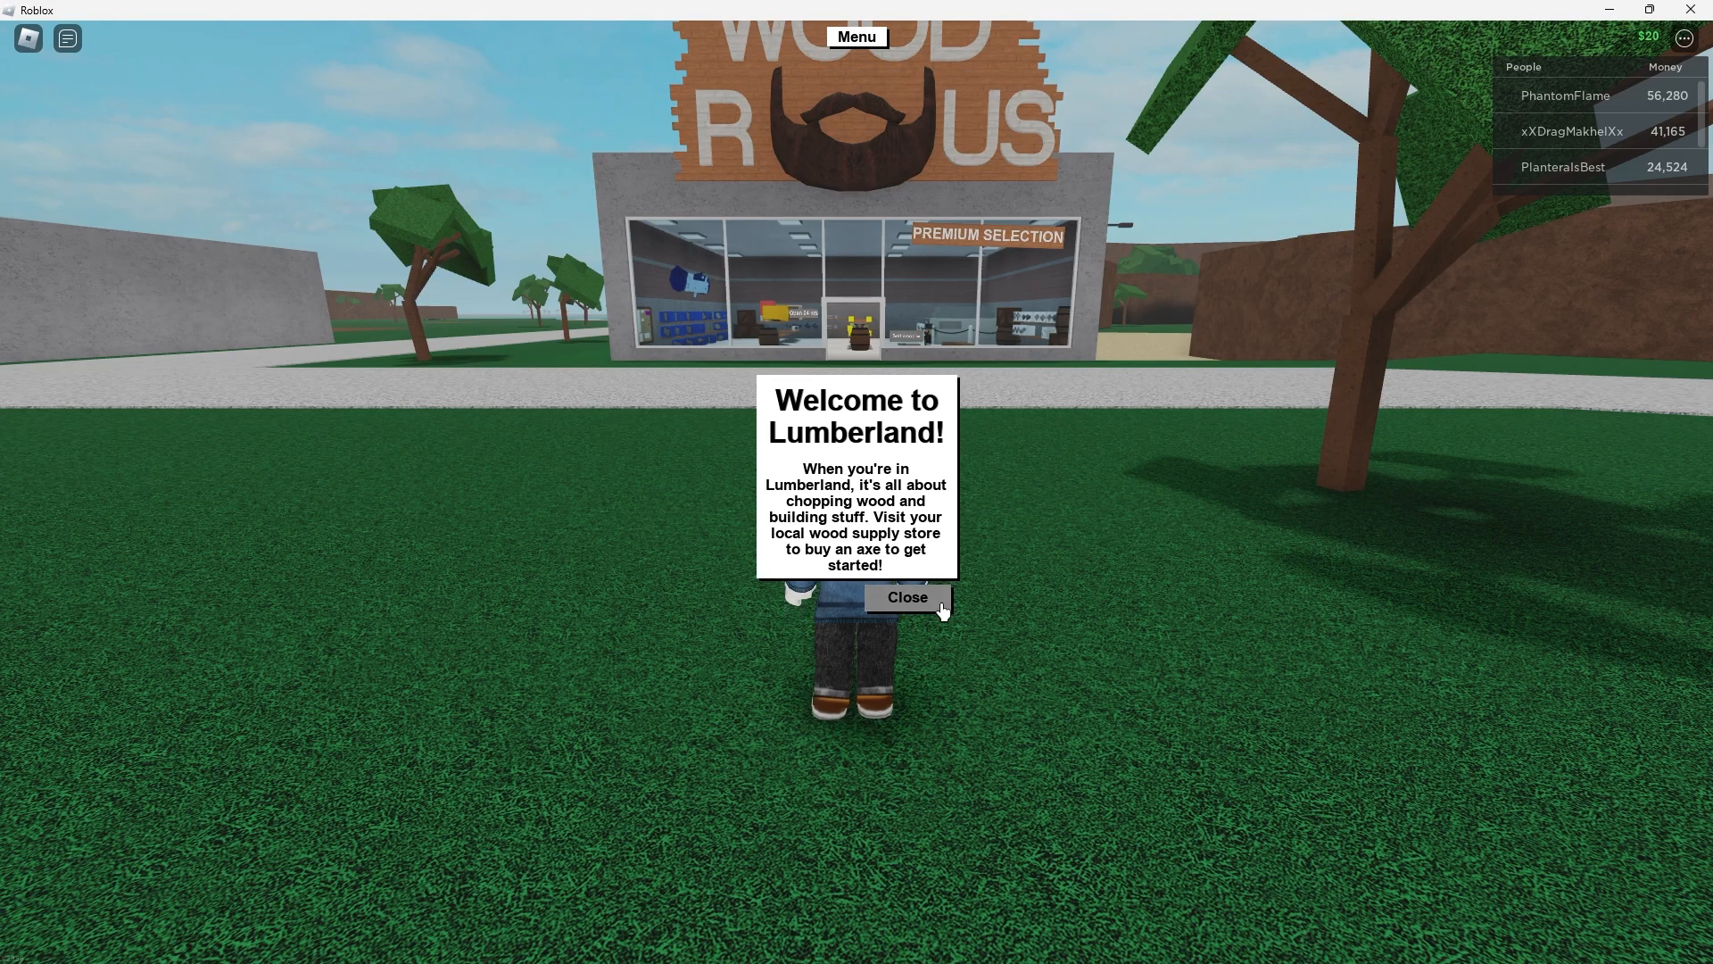
click(906, 597)
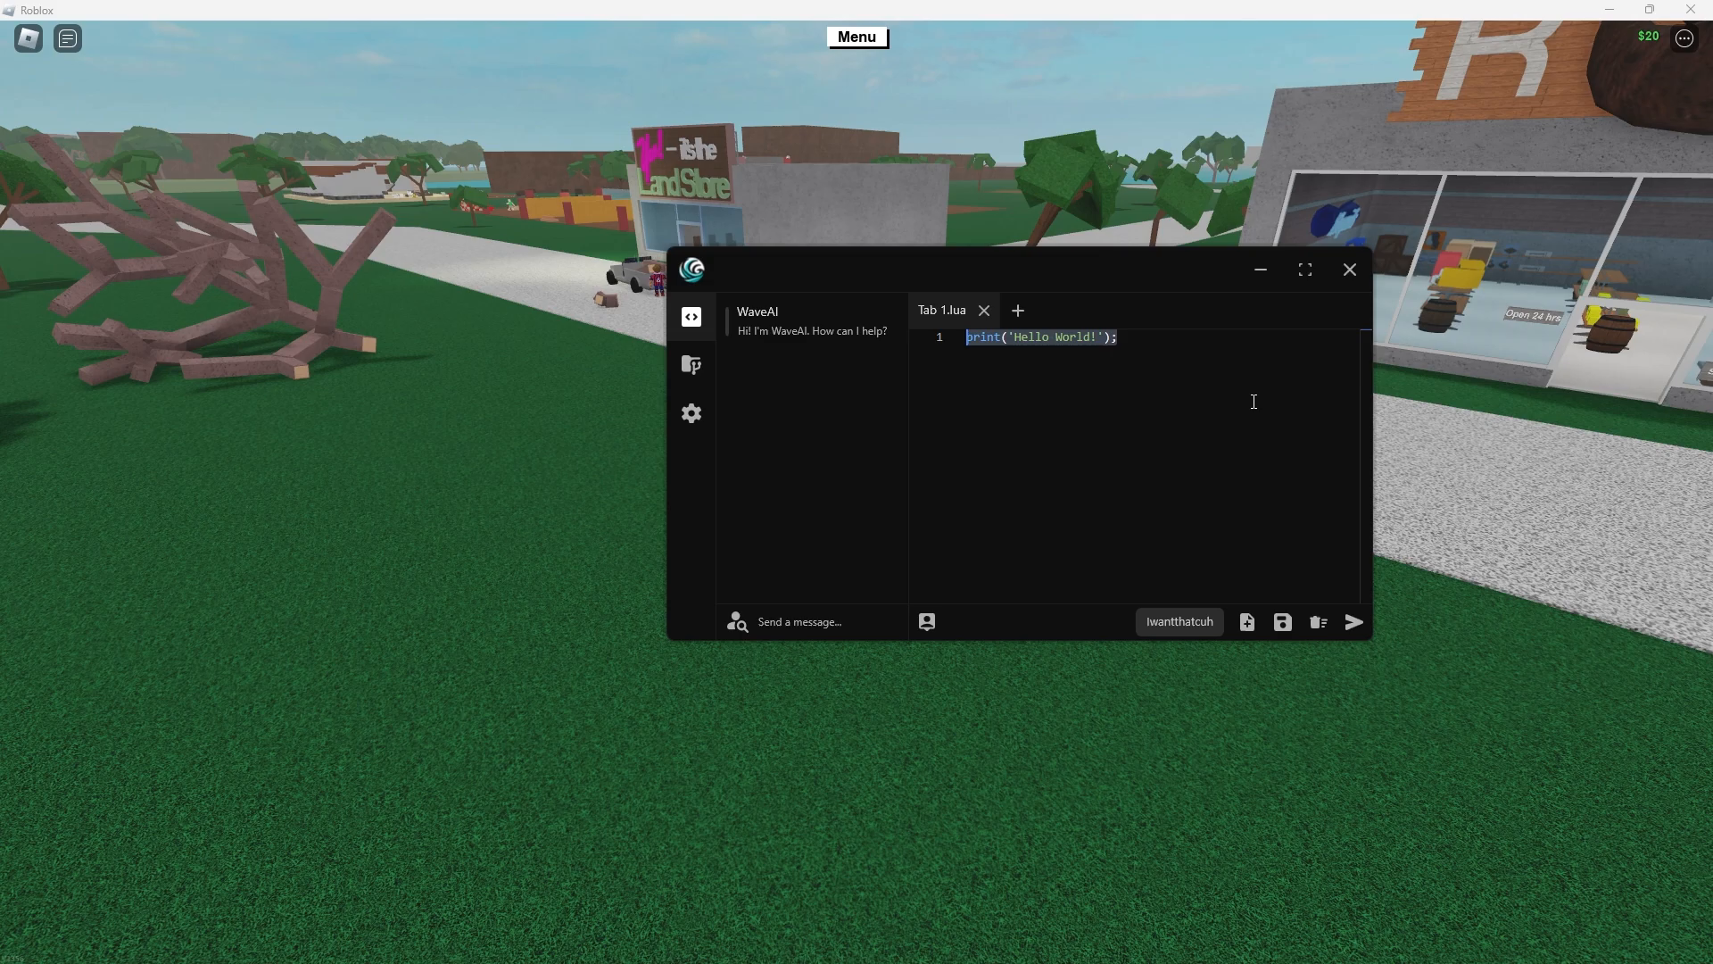
mouse_move(1062, 374)
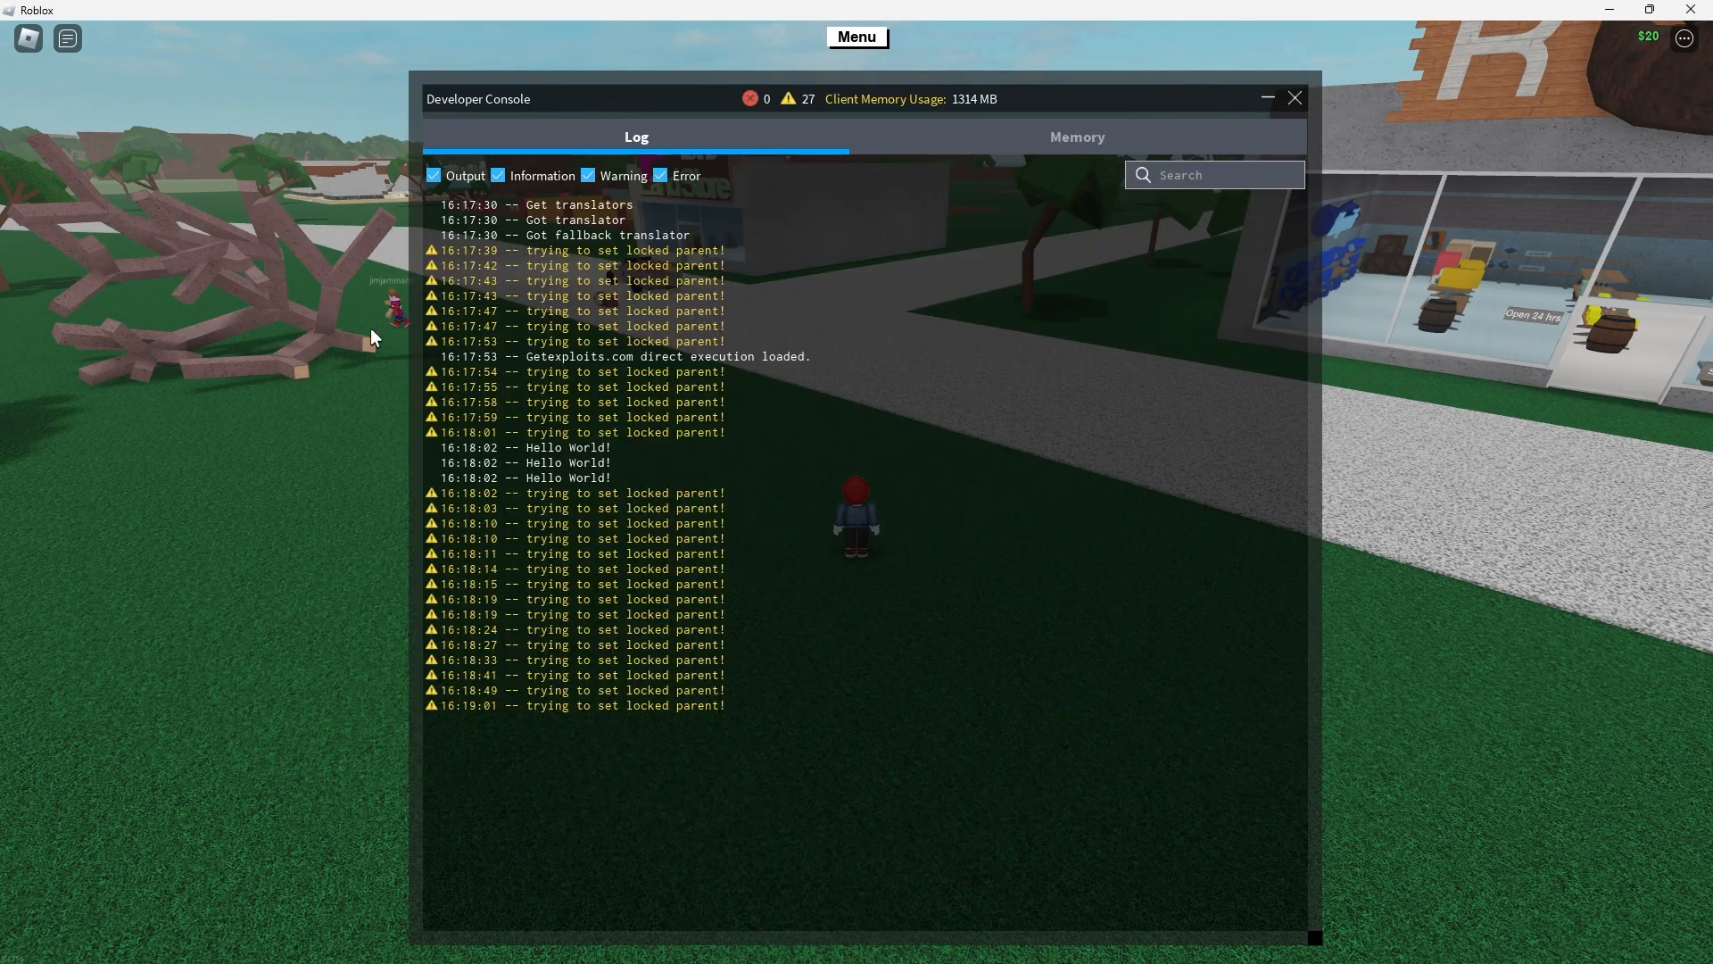
mouse_move(789, 371)
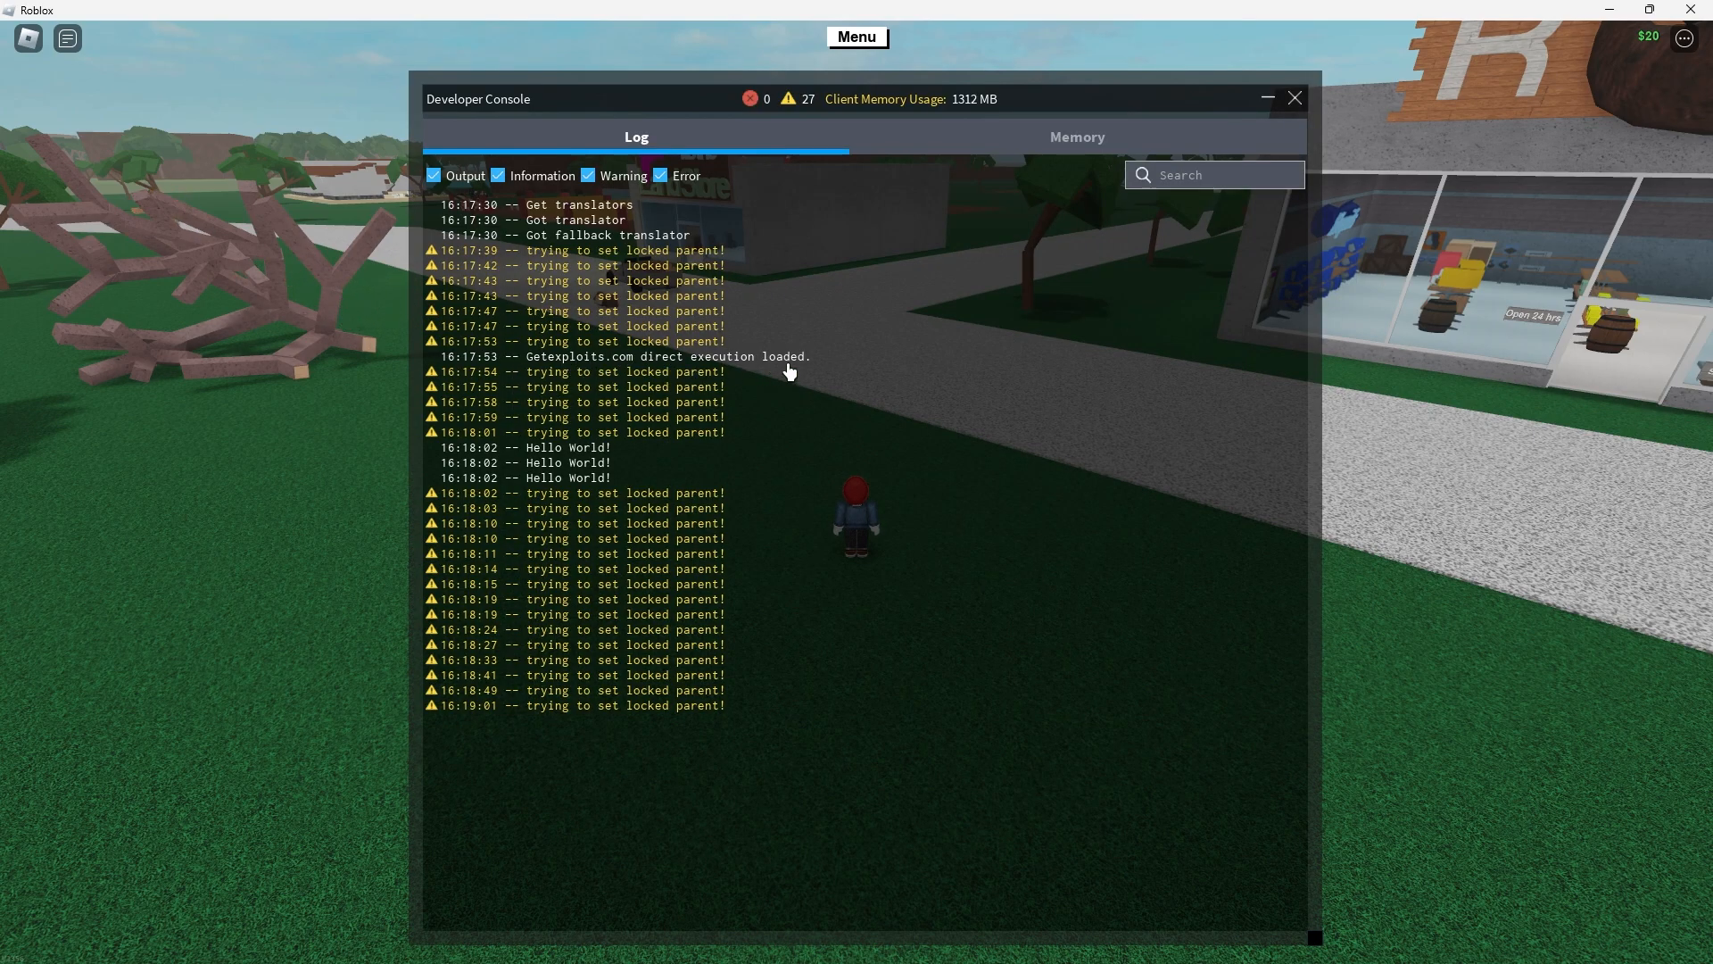
mouse_move(726, 364)
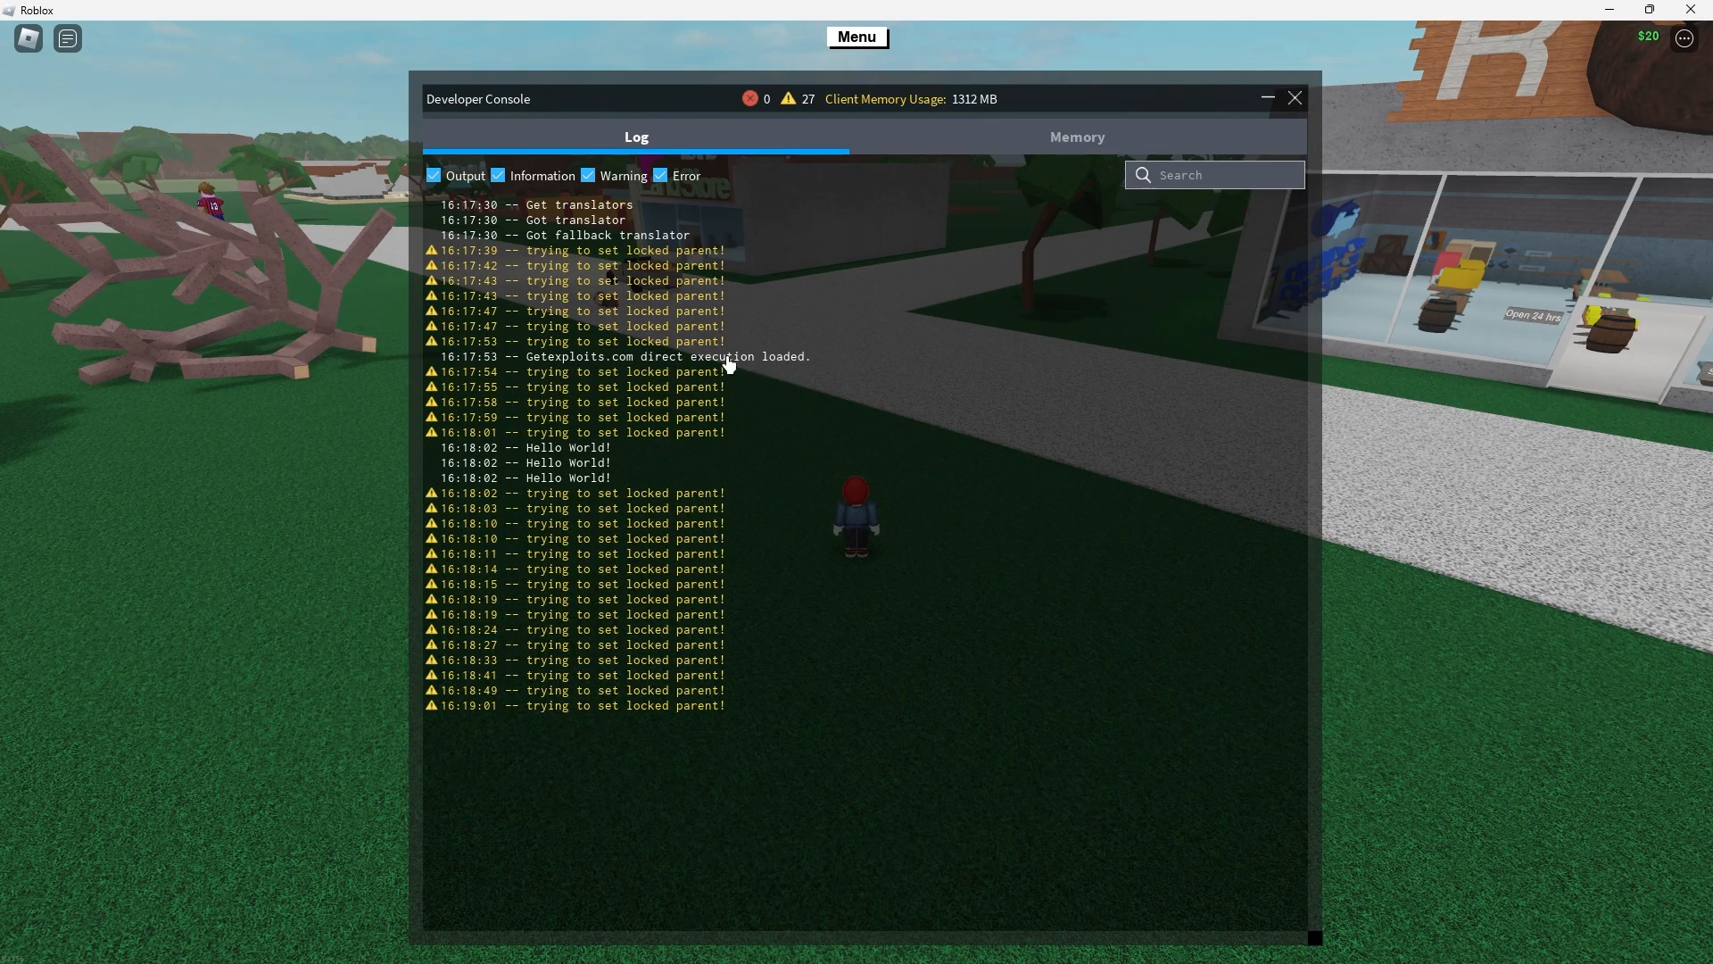
Close the developer console after reading the direct execution log.
click(1295, 97)
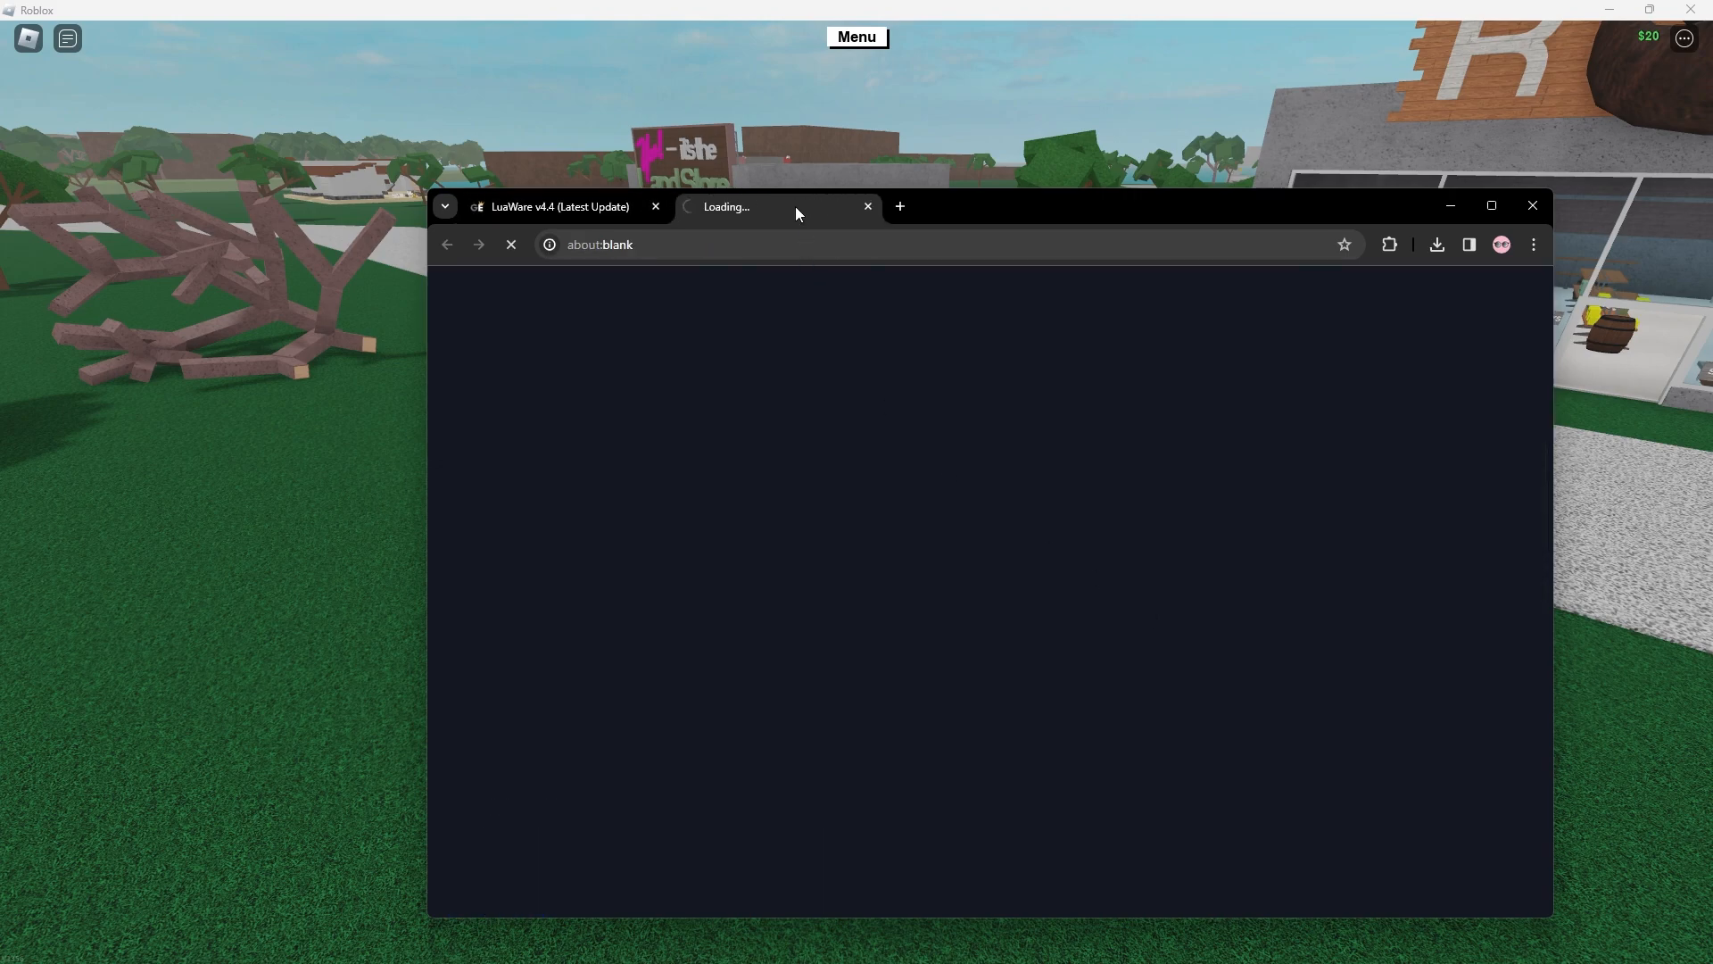
Switch to the newly loading browser tab.
click(867, 206)
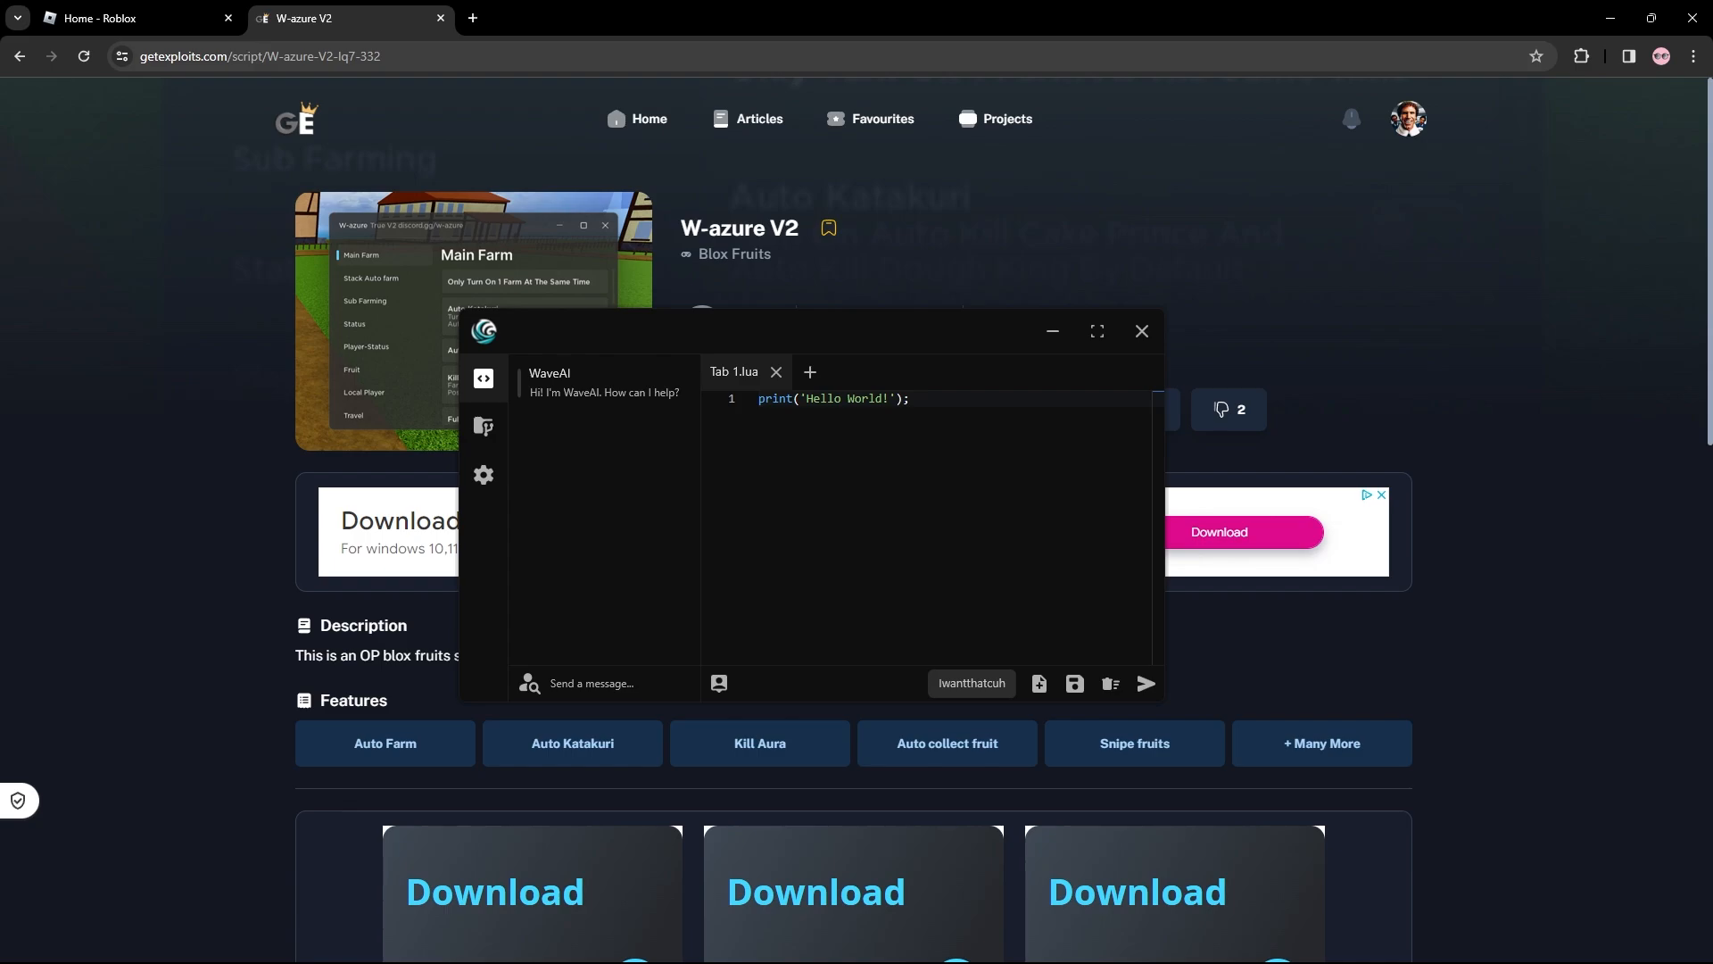
mouse_move(804, 554)
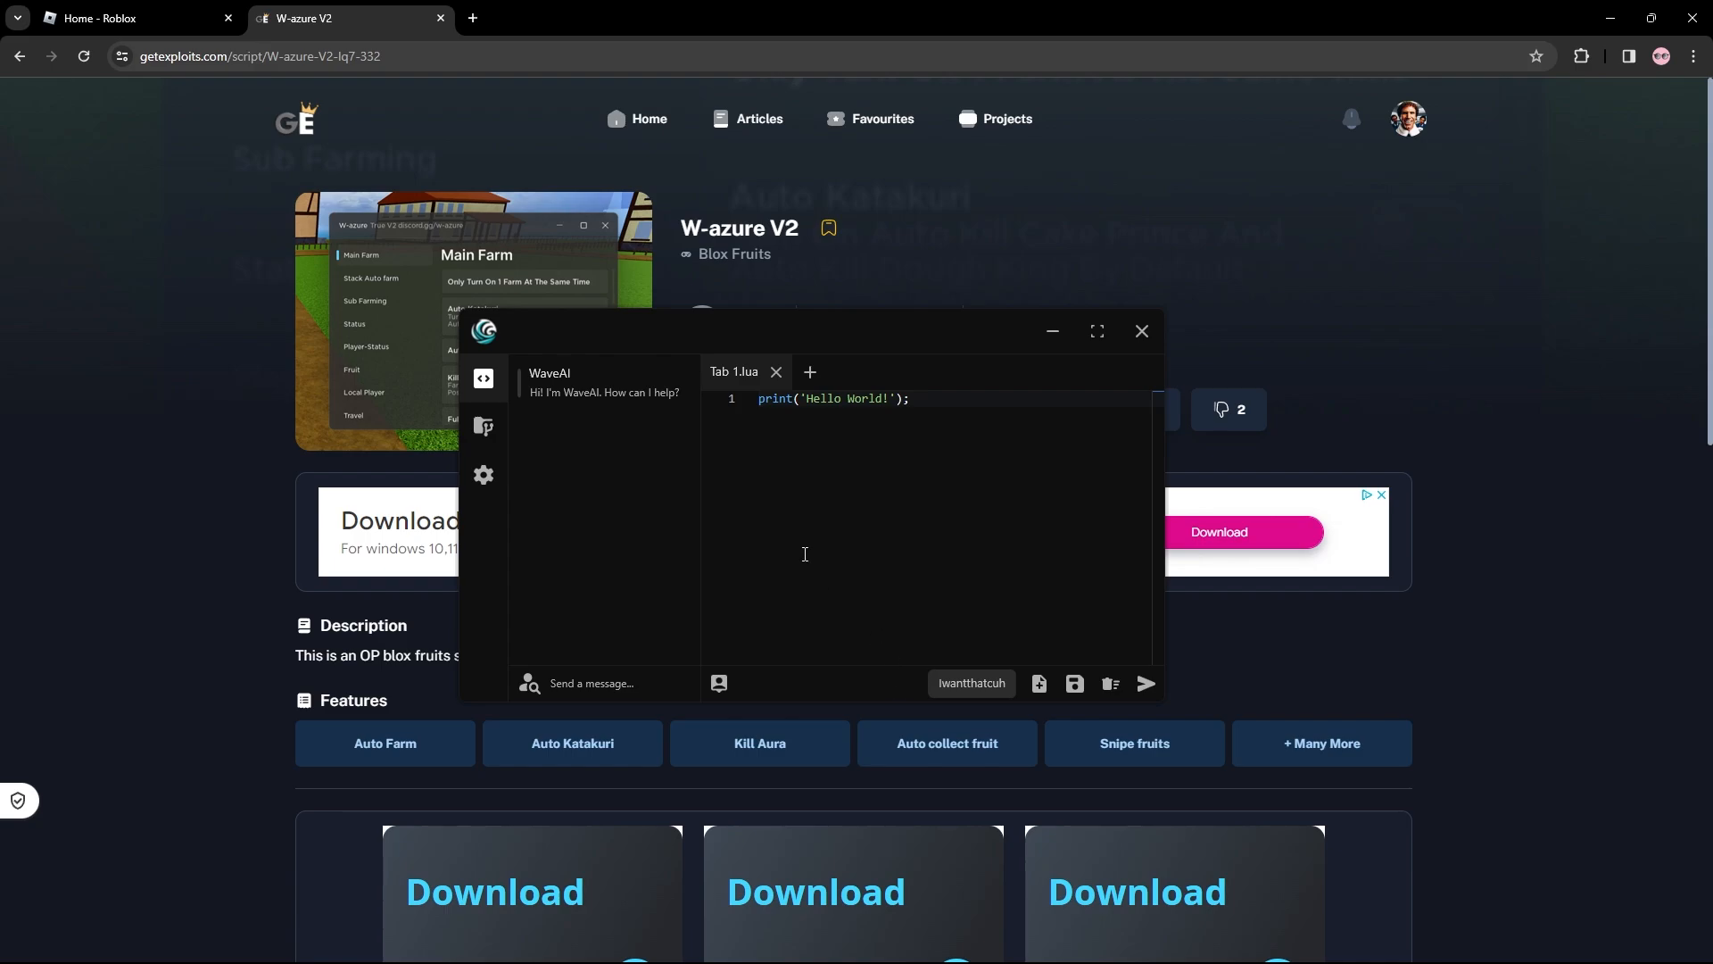
mouse_move(699, 215)
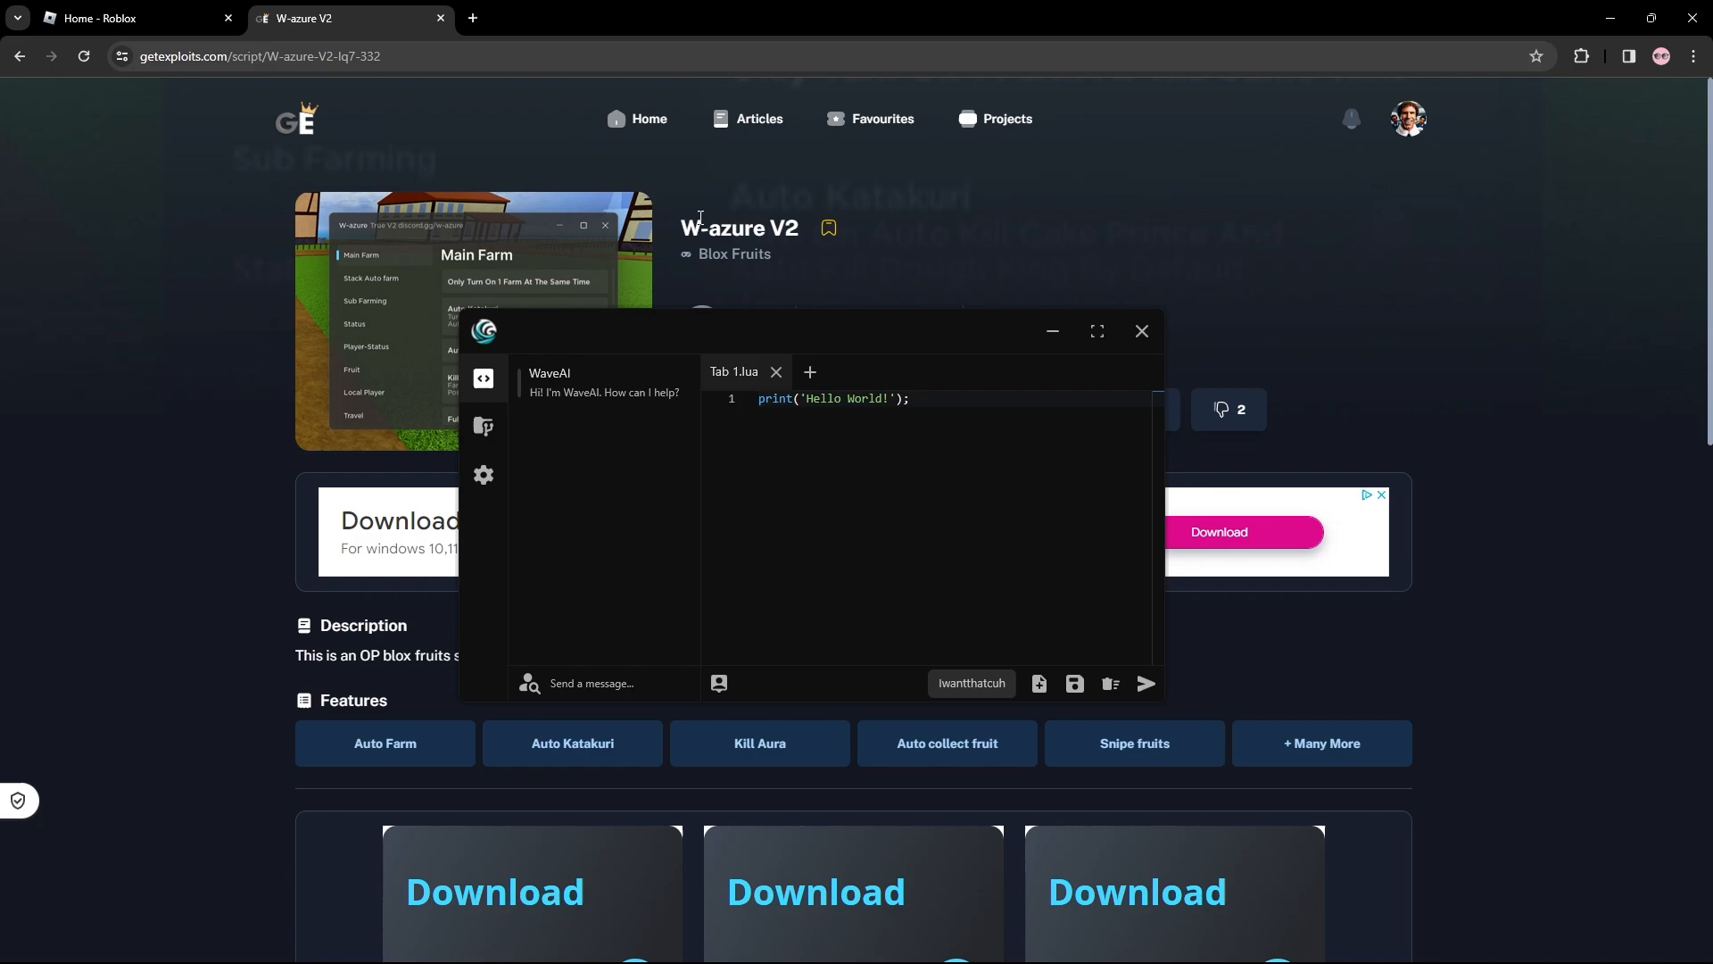
Minimize the Wave executor so the W-azure V2 page is fully visible.
click(1140, 331)
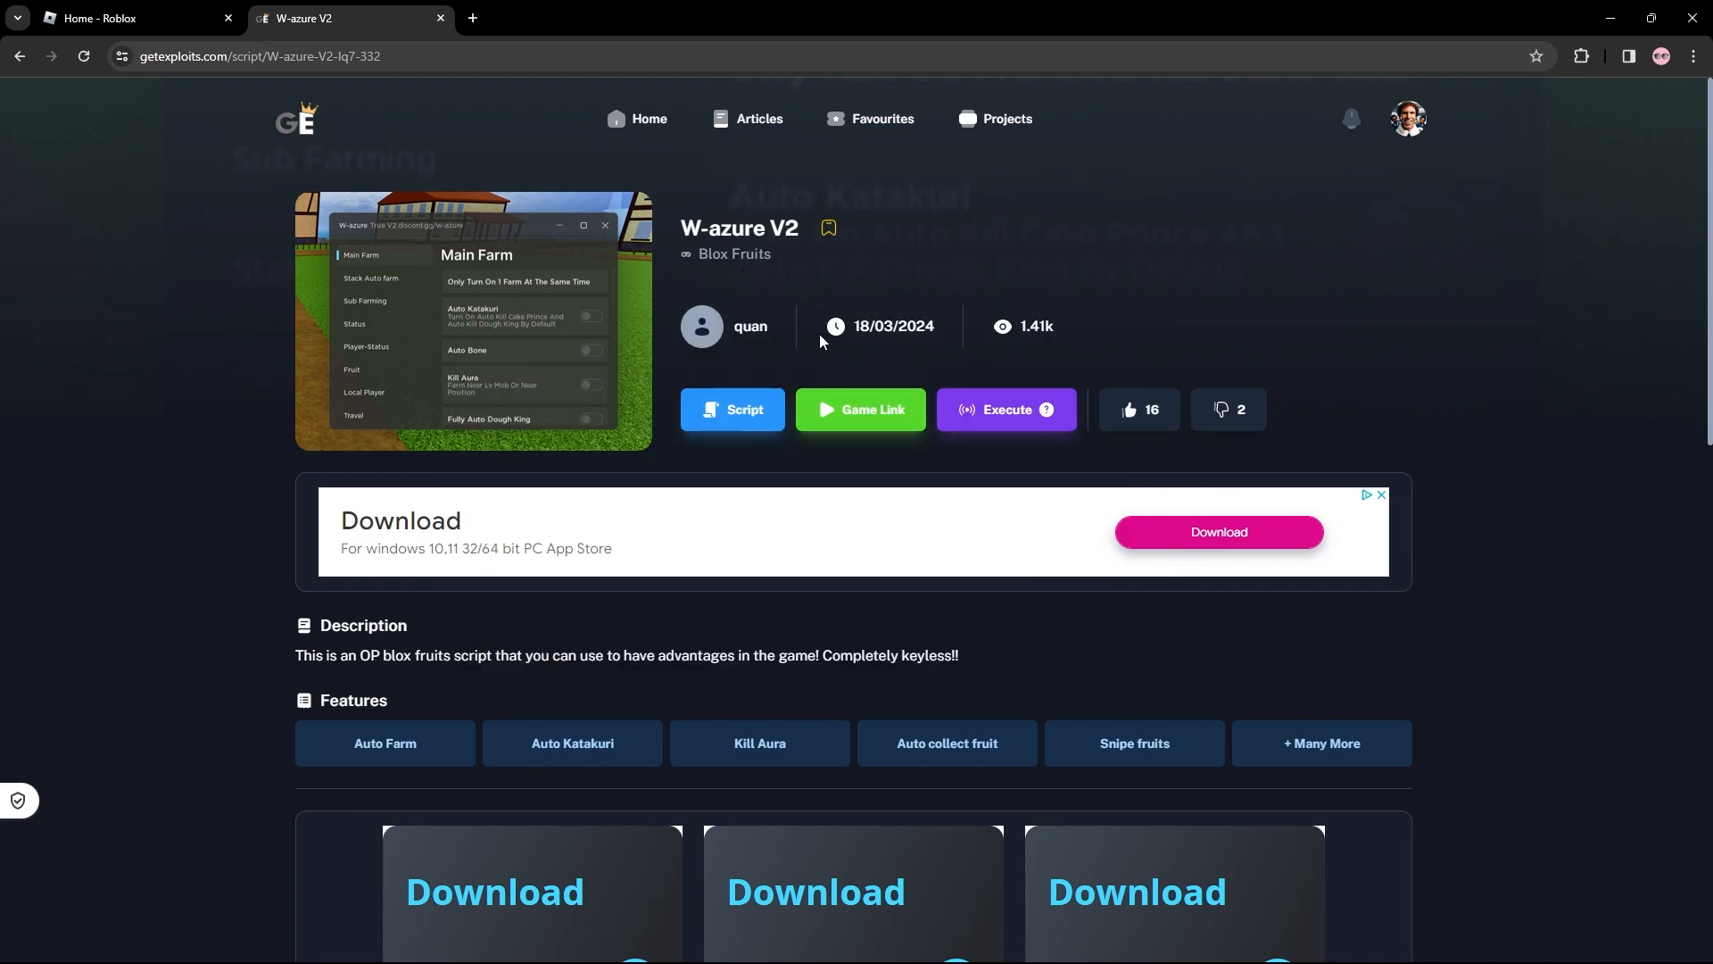
mouse_move(423, 384)
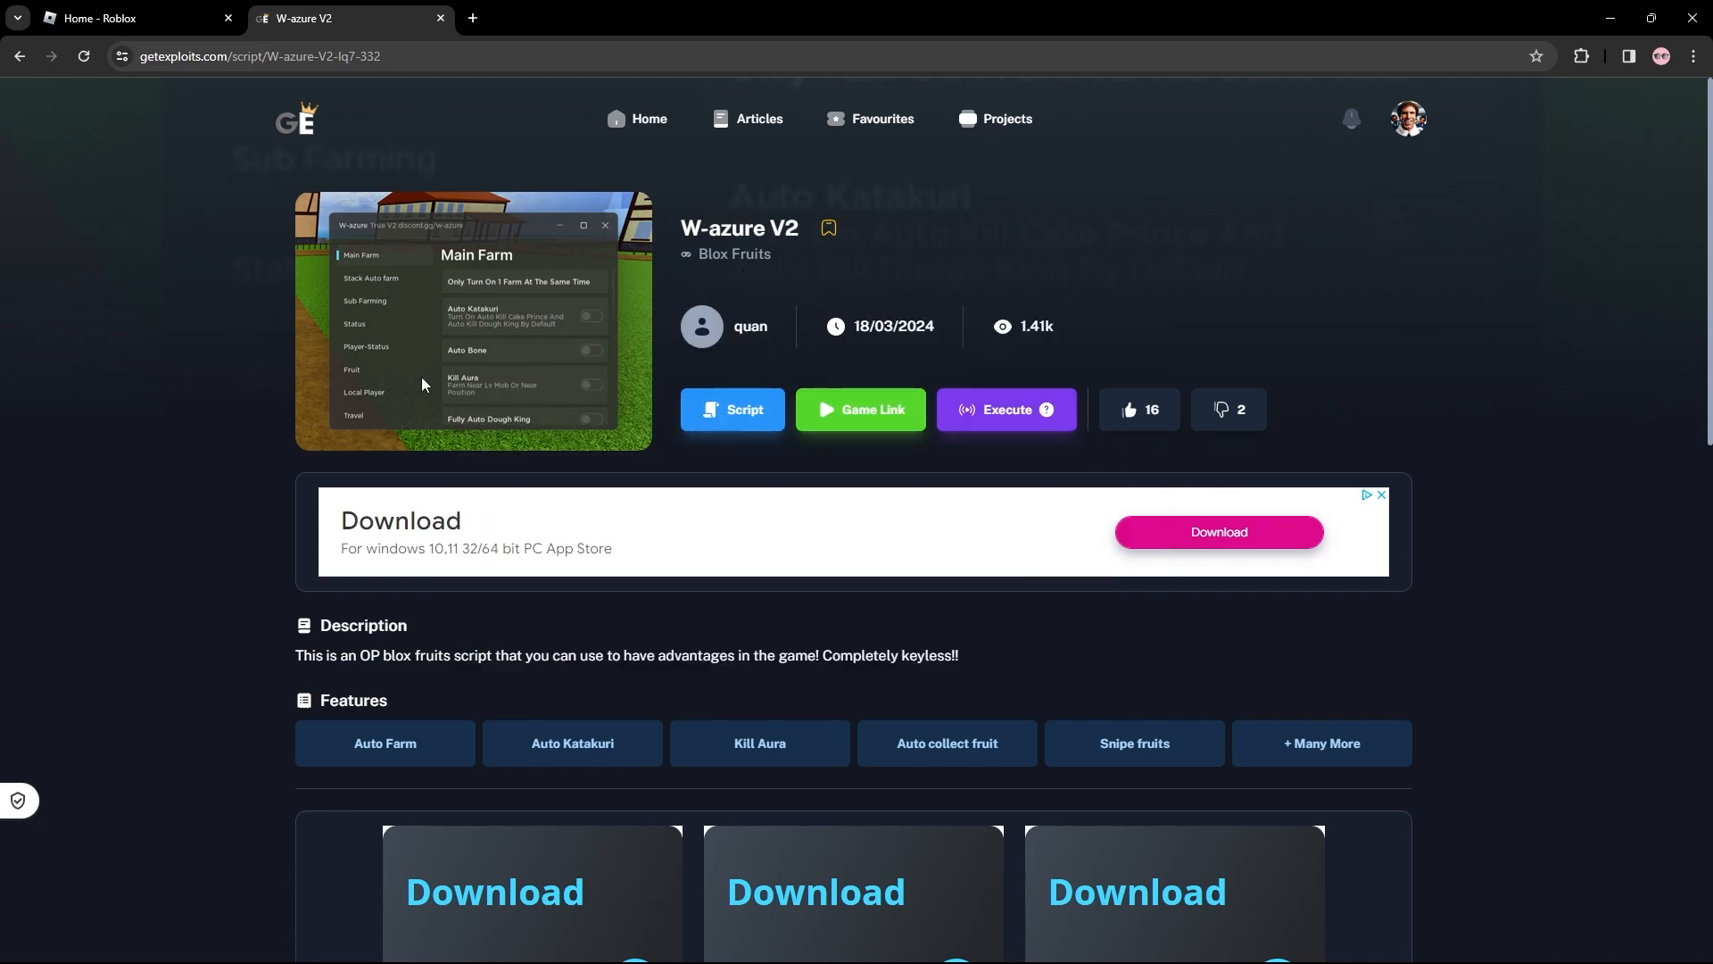
mouse_move(653, 413)
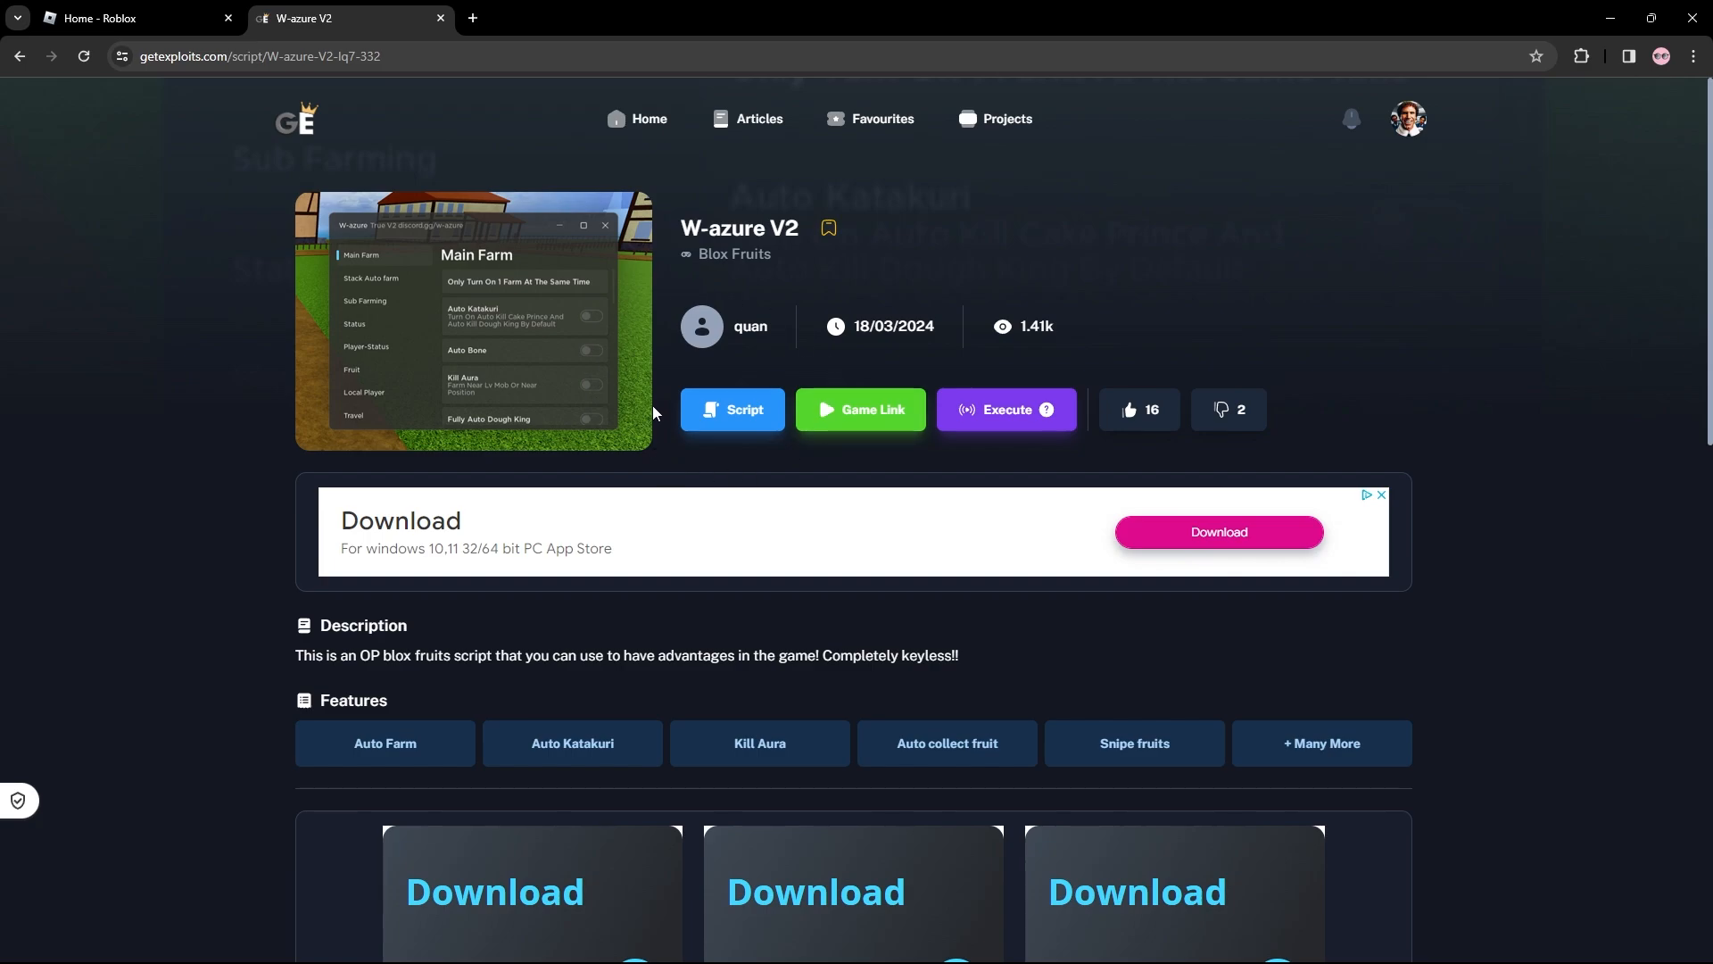
mouse_move(691, 418)
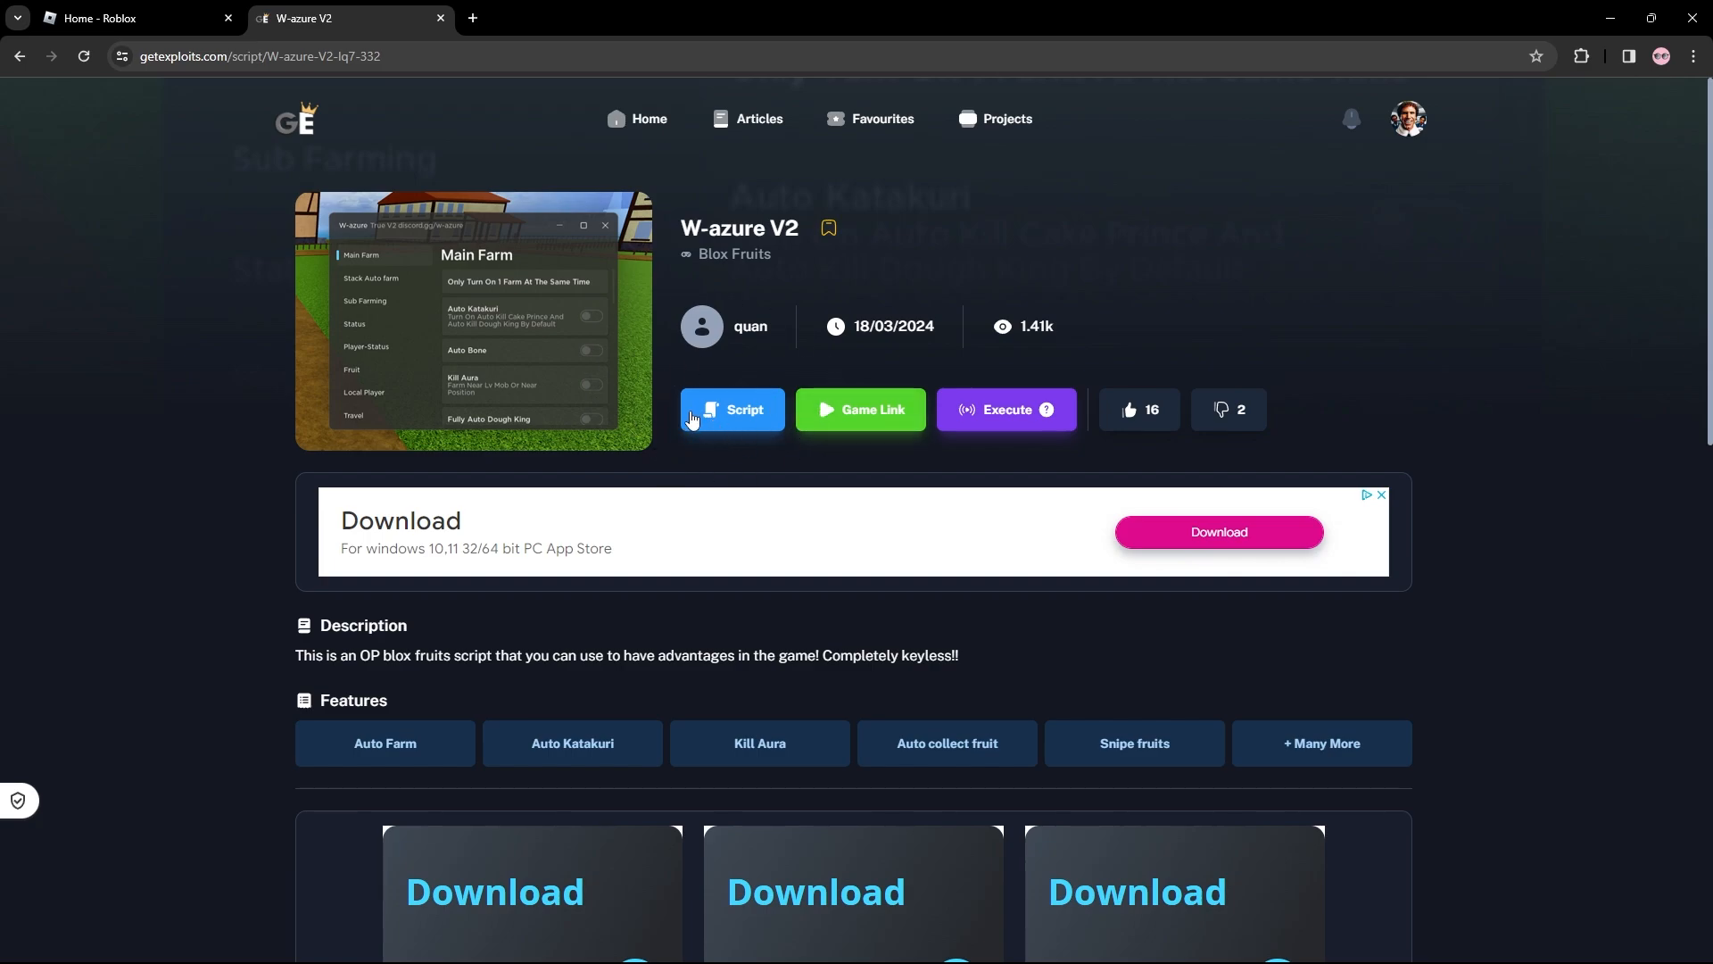
mouse_move(734, 421)
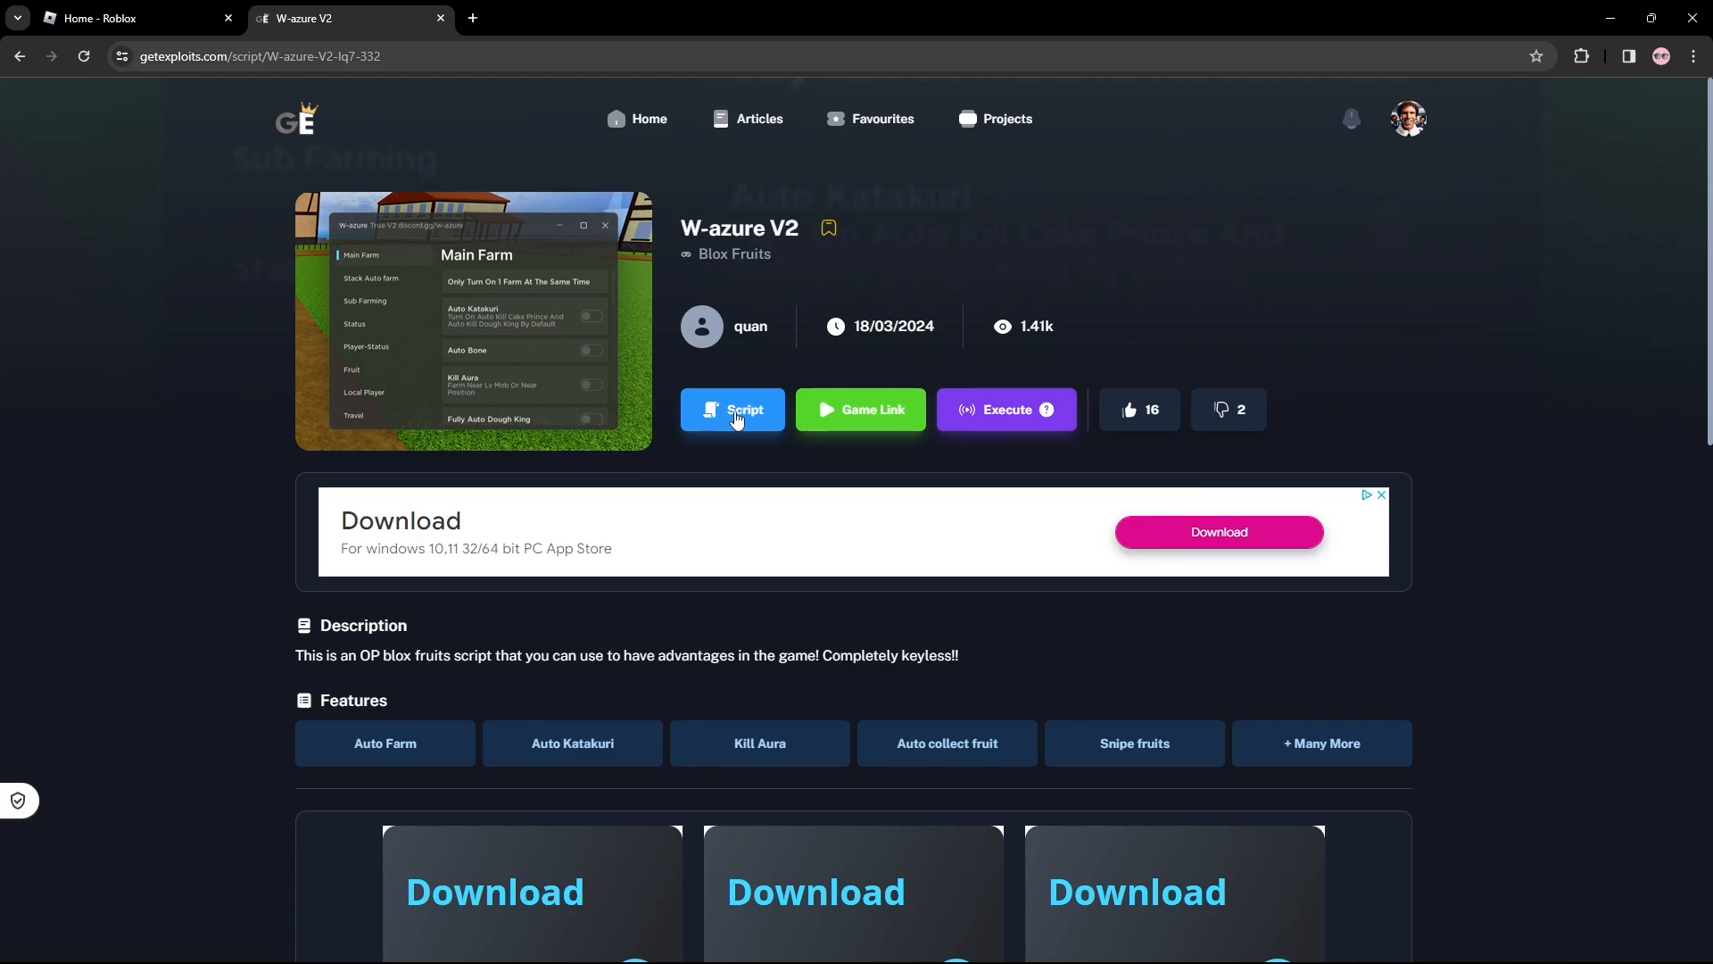
Show the W-azure V2 script popup and copy its loader code.
click(730, 408)
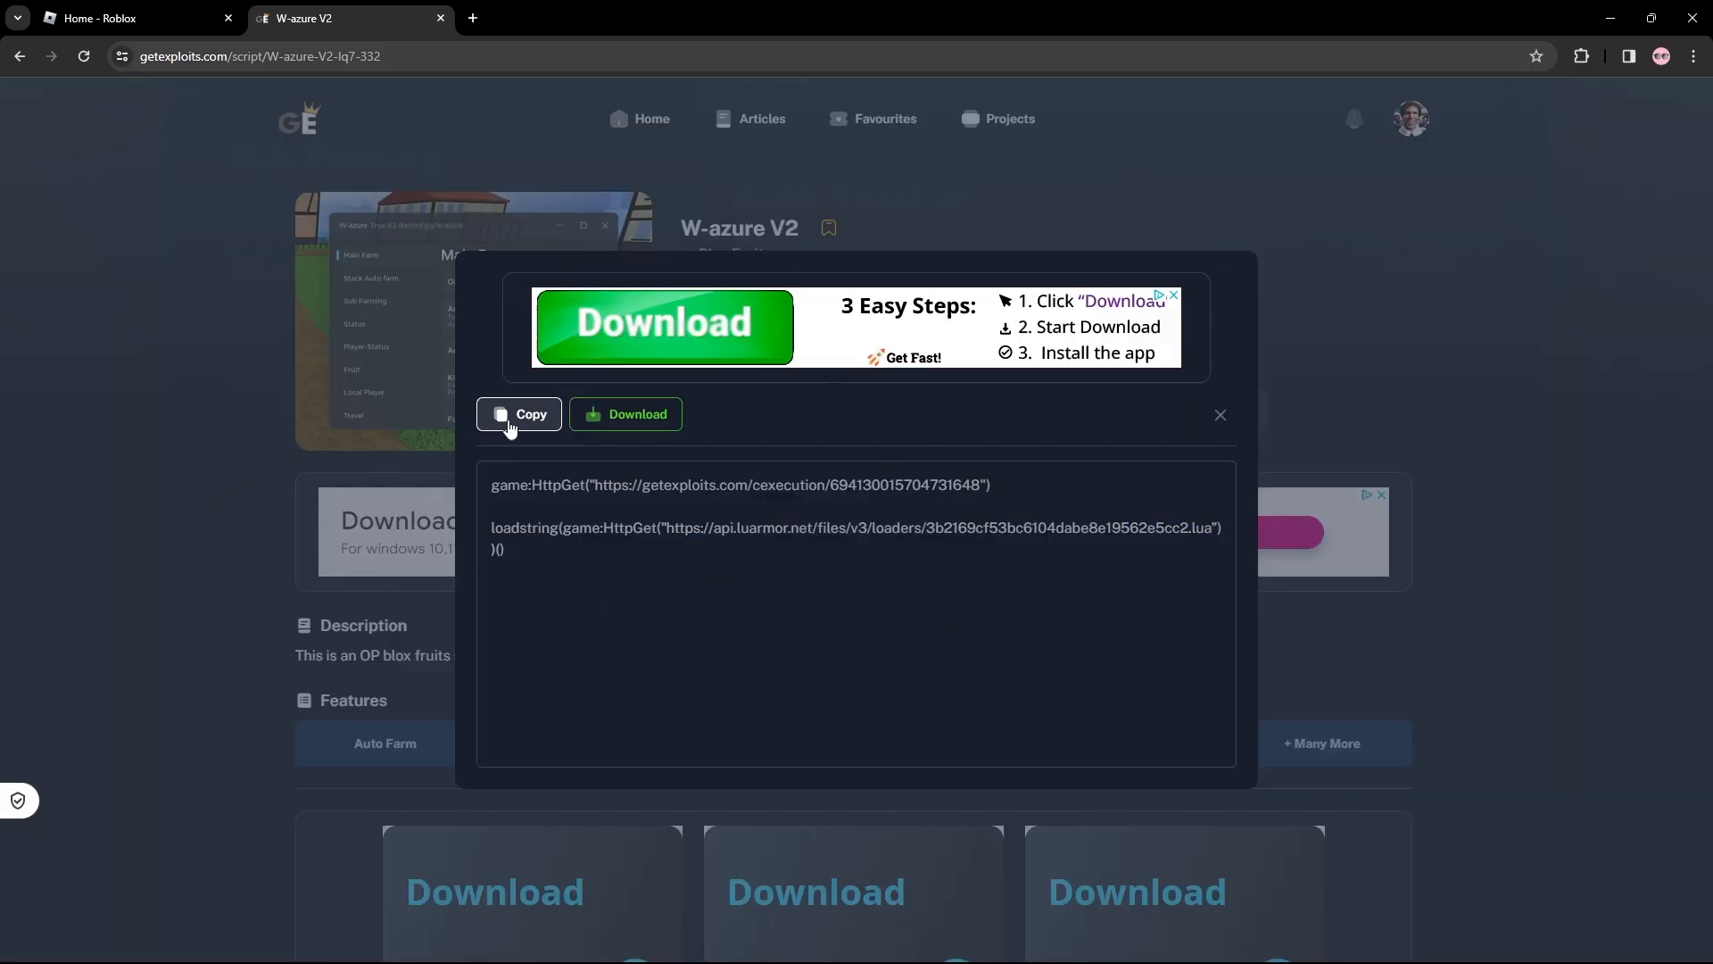
click(1220, 415)
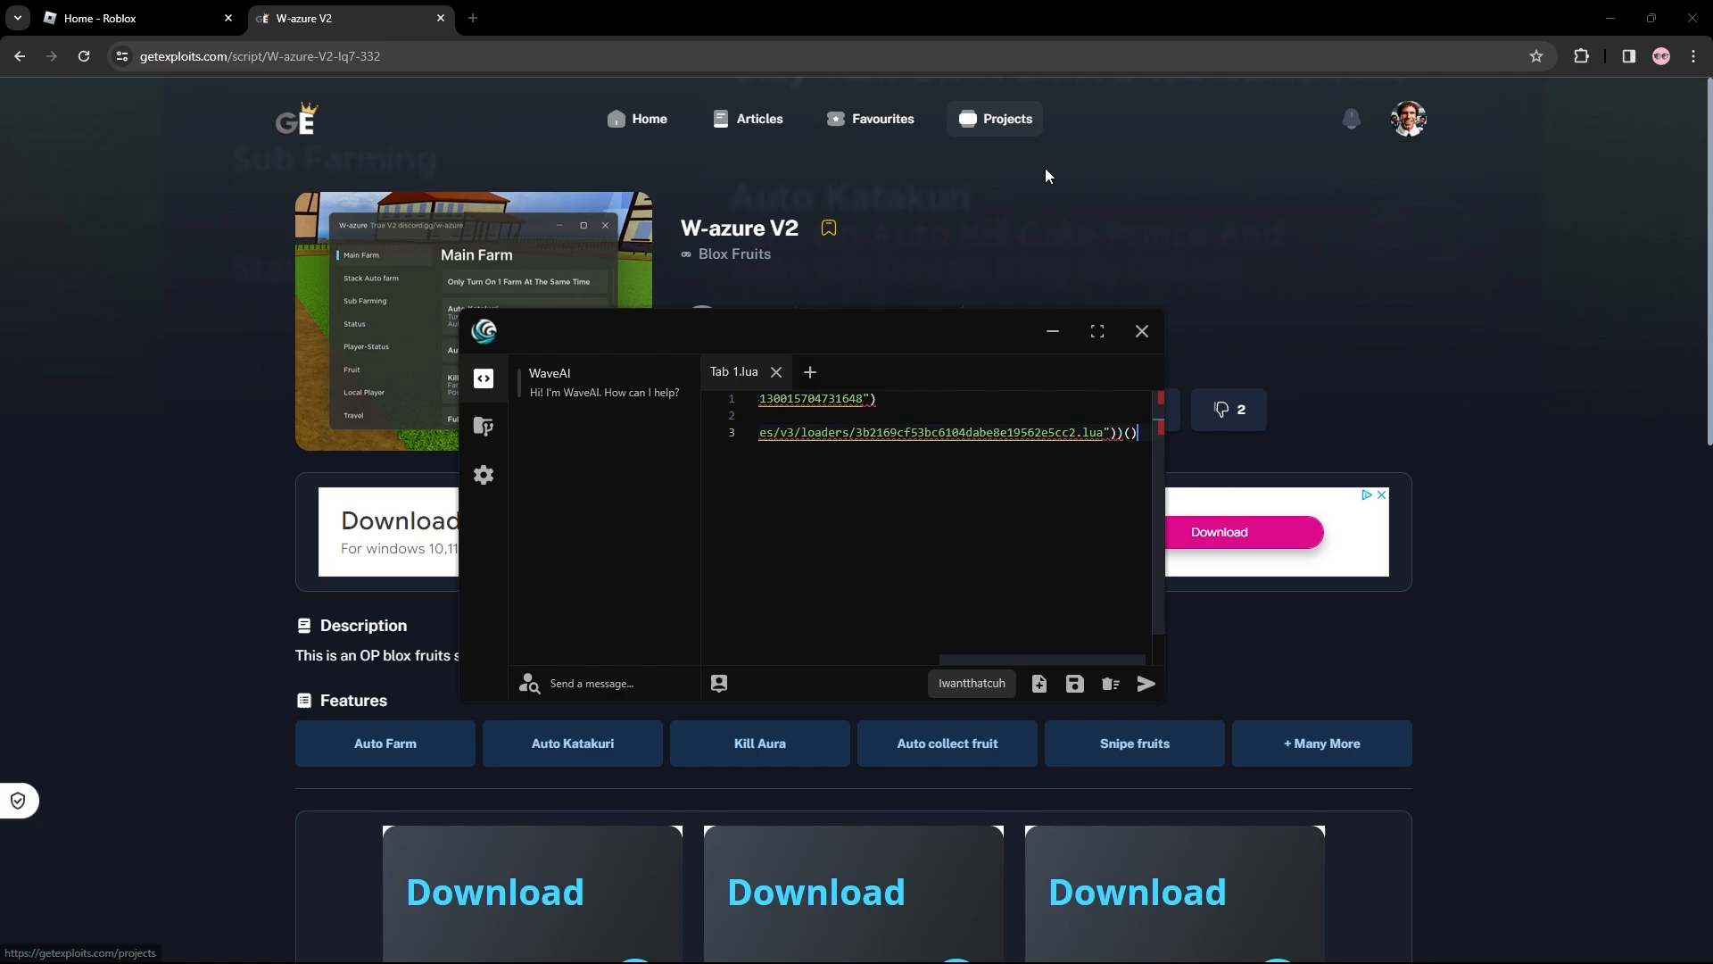
mouse_move(1070, 226)
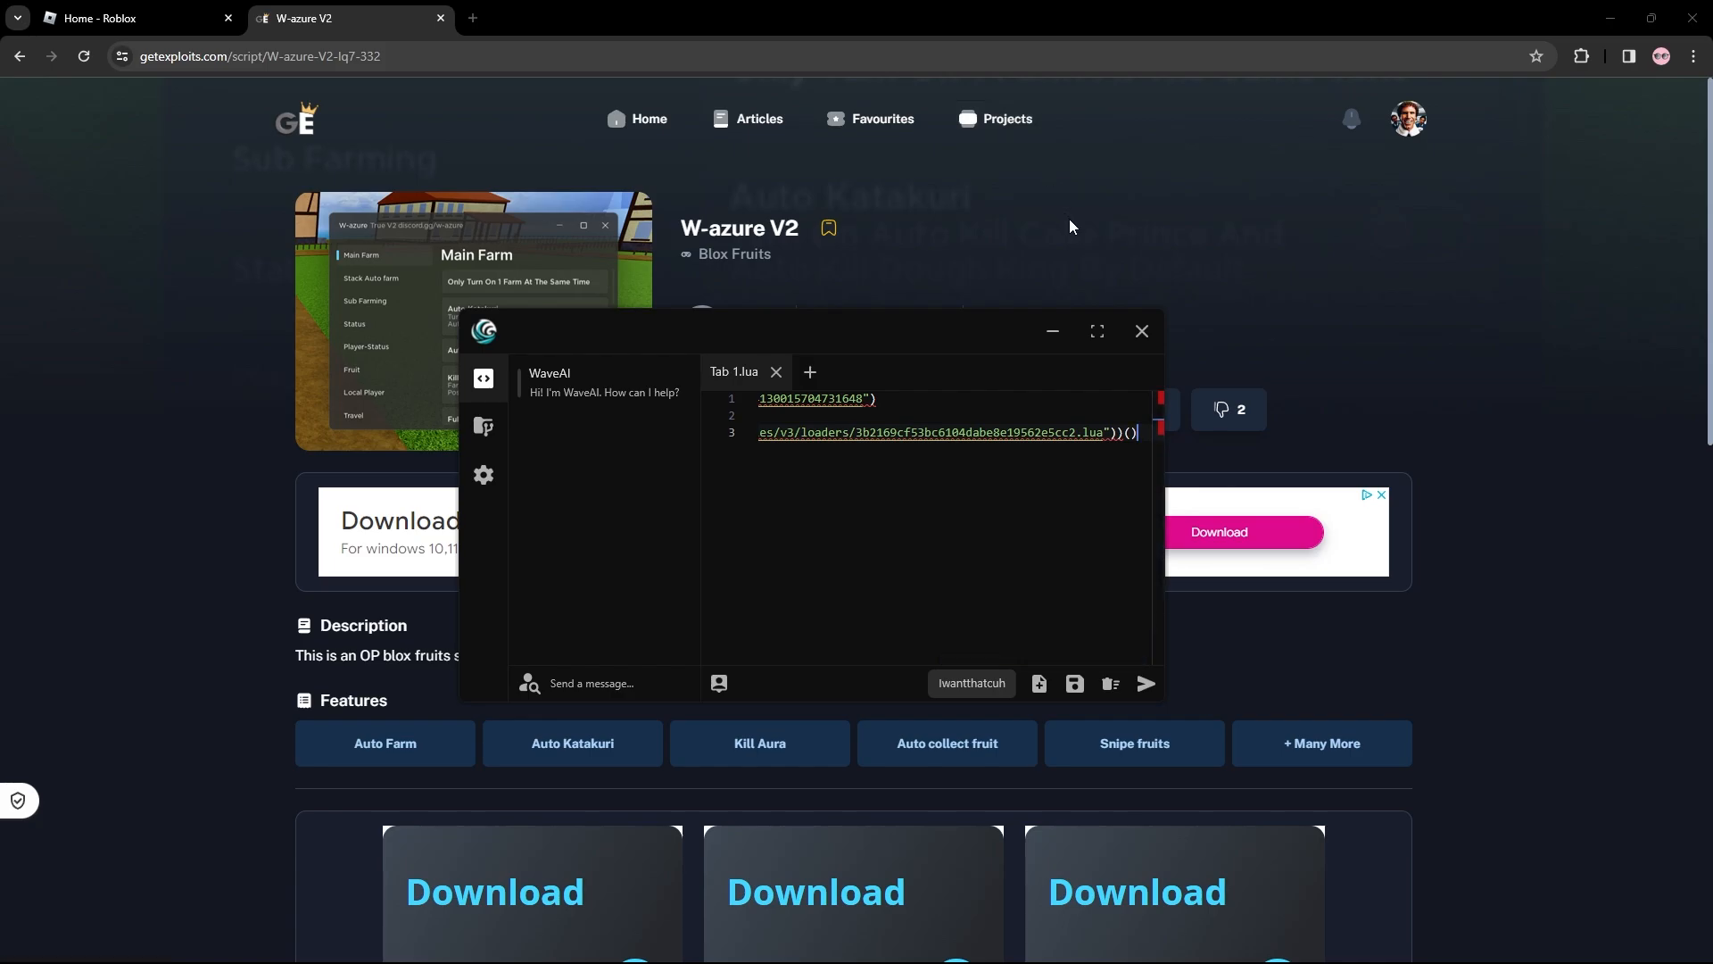
Switch to the Roblox home page window.
click(131, 19)
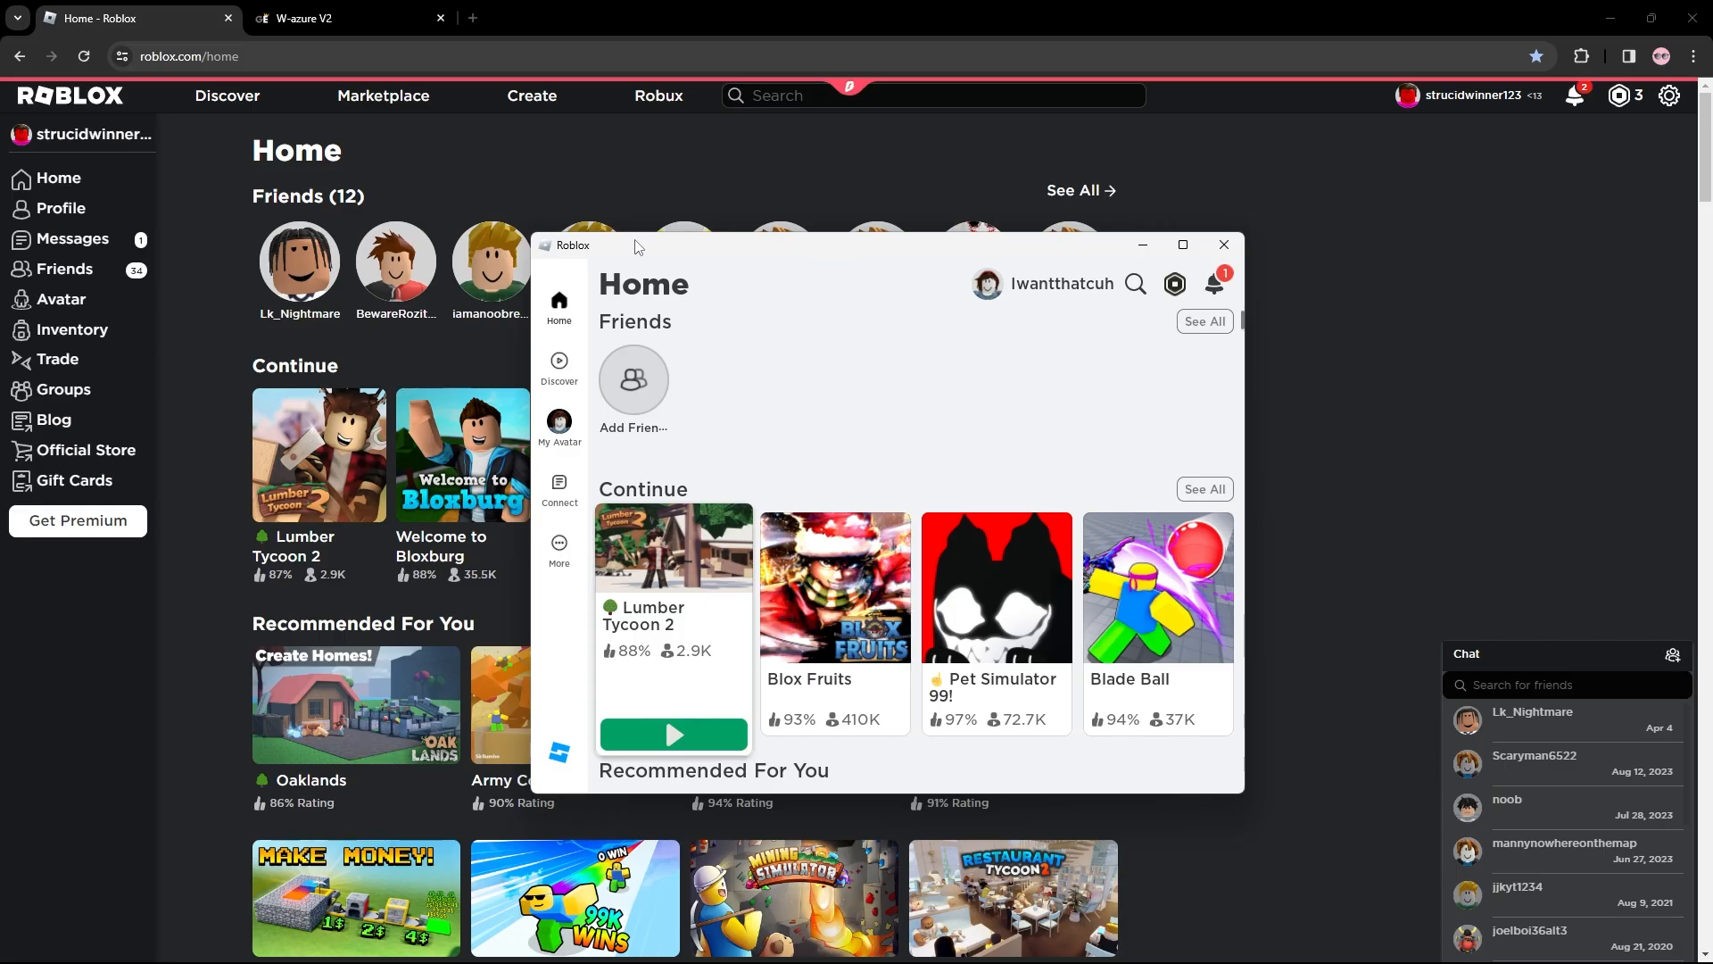
mouse_move(660, 248)
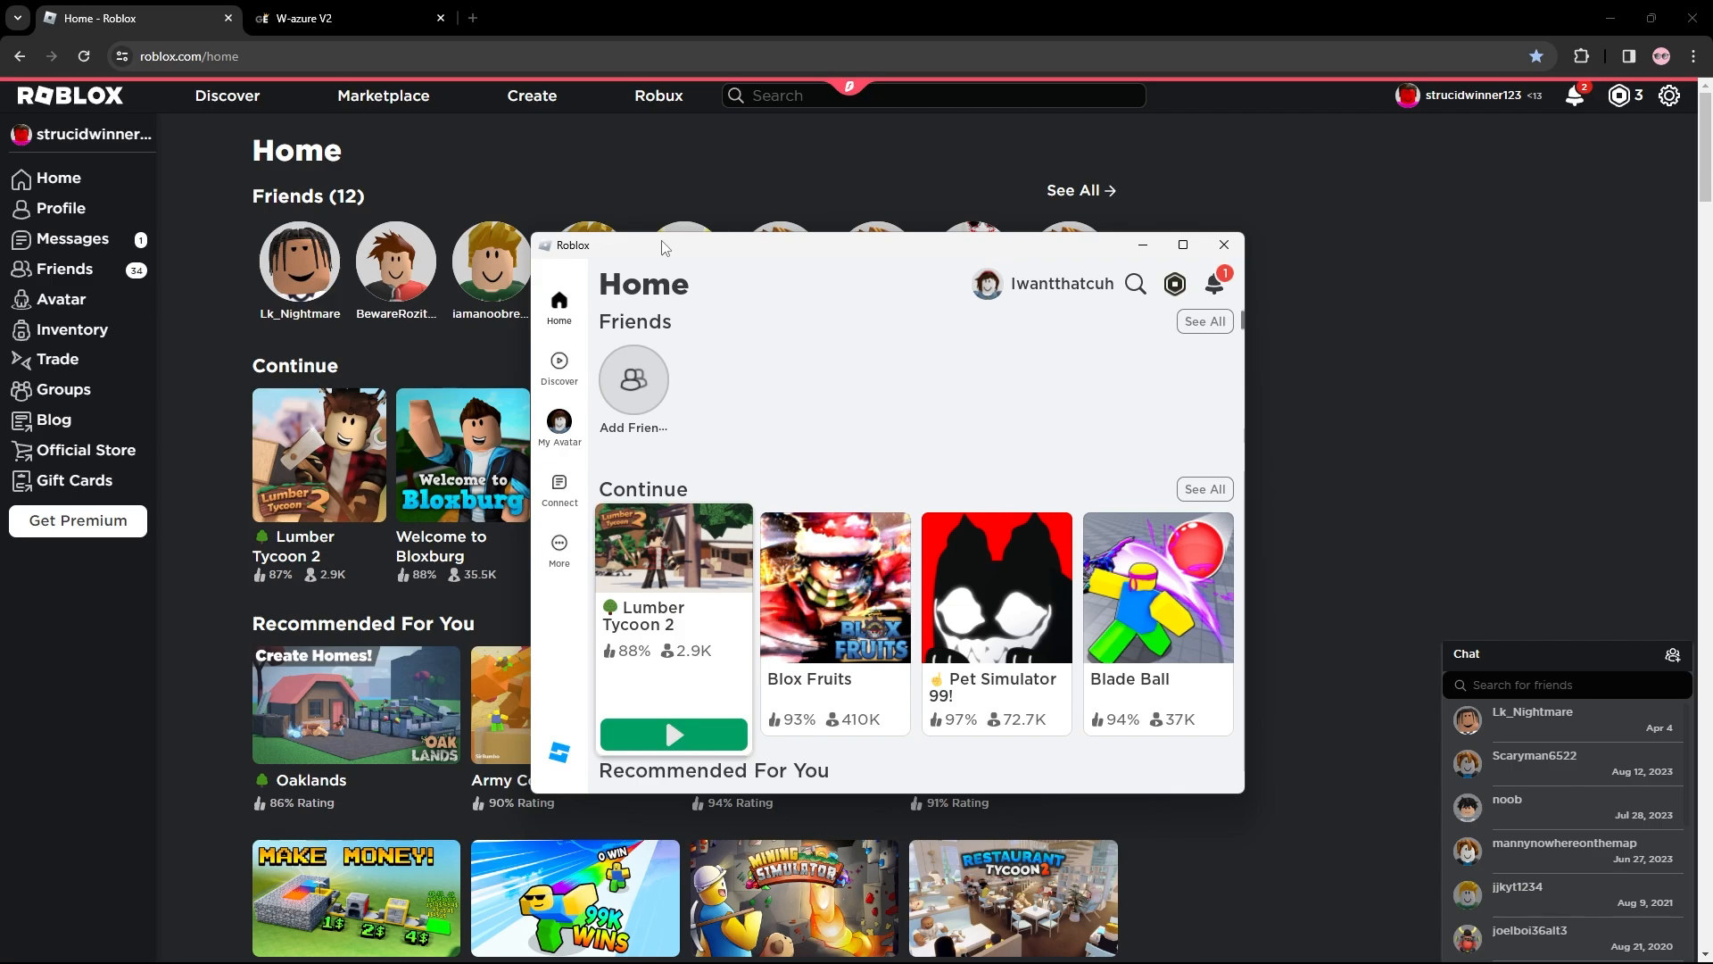
mouse_move(1055, 296)
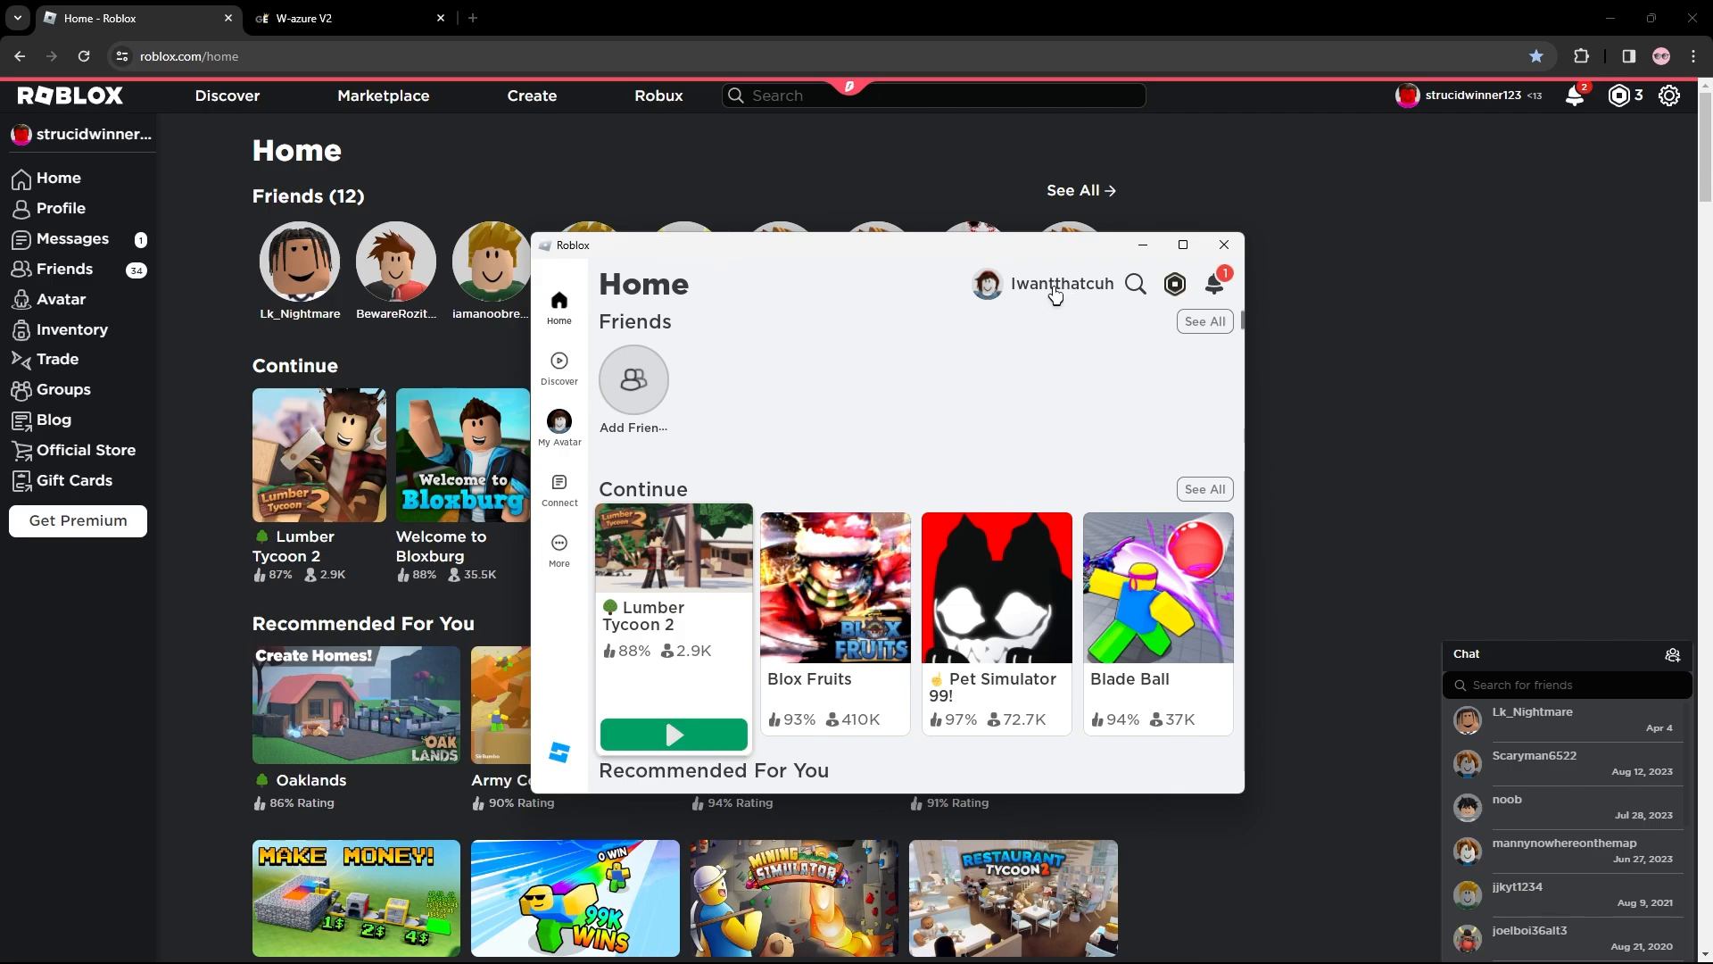
mouse_move(1470, 97)
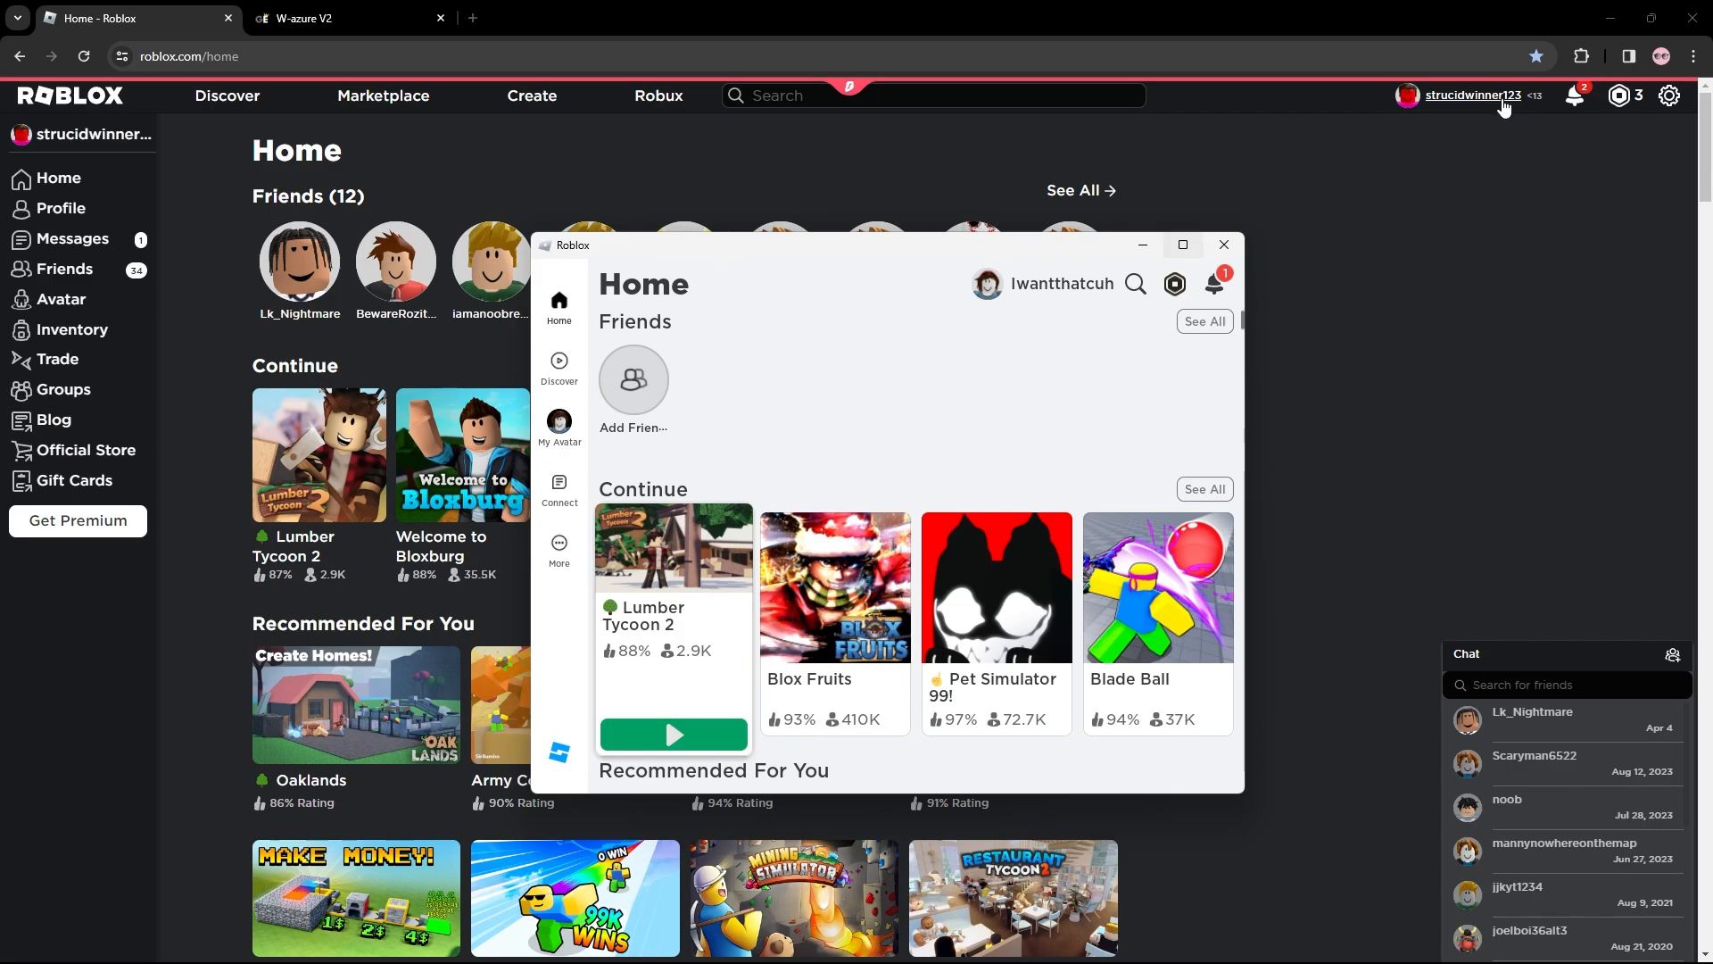
mouse_move(1519, 143)
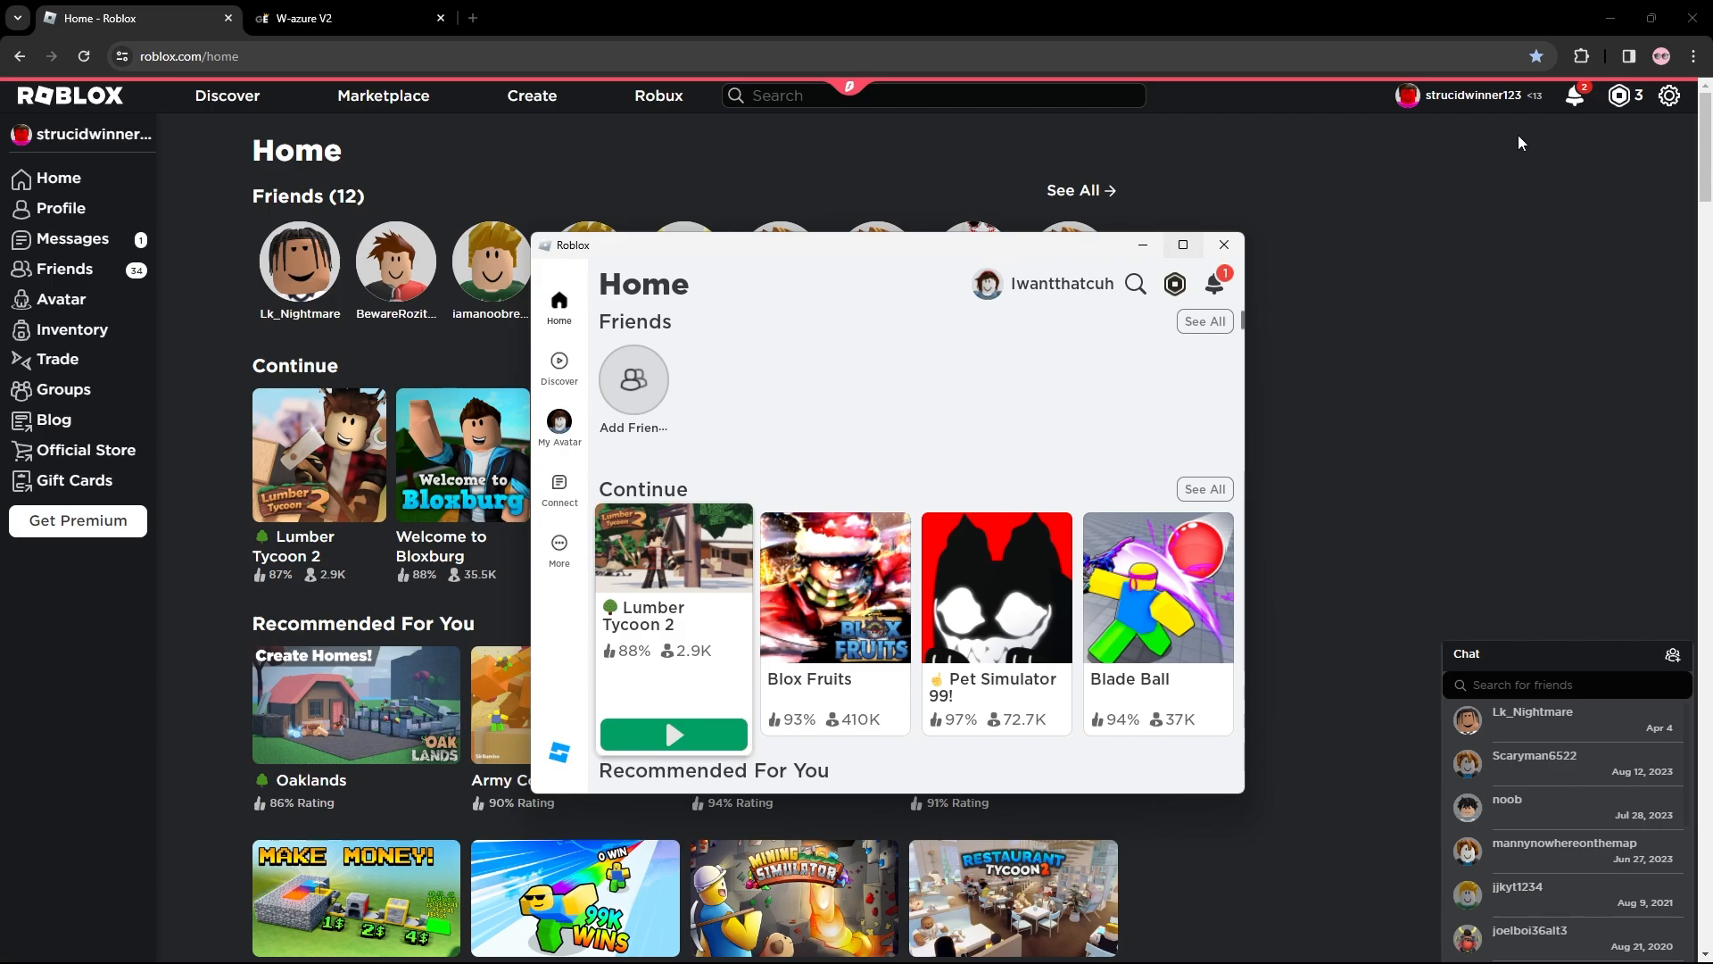
mouse_move(695, 402)
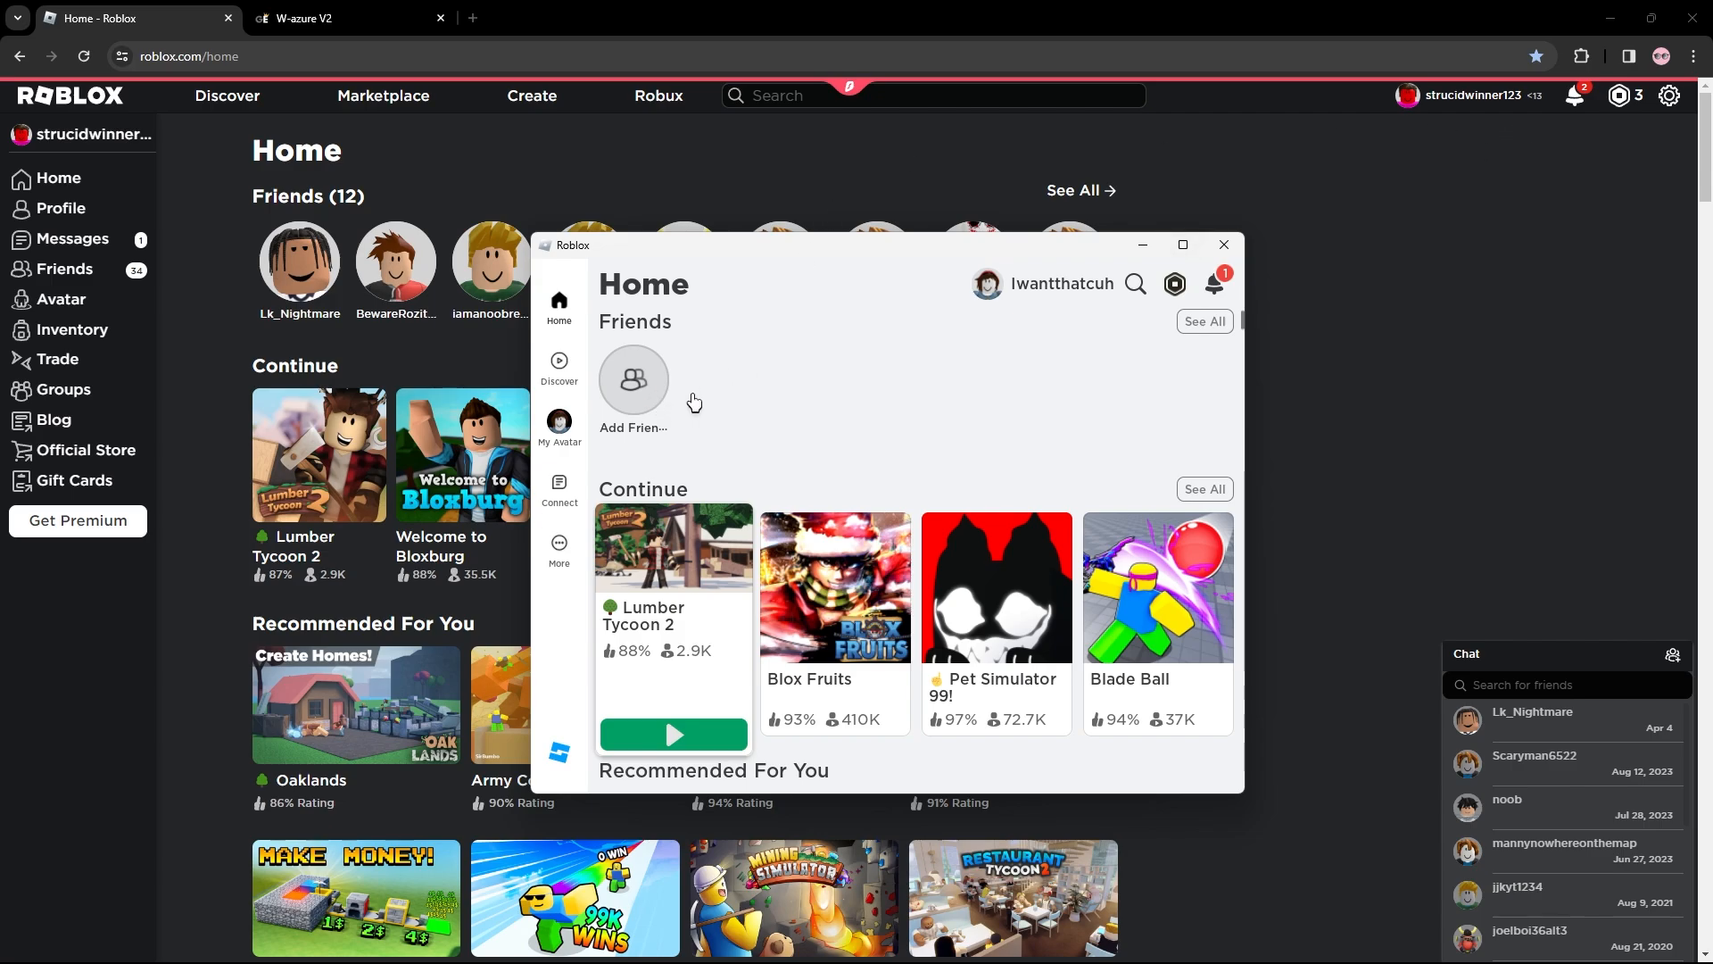
mouse_move(824, 389)
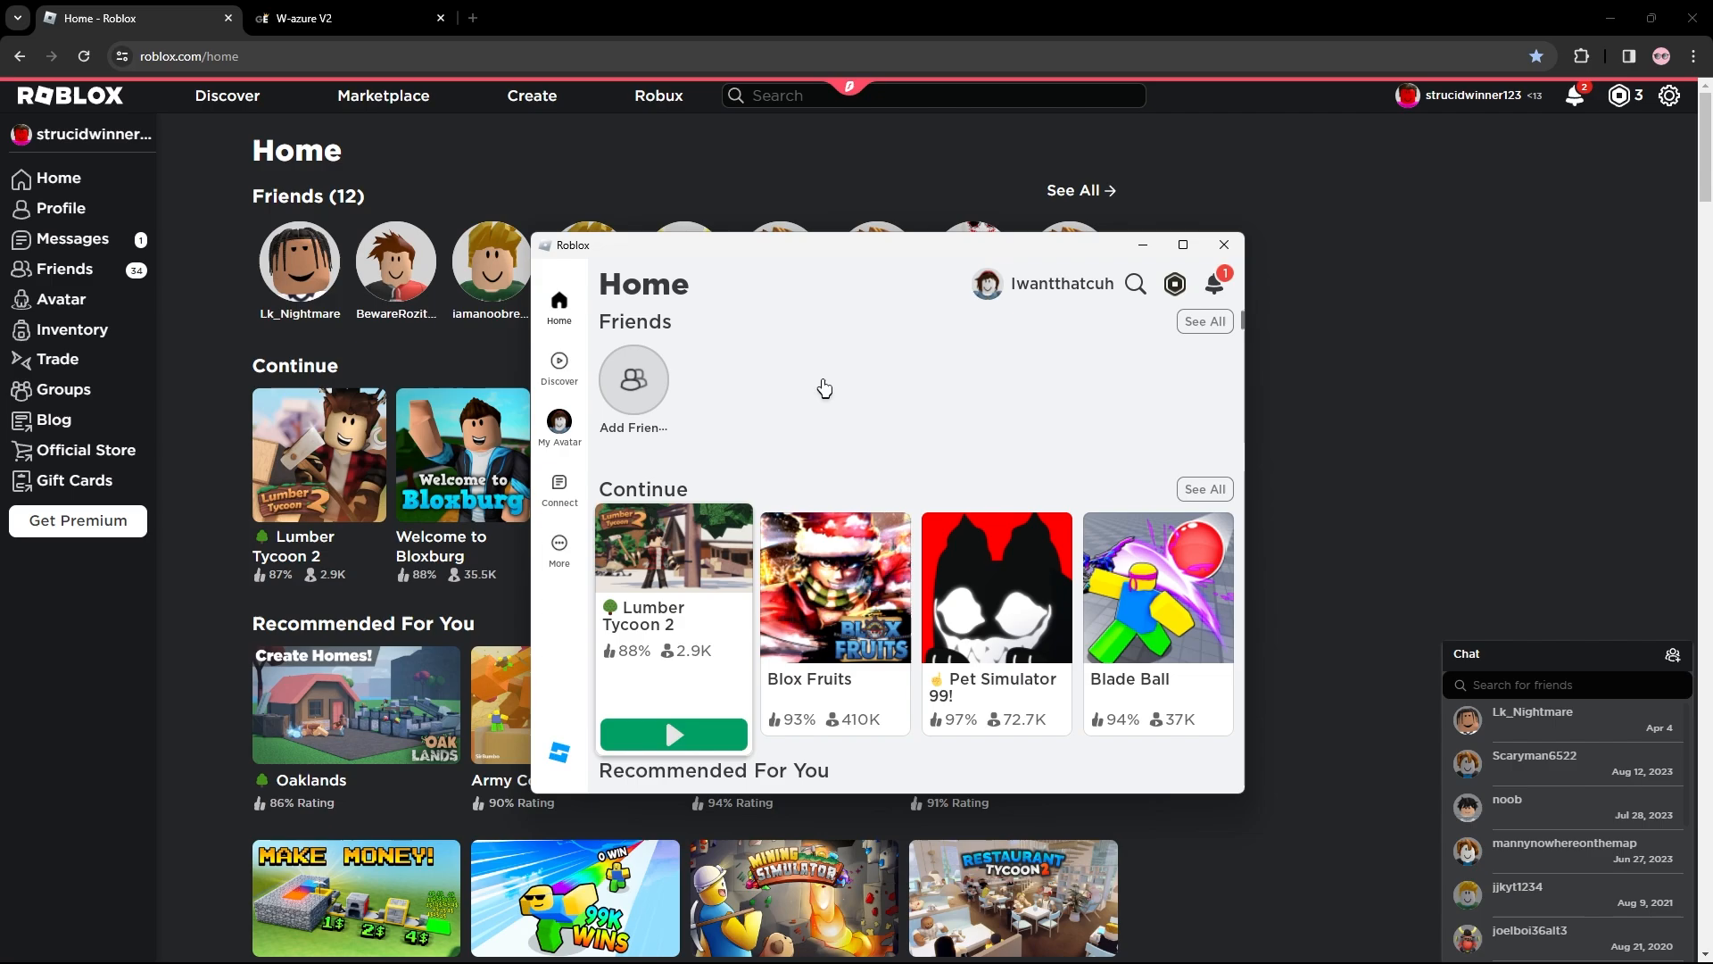
mouse_move(942, 257)
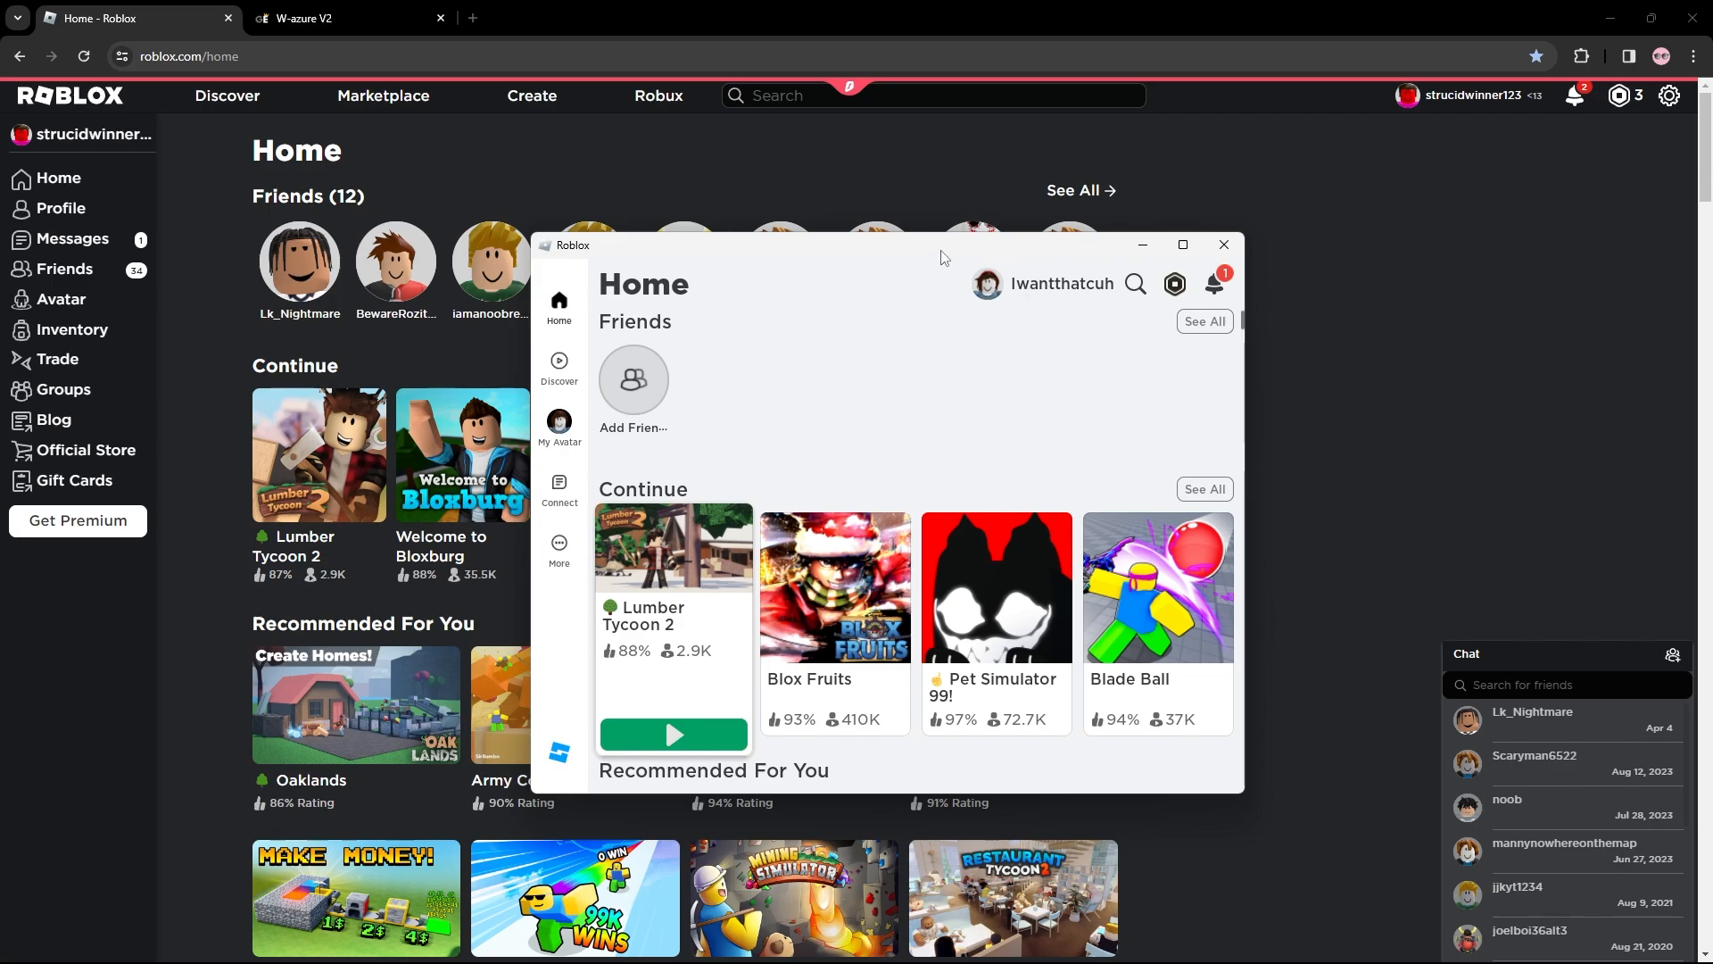
Search 'blox fruits' on Roblox and open the Blox Fruits experience page.
click(1223, 244)
text(blox fruits)
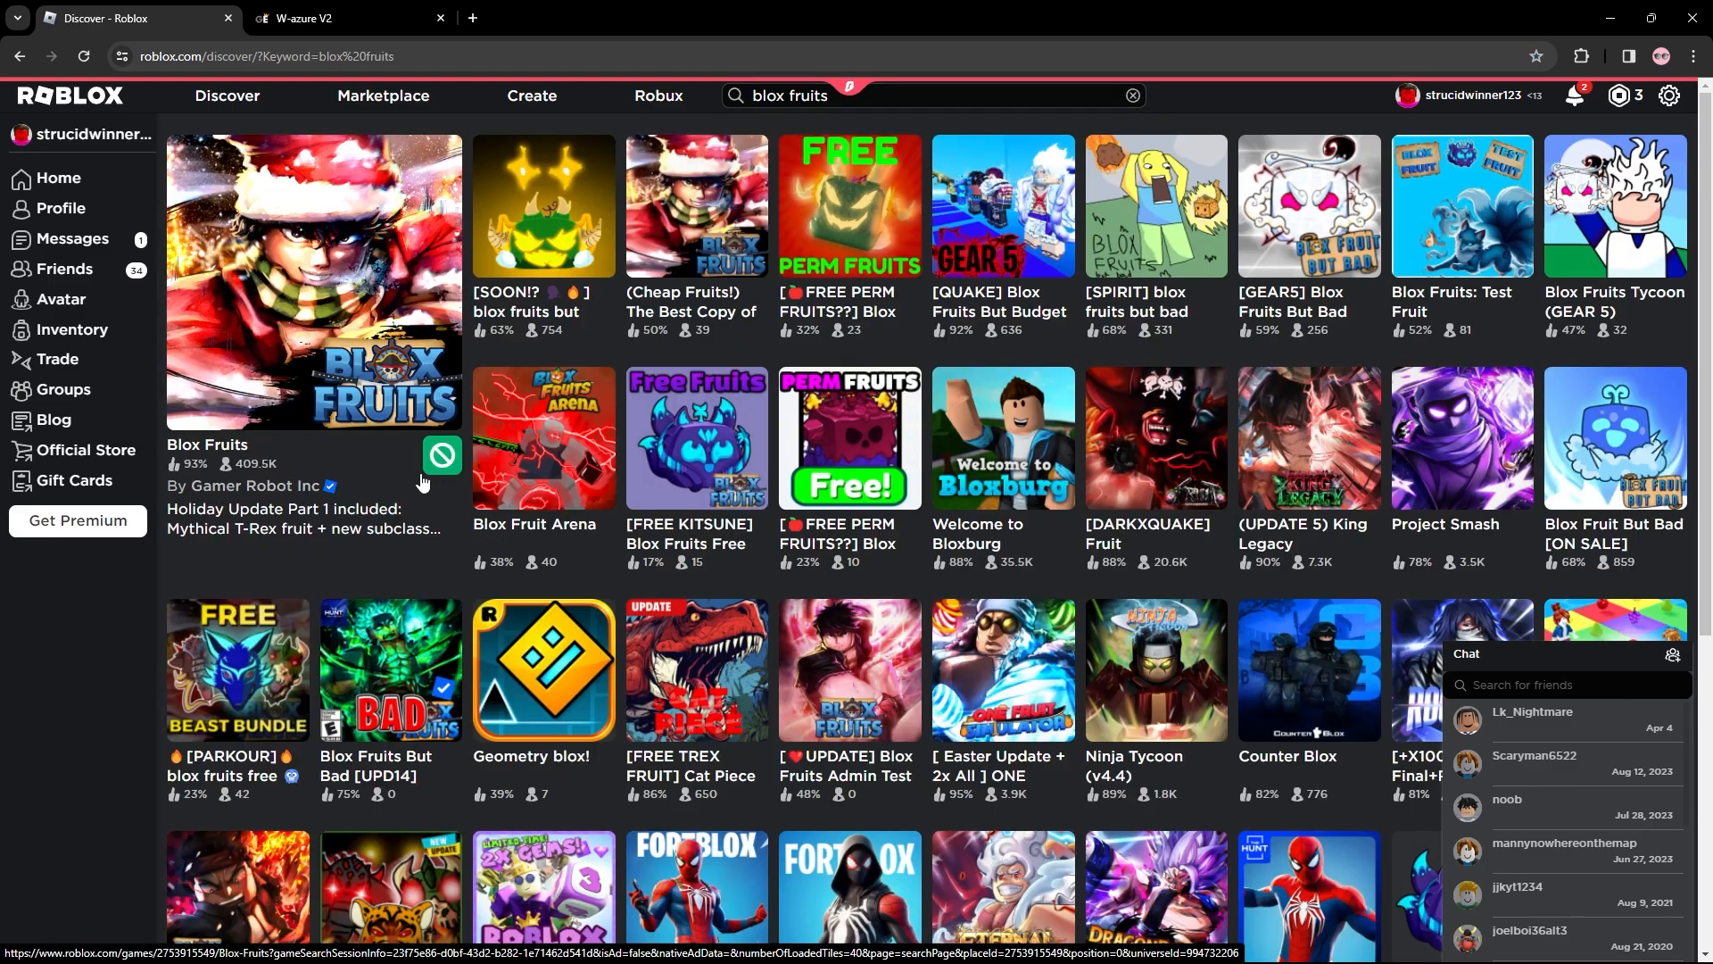
click(313, 279)
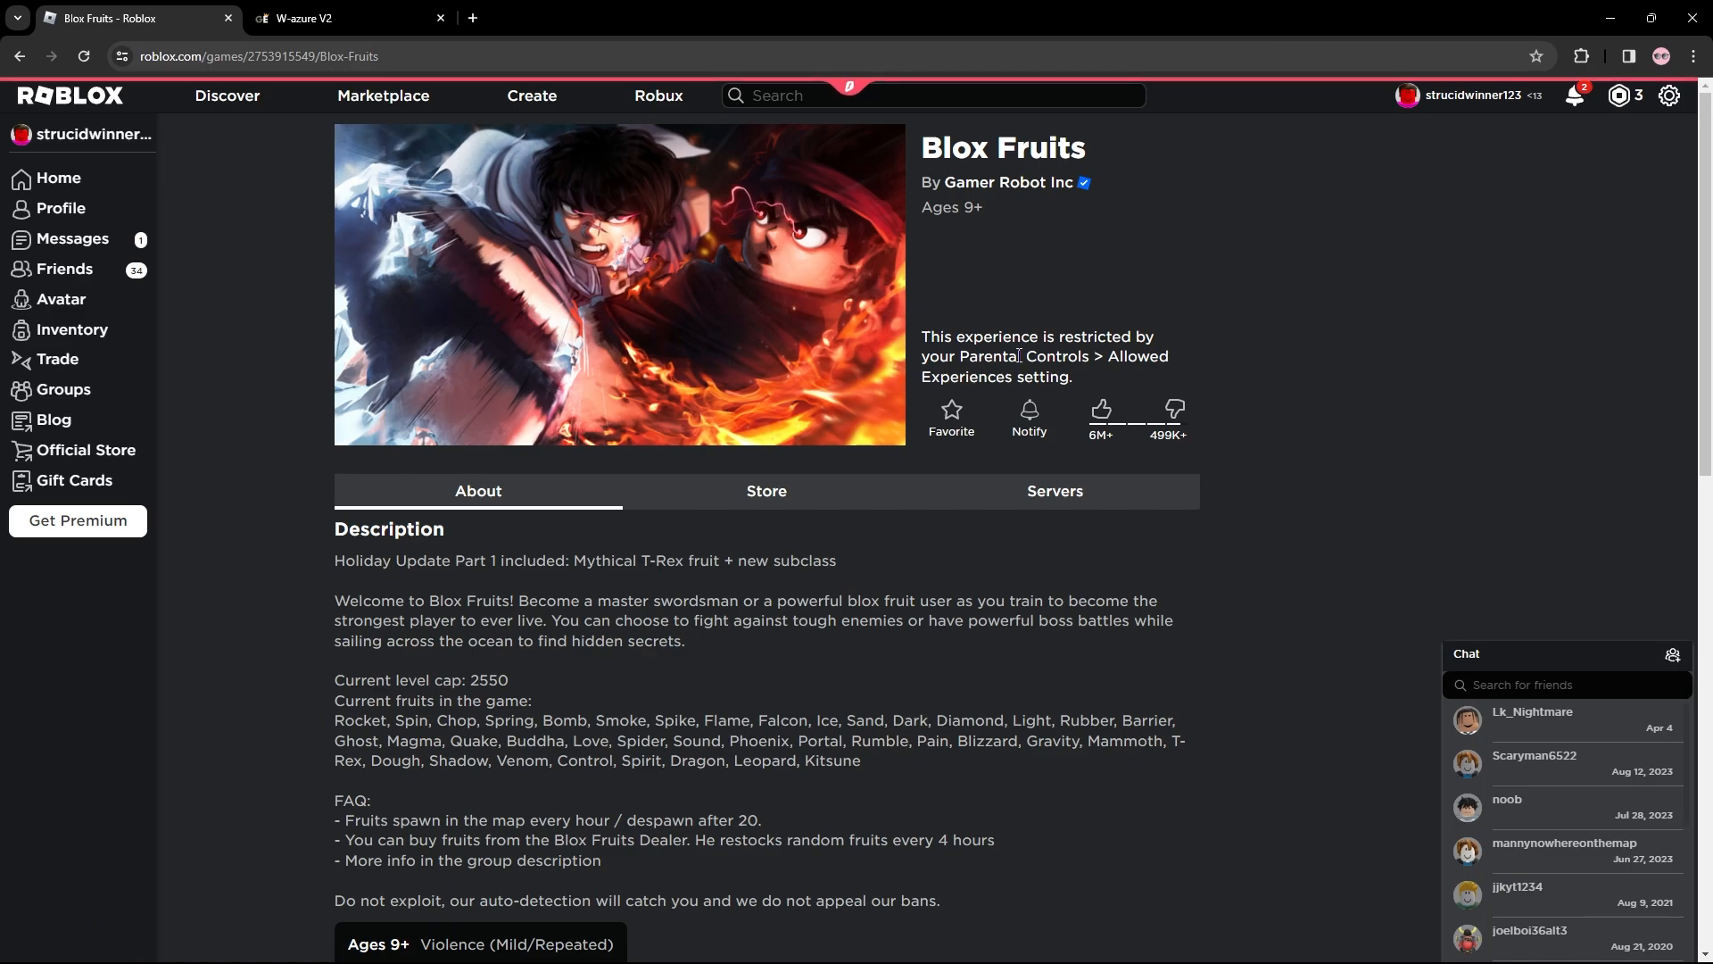
mouse_move(70, 96)
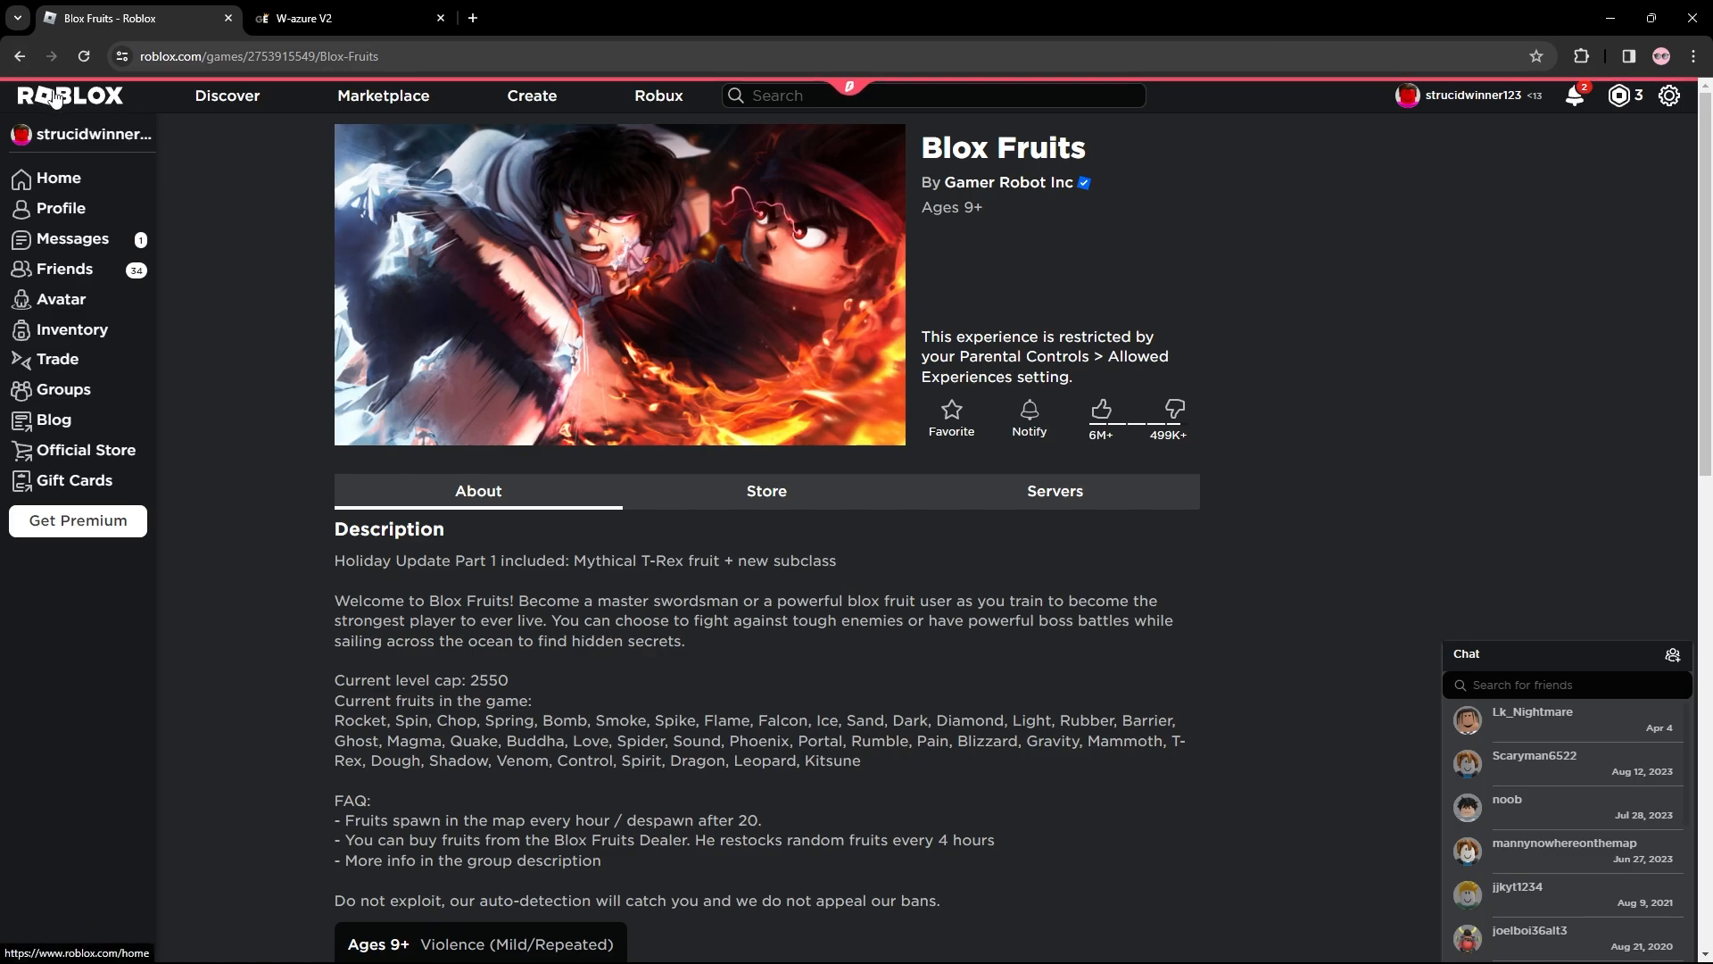
mouse_move(112, 103)
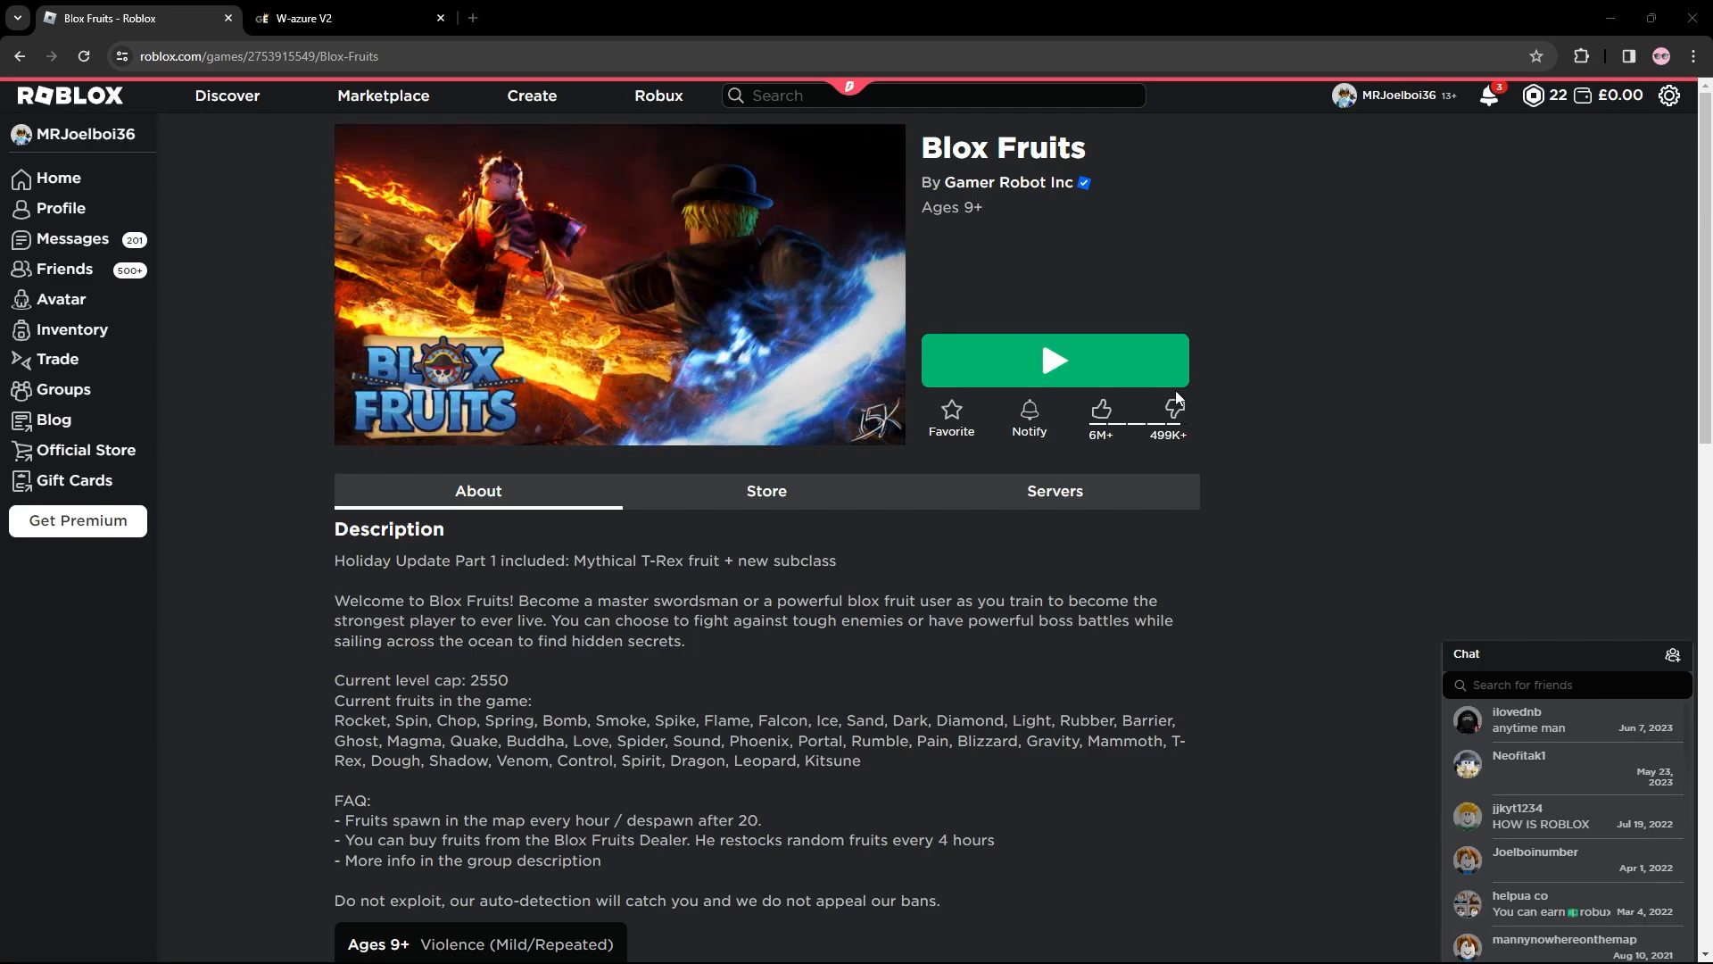
Launch Blox Fruits from the website, then bring the other Roblox window forward.
click(1052, 360)
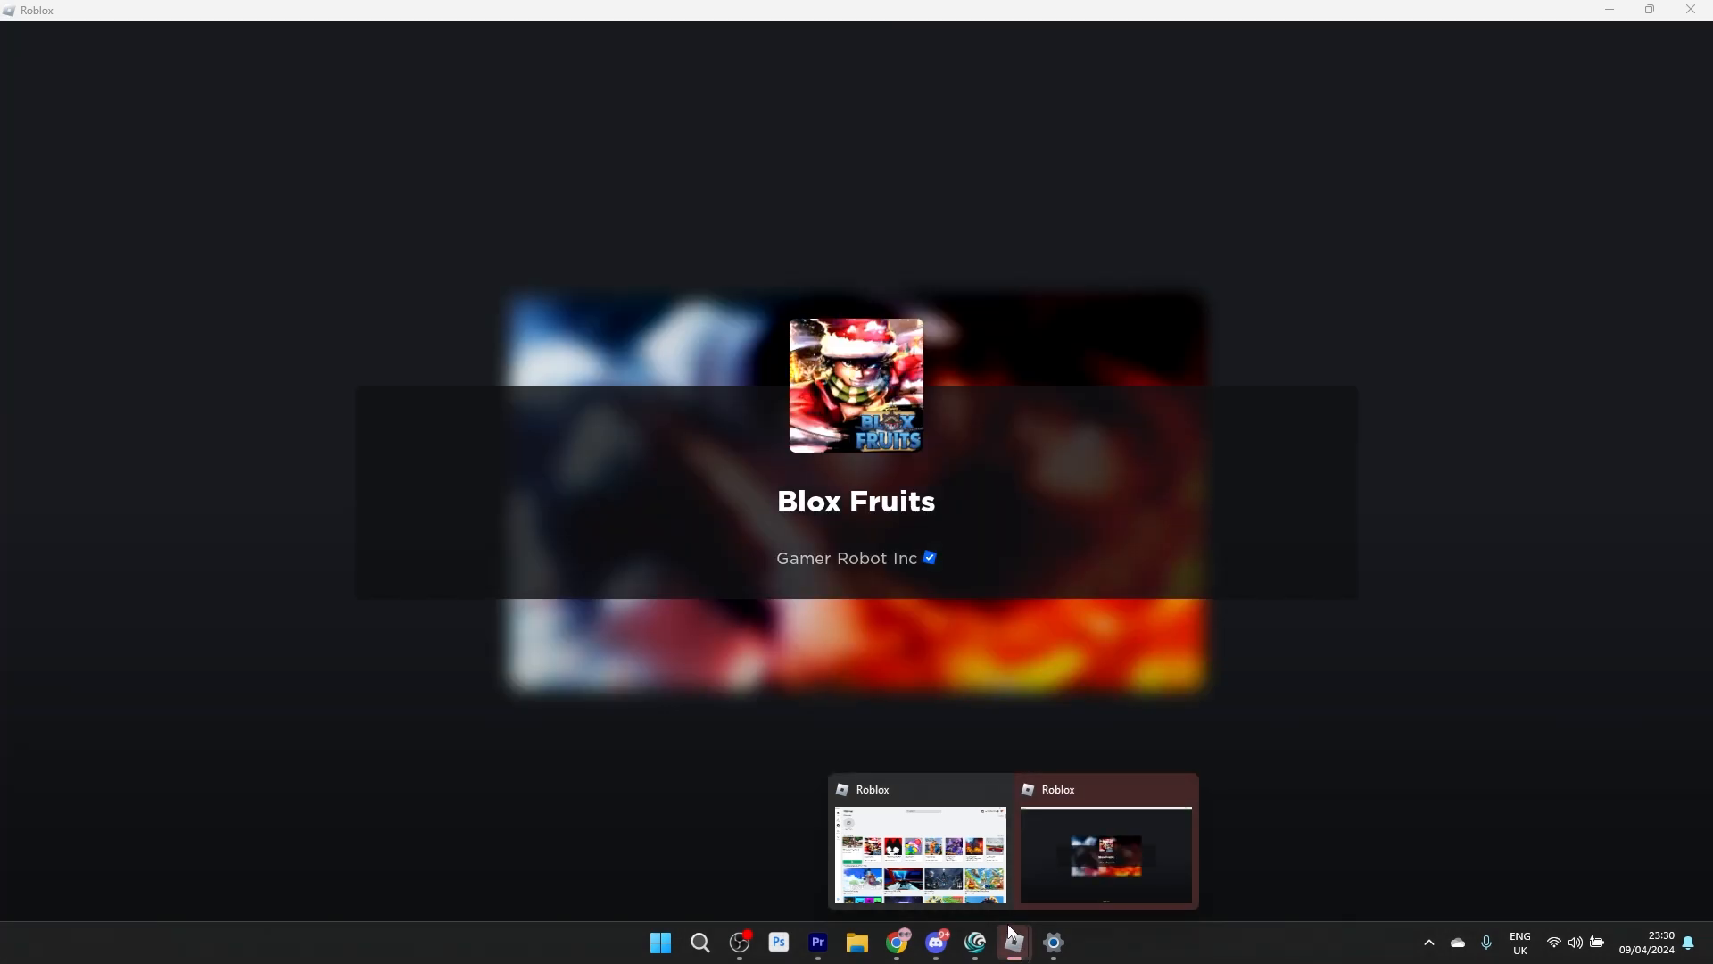
mouse_move(1086, 837)
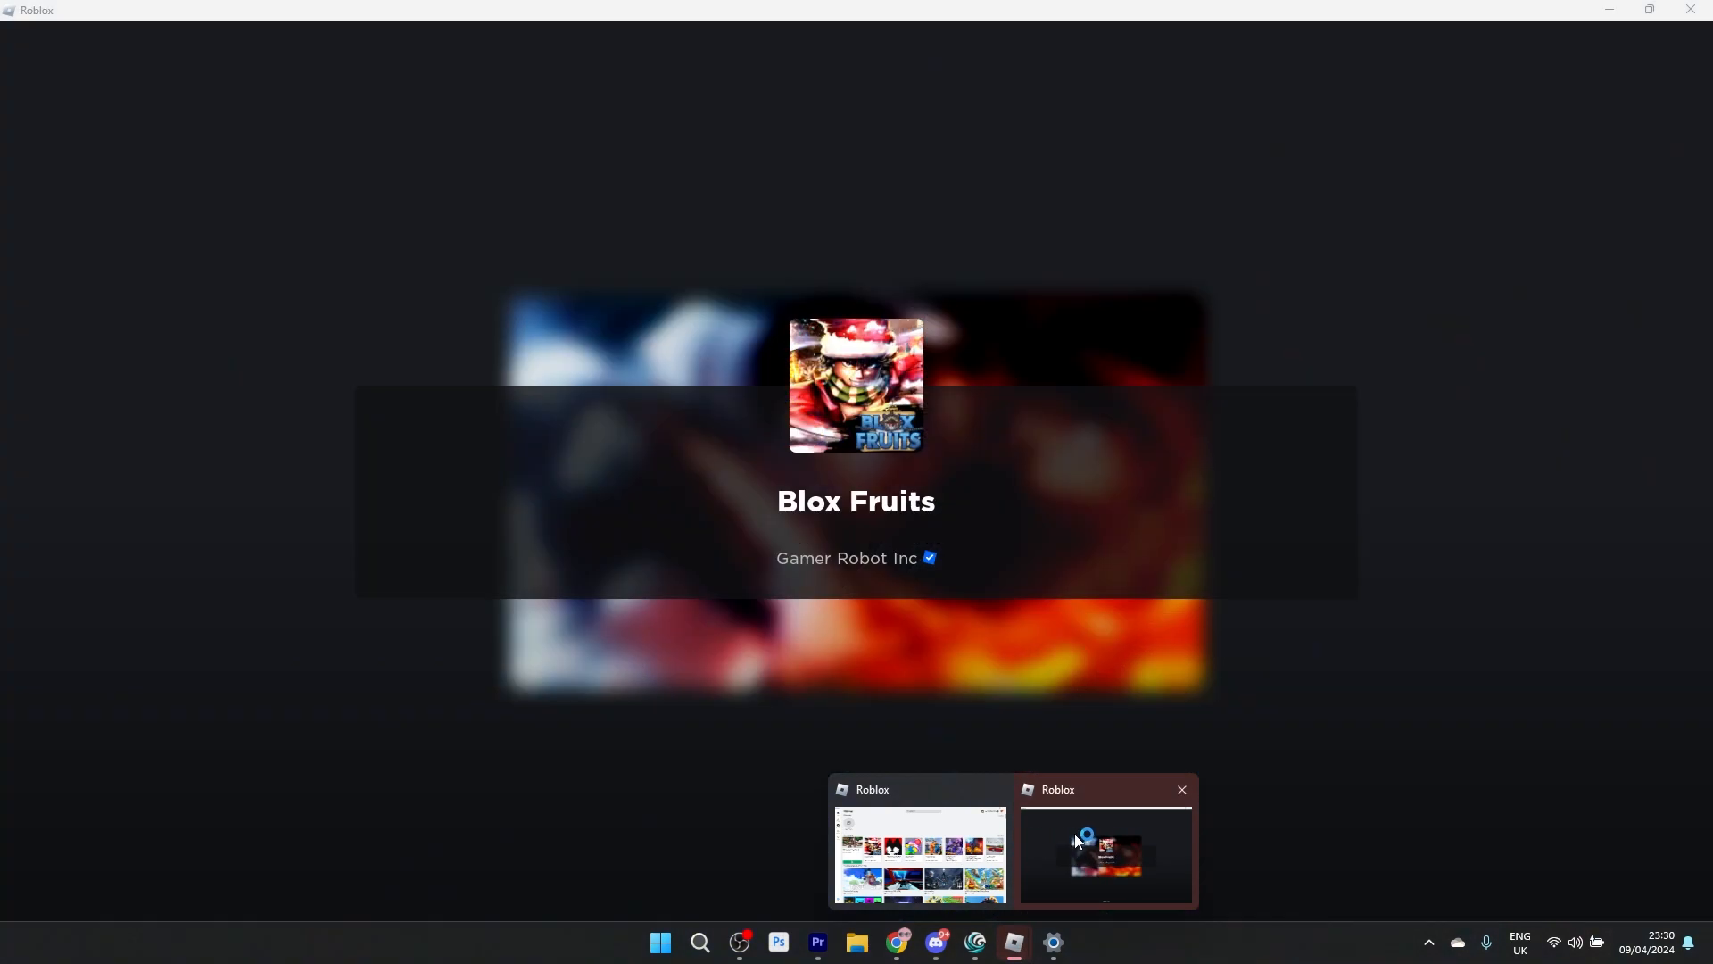
click(918, 852)
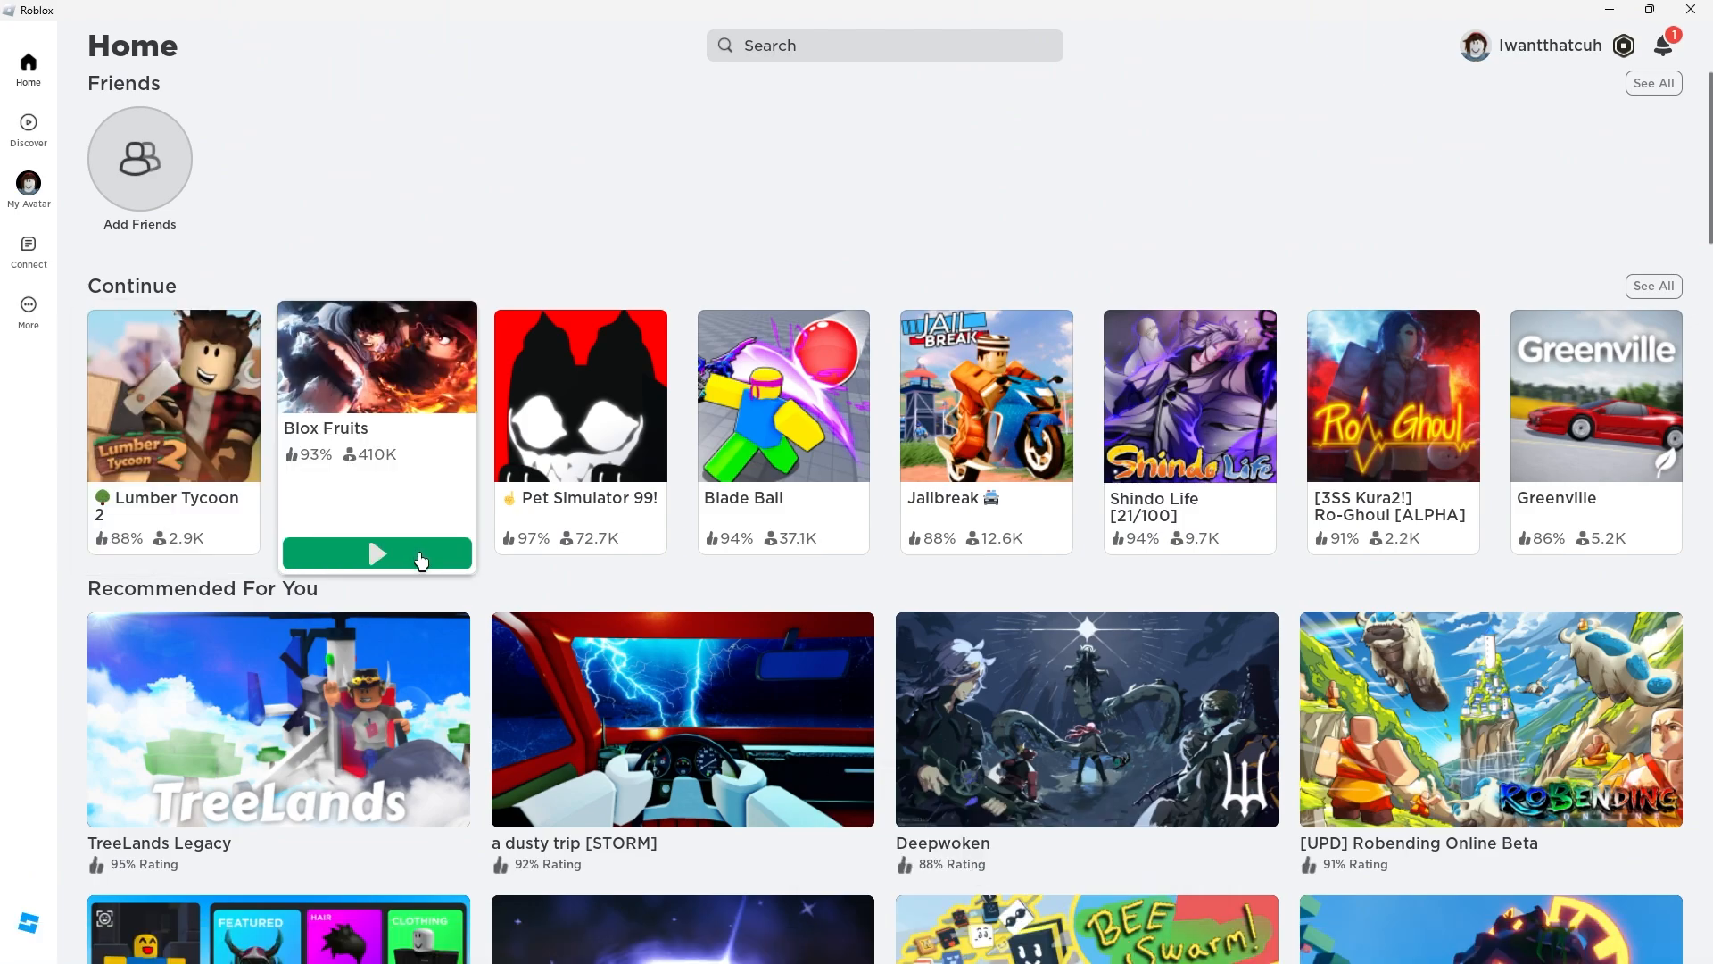
Start Blox Fruits in the second Roblox window and execute the script on the first instance.
click(376, 554)
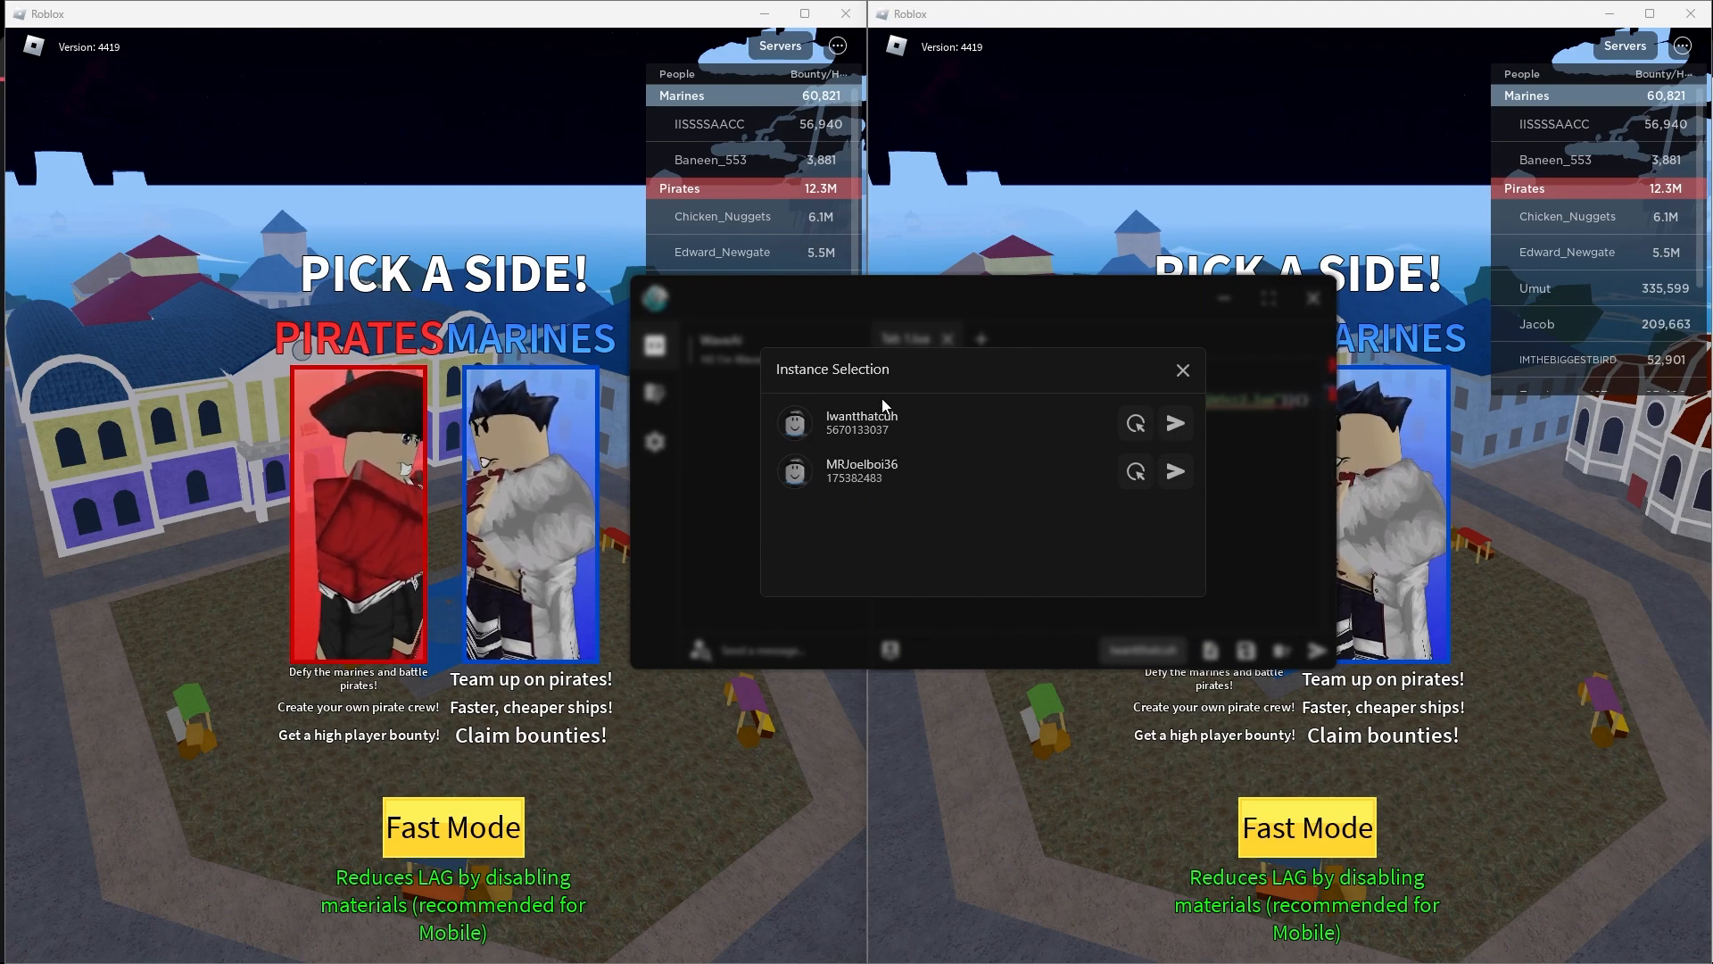
mouse_move(1018, 447)
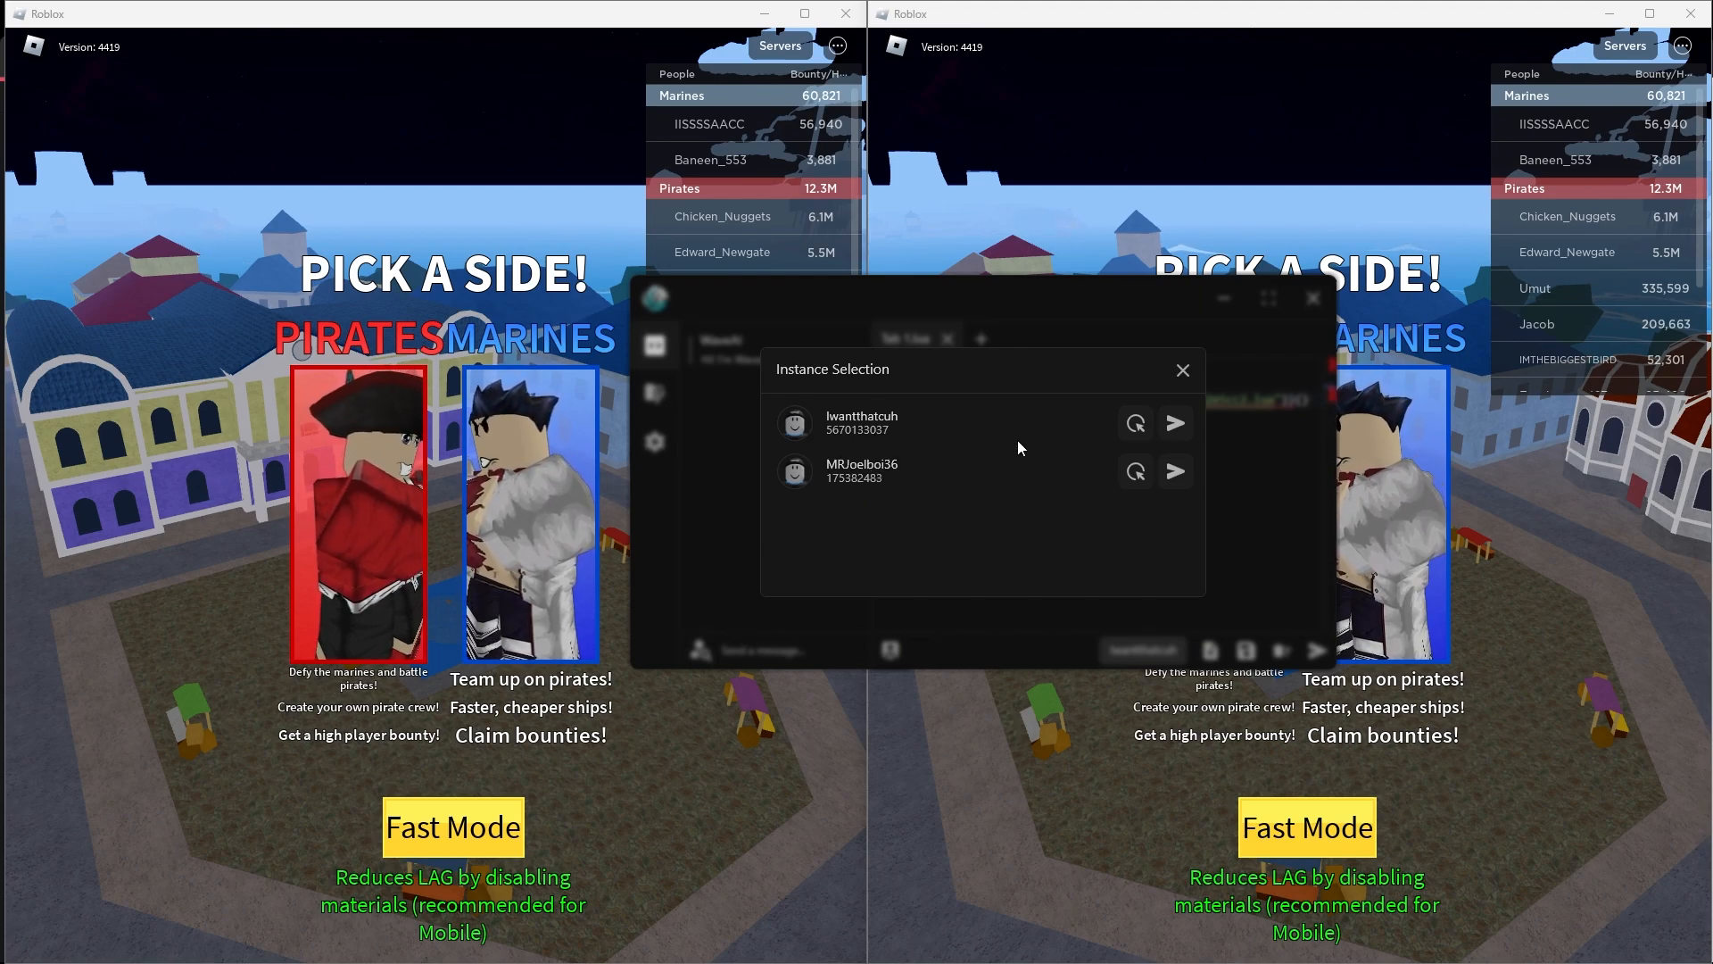
mouse_move(1169, 427)
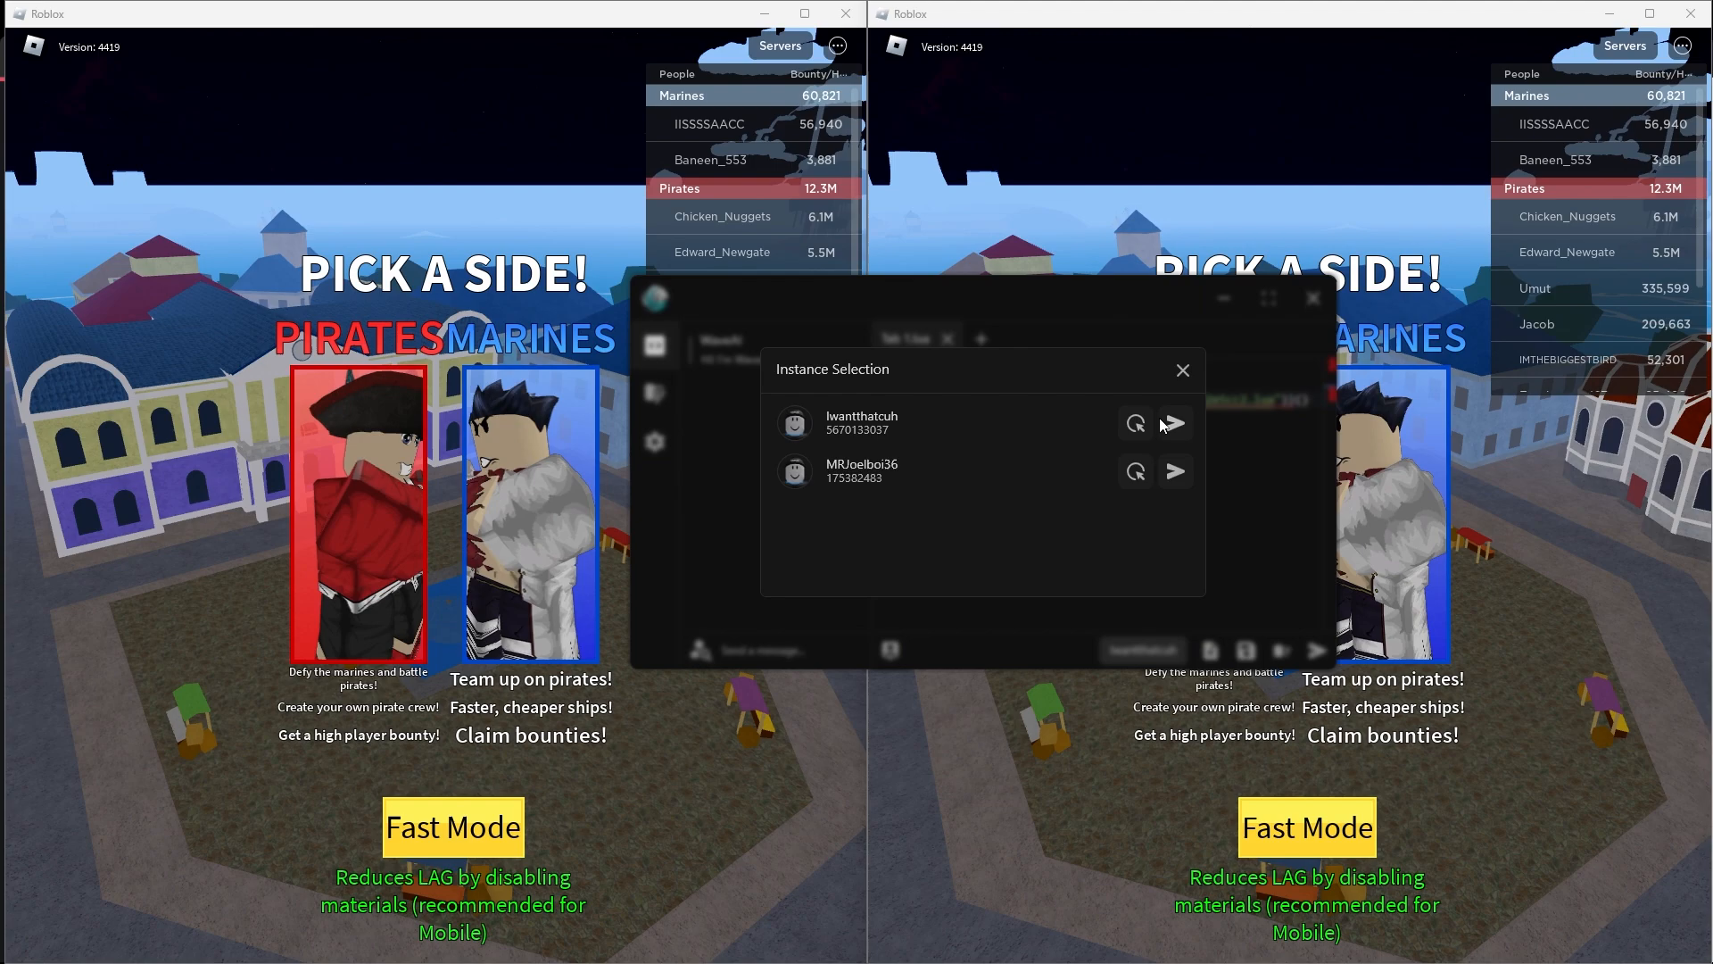
mouse_move(1180, 490)
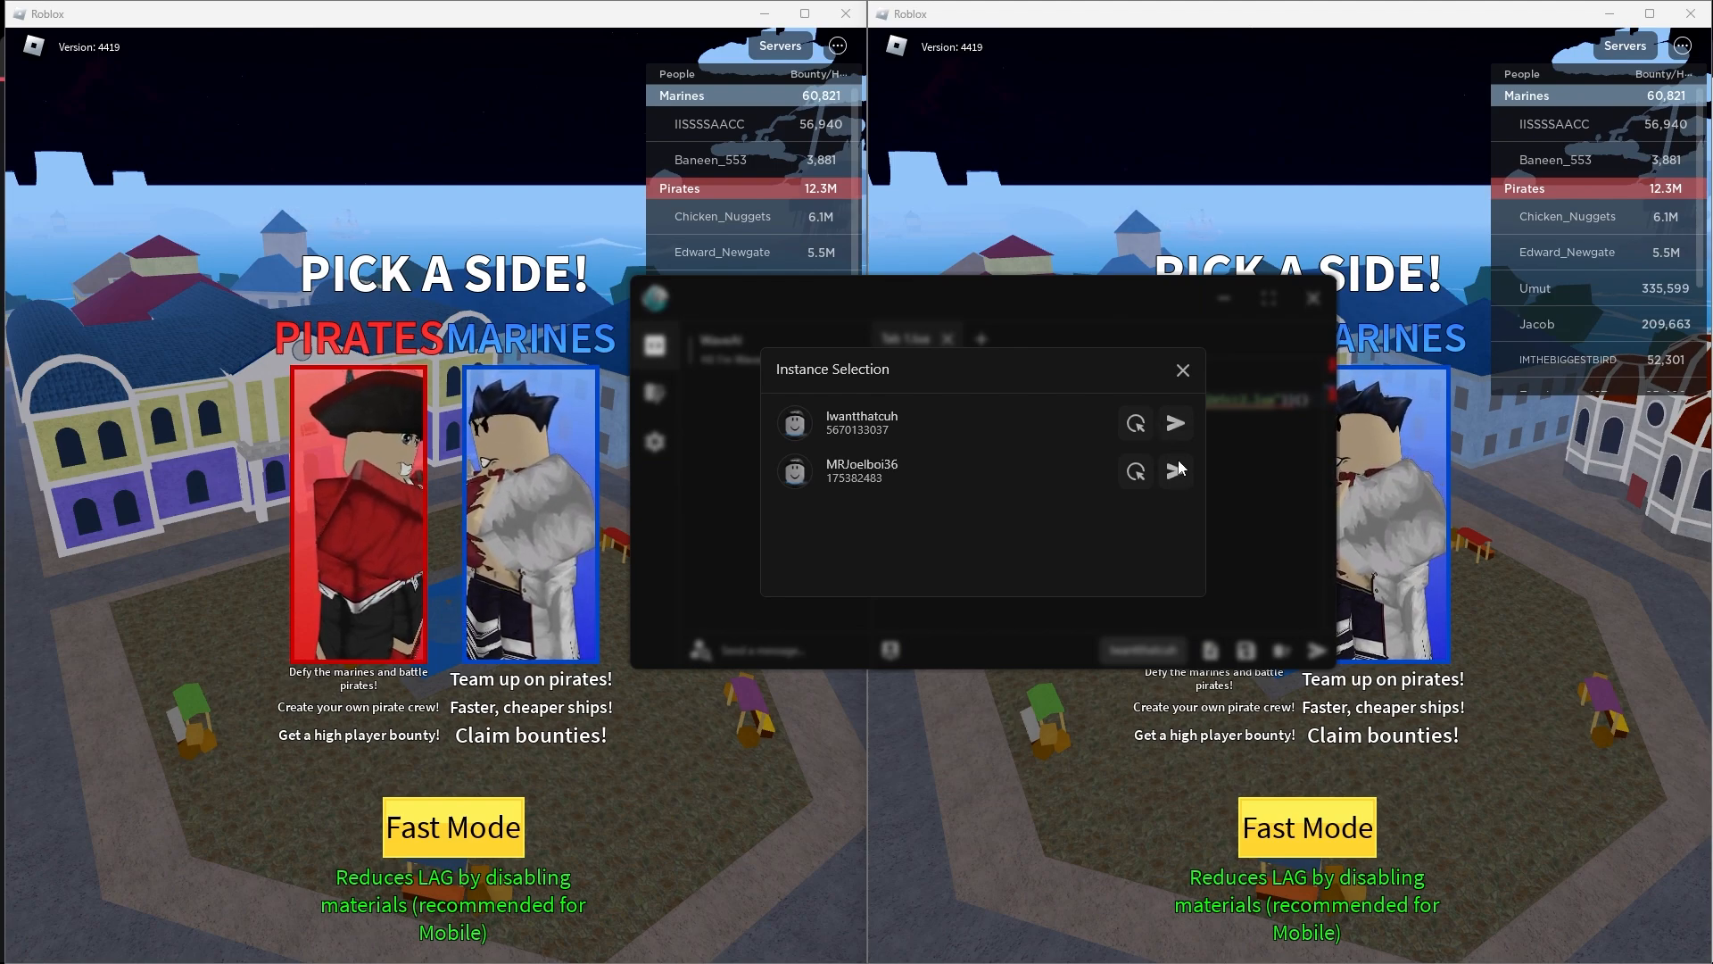
mouse_move(1177, 472)
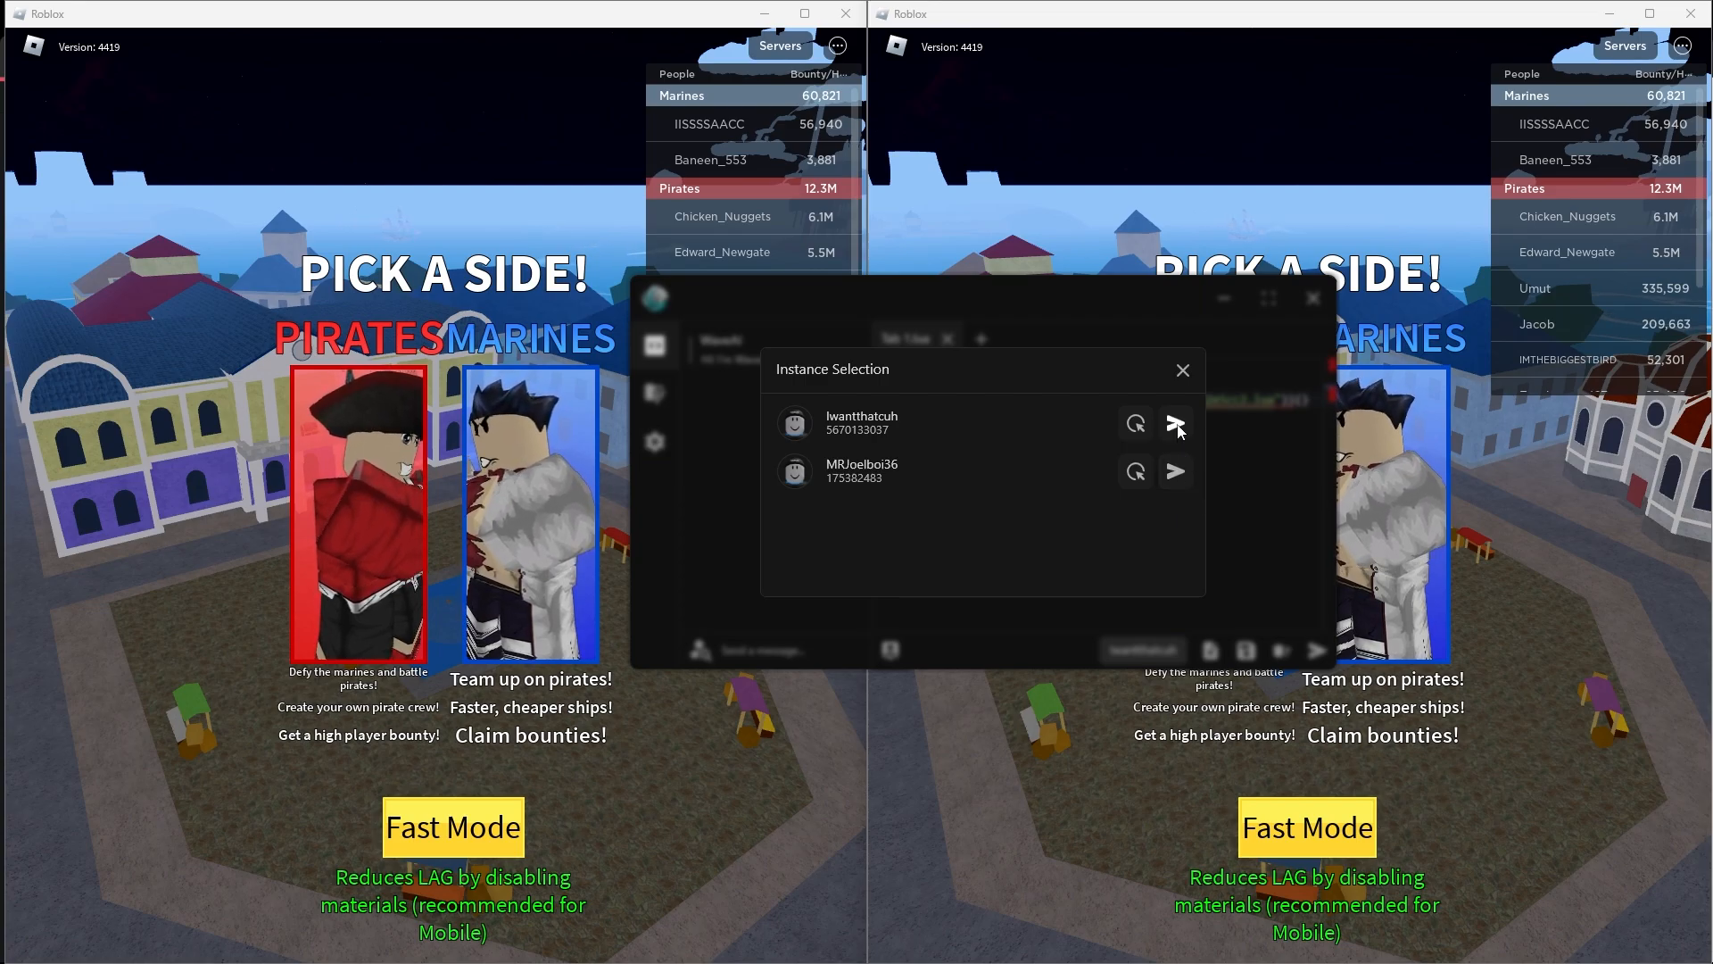
click(1176, 424)
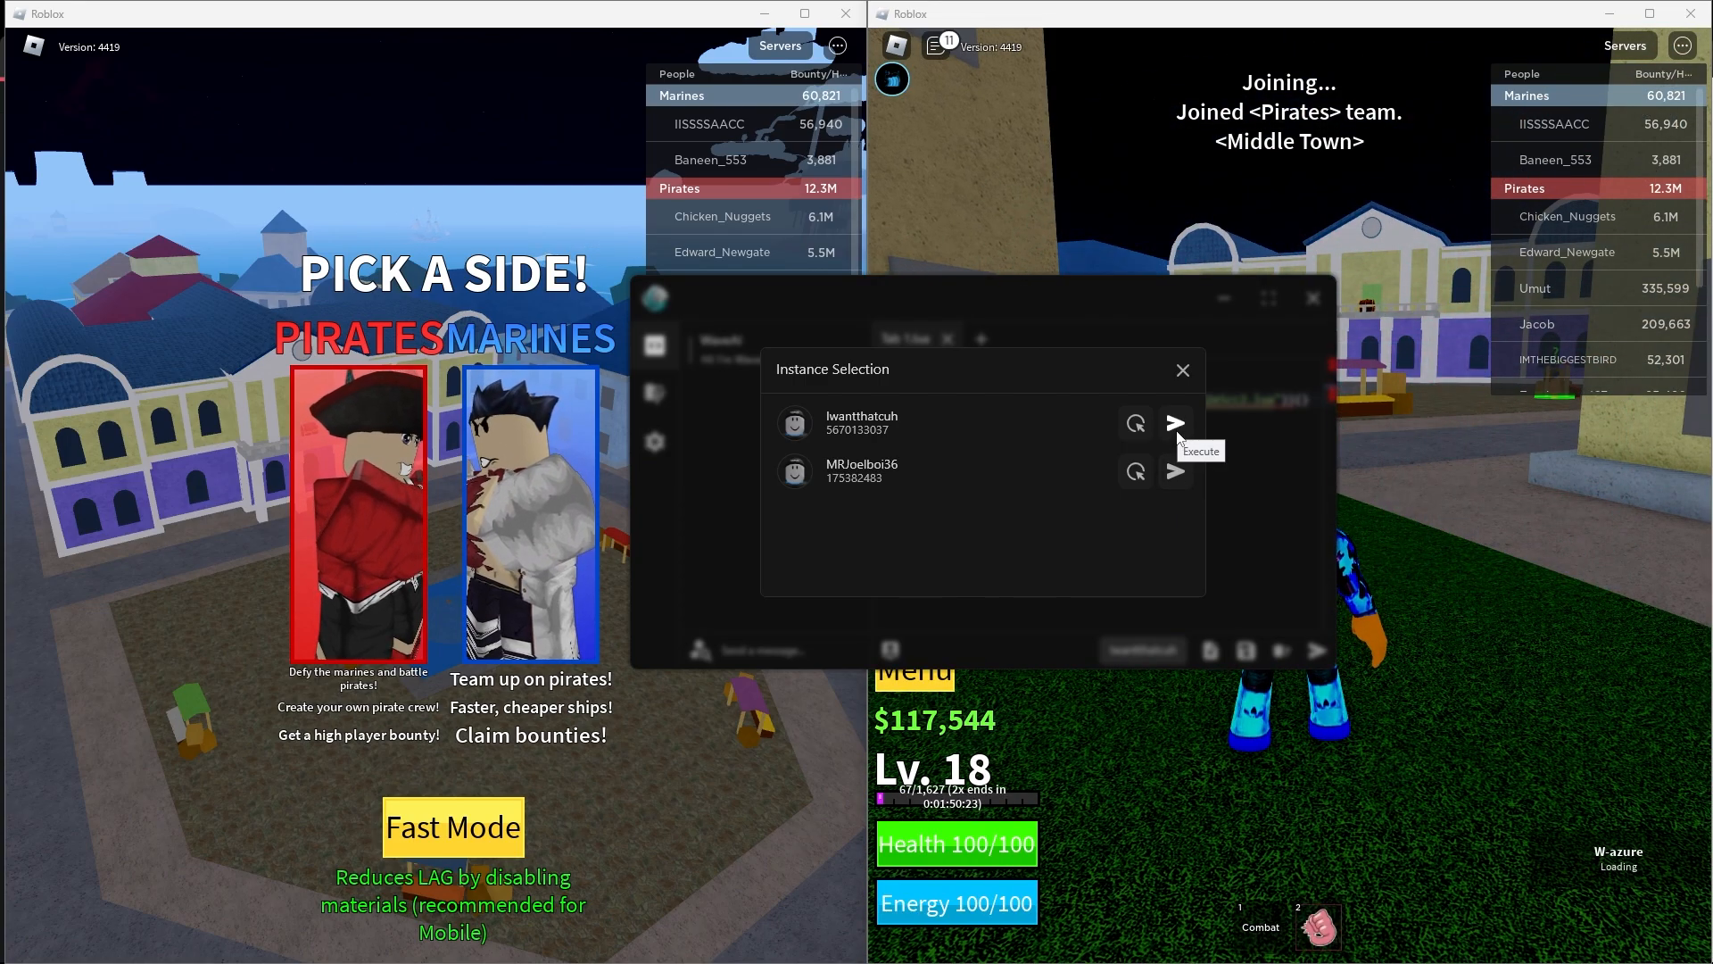
mouse_move(1174, 472)
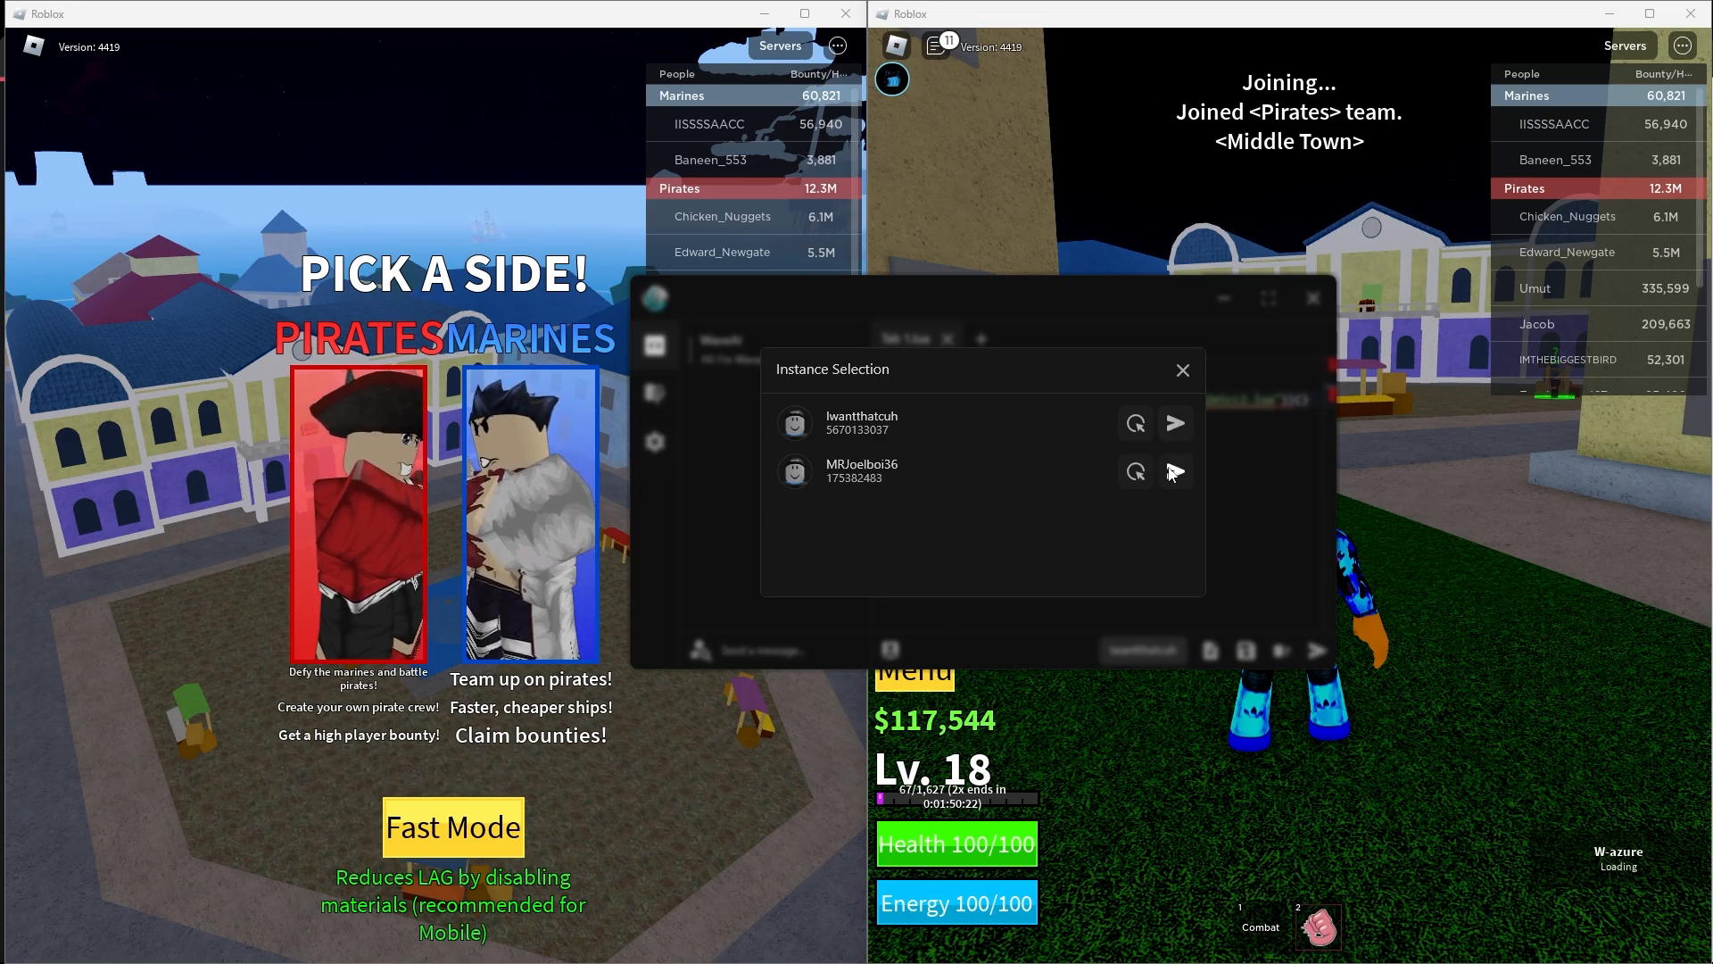
mouse_move(1104, 546)
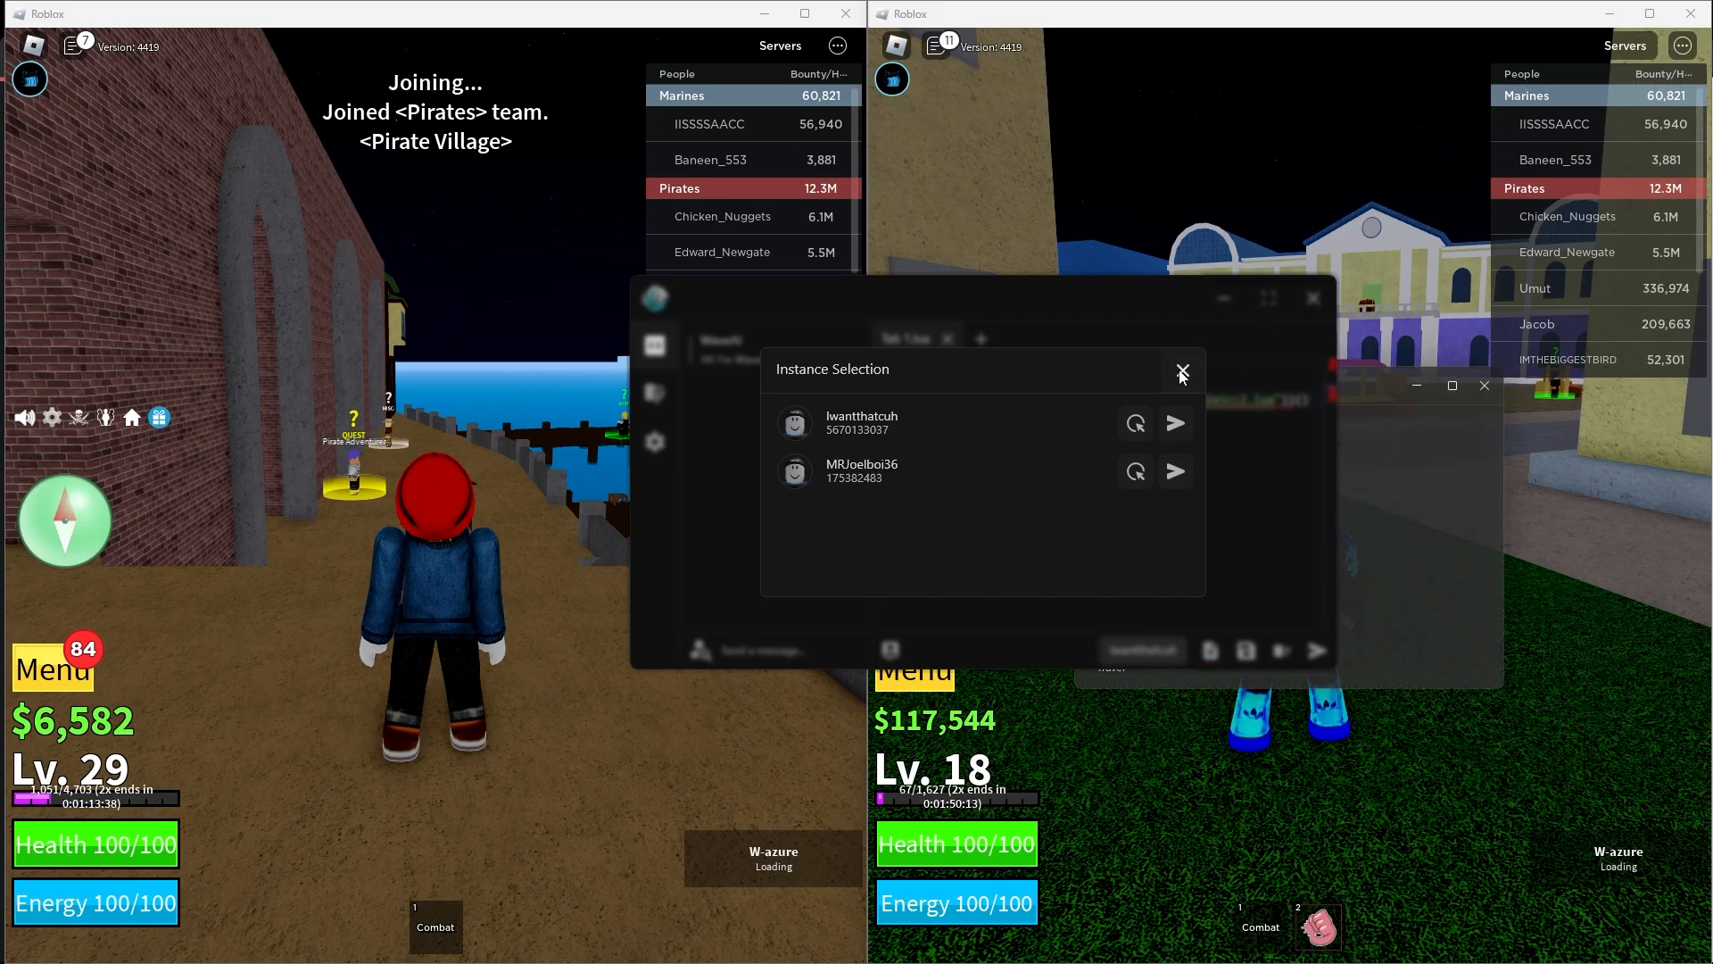
Close Instance Selection, enable Main Farm's Kill Aura, and minimize both W-azure menus.
click(1181, 371)
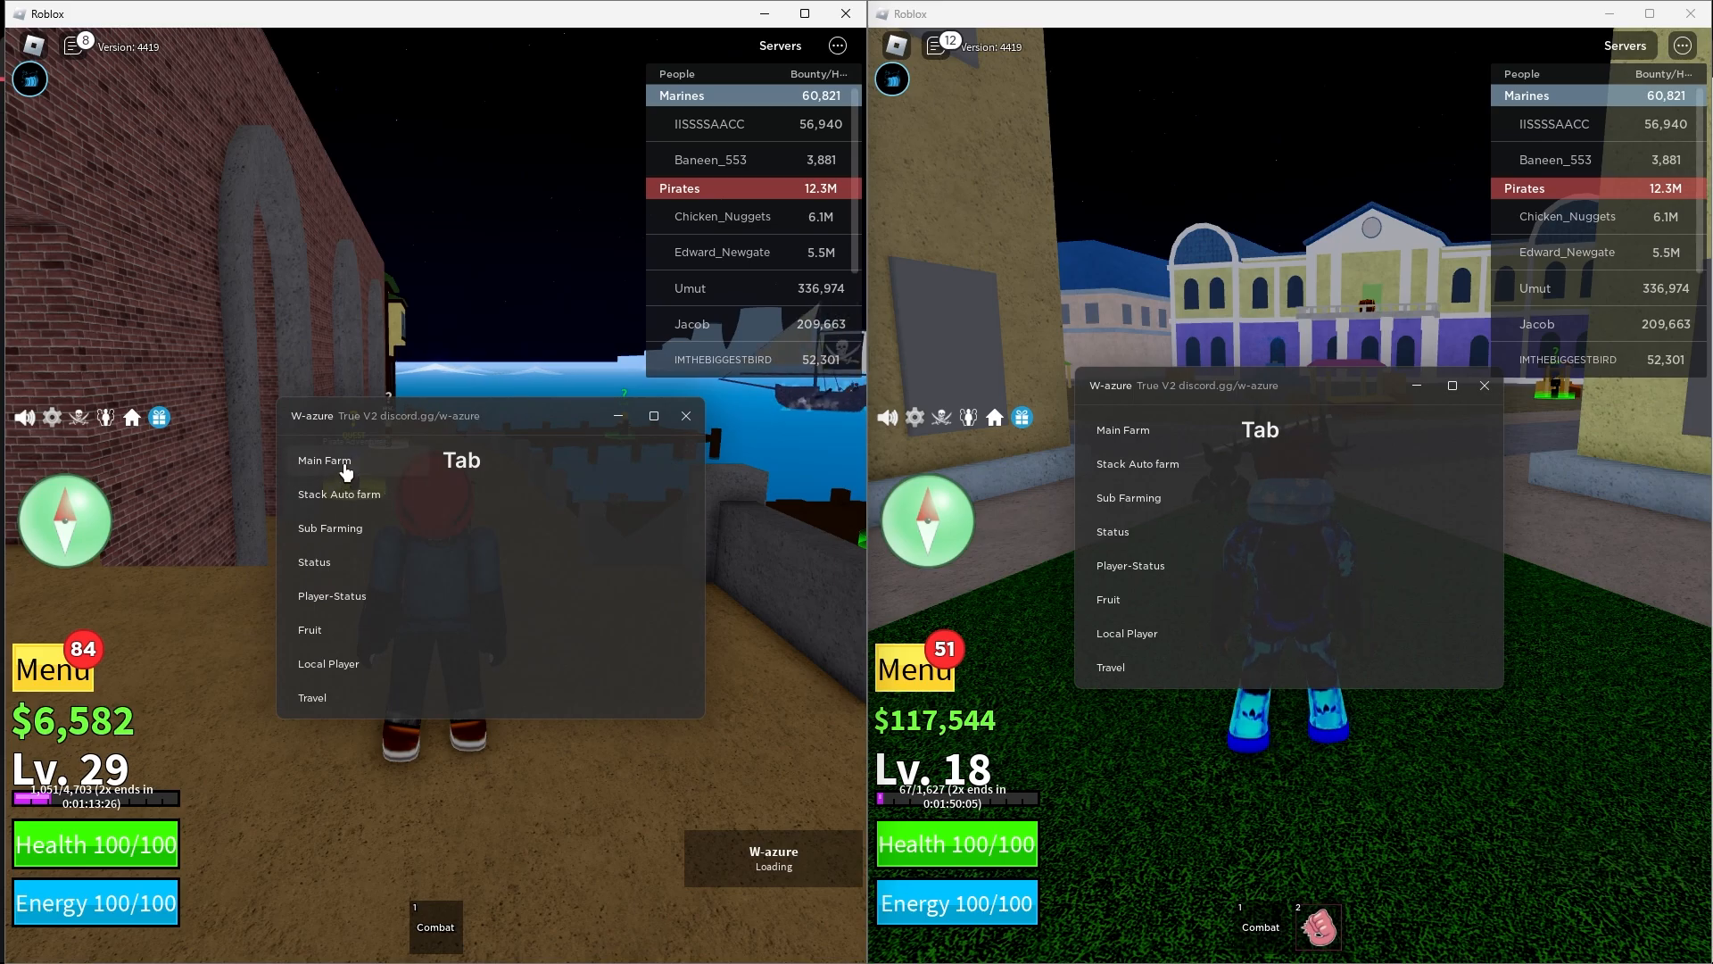
click(325, 459)
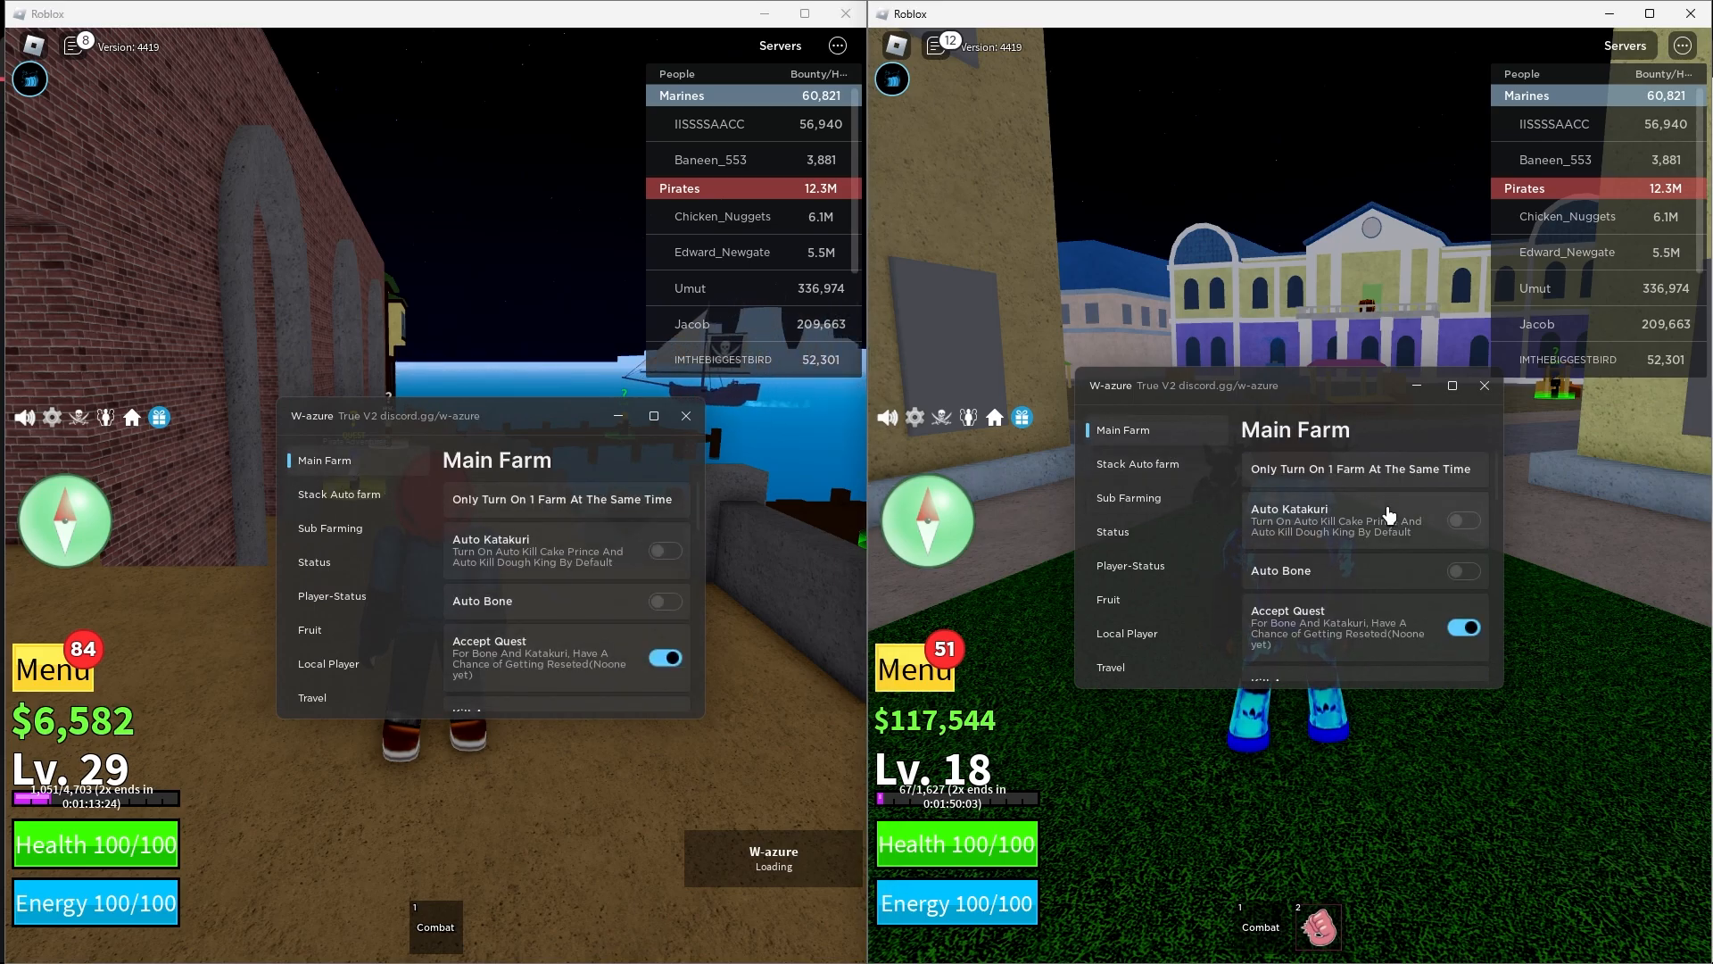
scroll(down, 3)
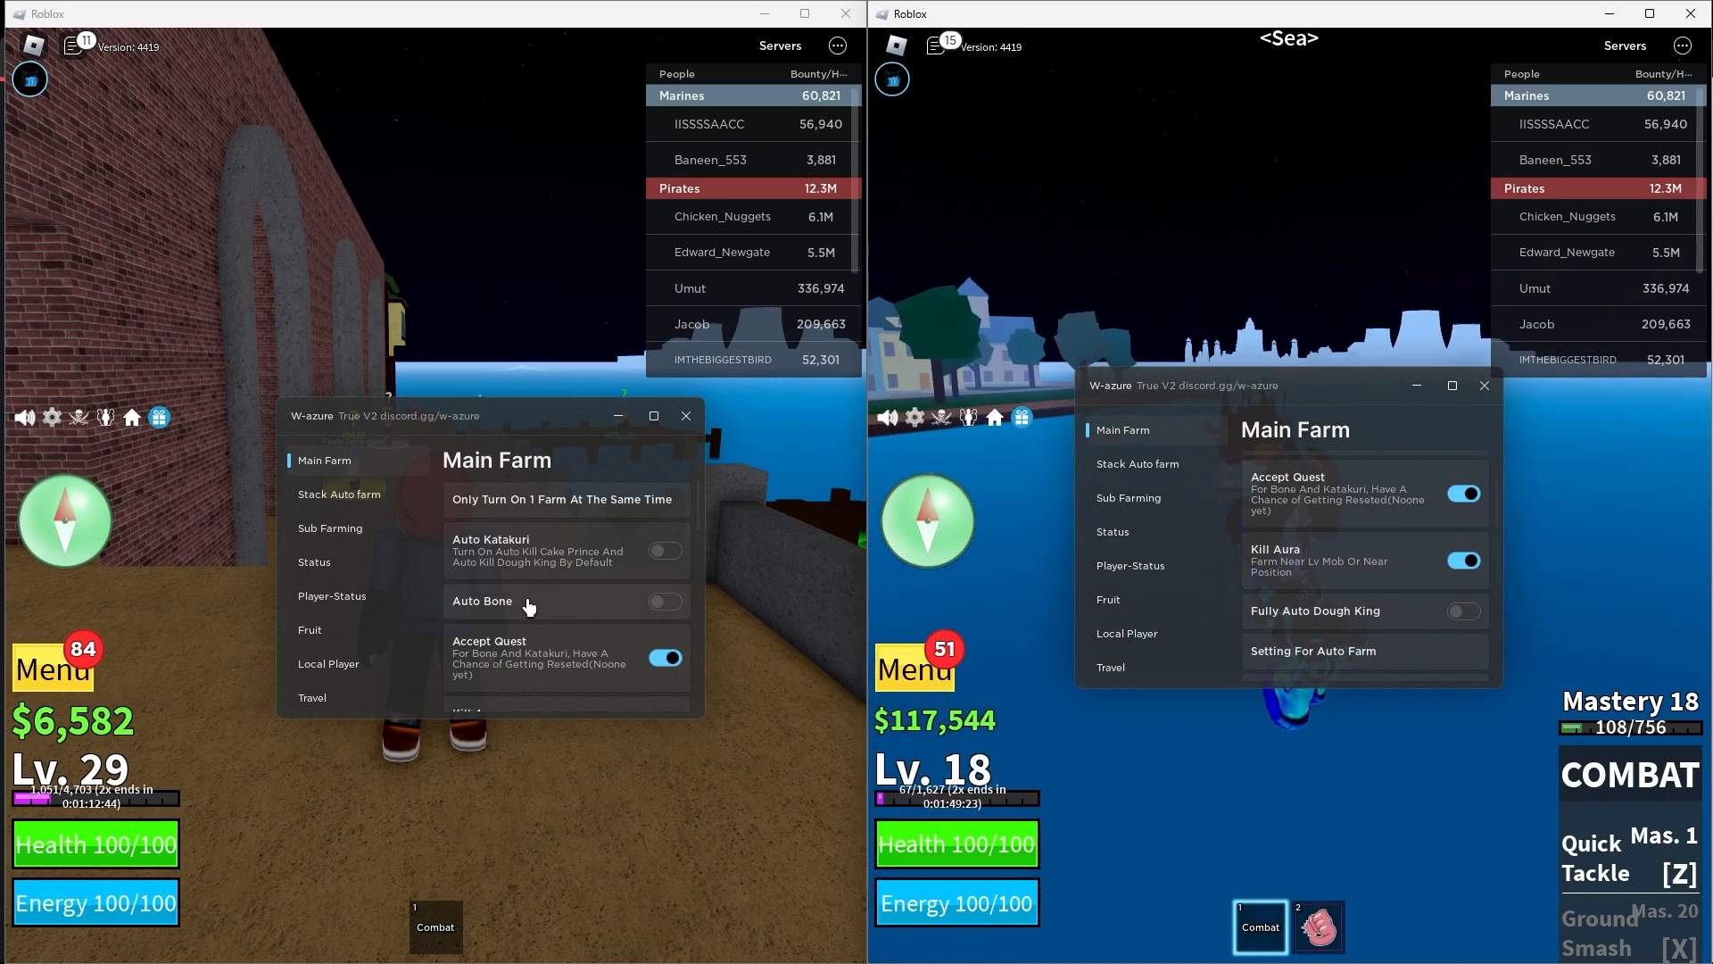
scroll(down, 3)
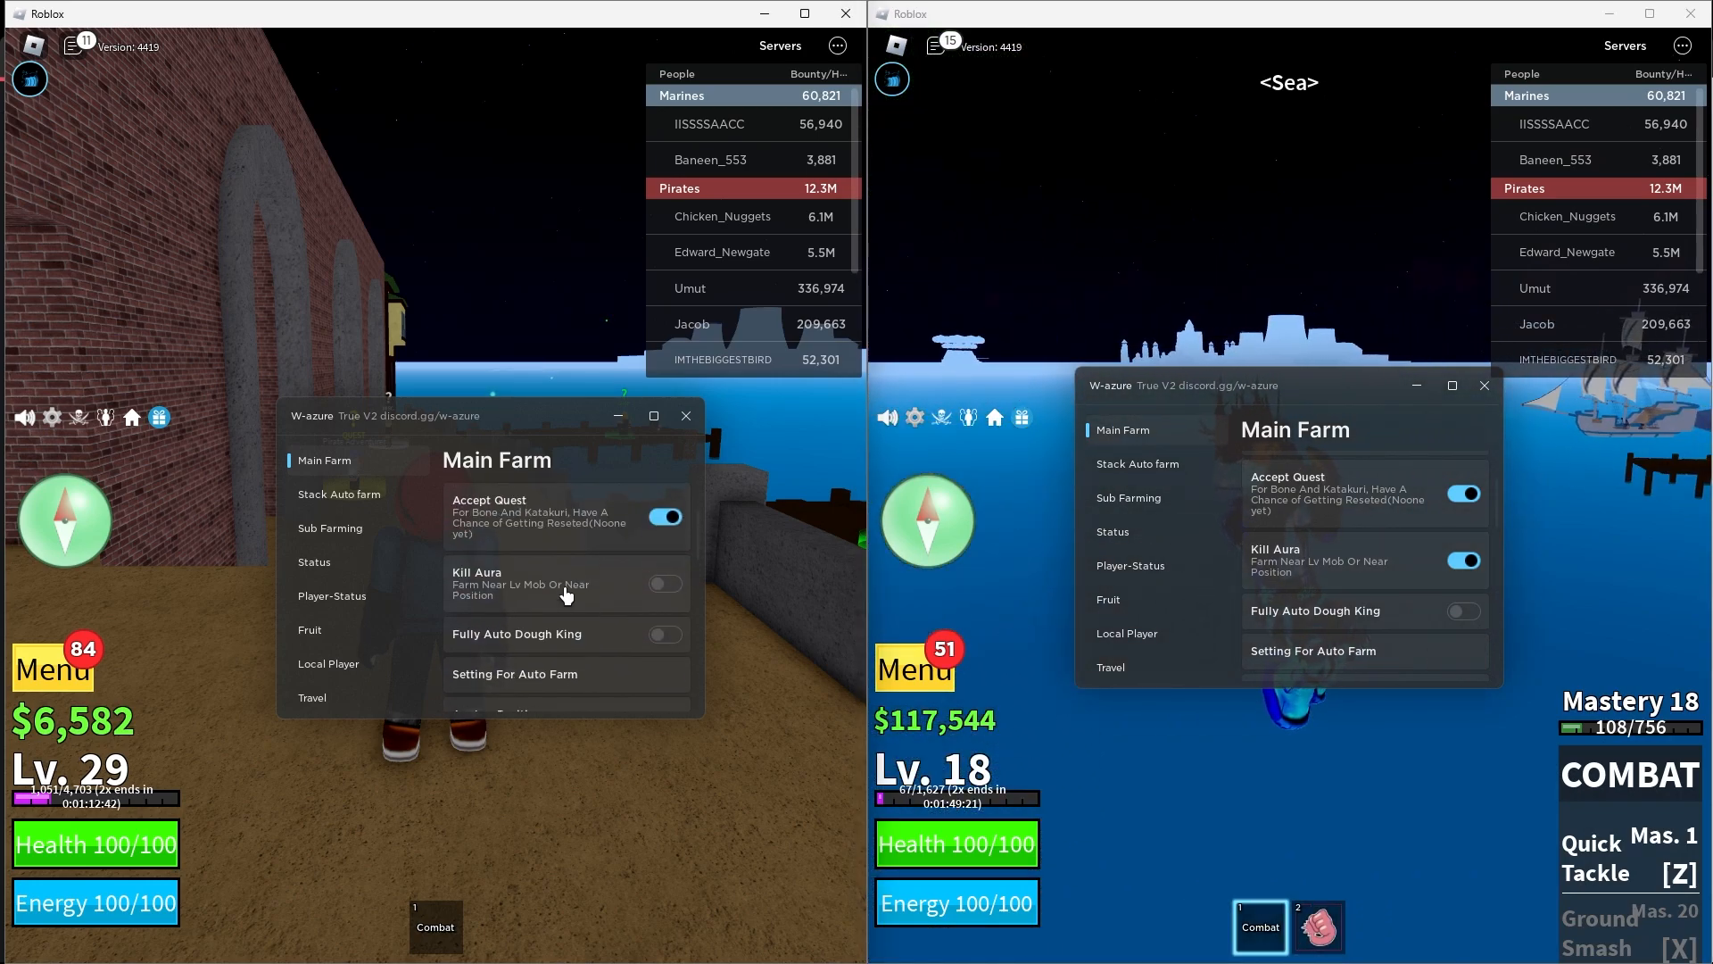
click(666, 584)
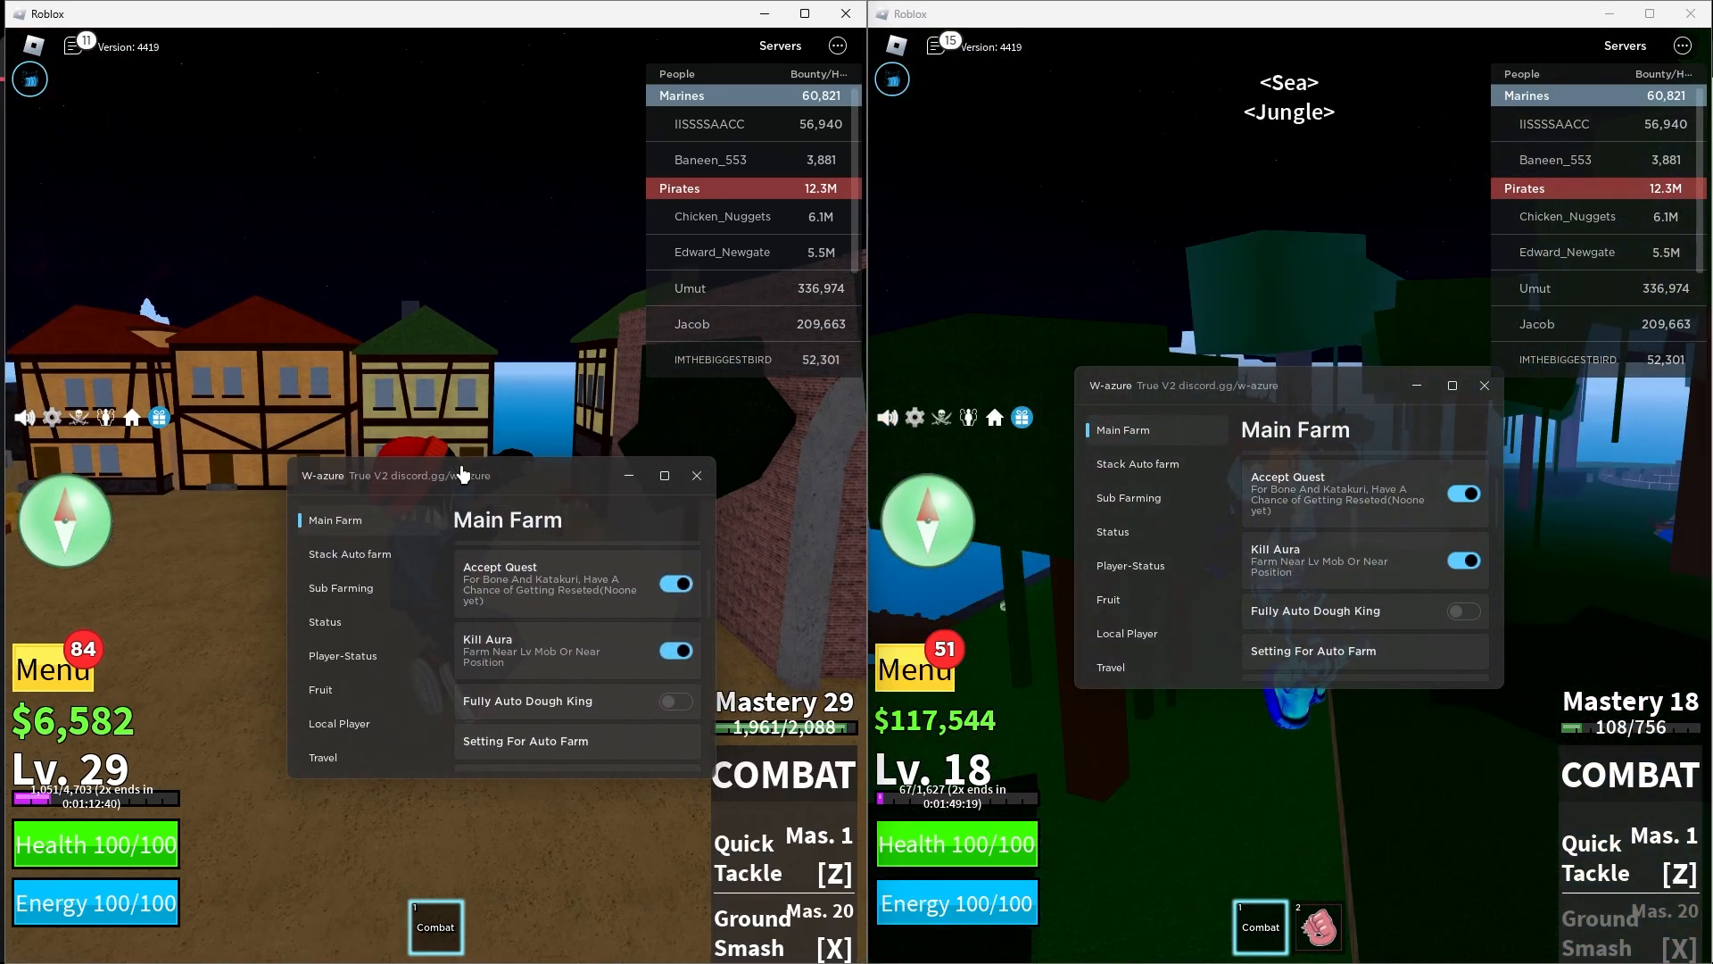
click(696, 475)
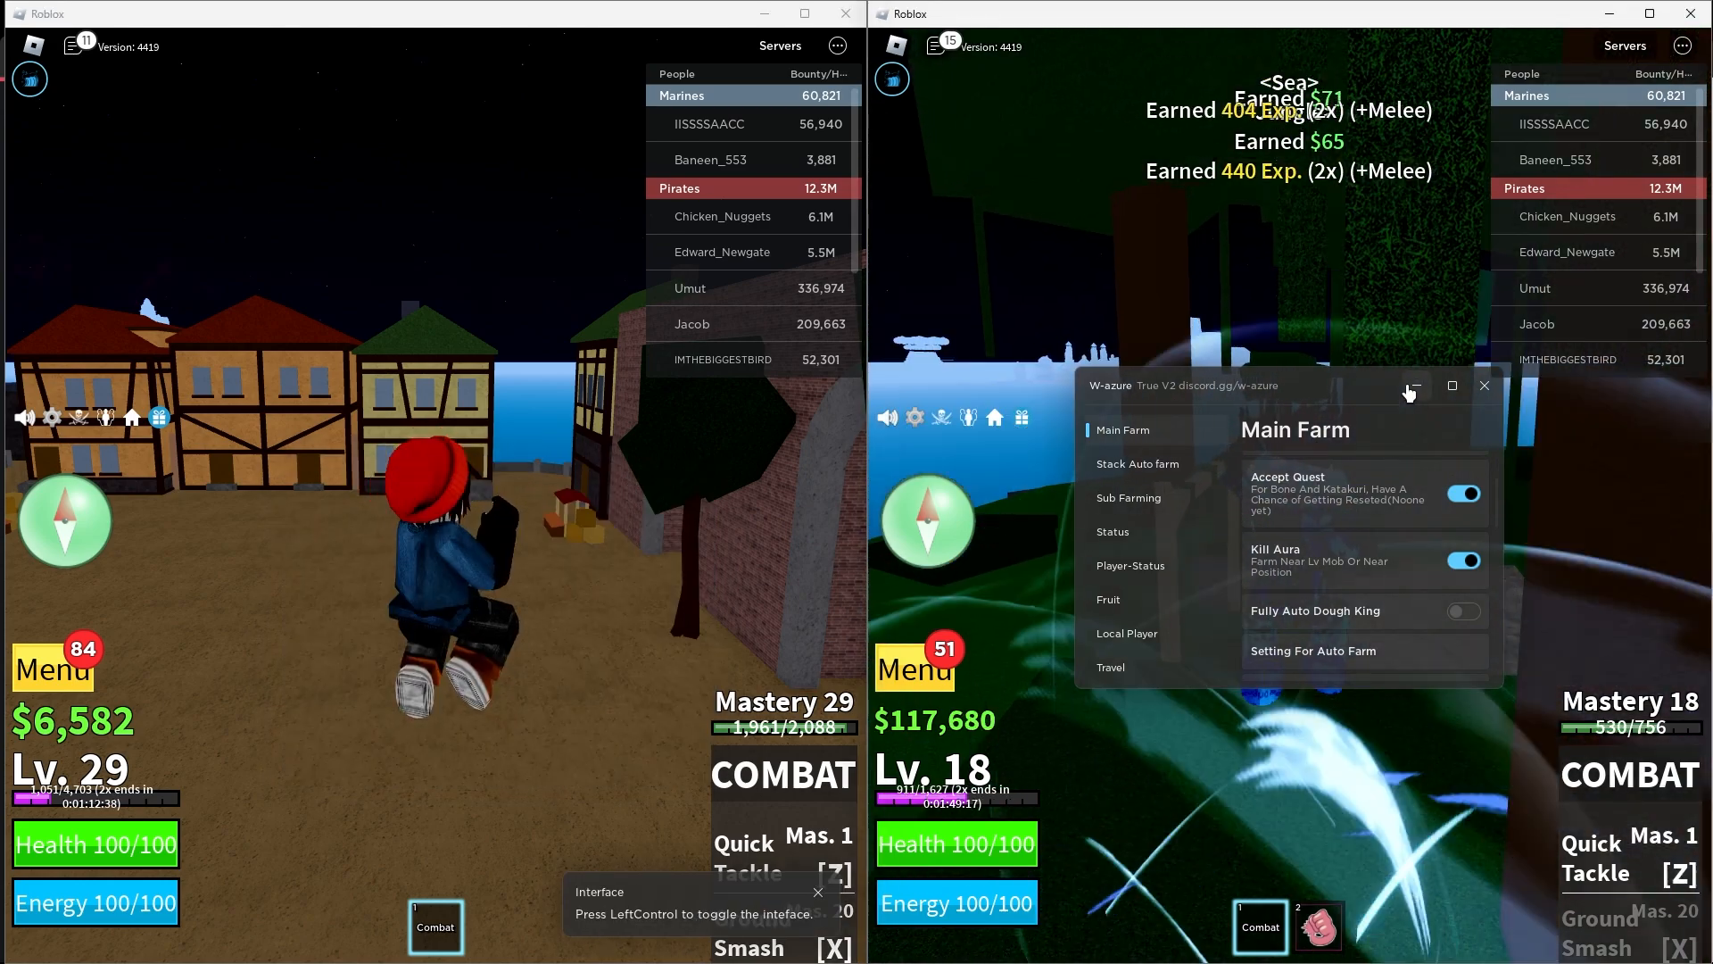
click(1484, 385)
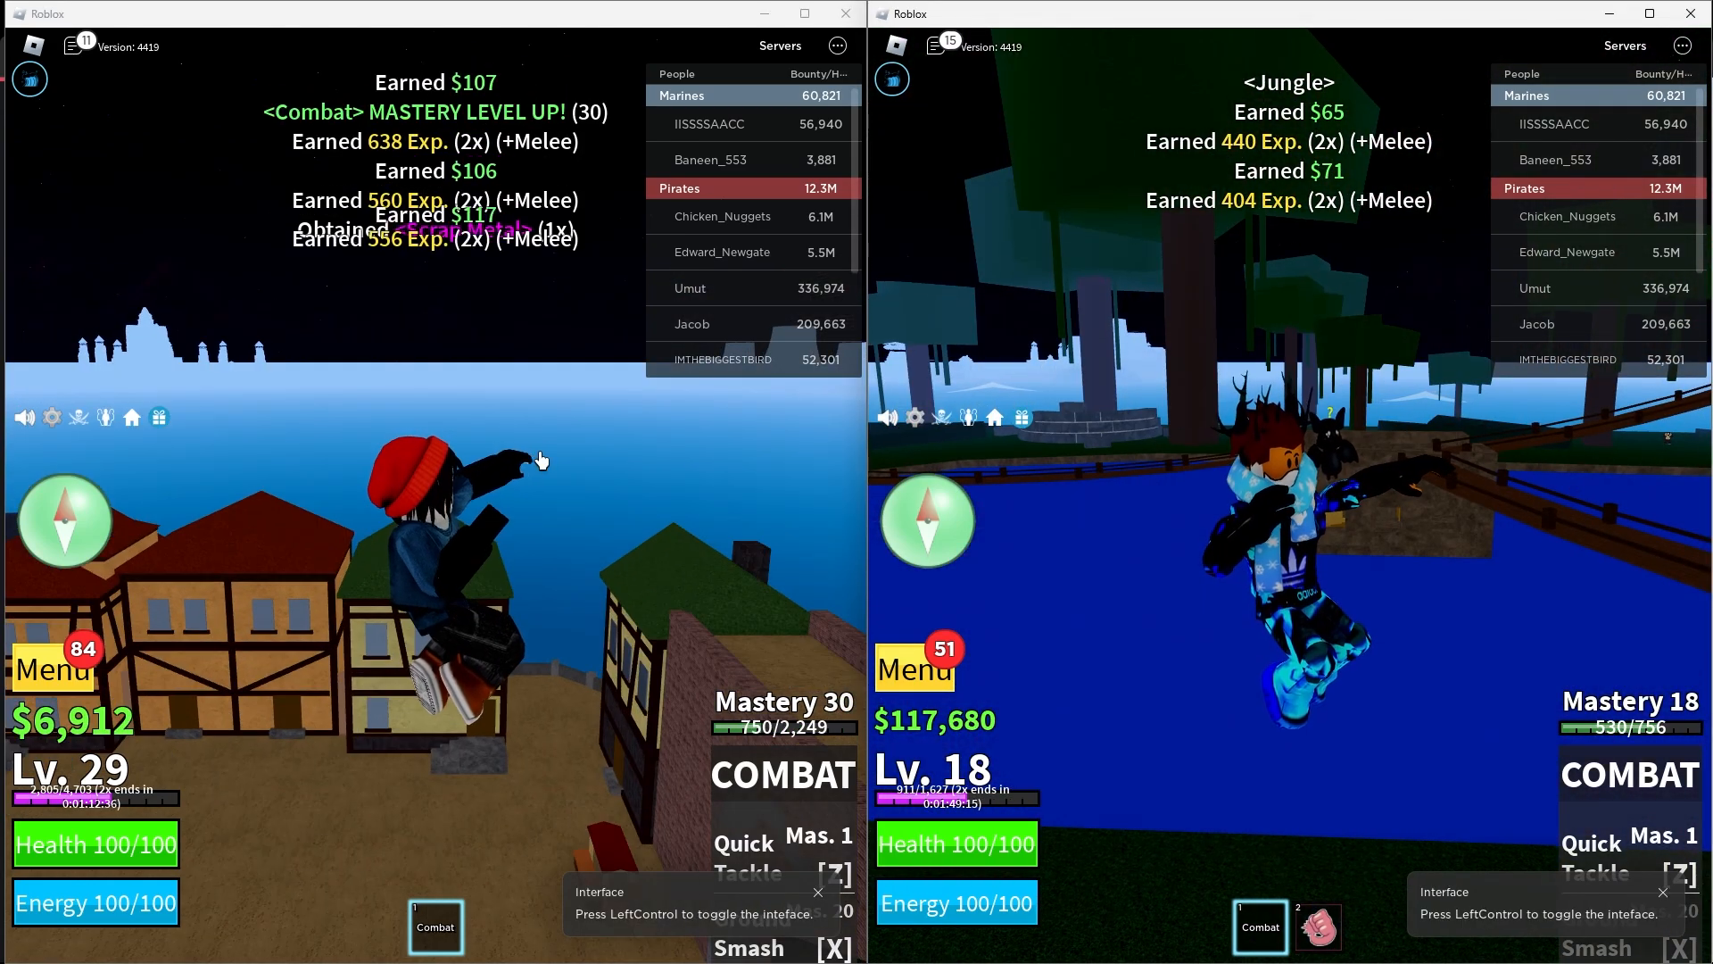